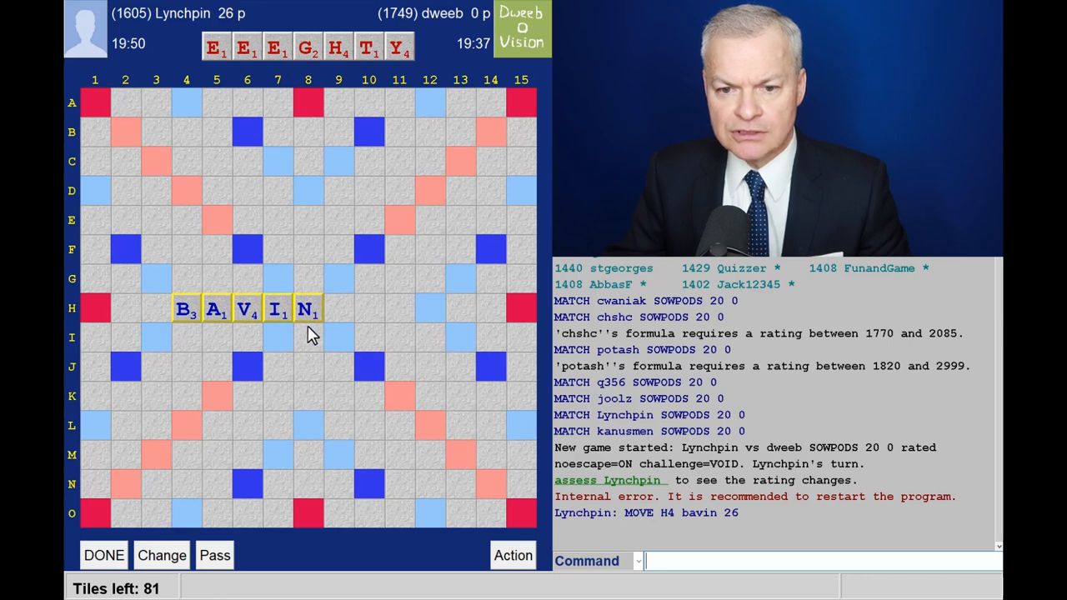
{"action": "mouse_move", "coordinate": [260, 331]}
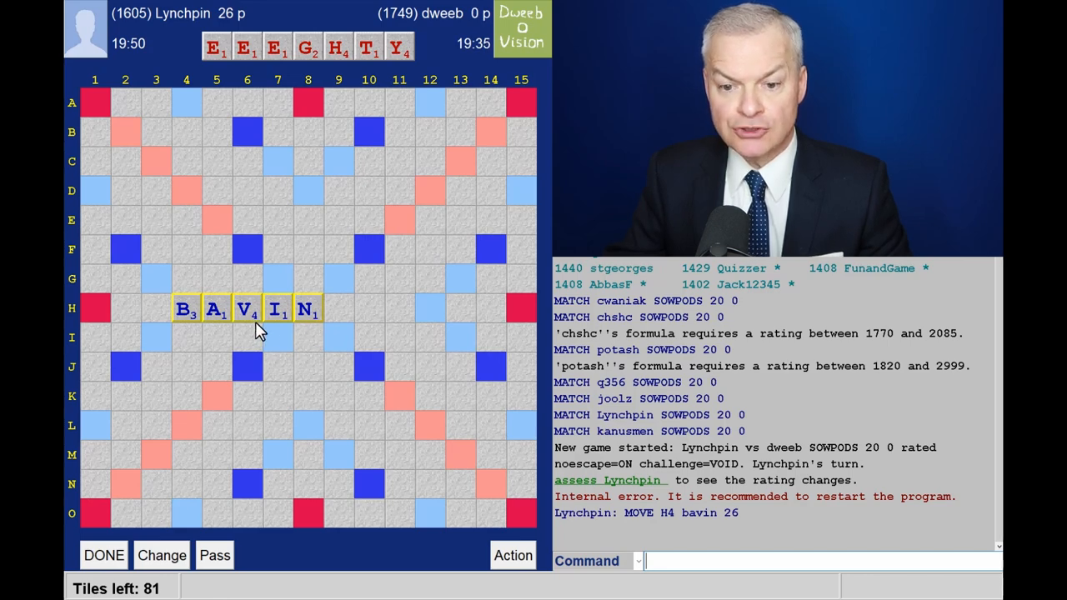
{"action": "mouse_move", "coordinate": [217, 296]}
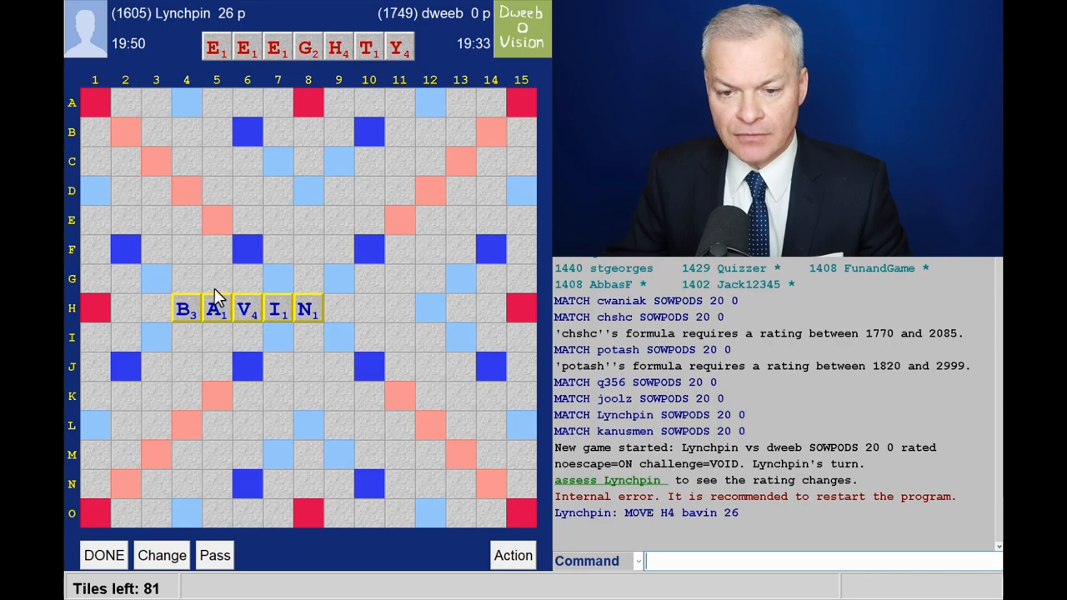
{"action": "mouse_move", "coordinate": [217, 220]}
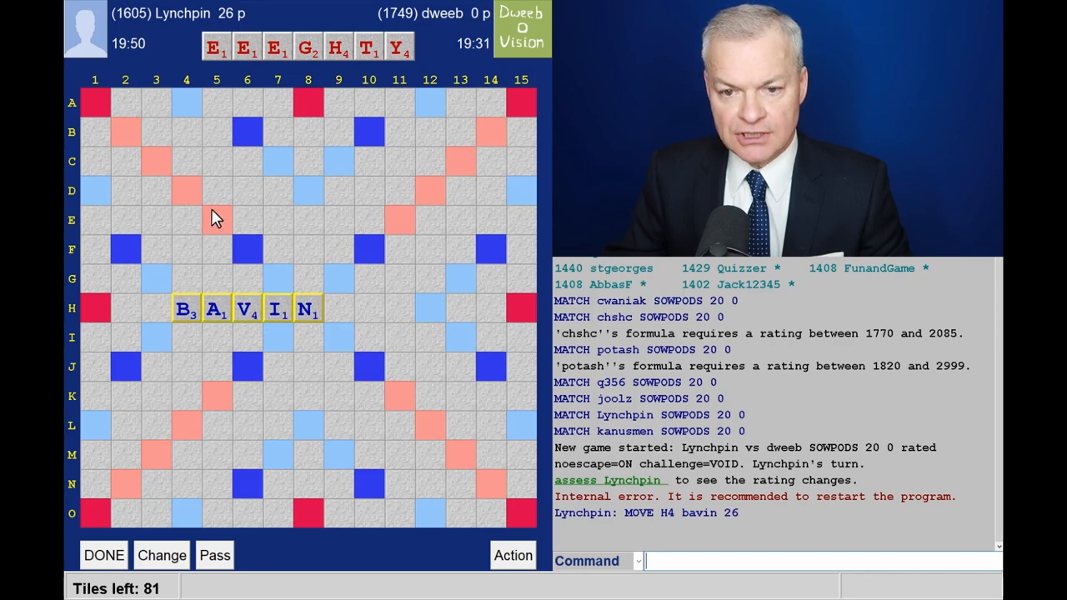
{"action": "mouse_move", "coordinate": [223, 353]}
{"action": "type", "text": "HEY"}
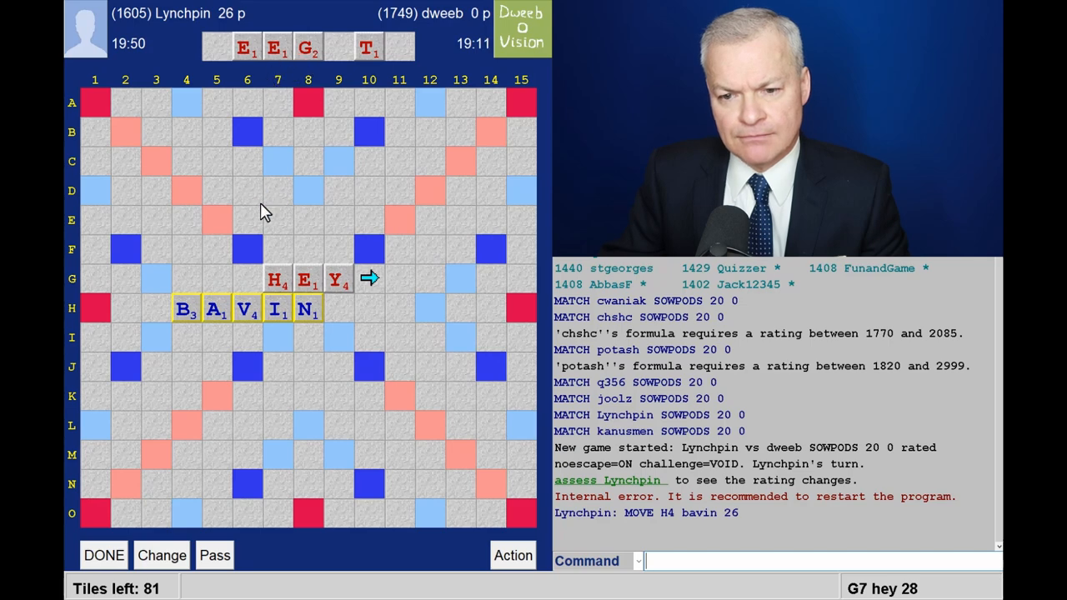
{"action": "mouse_move", "coordinate": [280, 298]}
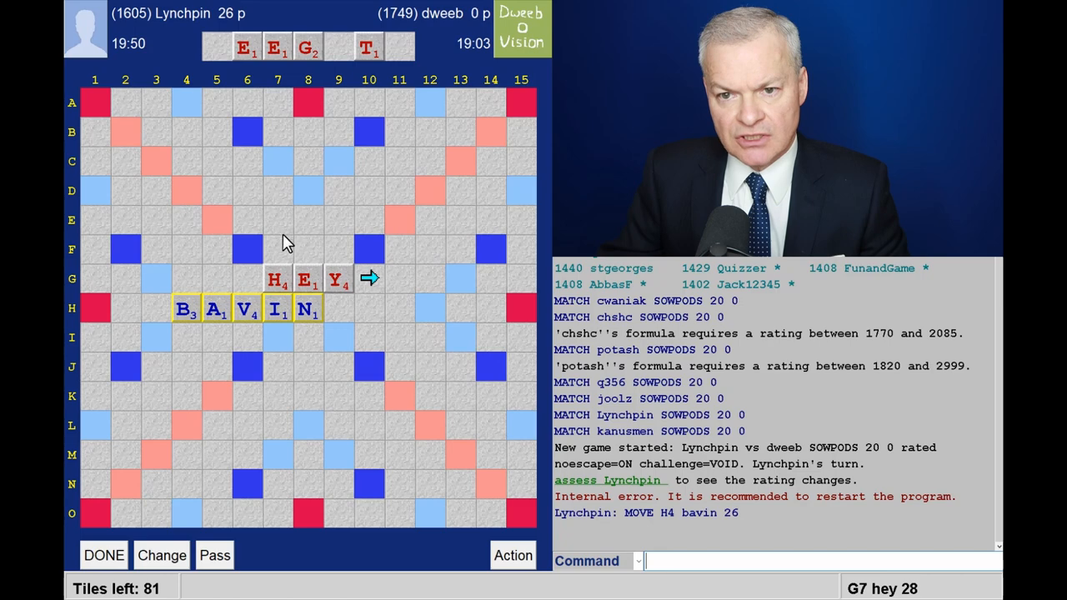
{"action": "mouse_move", "coordinate": [277, 257]}
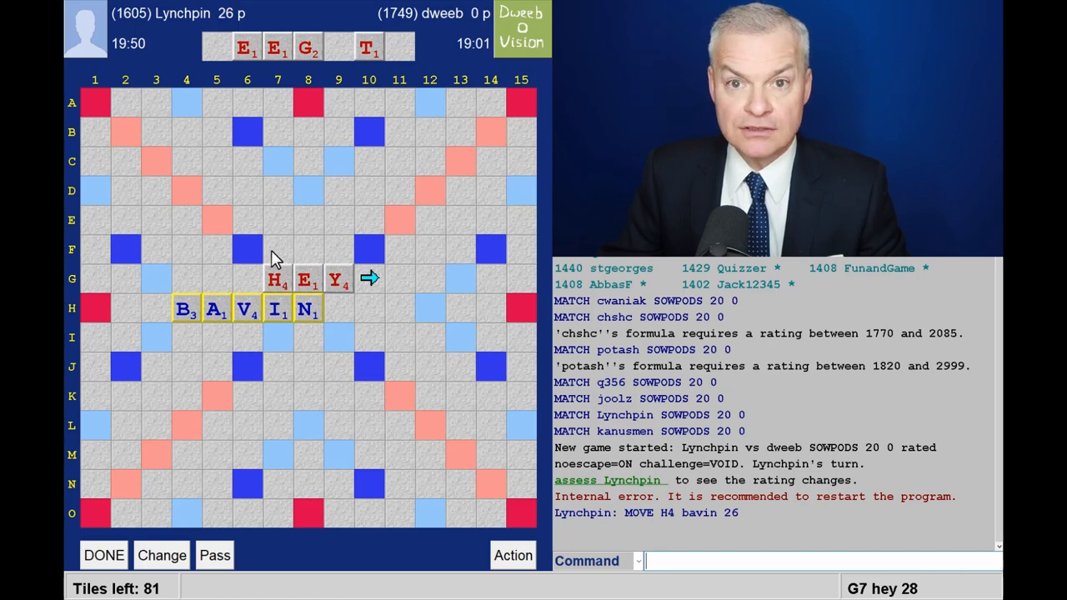
{"action": "mouse_move", "coordinate": [300, 136]}
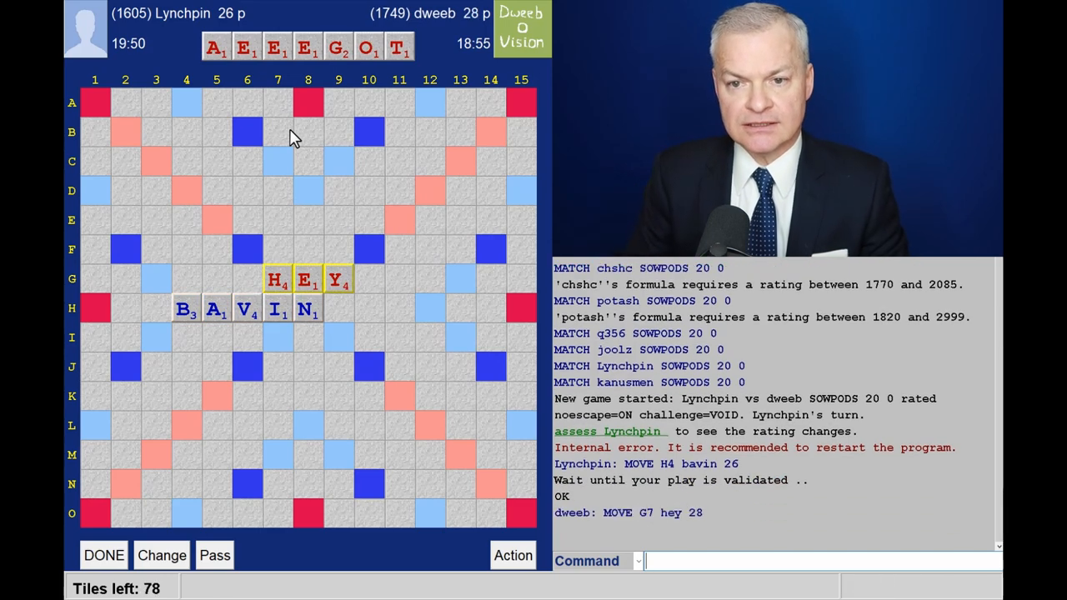
{"action": "mouse_move", "coordinate": [346, 116]}
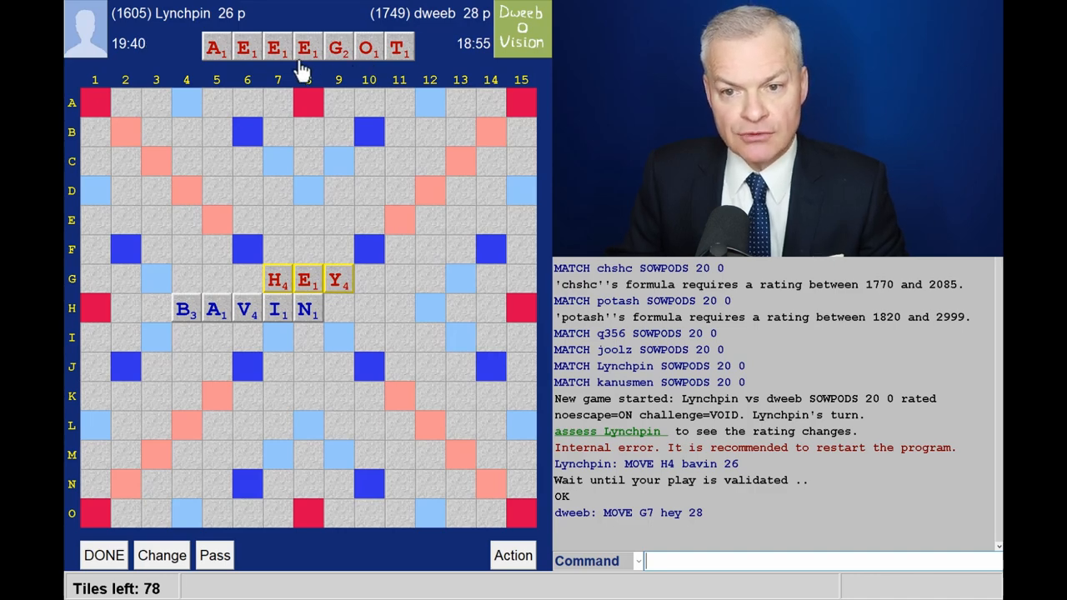
{"action": "mouse_move", "coordinate": [283, 142]}
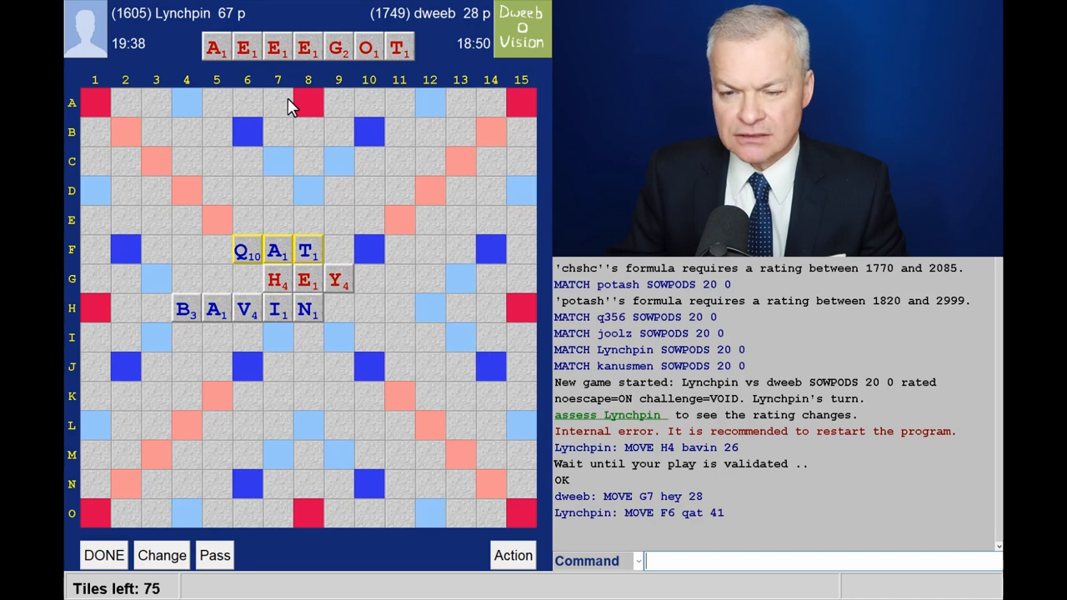
{"action": "mouse_move", "coordinate": [380, 65]}
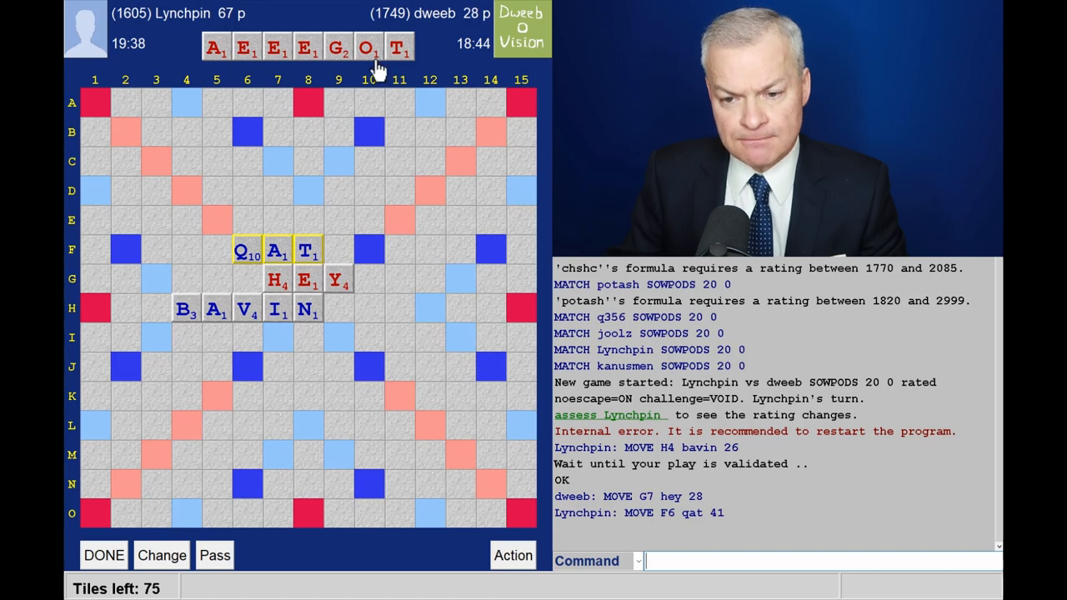
{"action": "mouse_move", "coordinate": [260, 337]}
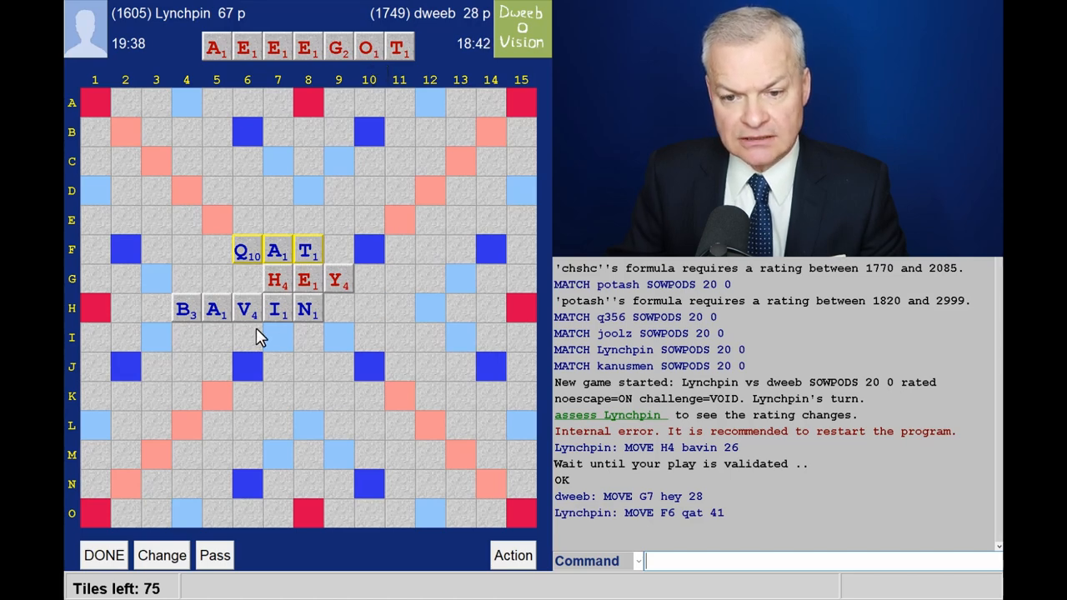
{"action": "mouse_move", "coordinate": [185, 356]}
{"action": "type", "text": "OGEE"}
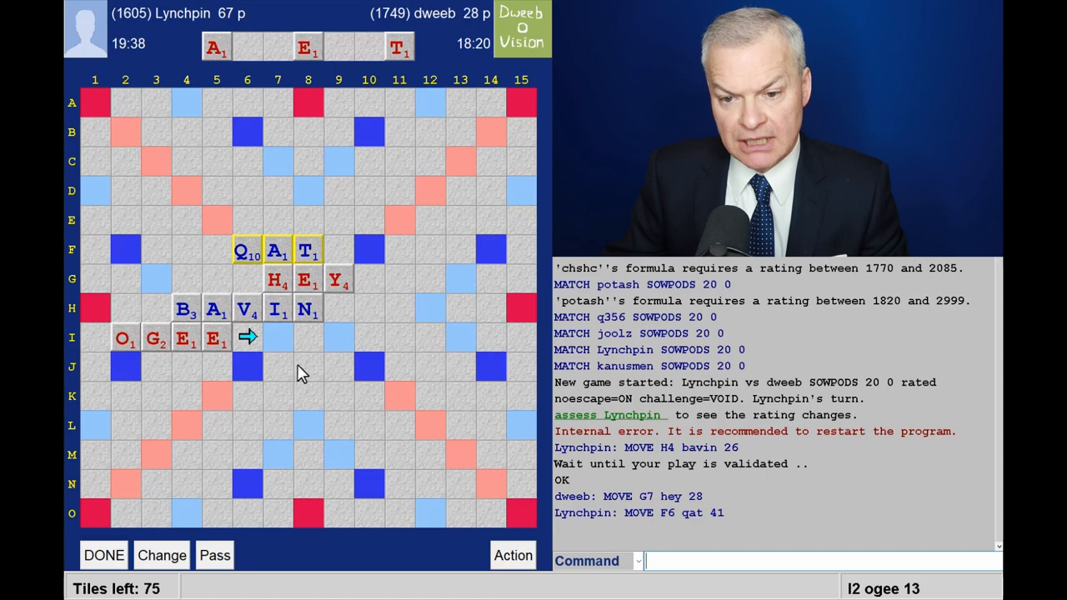
{"action": "mouse_move", "coordinate": [258, 416]}
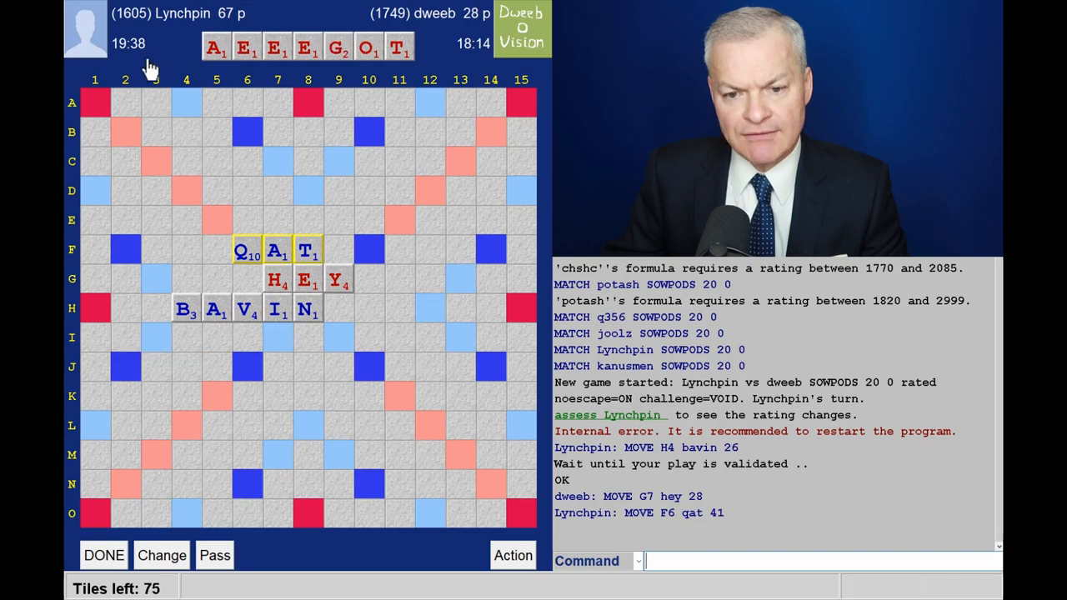
{"action": "mouse_move", "coordinate": [192, 334]}
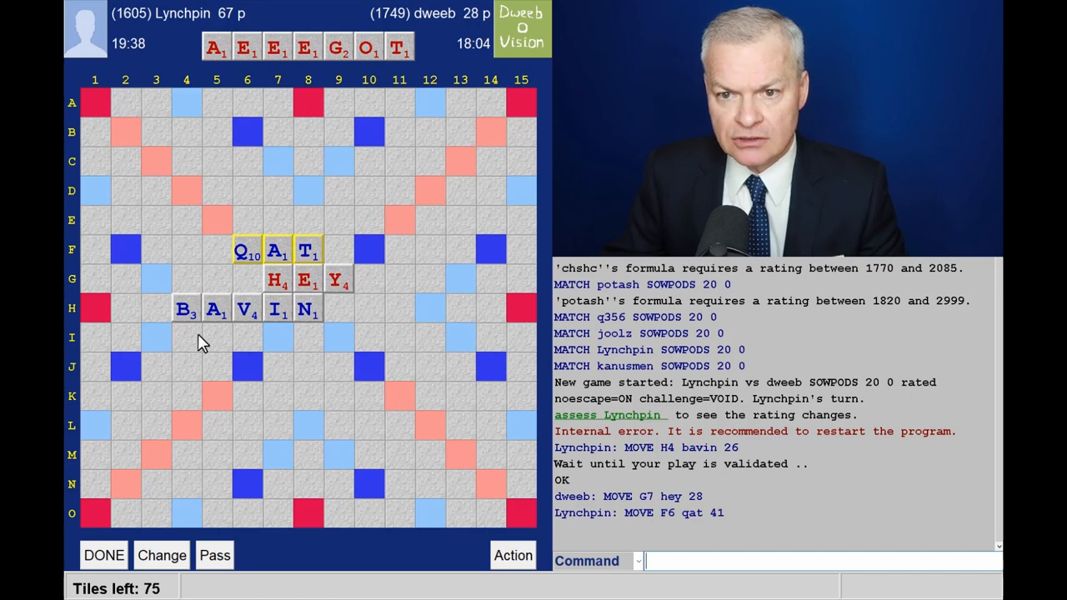
{"action": "mouse_move", "coordinate": [264, 360]}
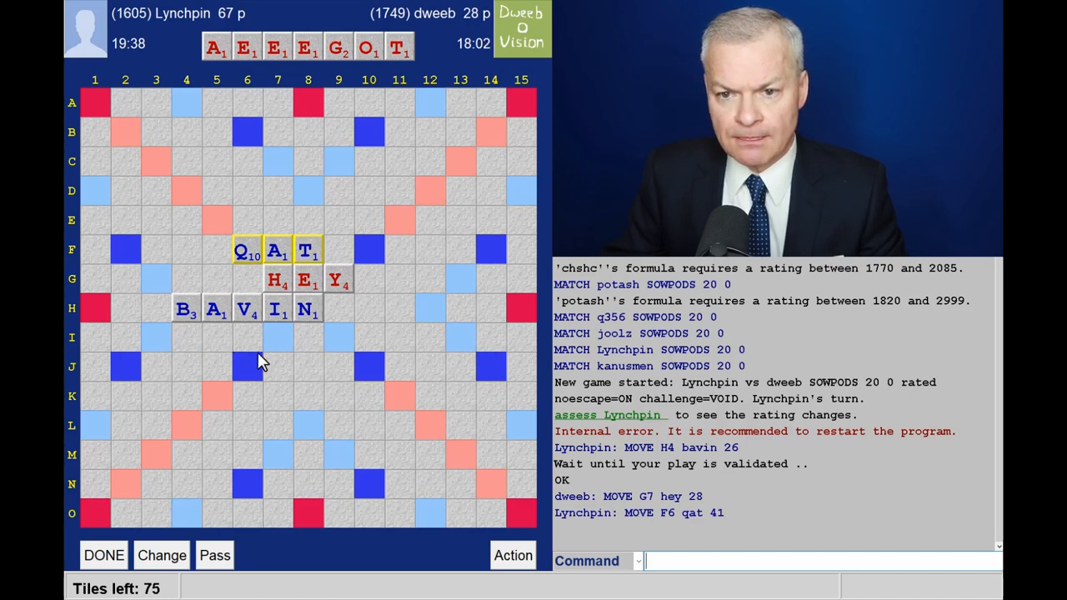
{"action": "mouse_move", "coordinate": [251, 409]}
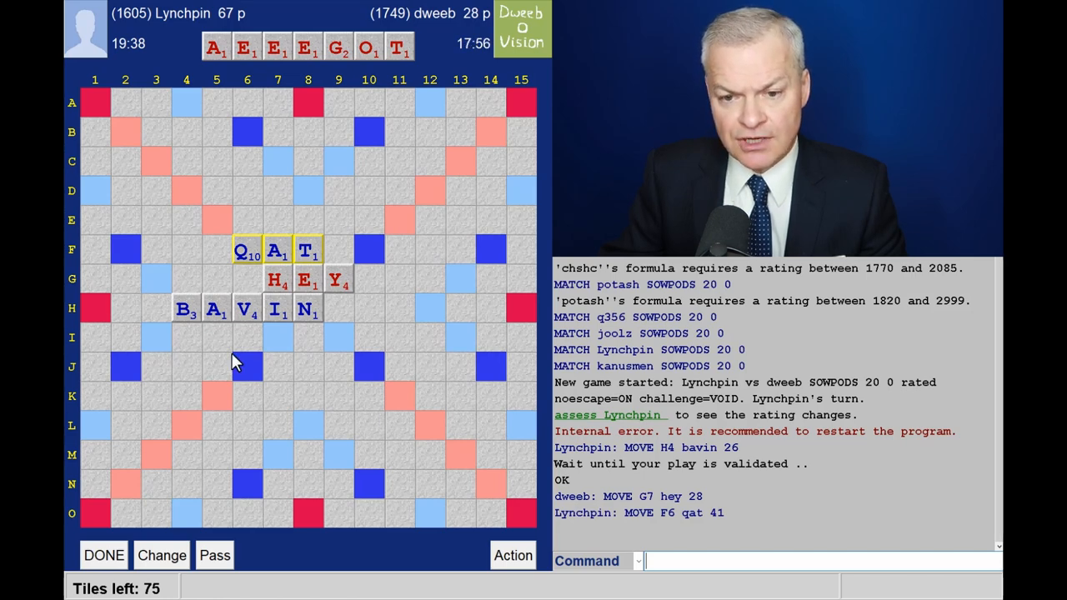
{"action": "mouse_move", "coordinate": [313, 258]}
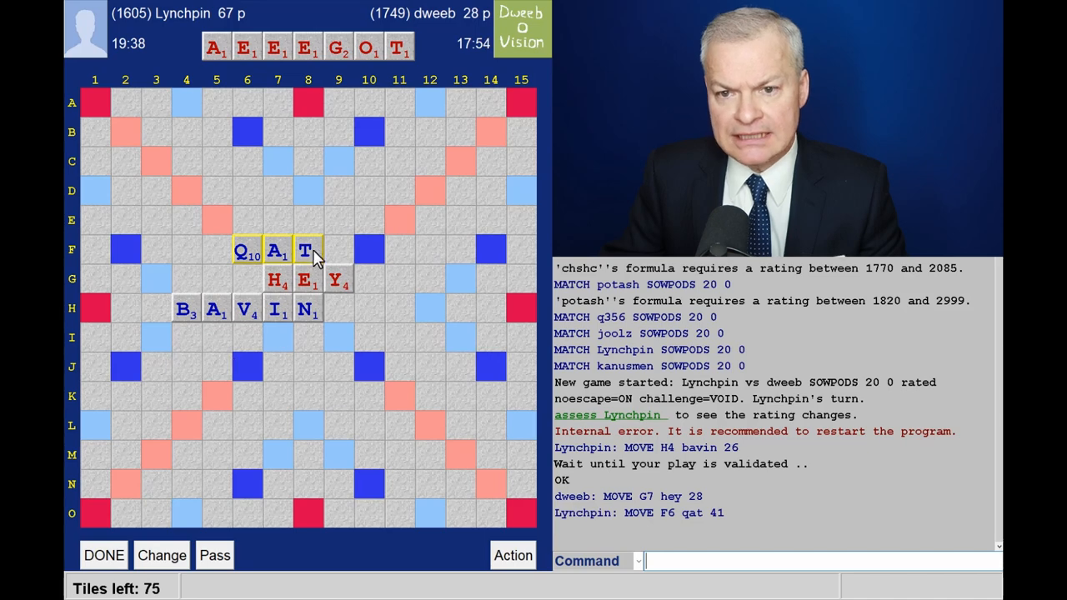
{"action": "mouse_move", "coordinate": [310, 231]}
{"action": "type", "text": "ETAGE"}
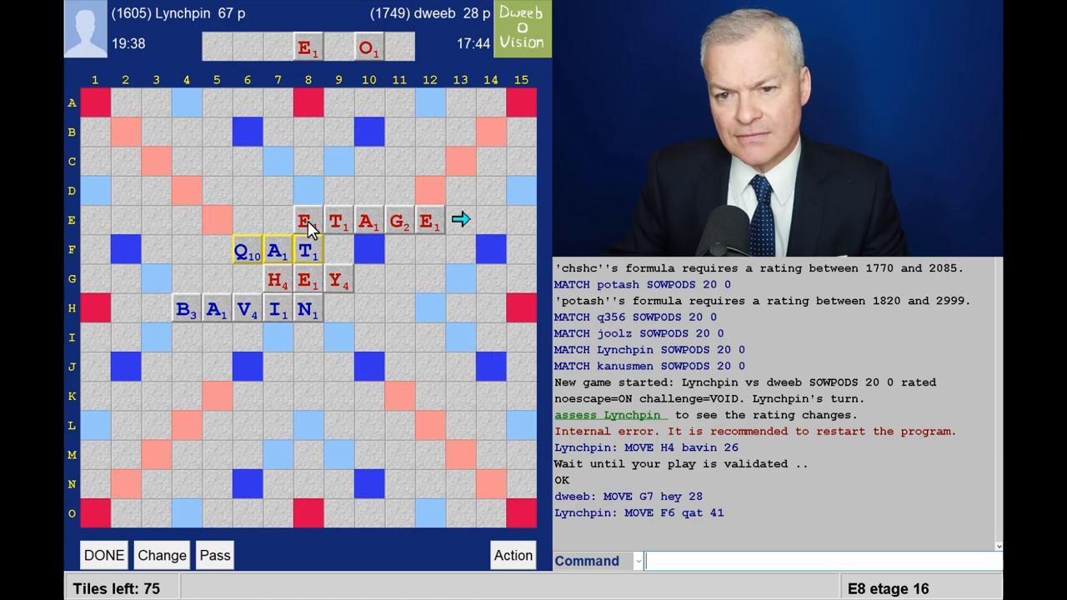
{"action": "mouse_move", "coordinate": [363, 66]}
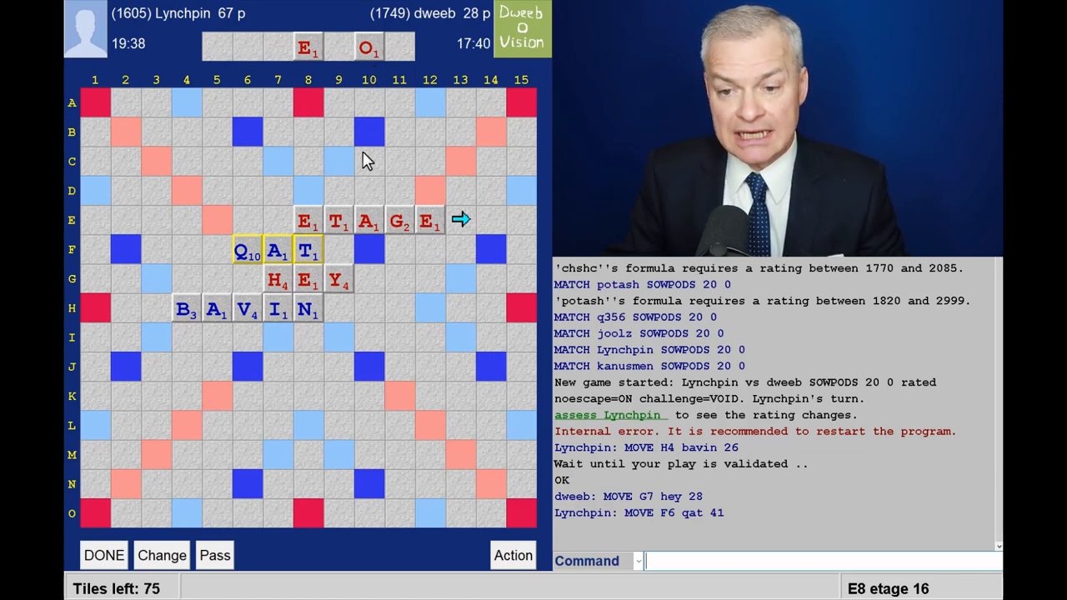
{"action": "mouse_move", "coordinate": [426, 207]}
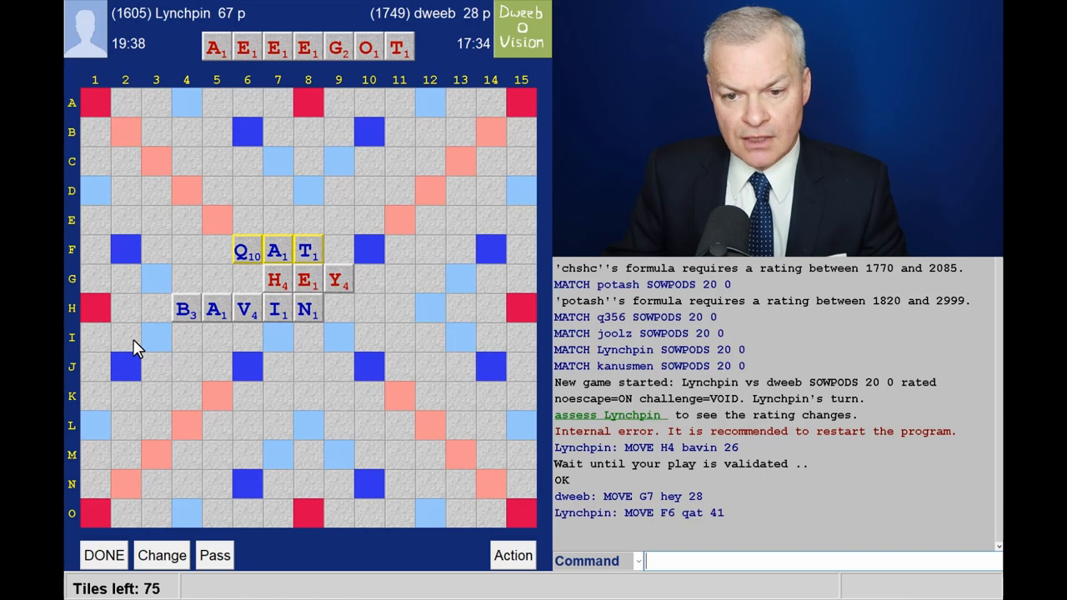
{"action": "mouse_move", "coordinate": [127, 336]}
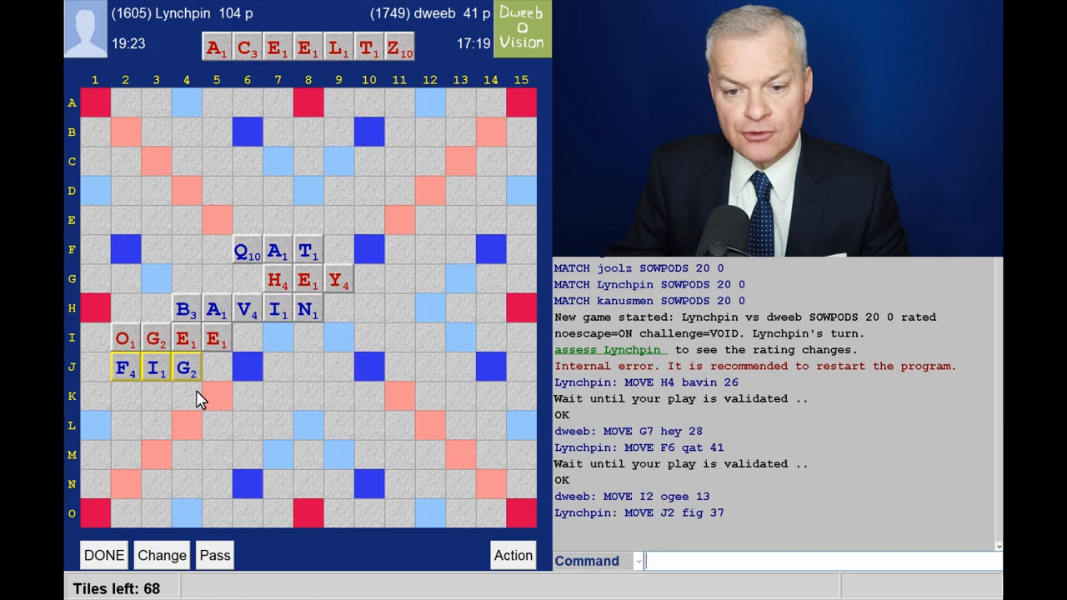
{"action": "mouse_move", "coordinate": [453, 430]}
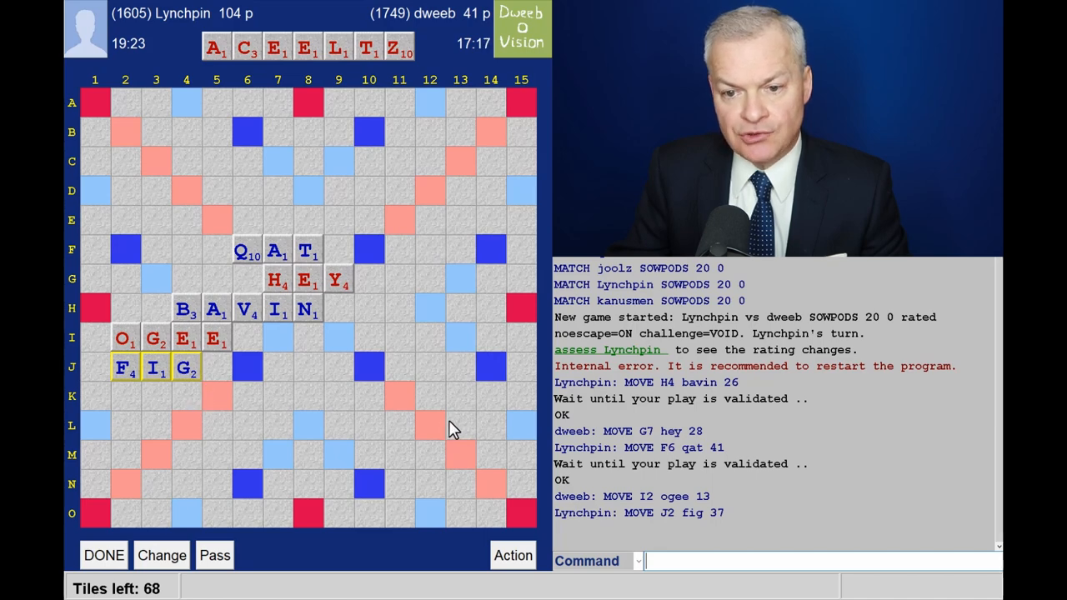
{"action": "mouse_move", "coordinate": [409, 87]}
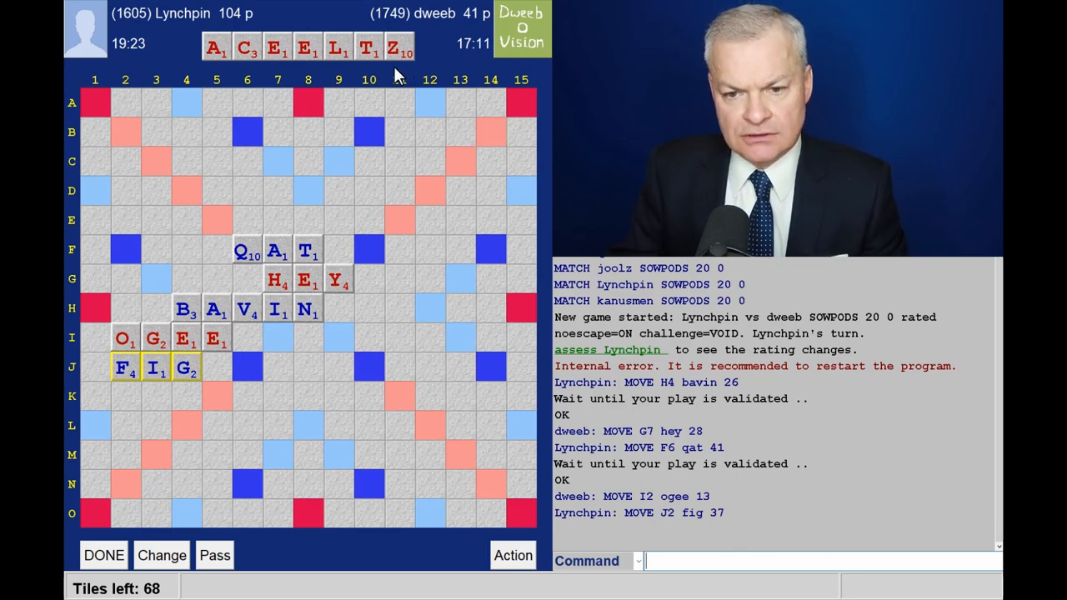
{"action": "mouse_move", "coordinate": [187, 410]}
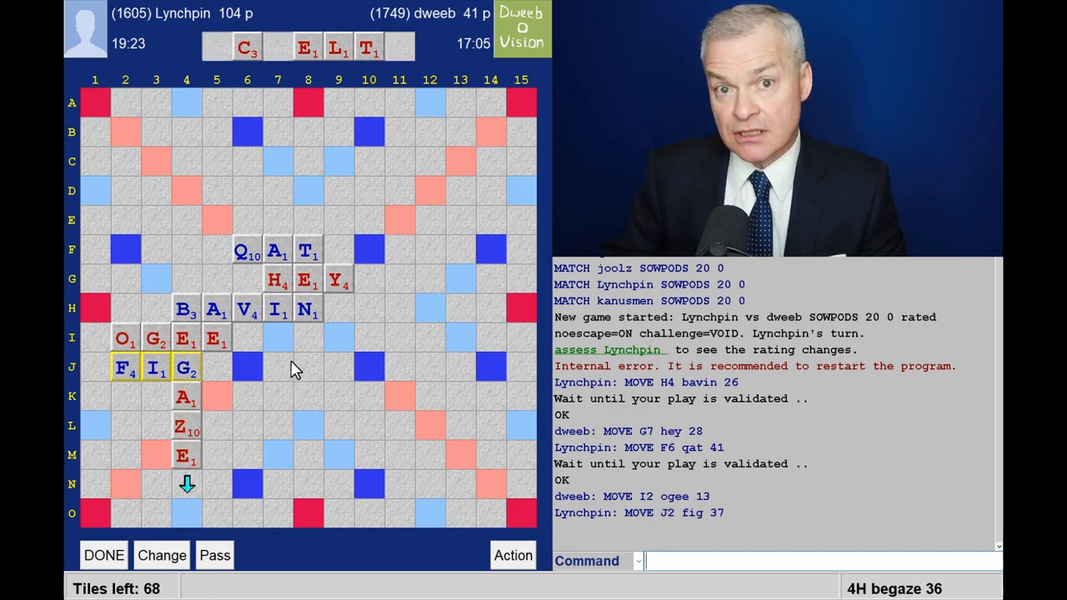
{"action": "mouse_move", "coordinate": [370, 103]}
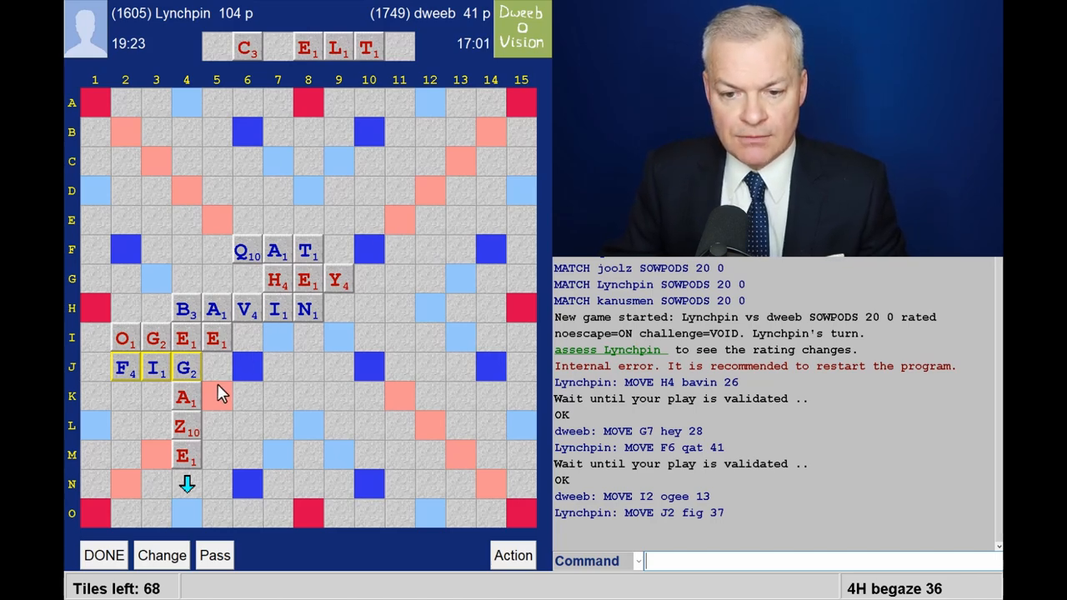
{"action": "mouse_move", "coordinate": [220, 414]}
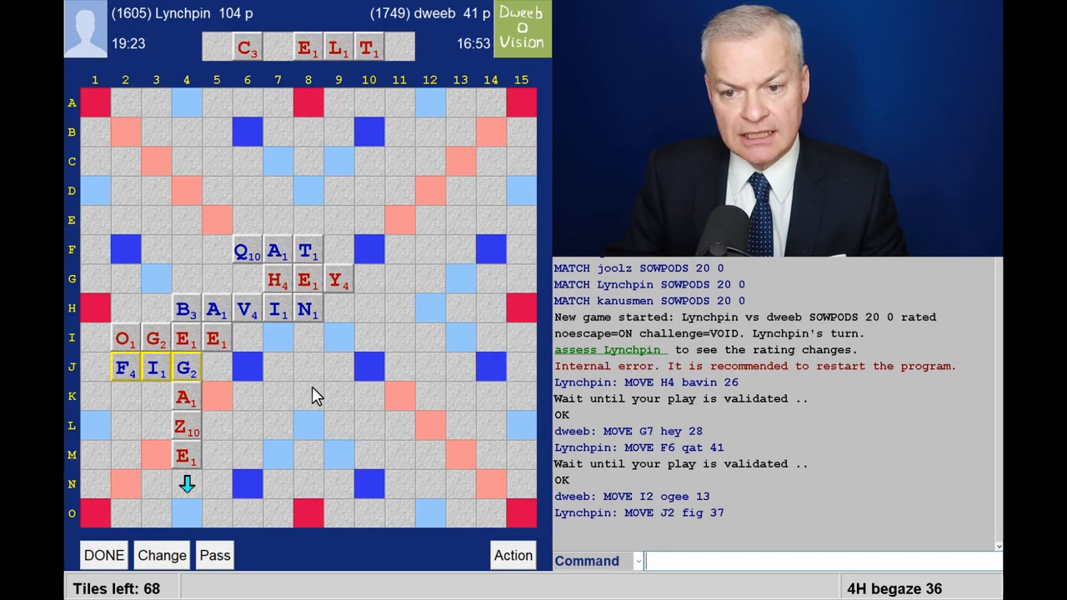
{"action": "mouse_move", "coordinate": [323, 396]}
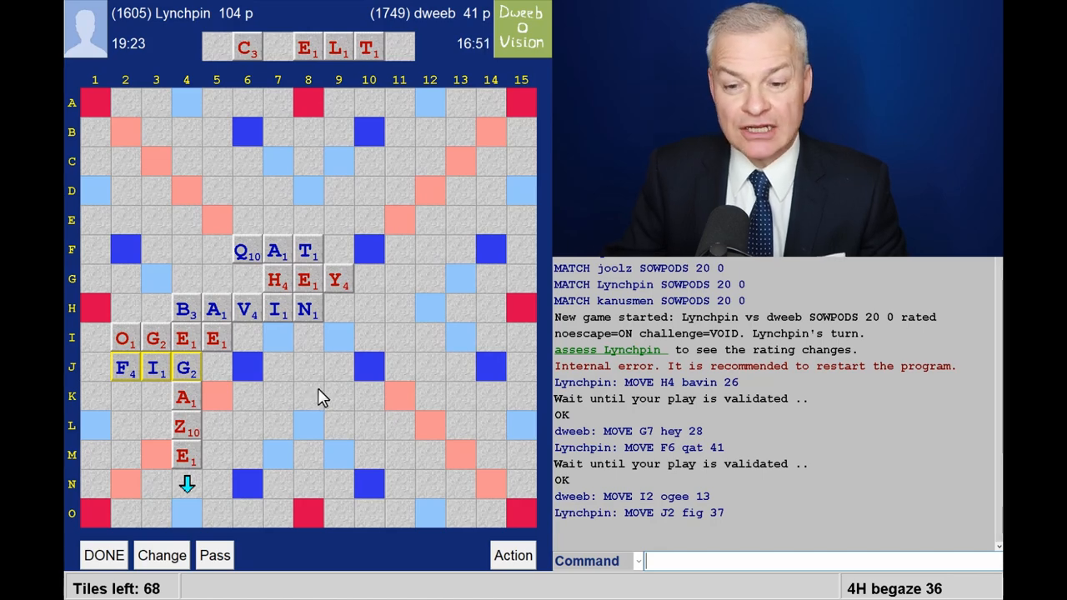
{"action": "mouse_move", "coordinate": [317, 215]}
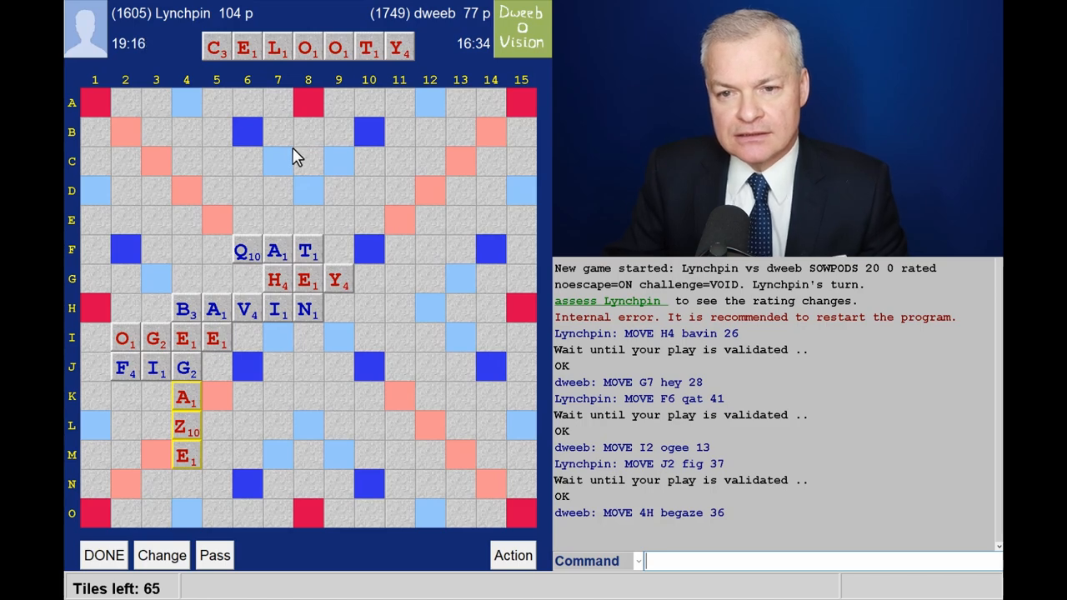
{"action": "mouse_move", "coordinate": [100, 213]}
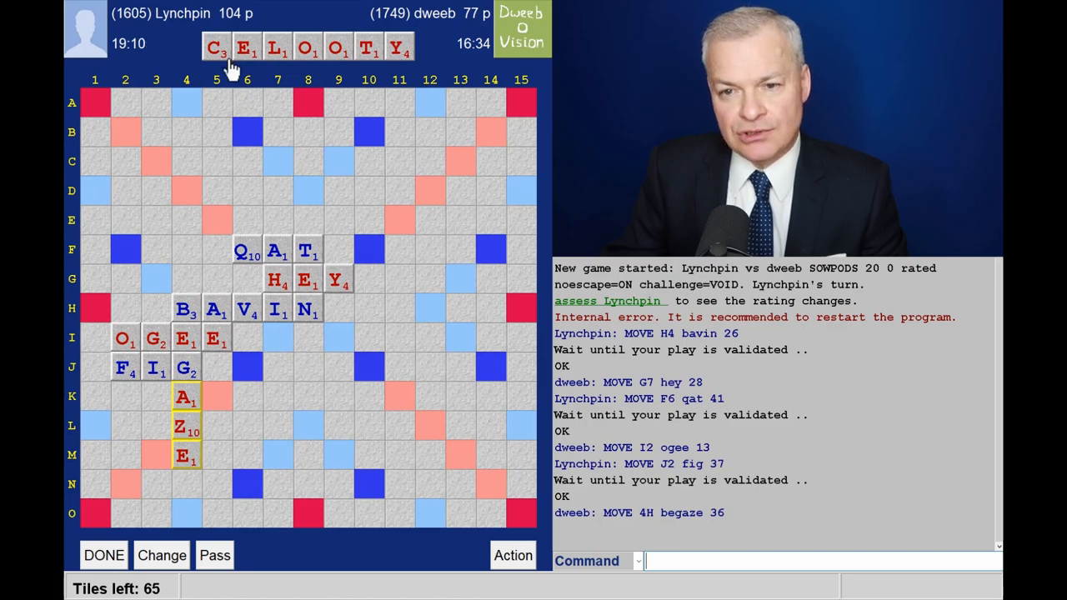
{"action": "mouse_move", "coordinate": [237, 110]}
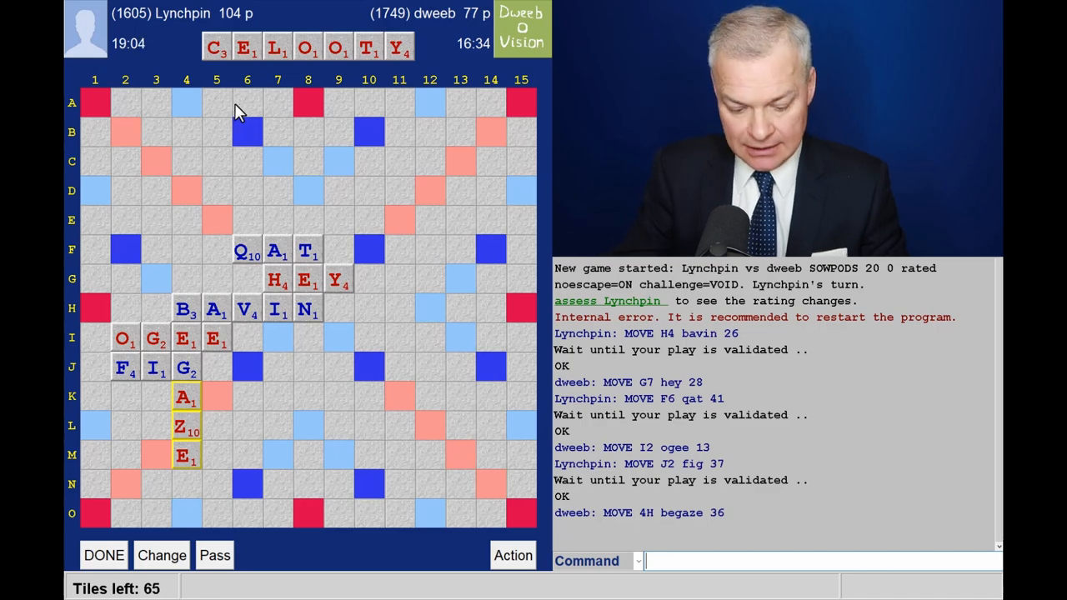
- Check the word COOTEY with the 'che coo' command; it is invalid in CSW
{"action": "type", "text": "che coo"}
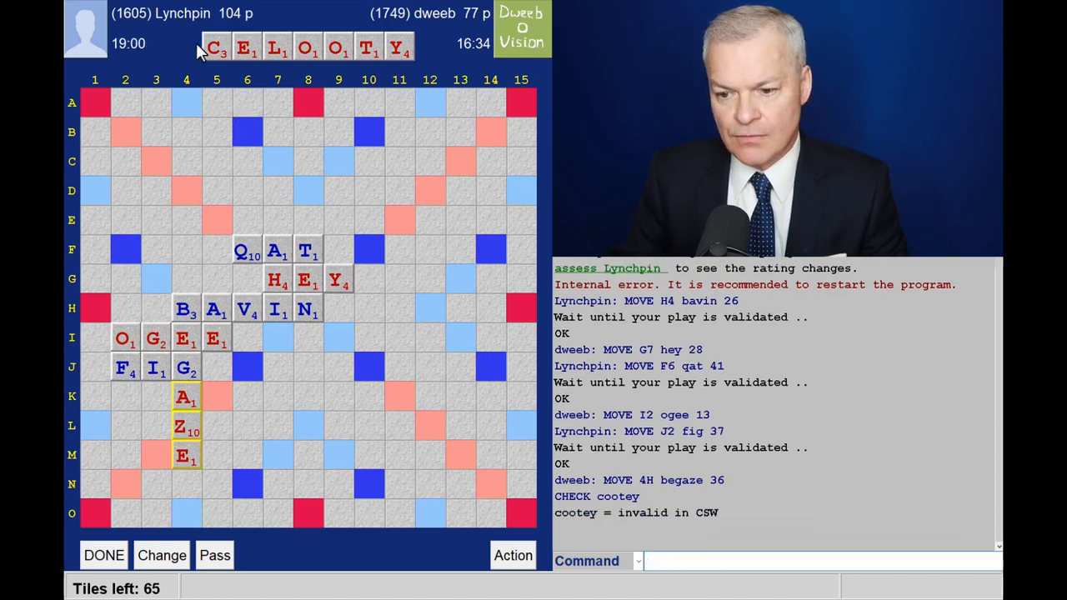
{"action": "mouse_move", "coordinate": [300, 125]}
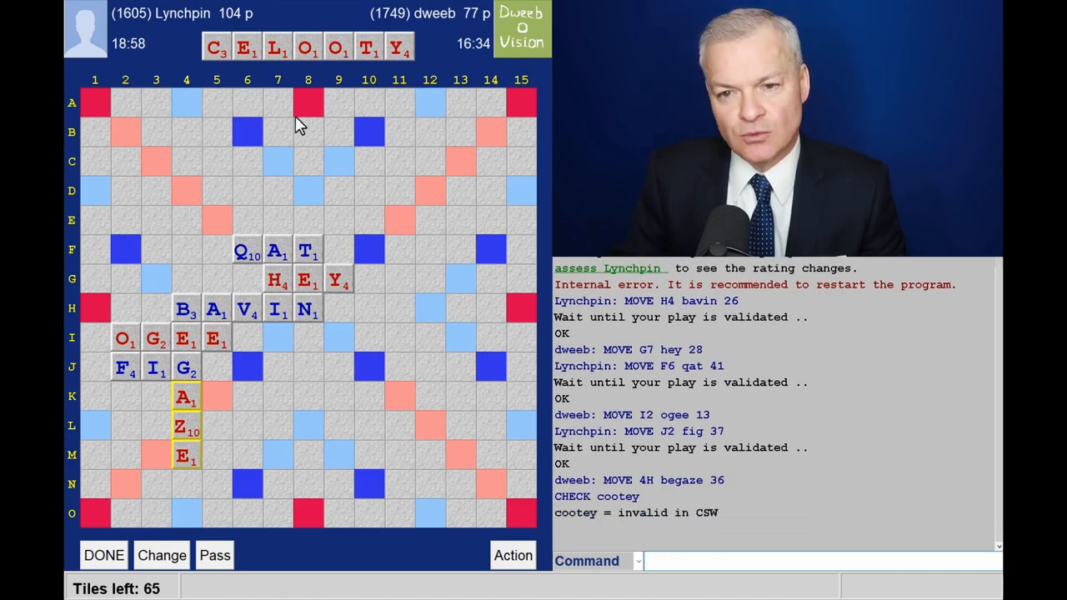
{"action": "mouse_move", "coordinate": [275, 109]}
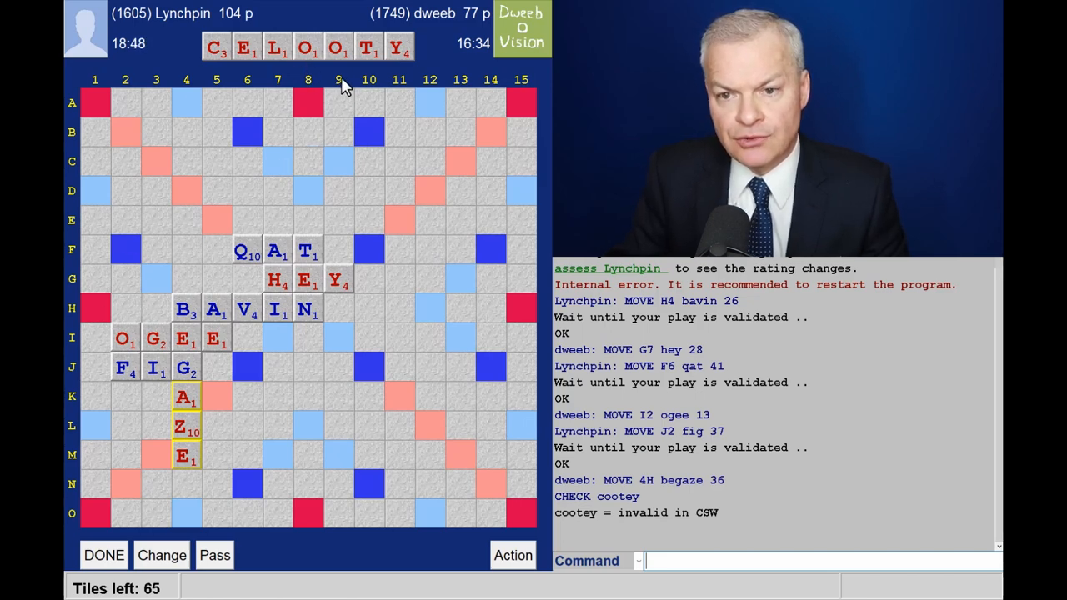
{"action": "mouse_move", "coordinate": [332, 73]}
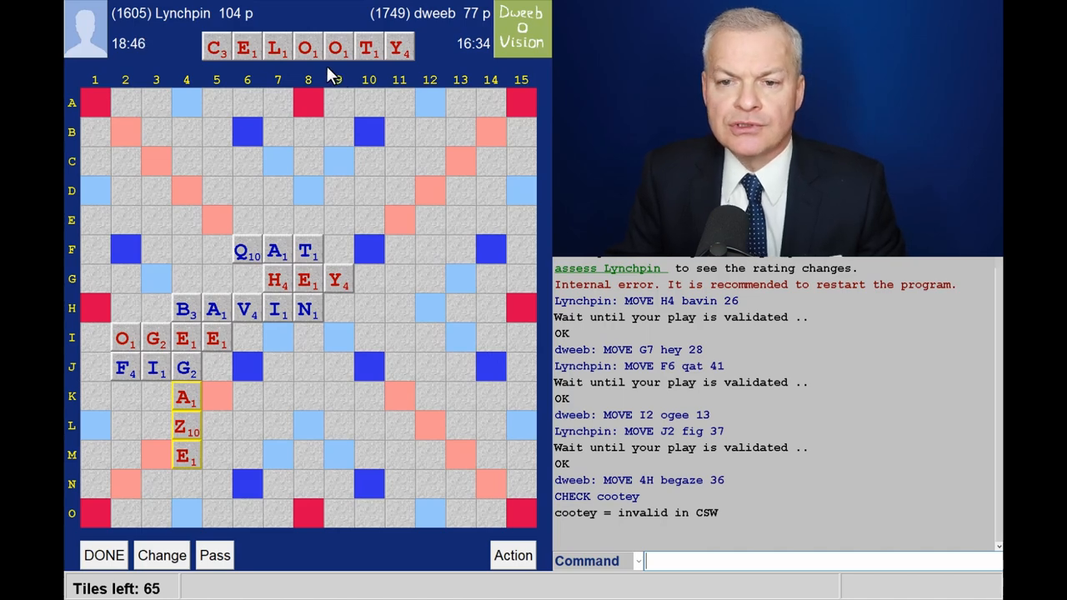
{"action": "mouse_move", "coordinate": [315, 73]}
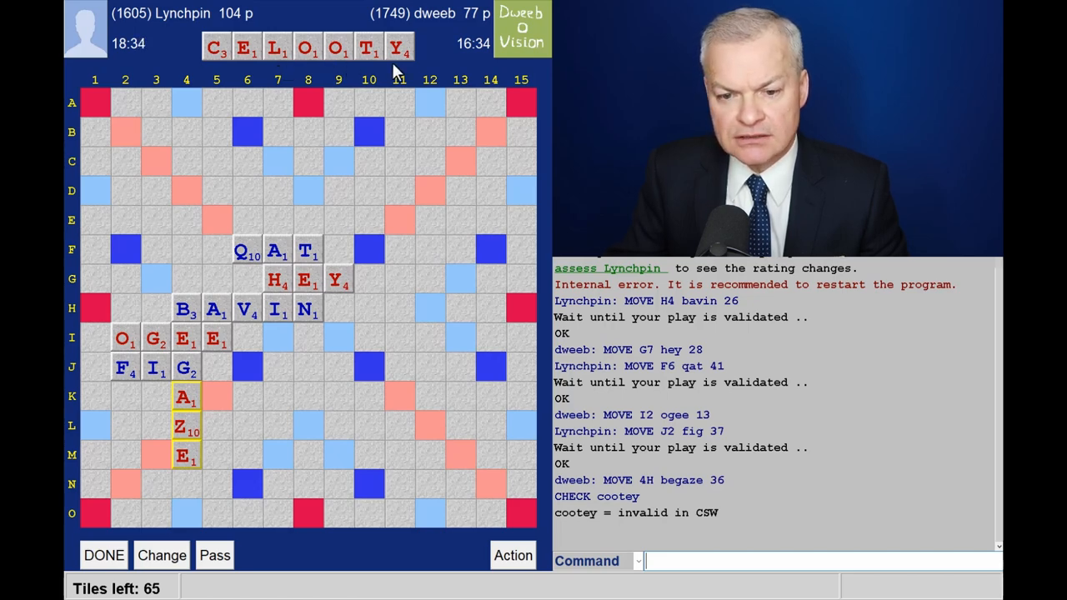
{"action": "mouse_move", "coordinate": [332, 265]}
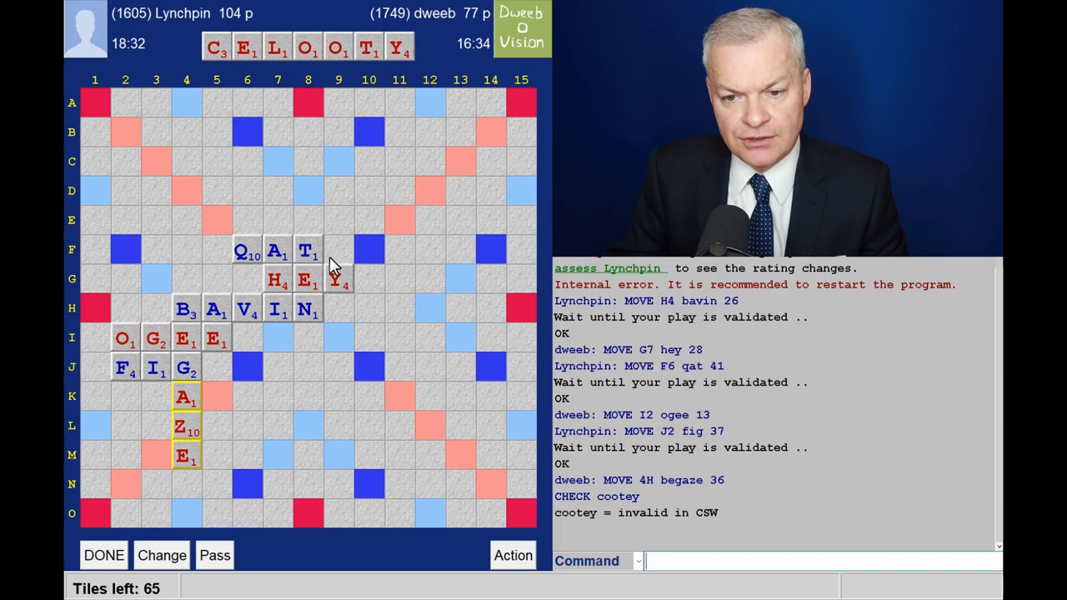
{"action": "mouse_move", "coordinate": [236, 470]}
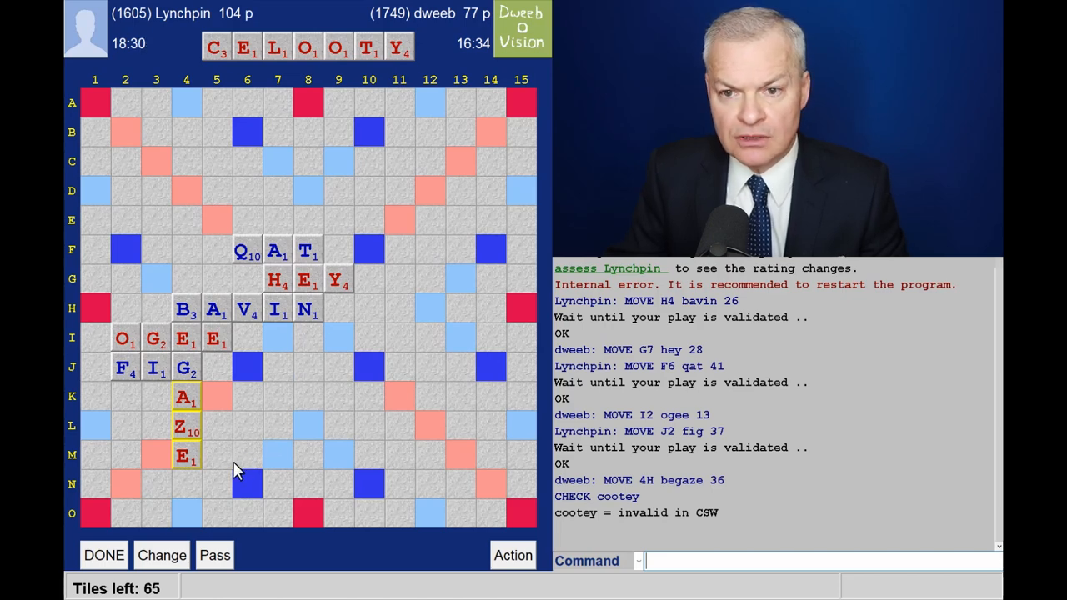
{"action": "mouse_move", "coordinate": [304, 182]}
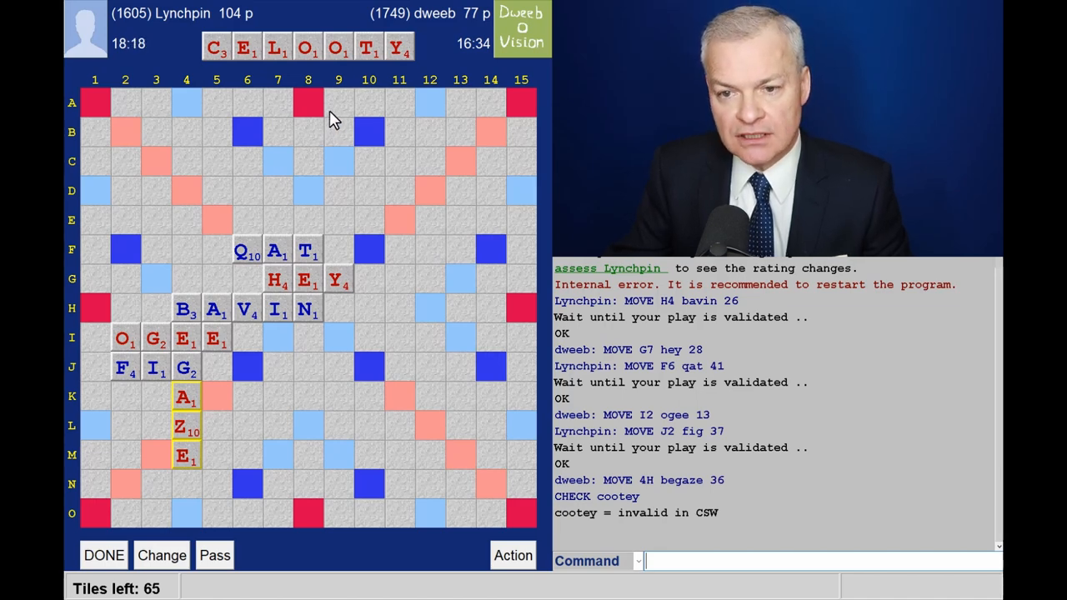
{"action": "mouse_move", "coordinate": [100, 232]}
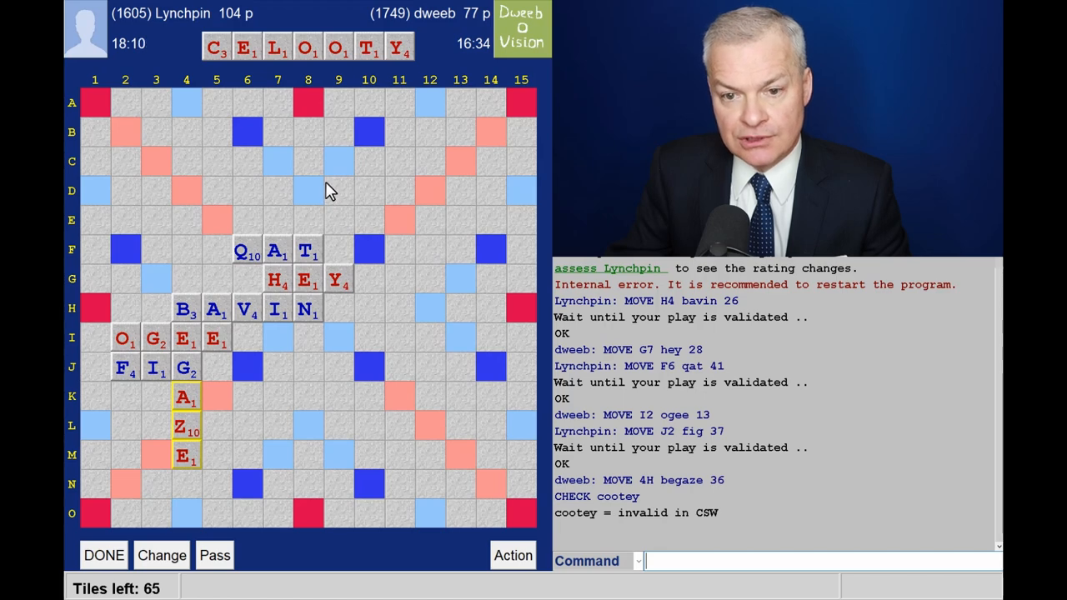
{"action": "mouse_move", "coordinate": [107, 336]}
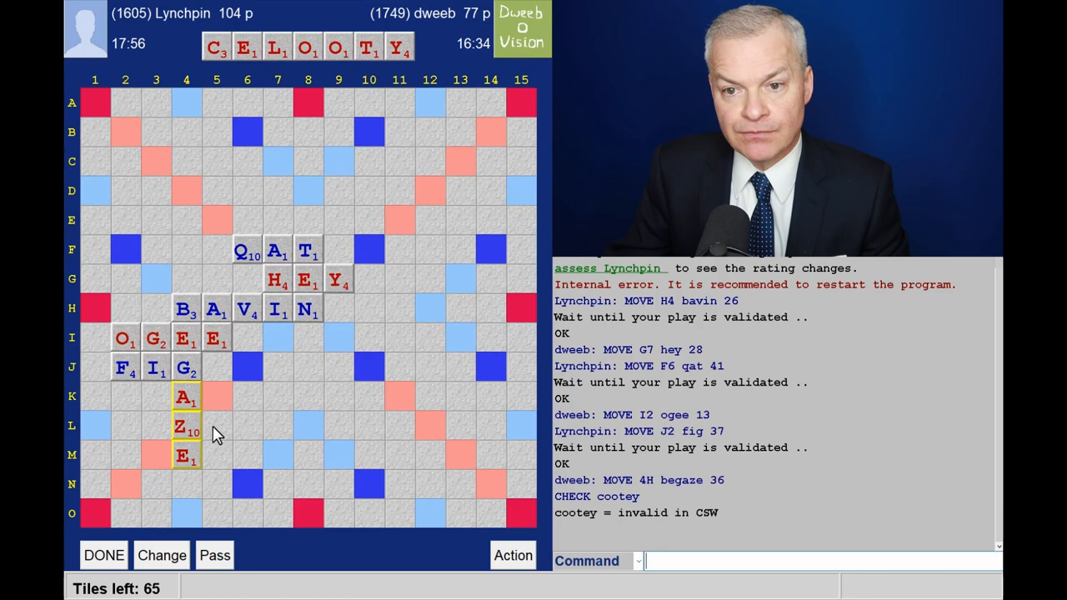
{"action": "mouse_move", "coordinate": [215, 409]}
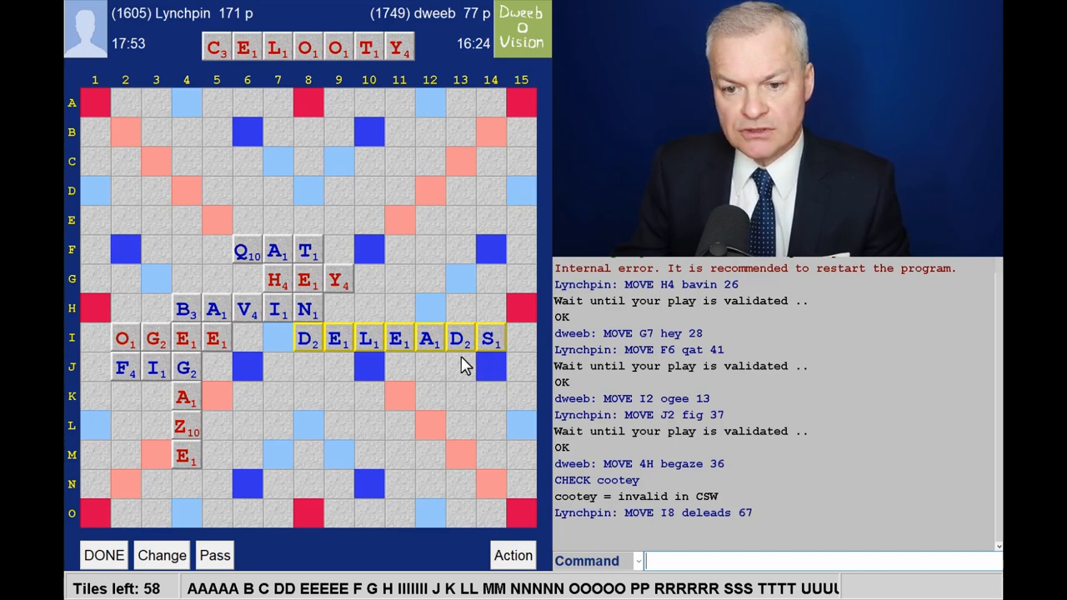
{"action": "mouse_move", "coordinate": [367, 78]}
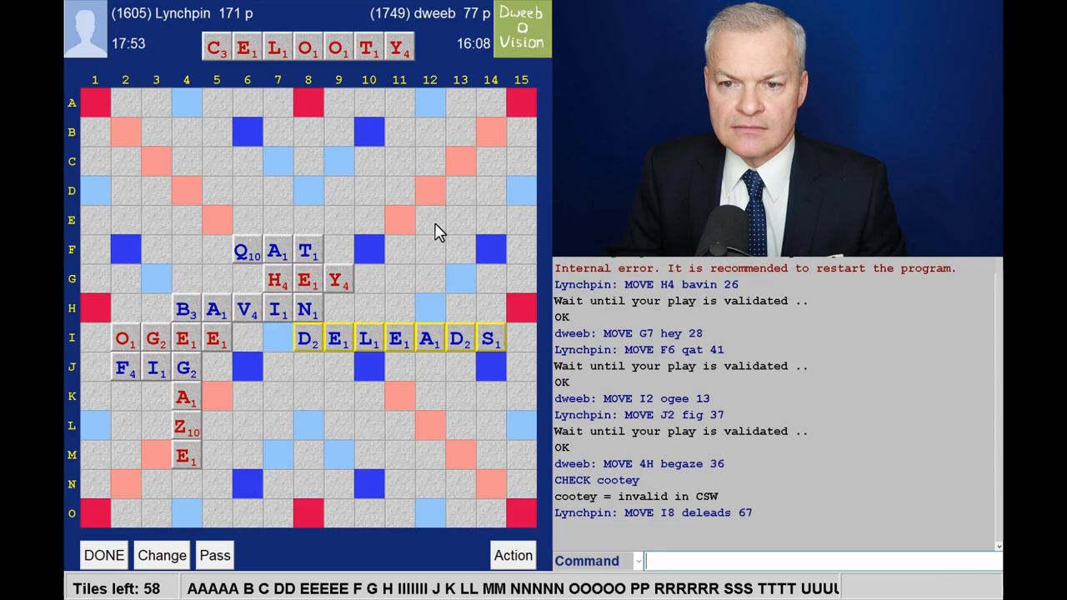
{"action": "mouse_move", "coordinate": [431, 223]}
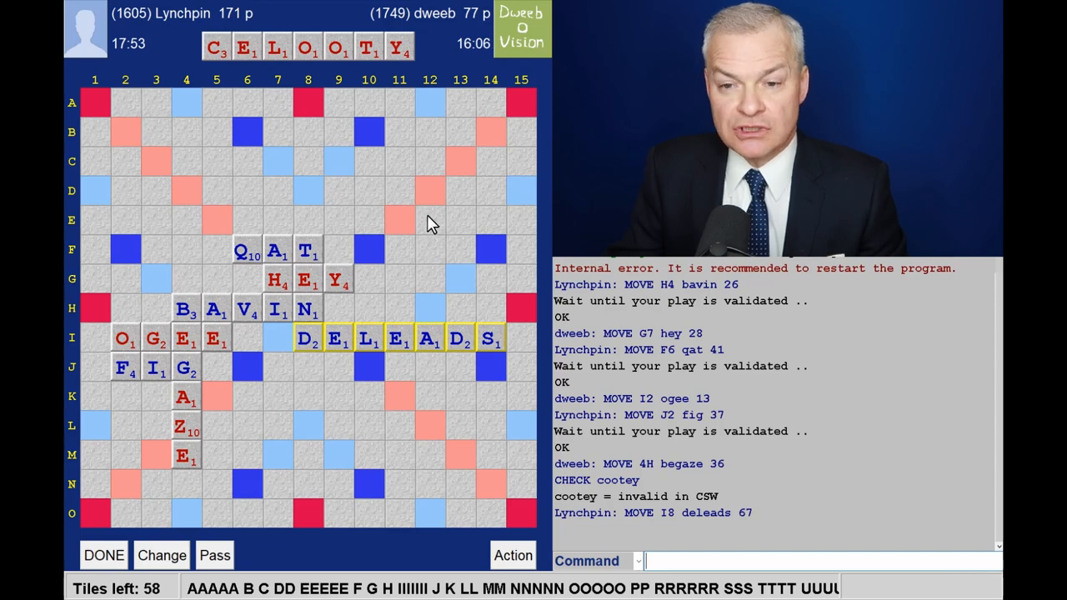
{"action": "mouse_move", "coordinate": [450, 268]}
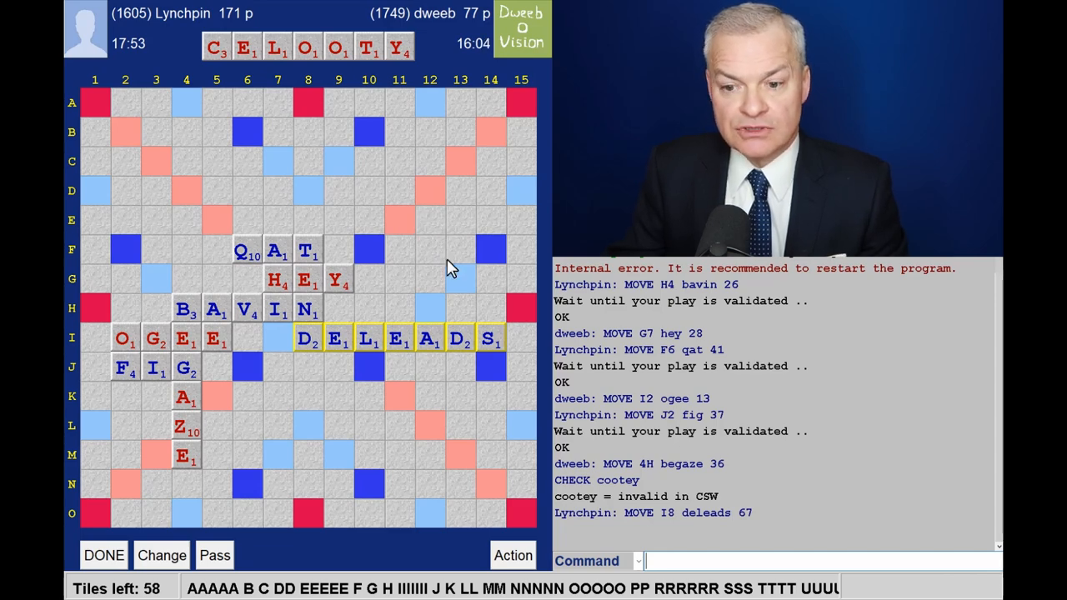
{"action": "mouse_move", "coordinate": [480, 370]}
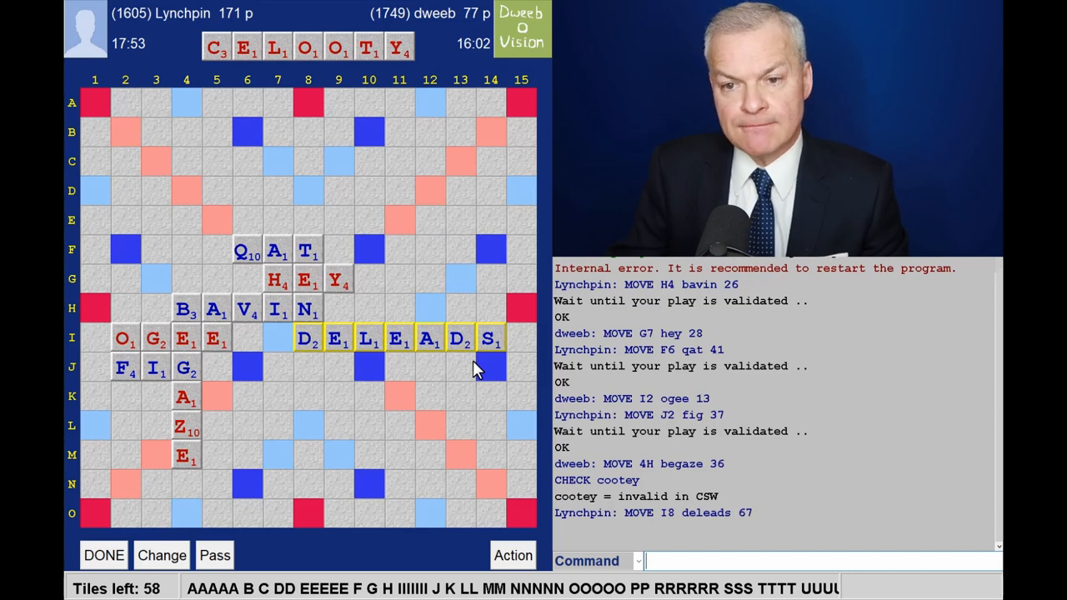
{"action": "mouse_move", "coordinate": [459, 364]}
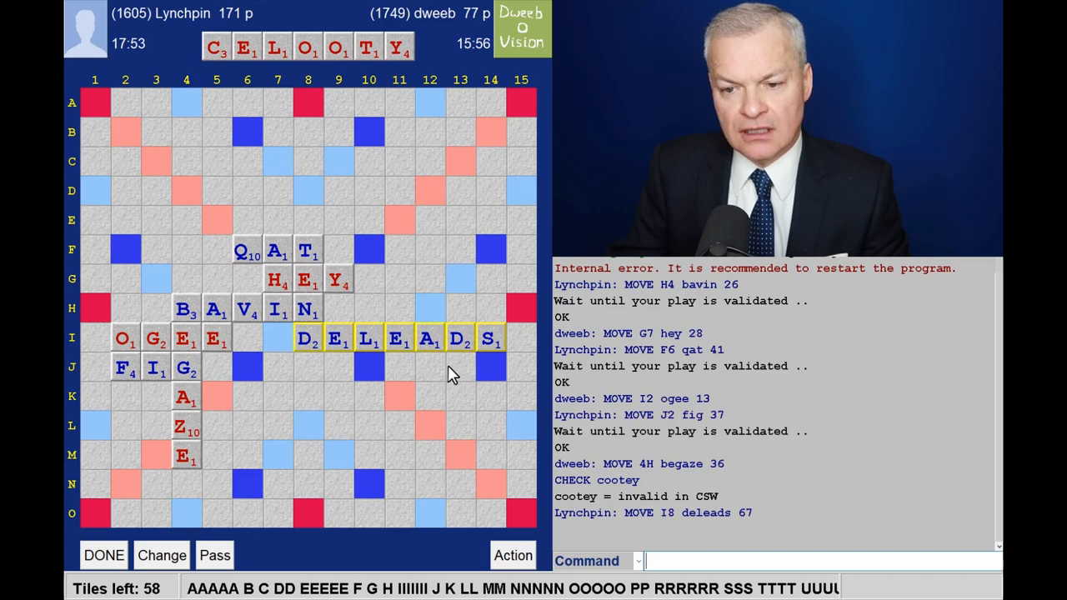
{"action": "mouse_move", "coordinate": [418, 367]}
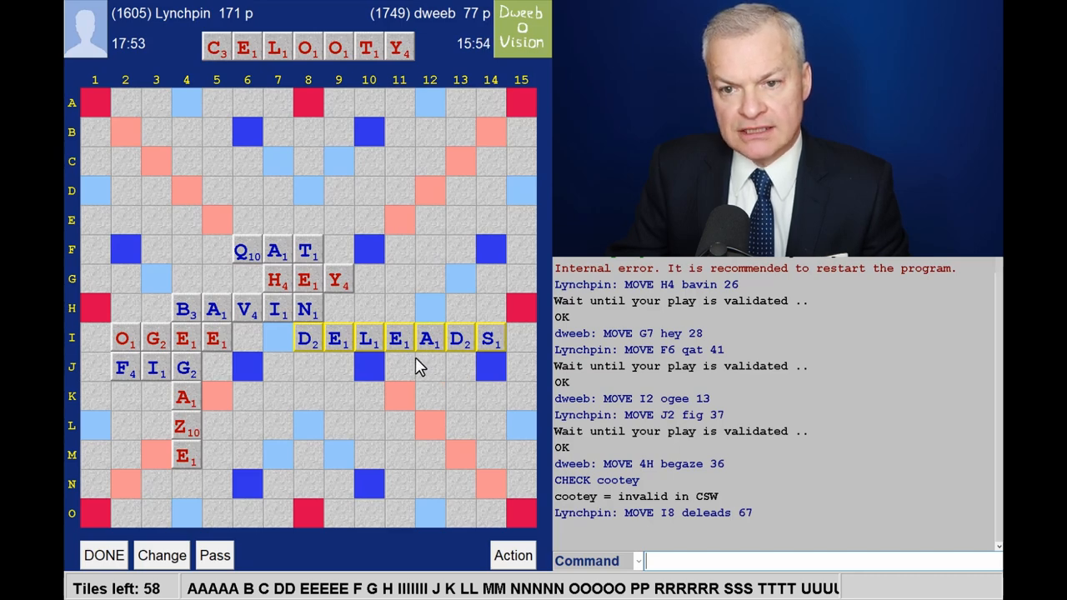
{"action": "mouse_move", "coordinate": [373, 376]}
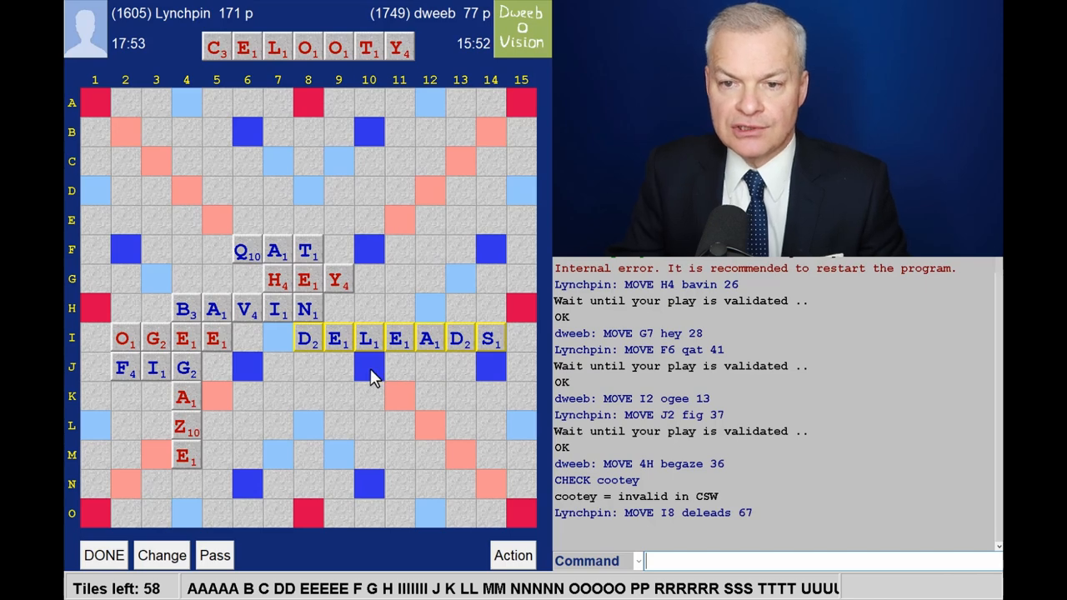
{"action": "mouse_move", "coordinate": [154, 353]}
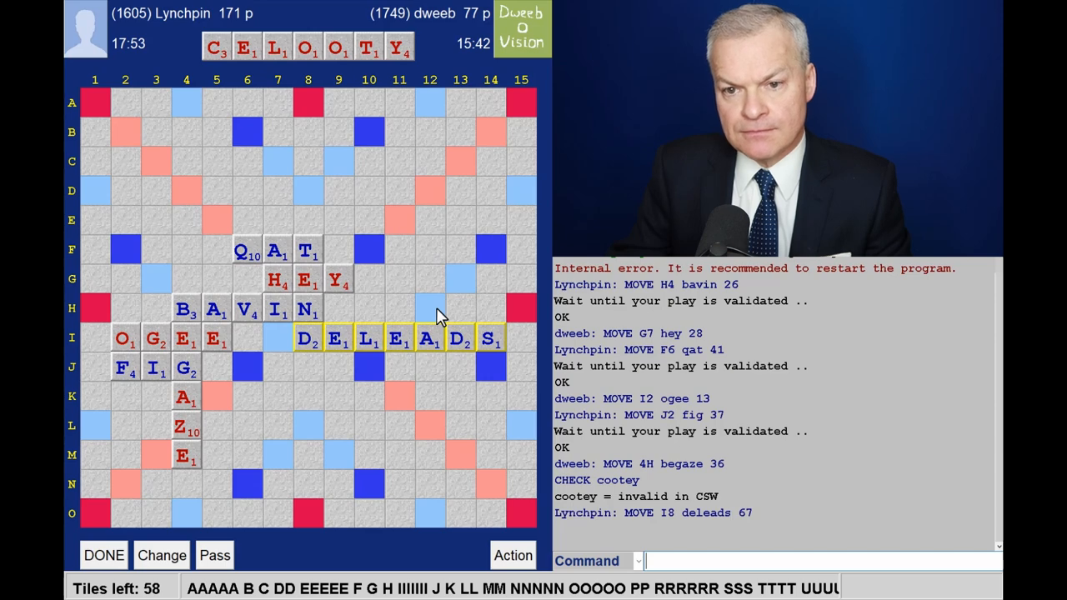
{"action": "mouse_move", "coordinate": [486, 350]}
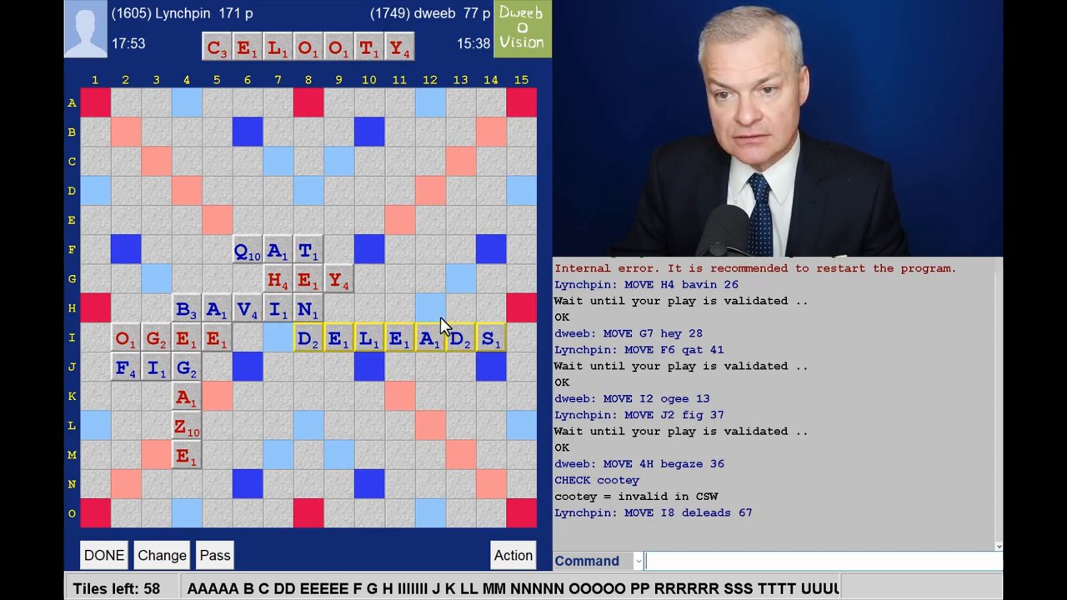
{"action": "mouse_move", "coordinate": [75, 215]}
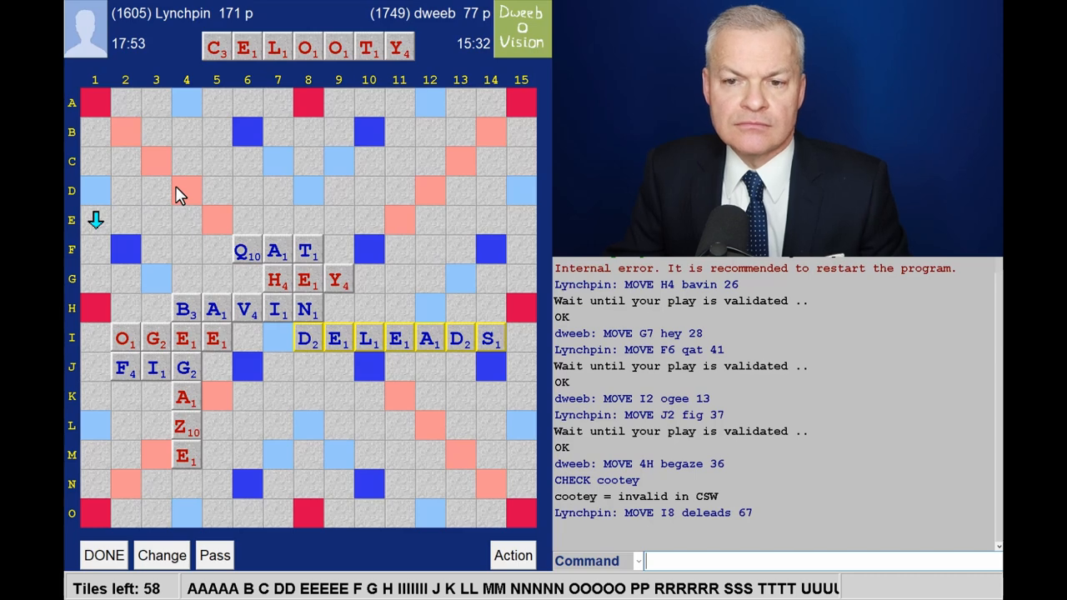
{"action": "mouse_move", "coordinate": [360, 136]}
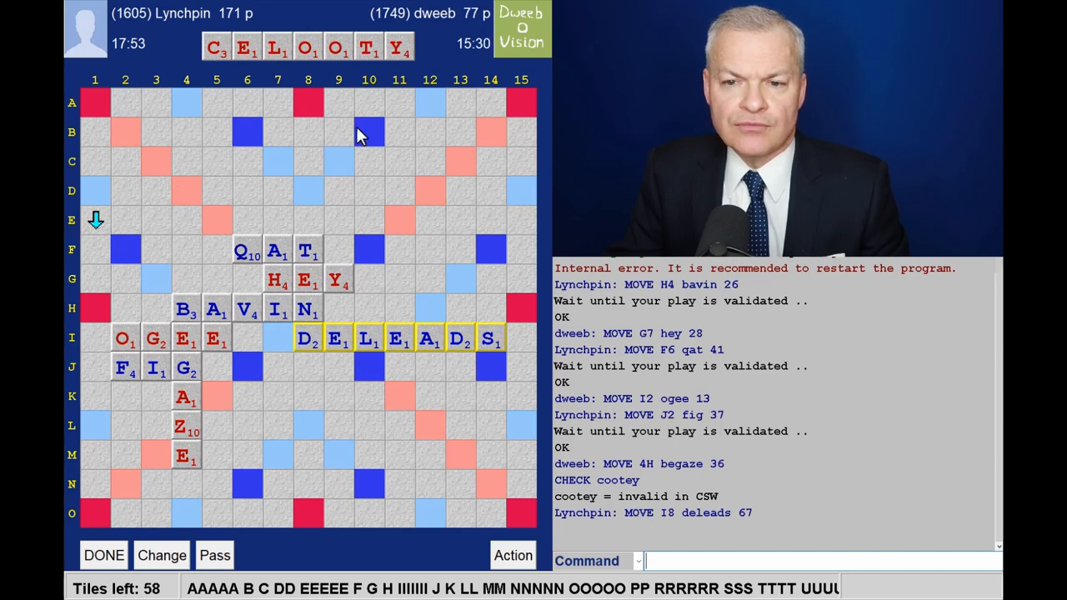
{"action": "mouse_move", "coordinate": [327, 73]}
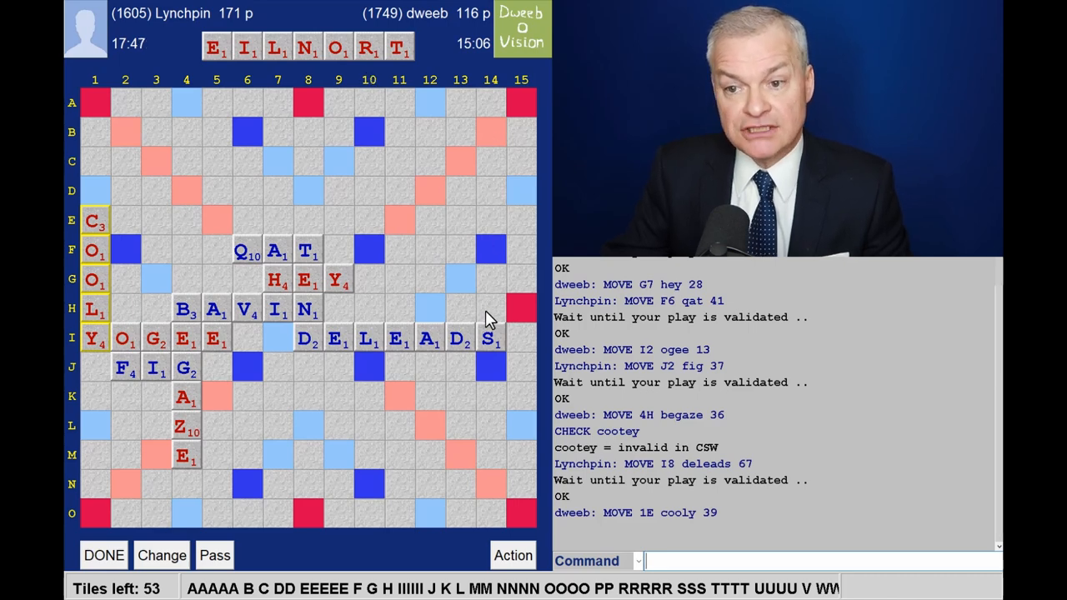
{"action": "mouse_move", "coordinate": [448, 203]}
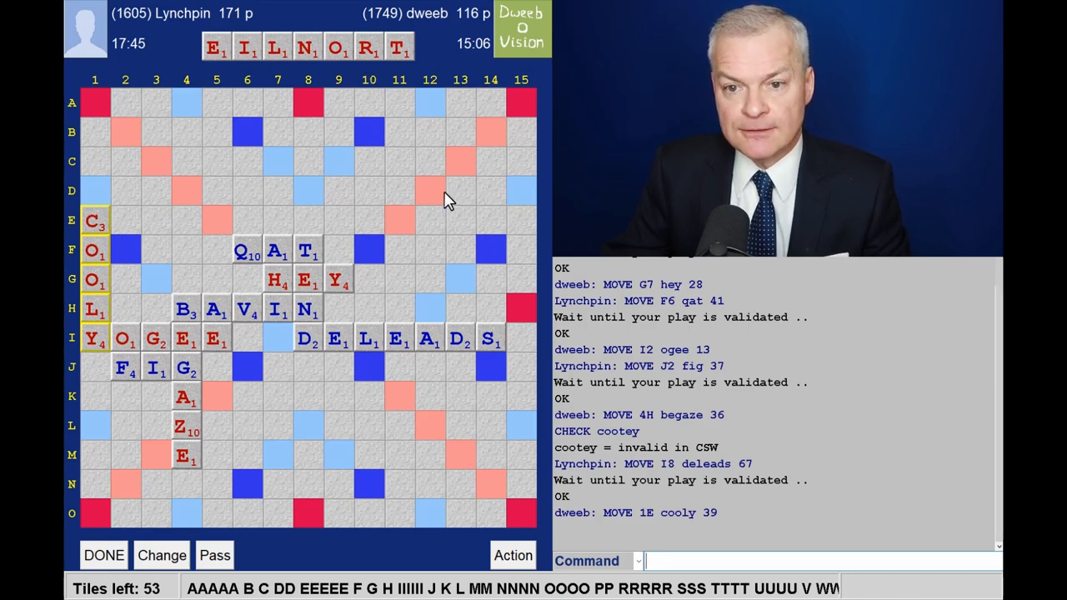
{"action": "mouse_move", "coordinate": [306, 103]}
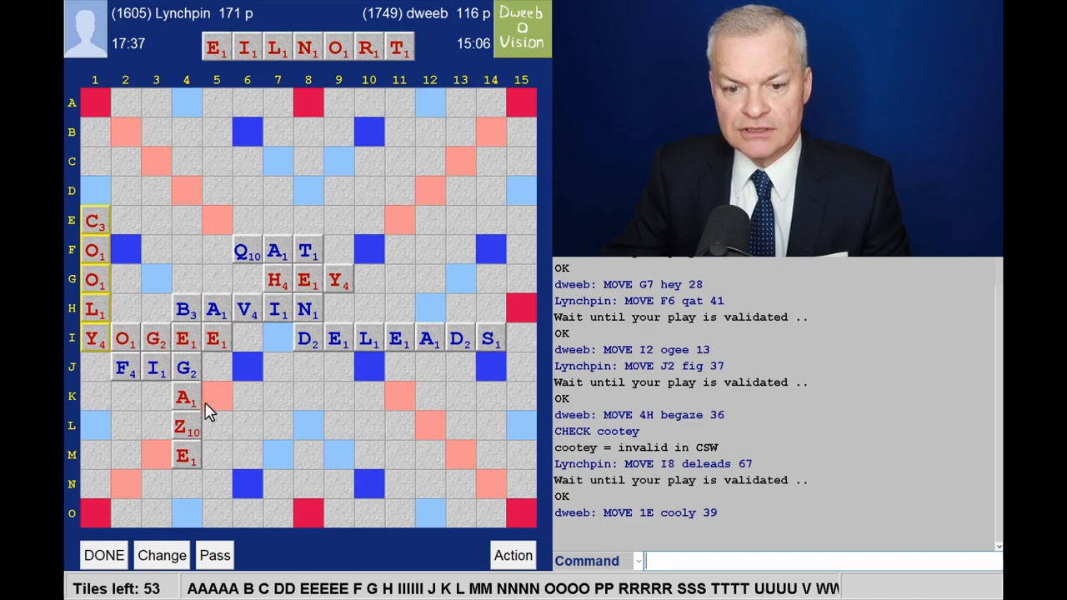
{"action": "mouse_move", "coordinate": [220, 410]}
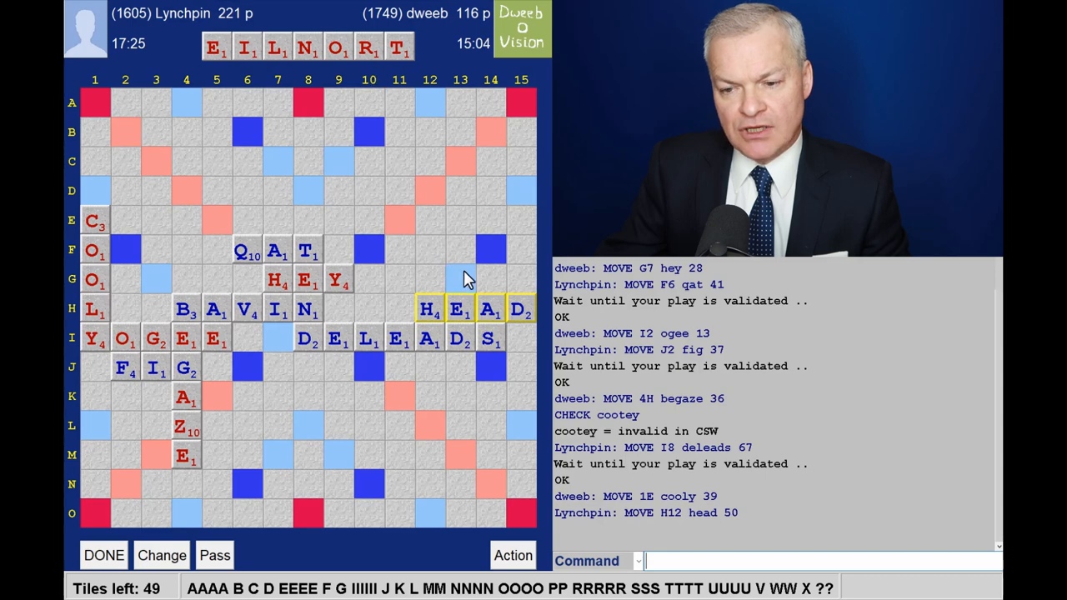
{"action": "mouse_move", "coordinate": [496, 367]}
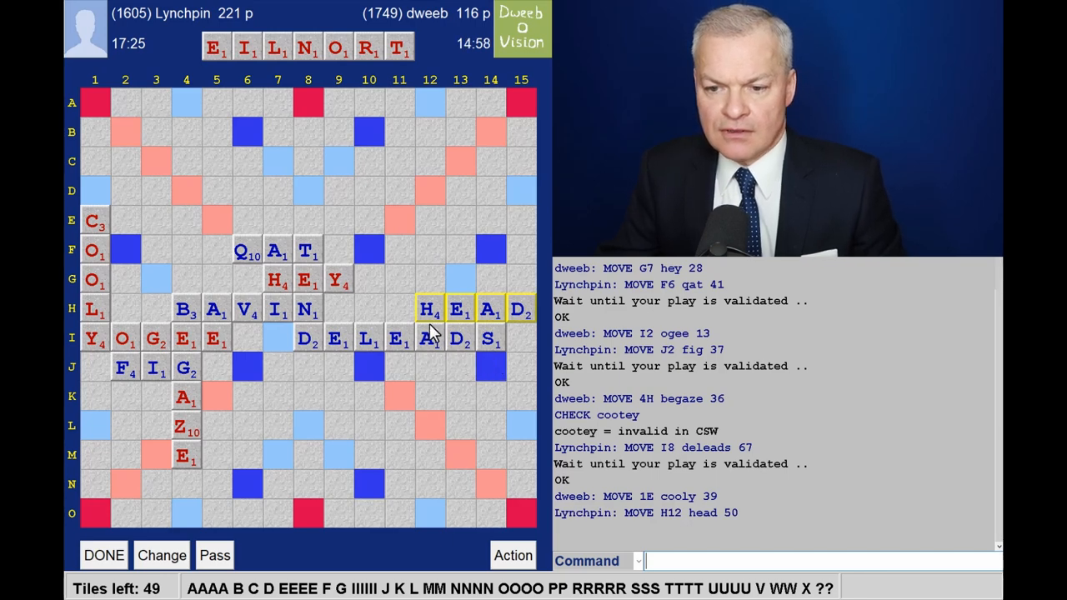
{"action": "mouse_move", "coordinate": [525, 323]}
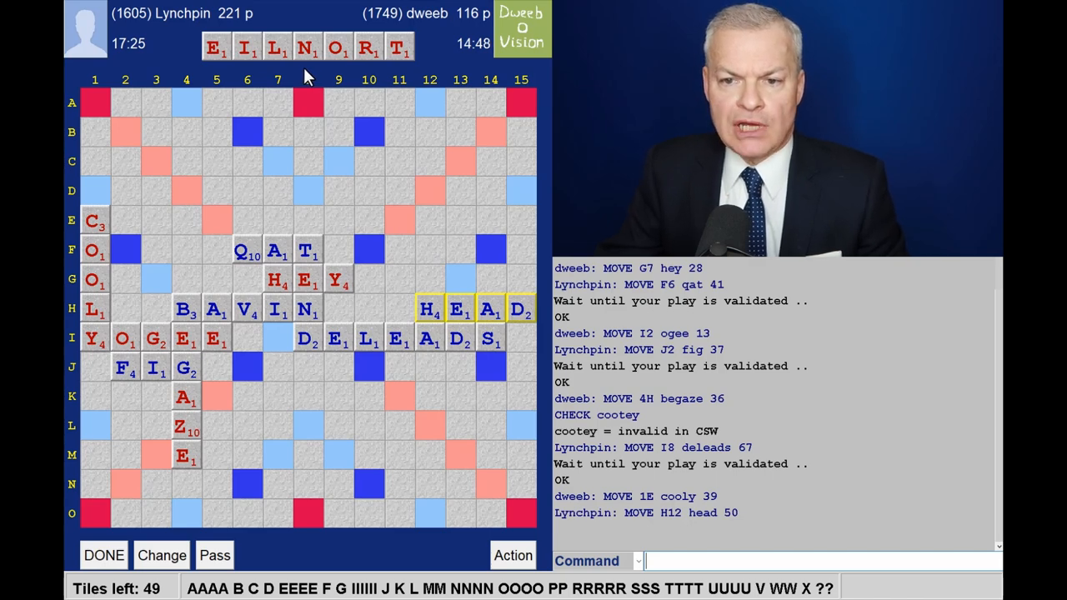
{"action": "mouse_move", "coordinate": [230, 275]}
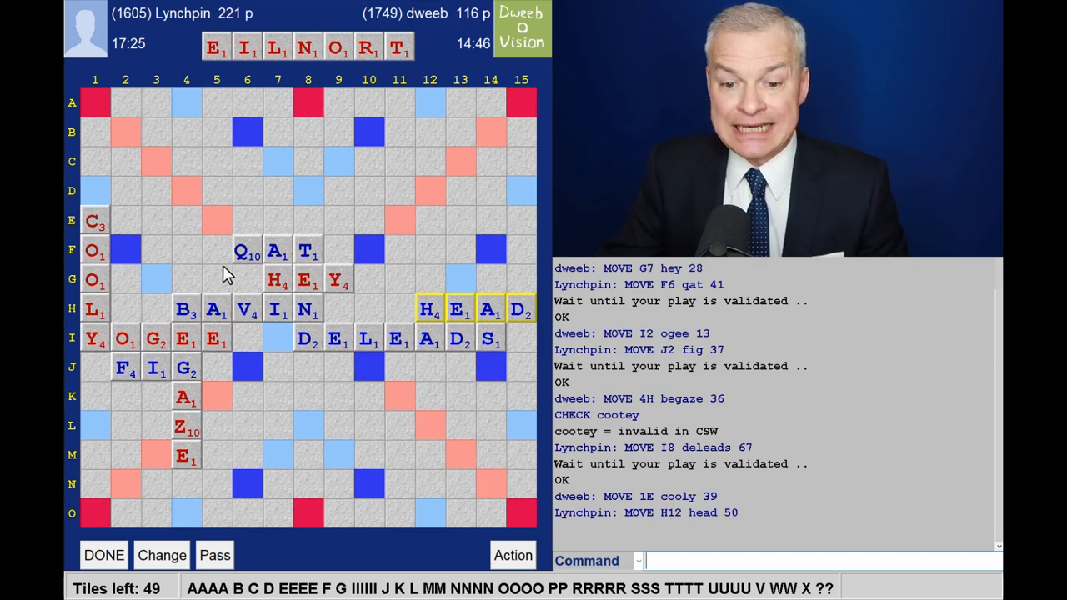
{"action": "mouse_move", "coordinate": [160, 413]}
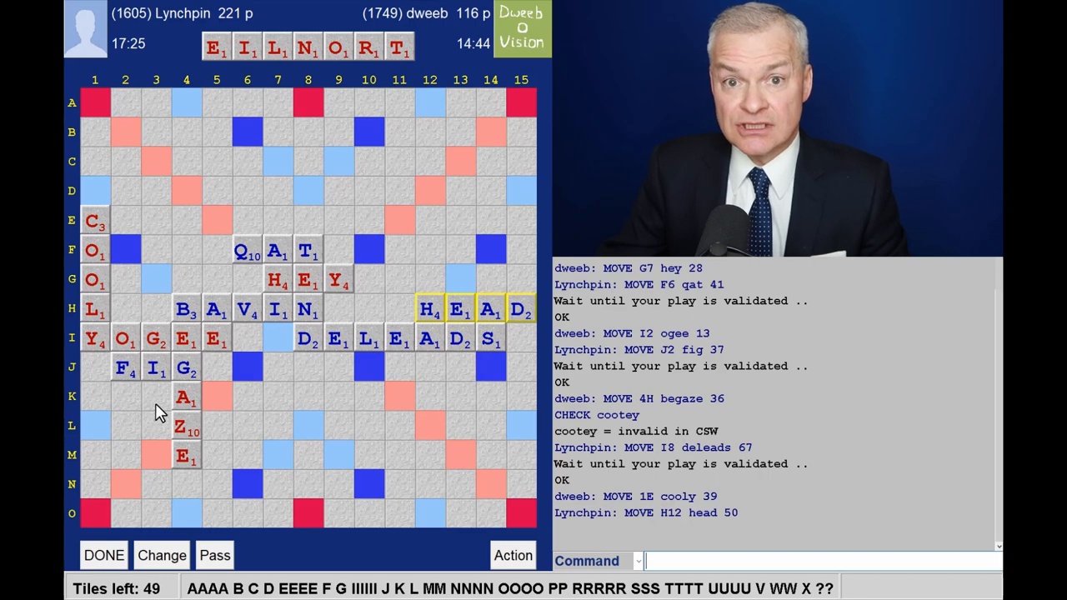
{"action": "mouse_move", "coordinate": [340, 397]}
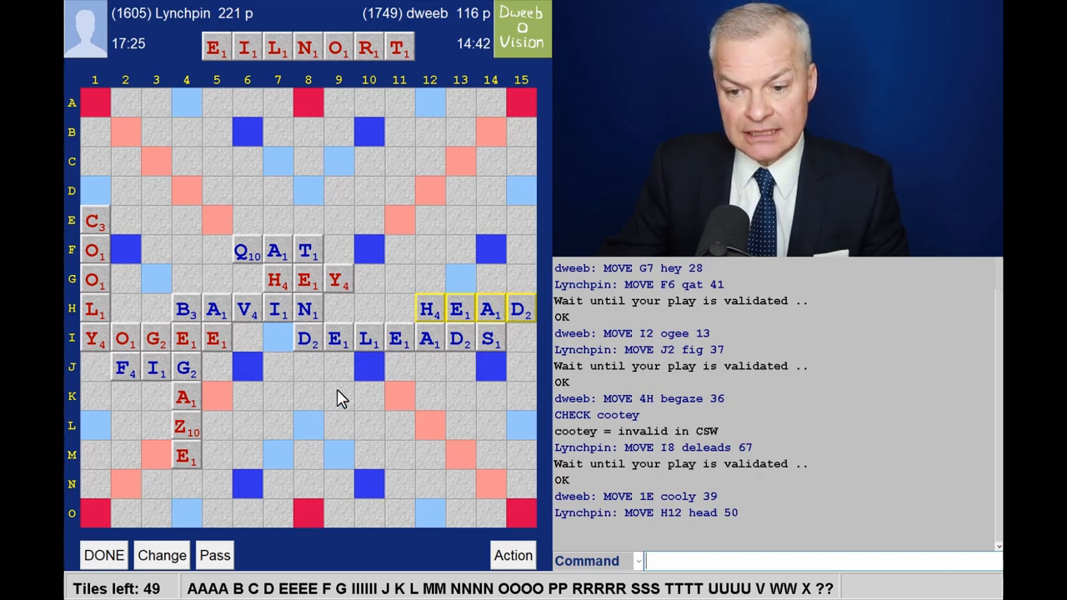
{"action": "mouse_move", "coordinate": [170, 408]}
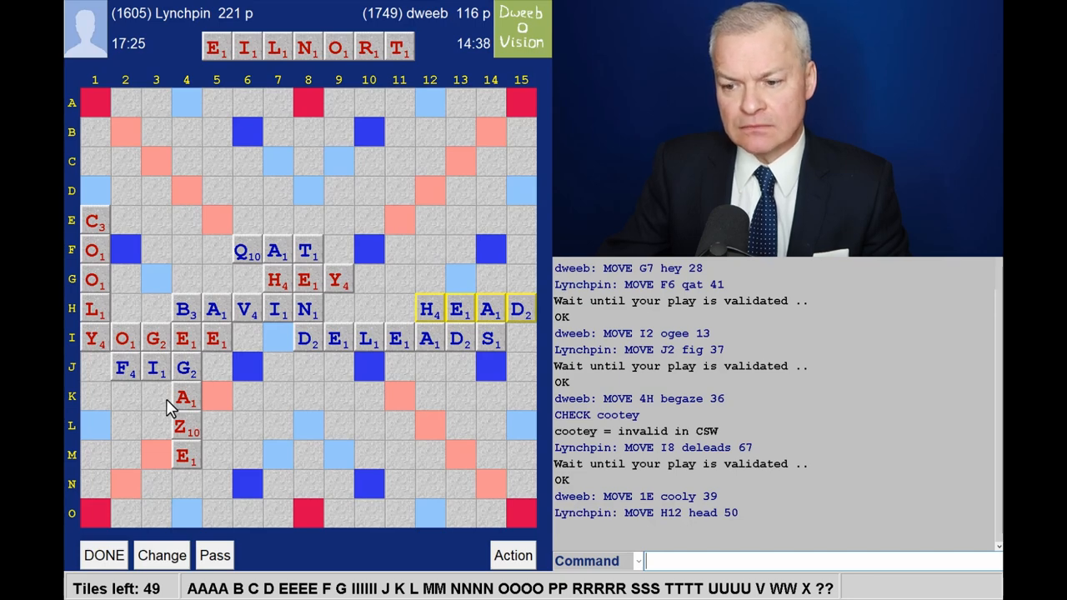
{"action": "mouse_move", "coordinate": [341, 185]}
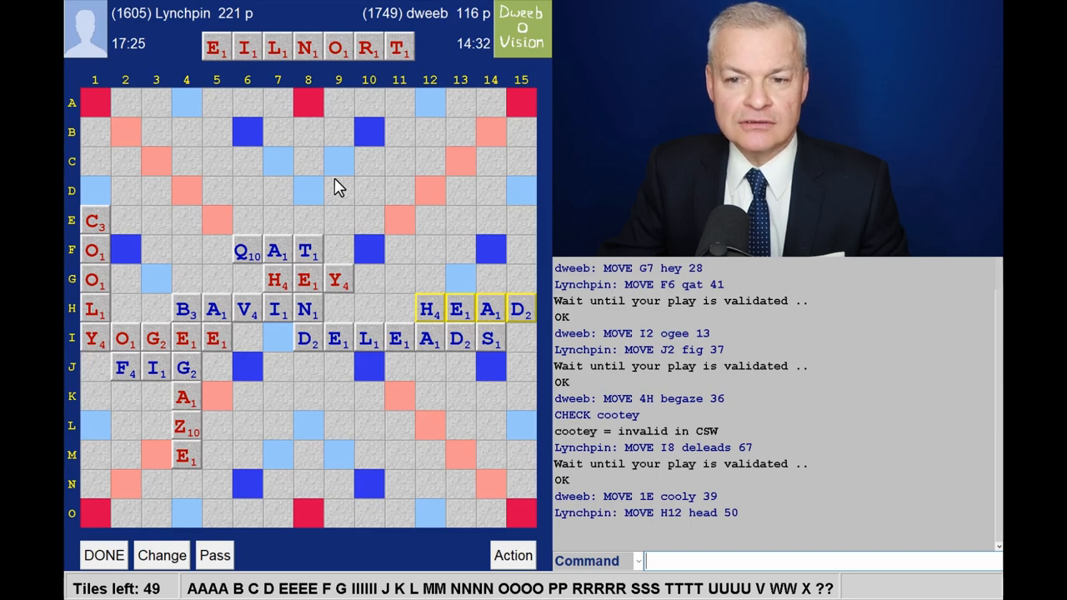
{"action": "mouse_move", "coordinate": [301, 207]}
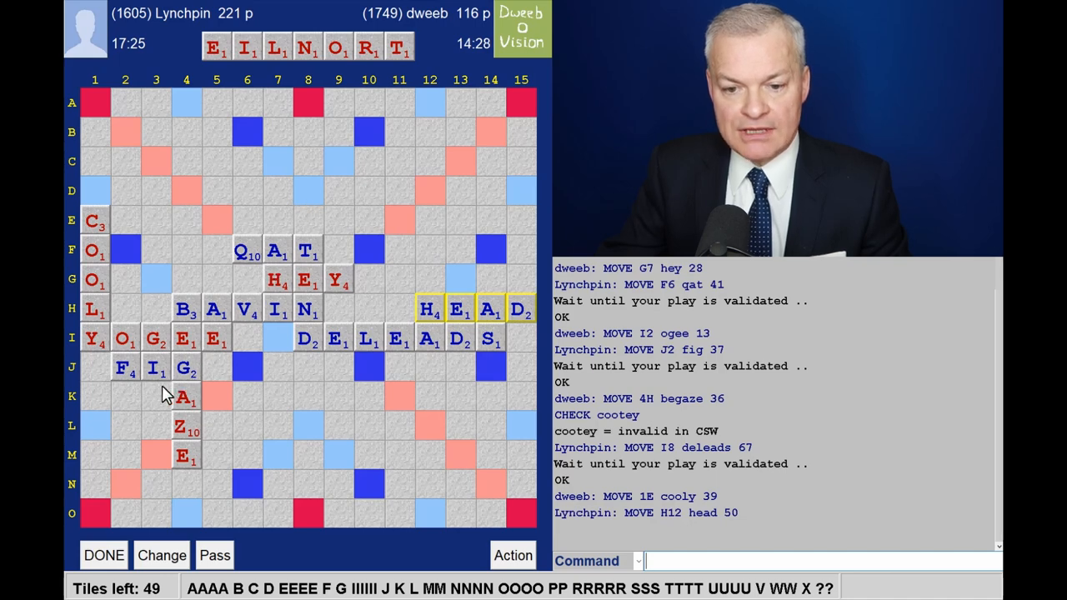
{"action": "mouse_move", "coordinate": [497, 117]}
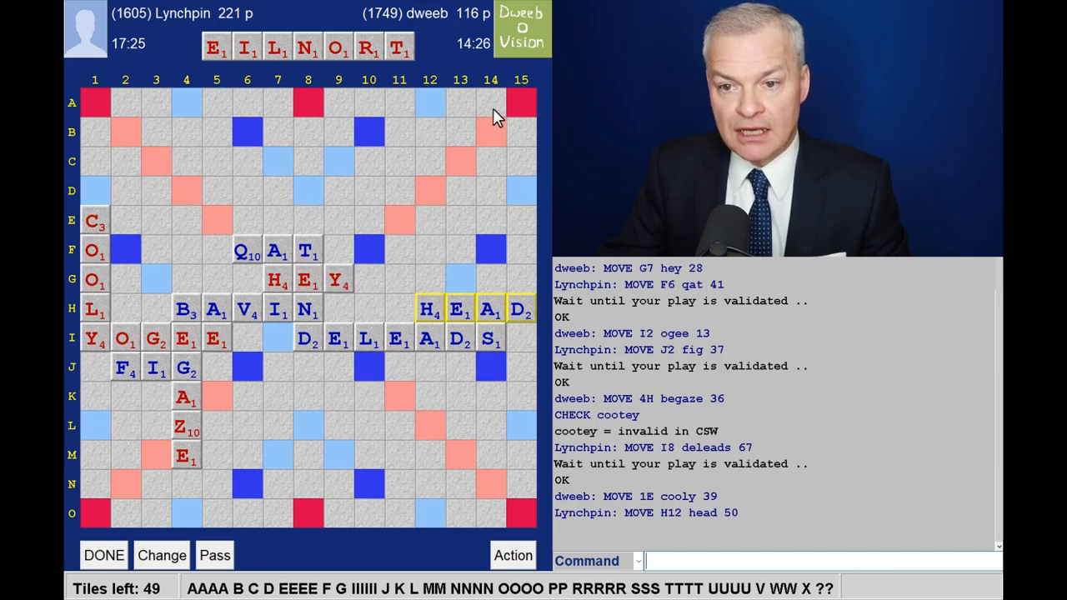
{"action": "mouse_move", "coordinate": [363, 92]}
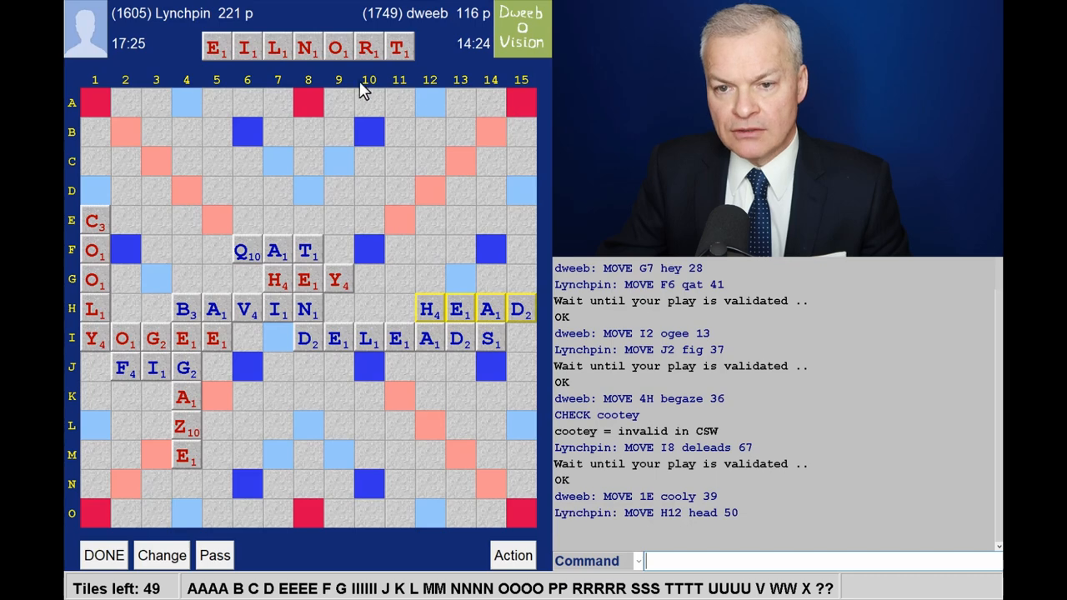
{"action": "mouse_move", "coordinate": [347, 137]}
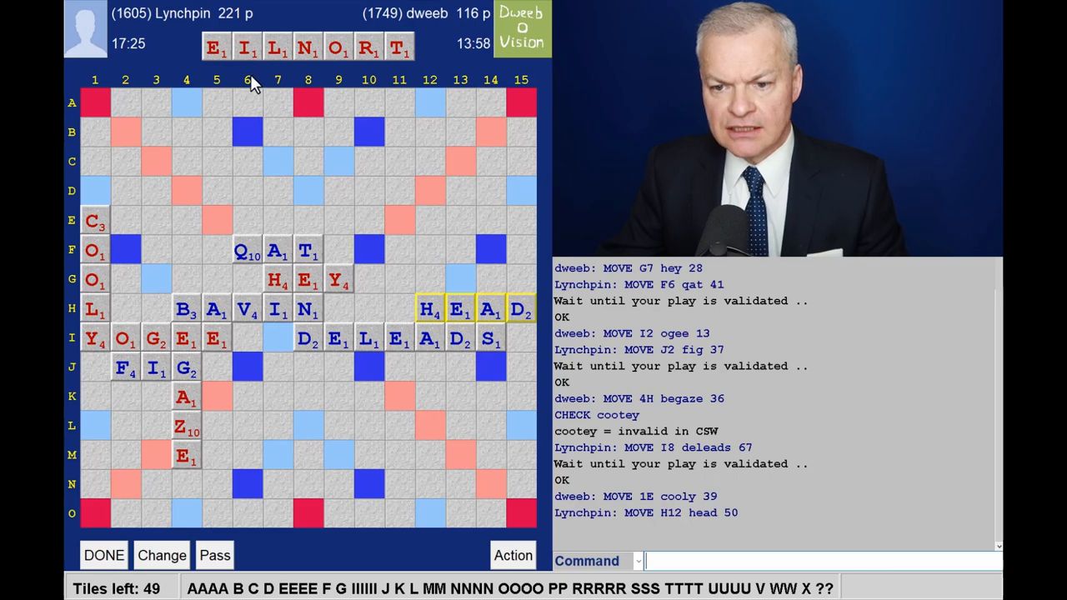
{"action": "mouse_move", "coordinate": [275, 73]}
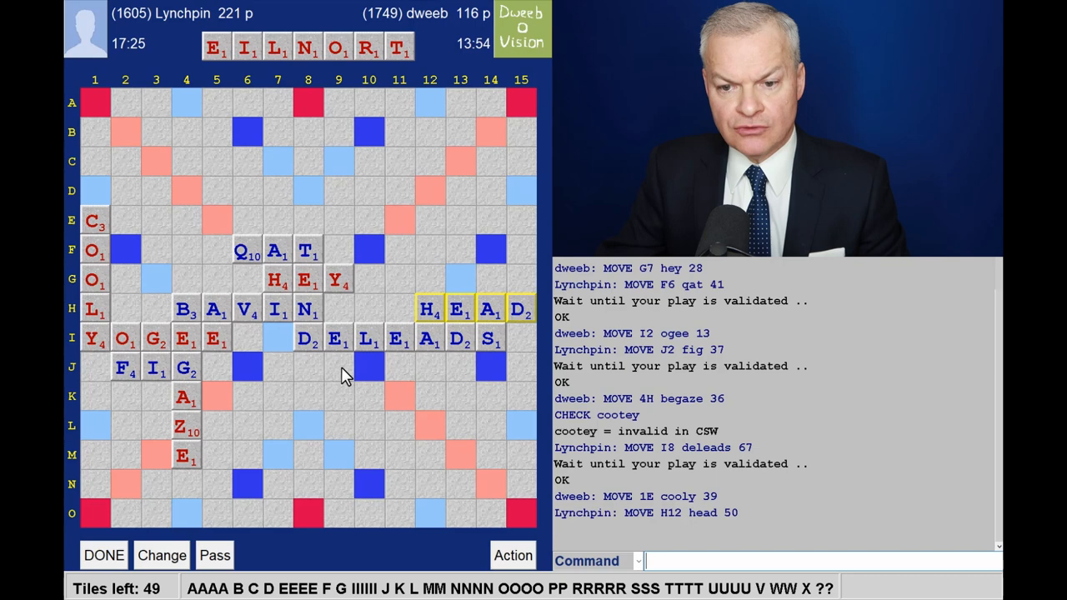
{"action": "mouse_move", "coordinate": [323, 304]}
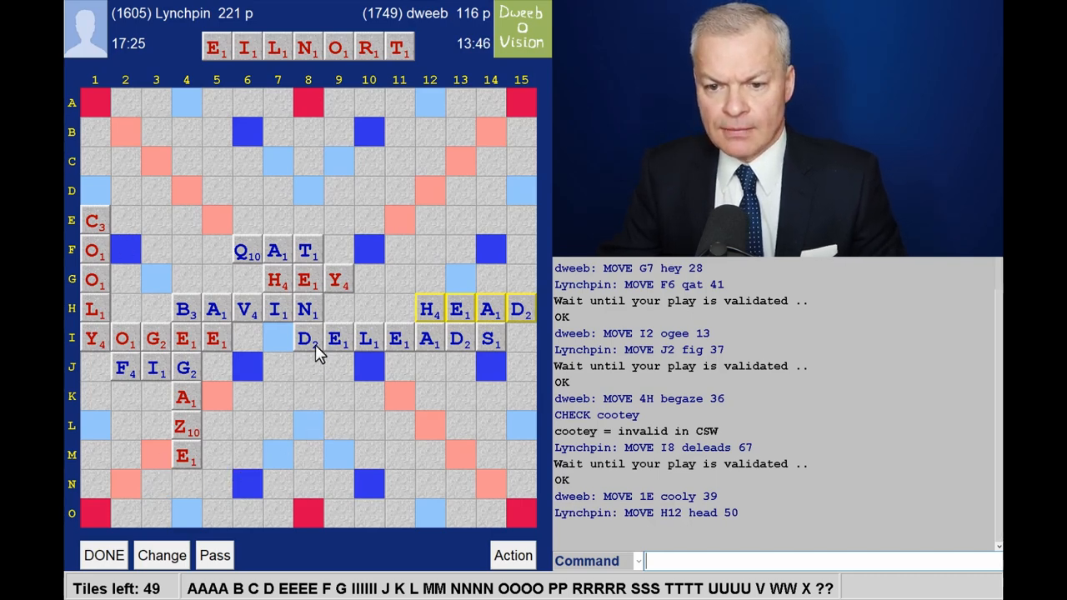
{"action": "mouse_move", "coordinate": [317, 233]}
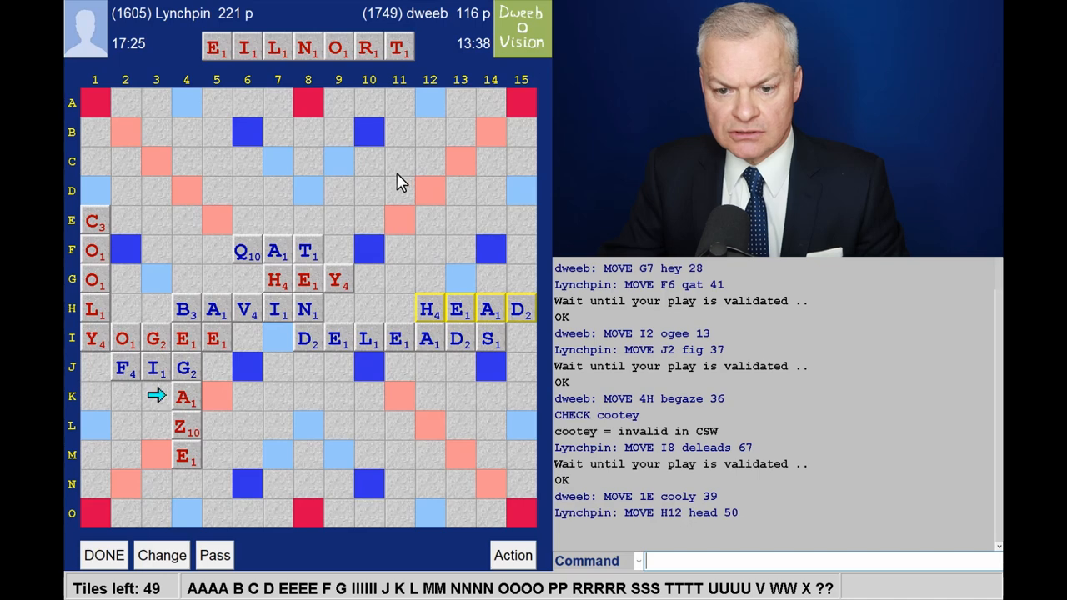
{"action": "mouse_move", "coordinate": [396, 185]}
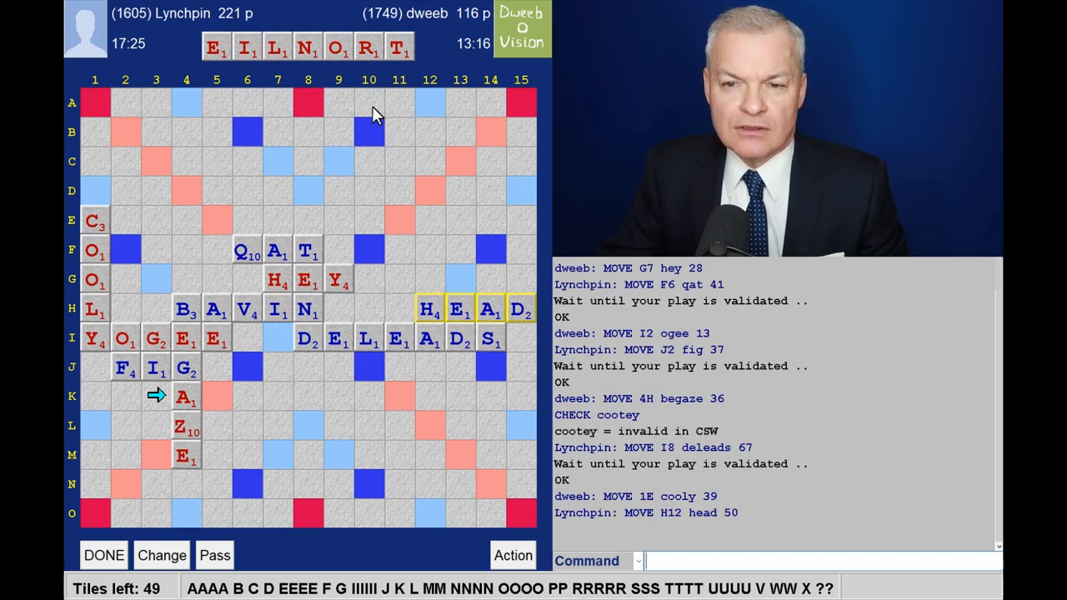
{"action": "mouse_move", "coordinate": [337, 120]}
{"action": "type", "text": "TAILERON"}
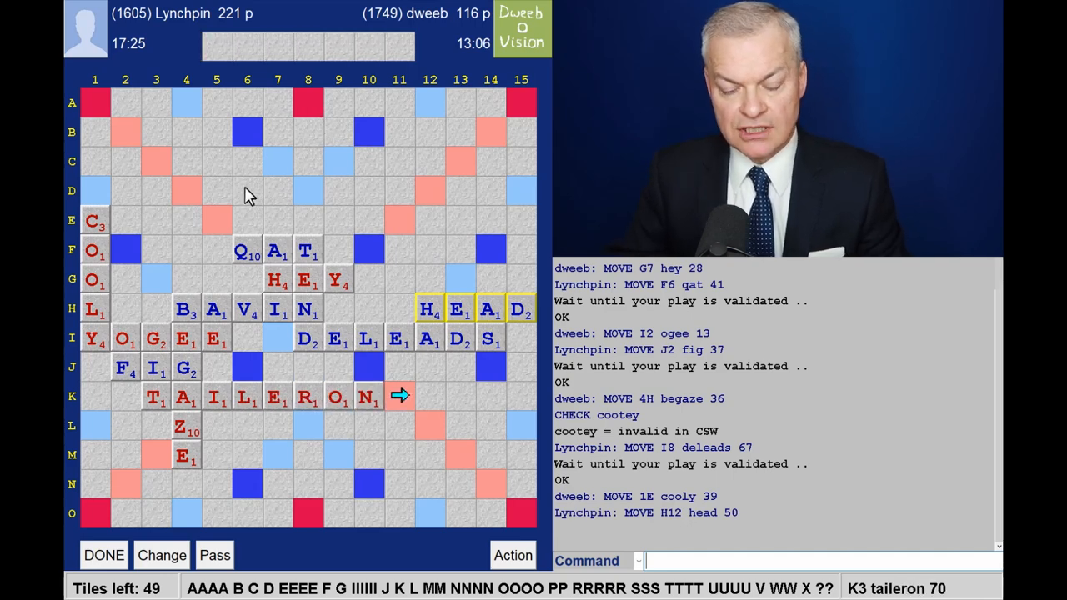
{"action": "mouse_move", "coordinate": [346, 453]}
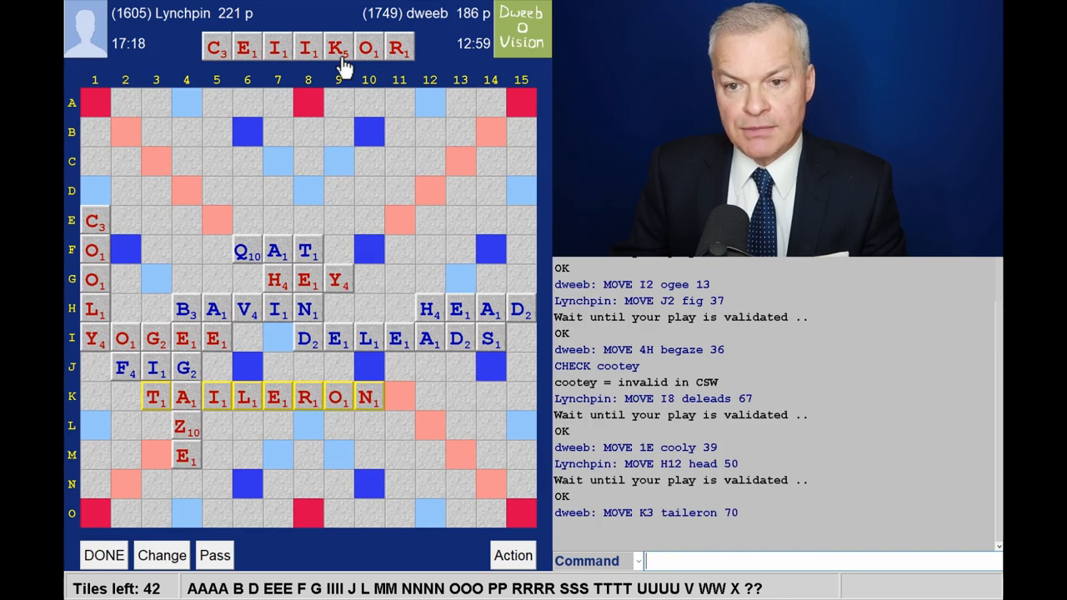
{"action": "mouse_move", "coordinate": [314, 420]}
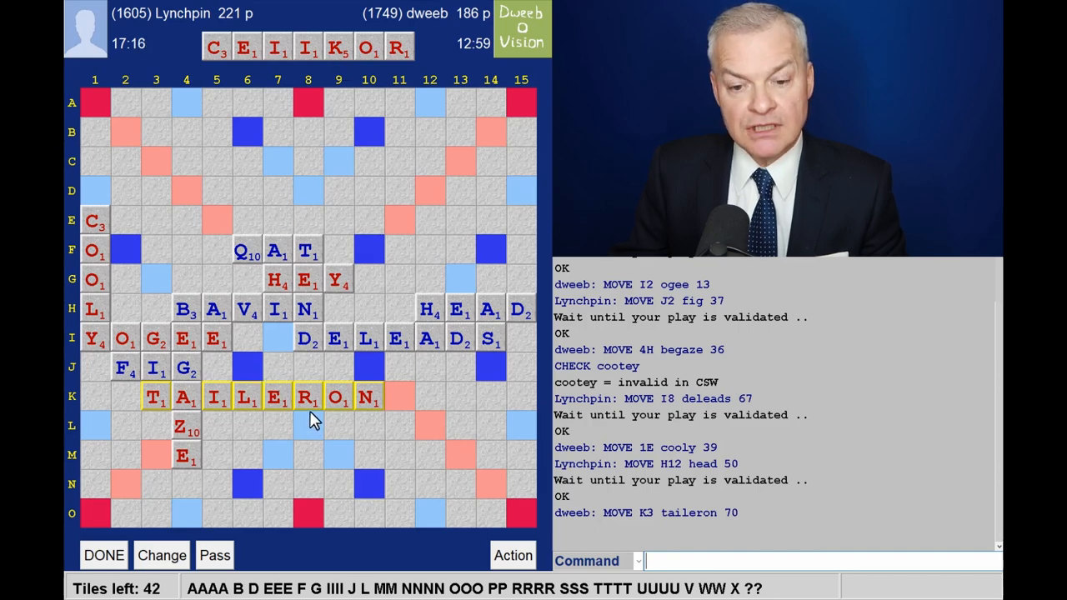
{"action": "mouse_move", "coordinate": [325, 78]}
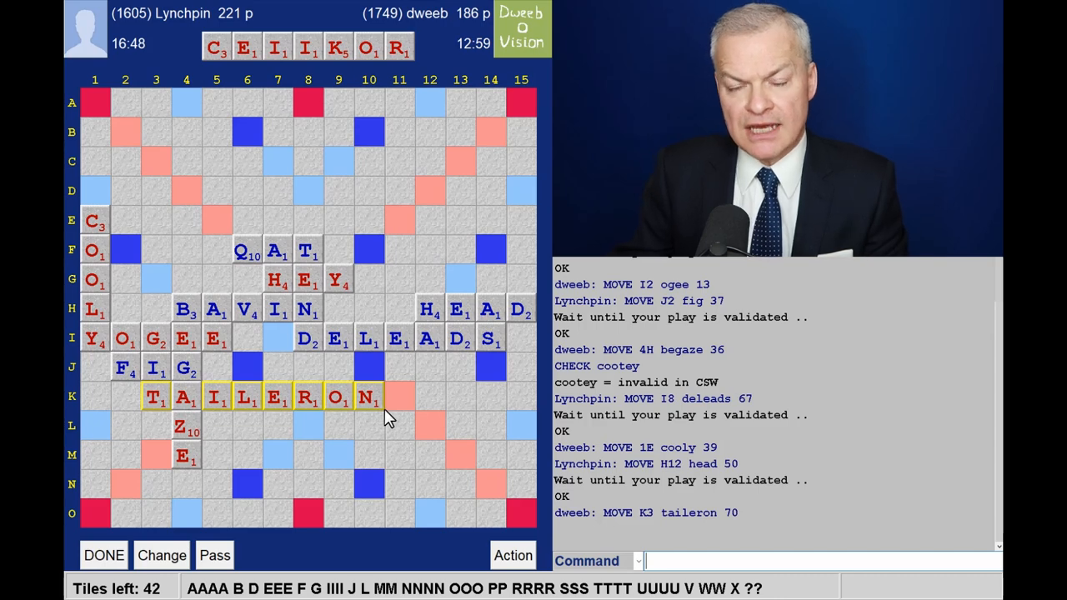
{"action": "mouse_move", "coordinate": [346, 80]}
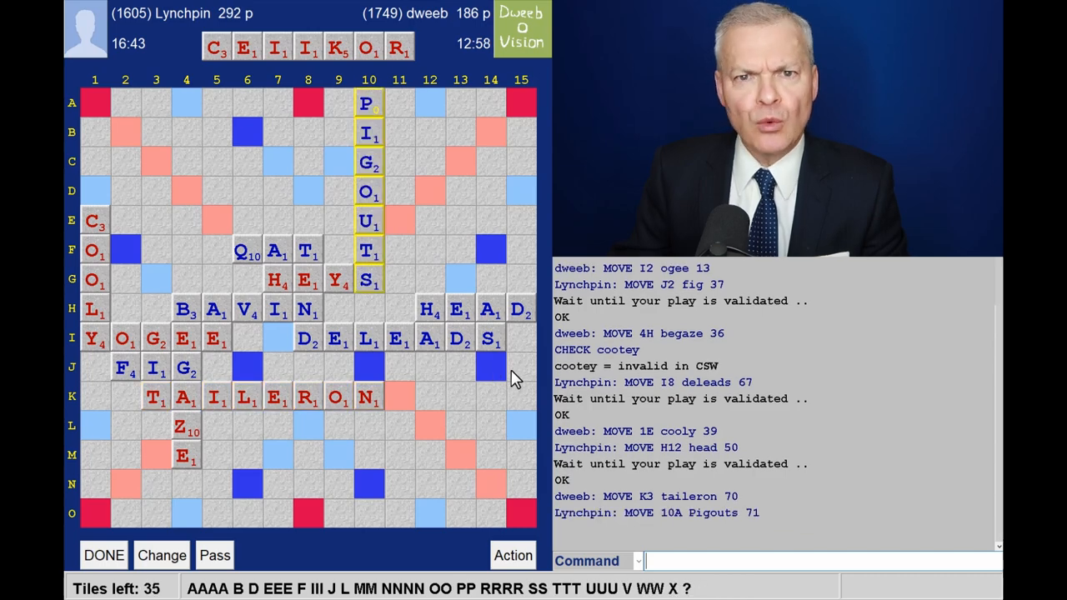
{"action": "mouse_move", "coordinate": [707, 463]}
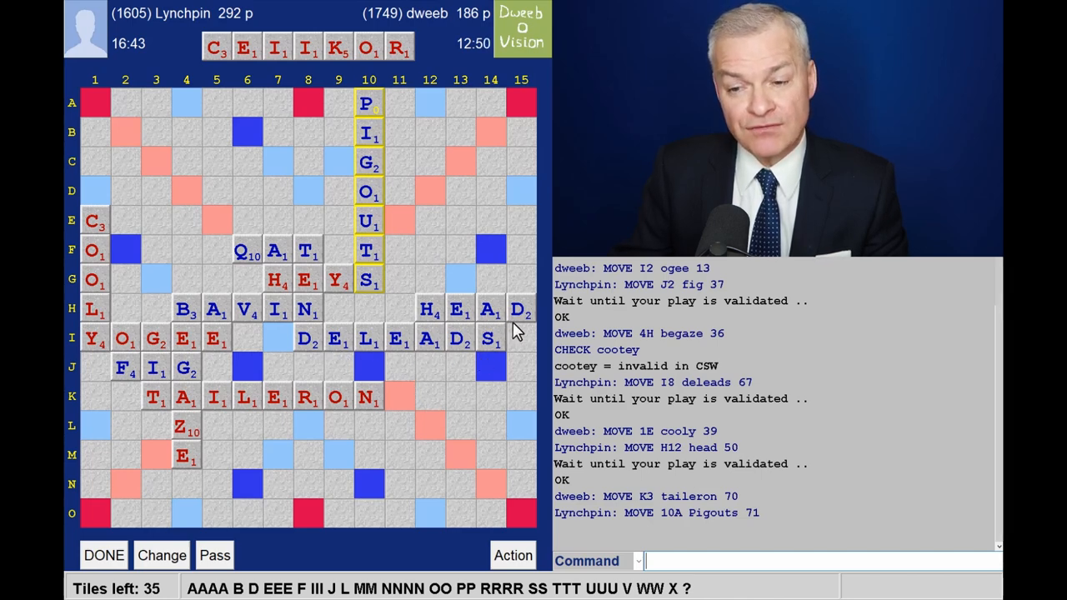
{"action": "mouse_move", "coordinate": [436, 203]}
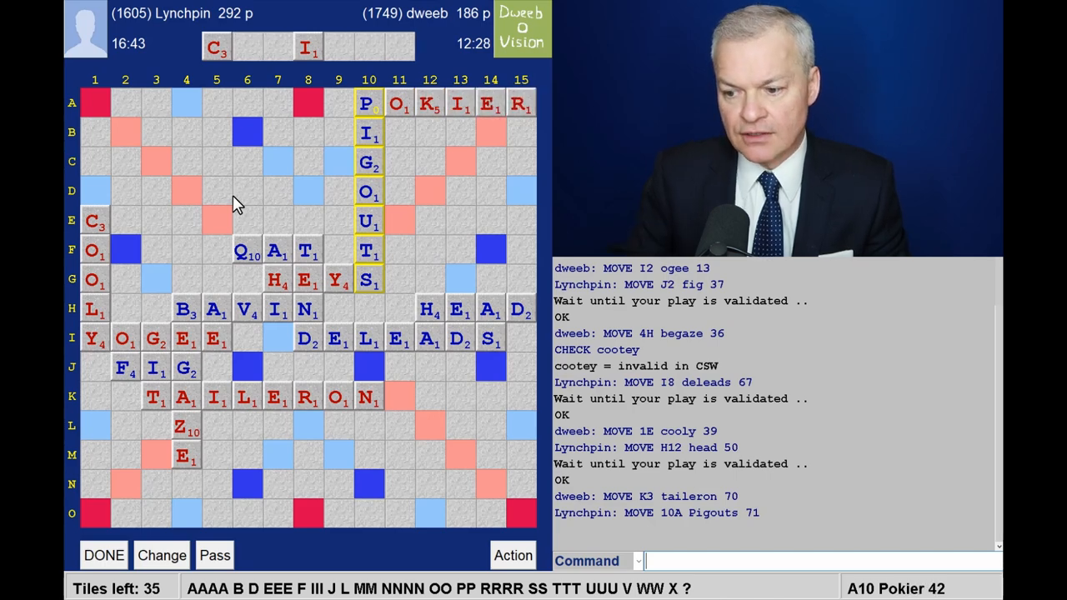
{"action": "mouse_move", "coordinate": [67, 214]}
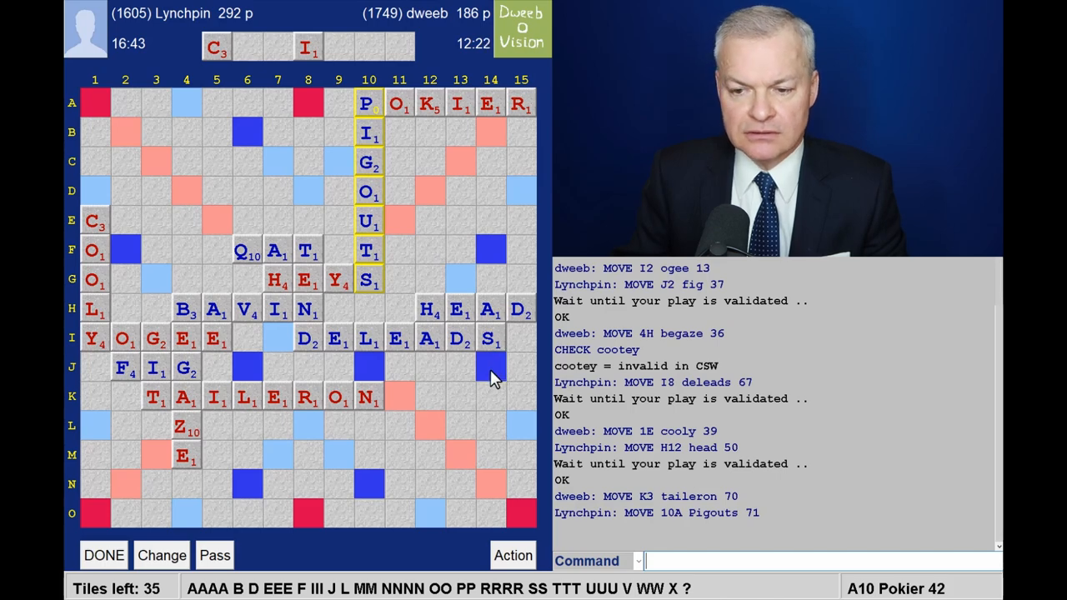
{"action": "mouse_move", "coordinate": [520, 376]}
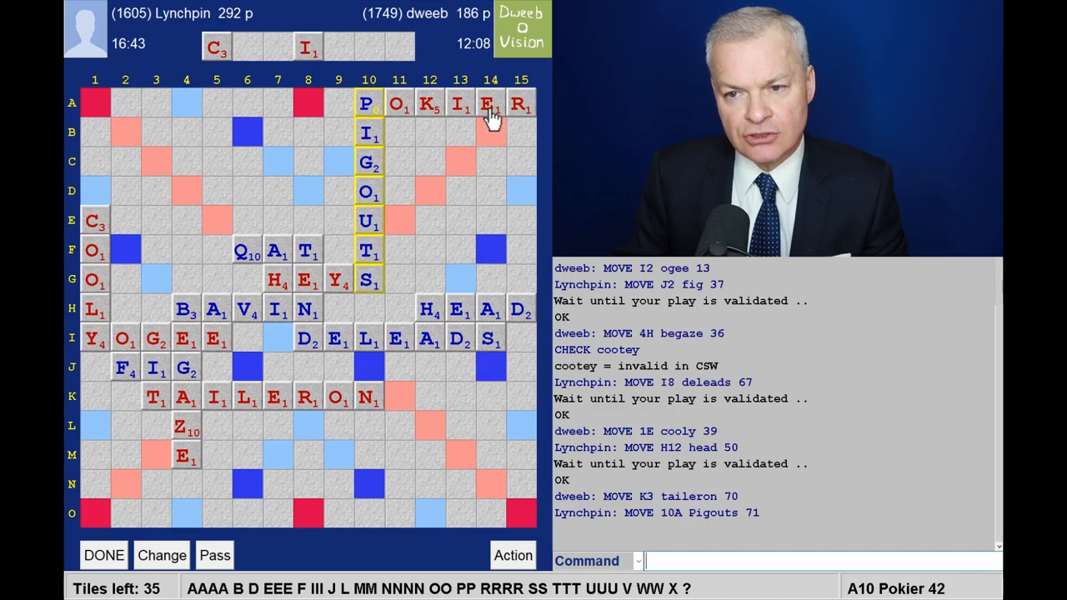
{"action": "mouse_move", "coordinate": [498, 116]}
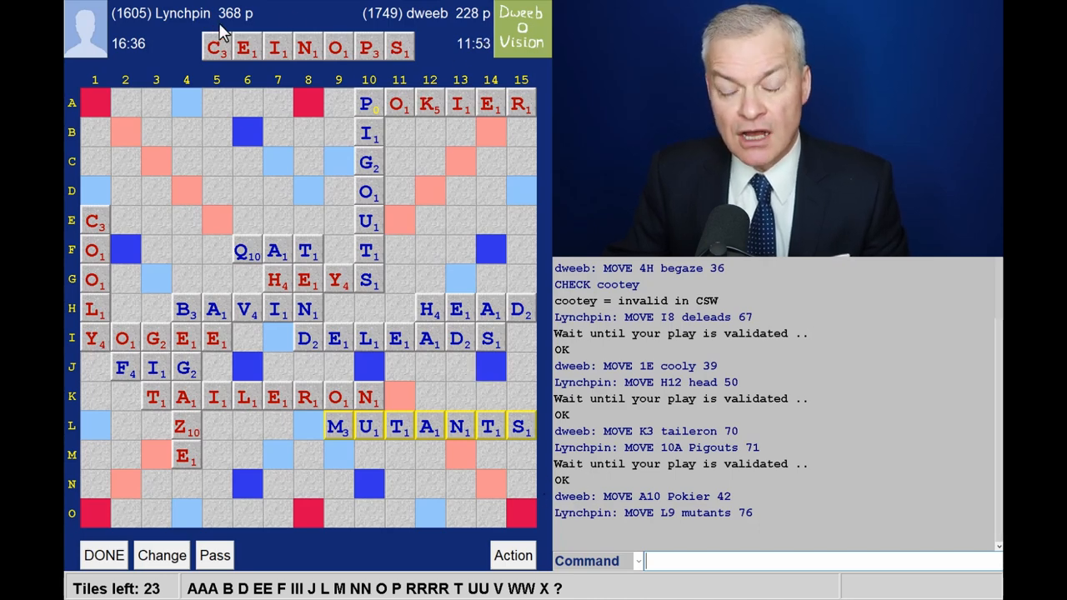
{"action": "mouse_move", "coordinate": [324, 130]}
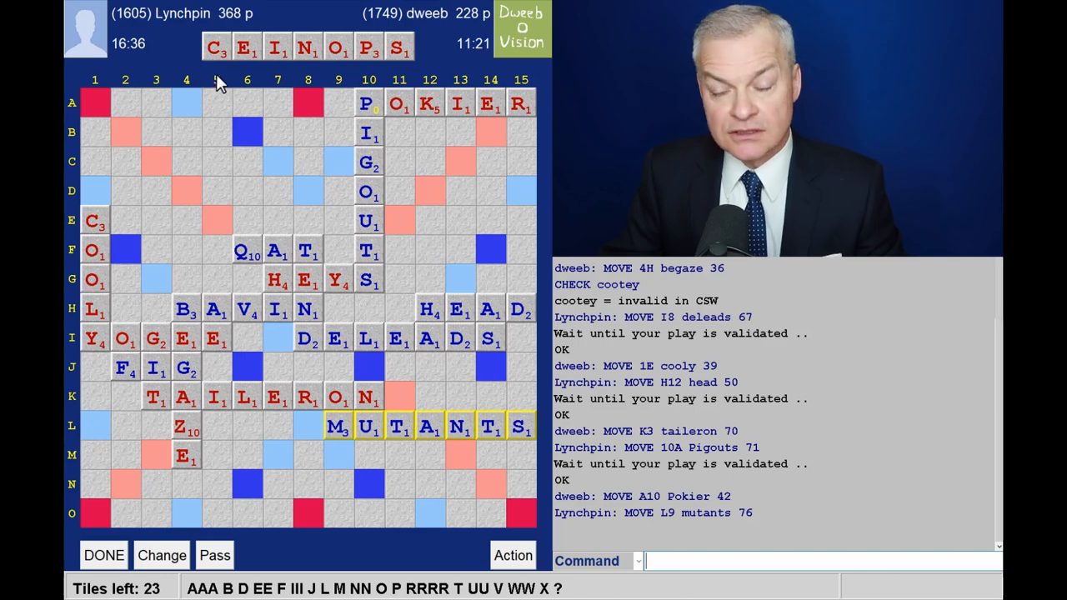
{"action": "mouse_move", "coordinate": [291, 163]}
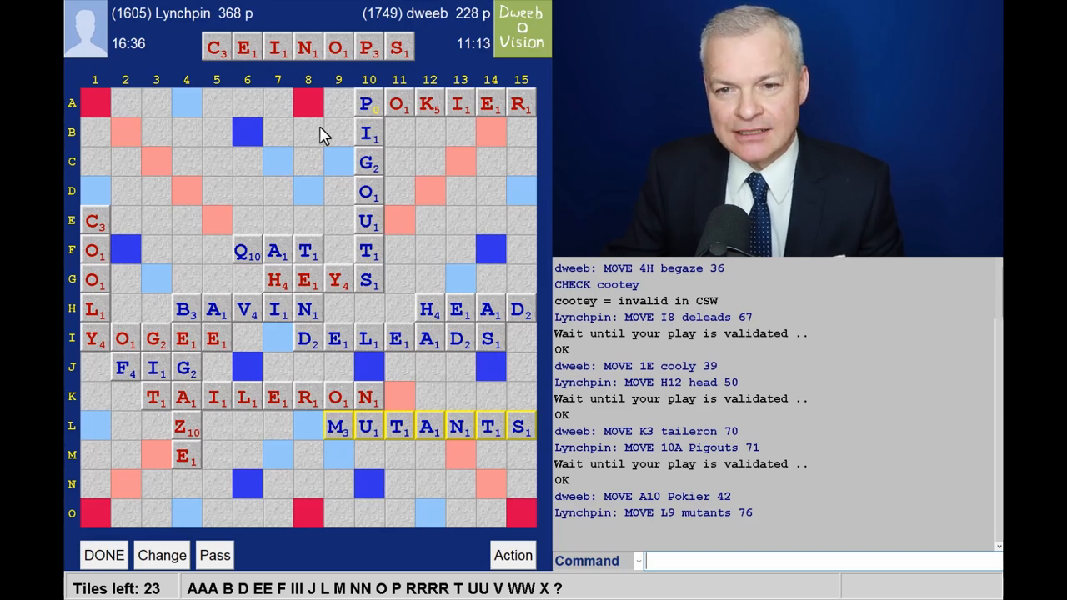
{"action": "mouse_move", "coordinate": [342, 70]}
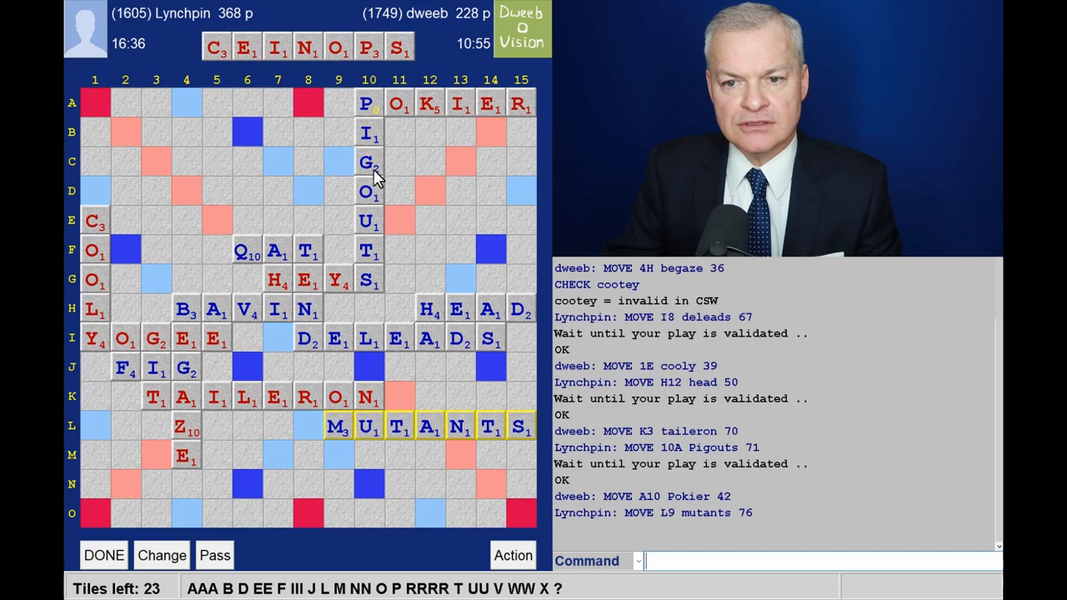
{"action": "mouse_move", "coordinate": [307, 68]}
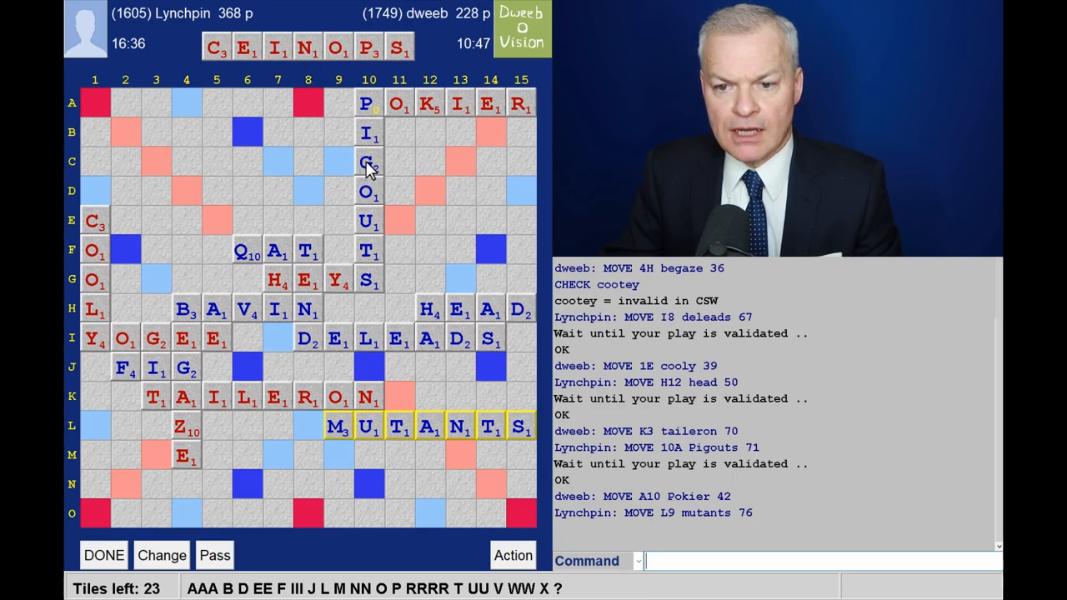
{"action": "mouse_move", "coordinate": [377, 206]}
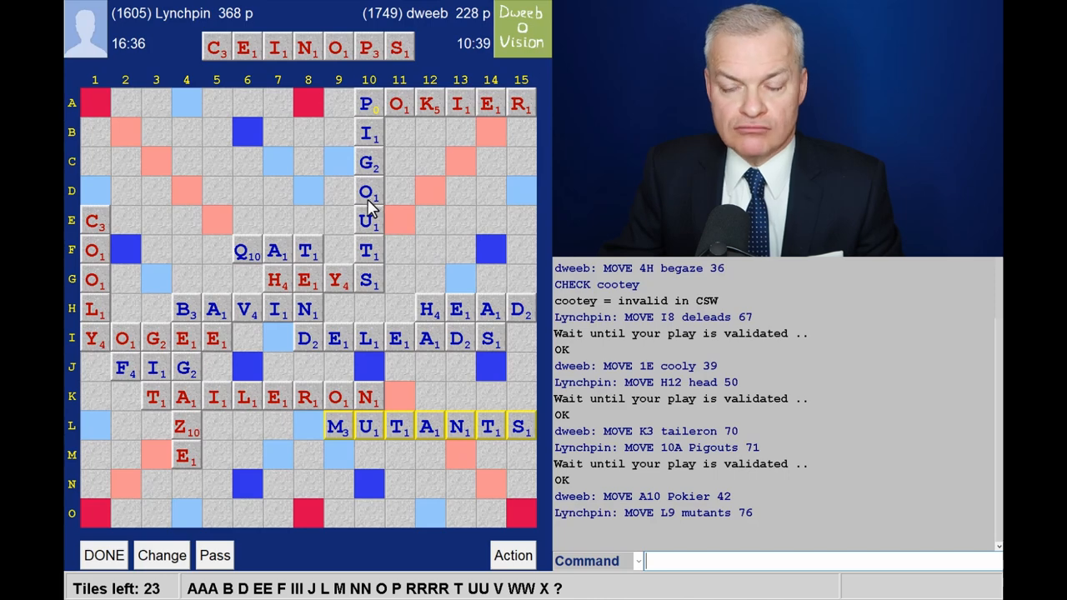
{"action": "mouse_move", "coordinate": [440, 170]}
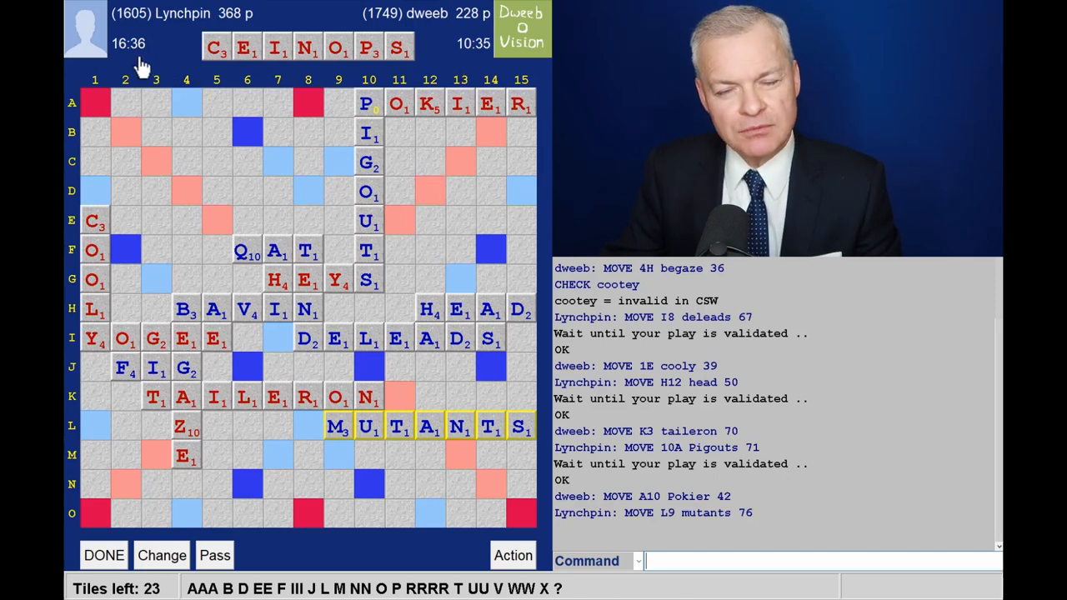
{"action": "mouse_move", "coordinate": [187, 123]}
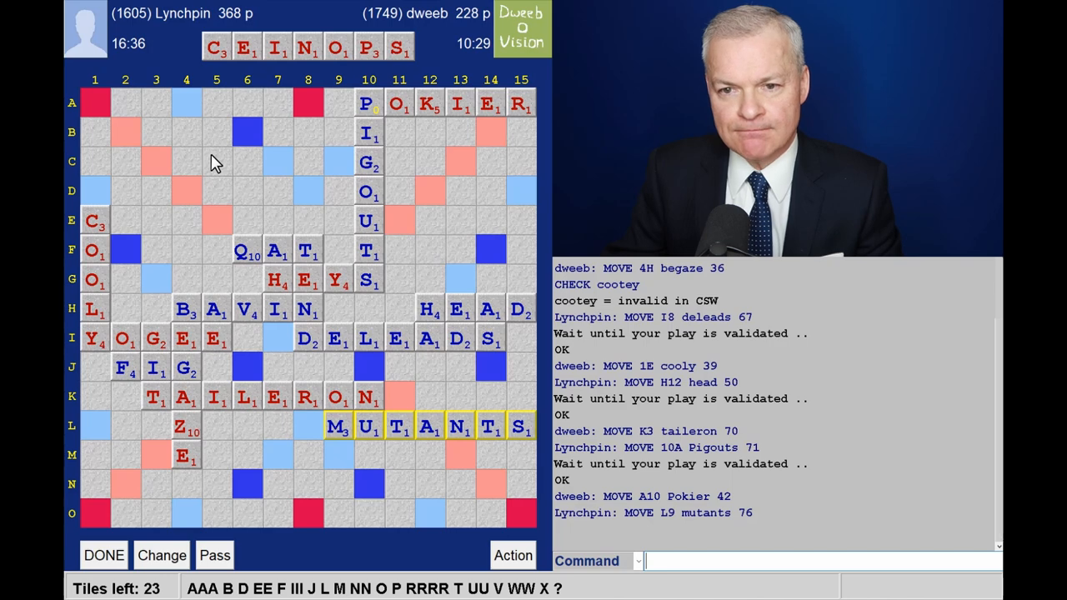
{"action": "mouse_move", "coordinate": [160, 429]}
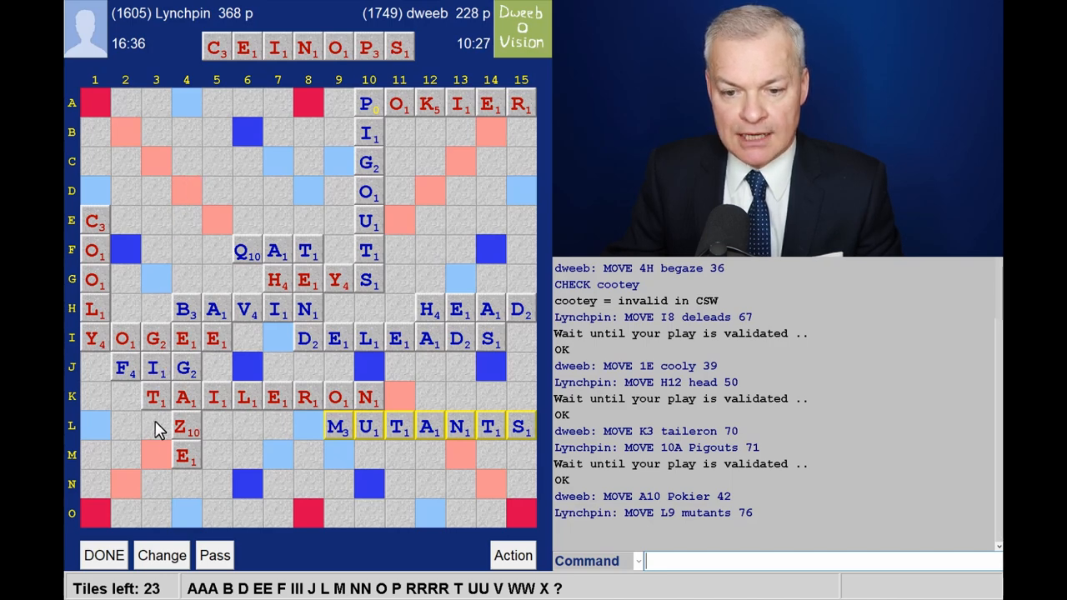
{"action": "mouse_move", "coordinate": [370, 70]}
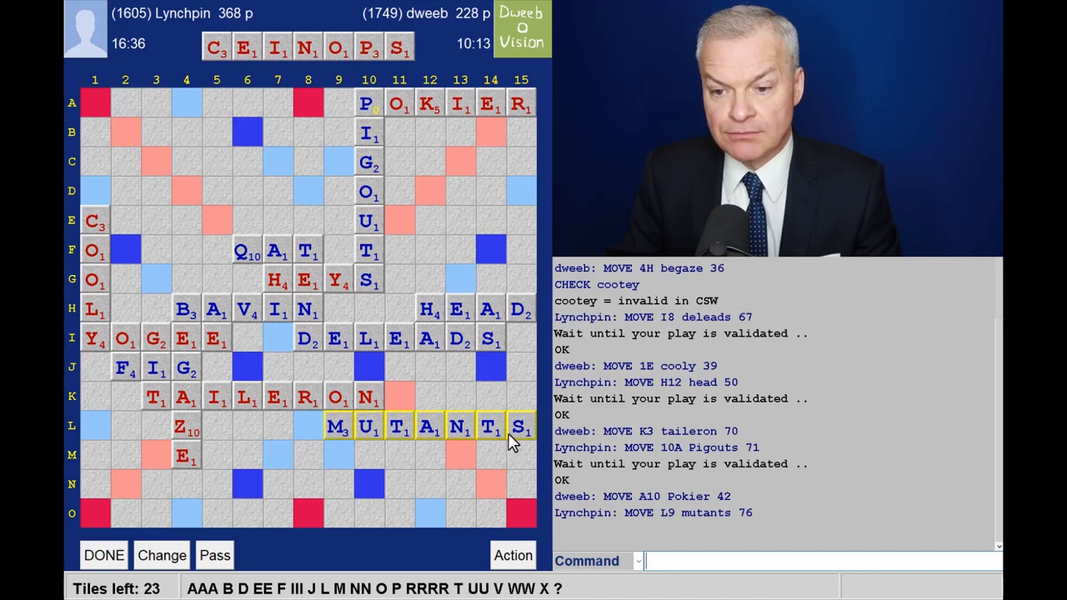
{"action": "mouse_move", "coordinate": [497, 375]}
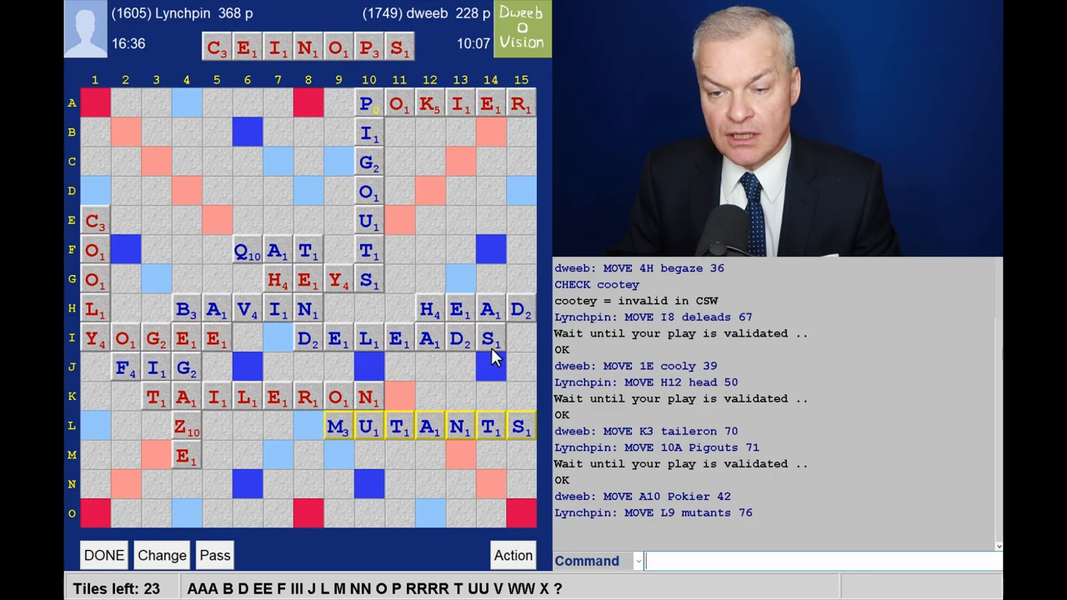
{"action": "mouse_move", "coordinate": [487, 268]}
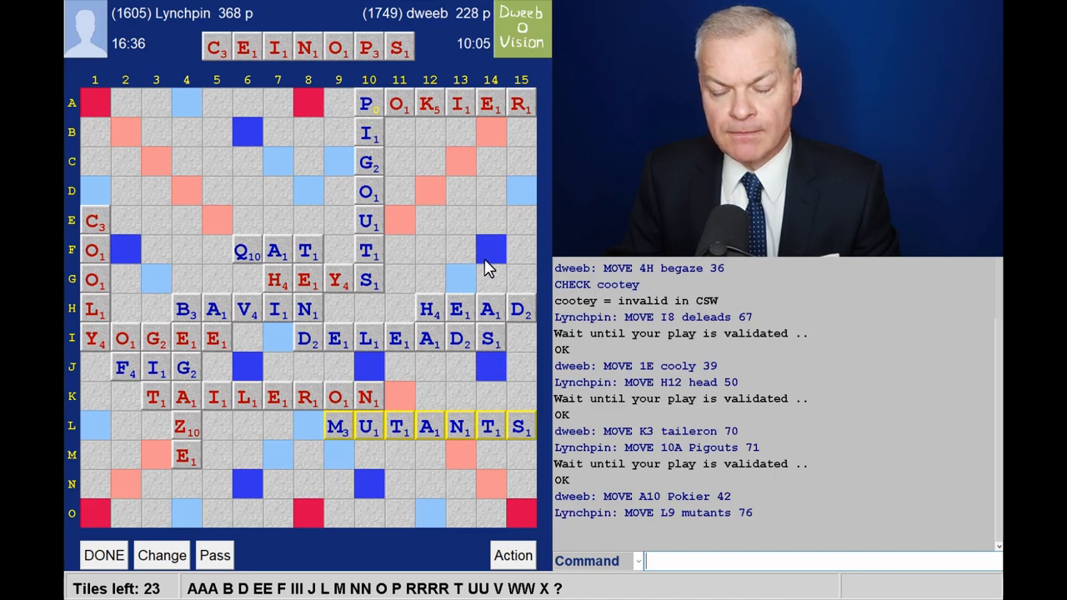
{"action": "mouse_move", "coordinate": [370, 146]}
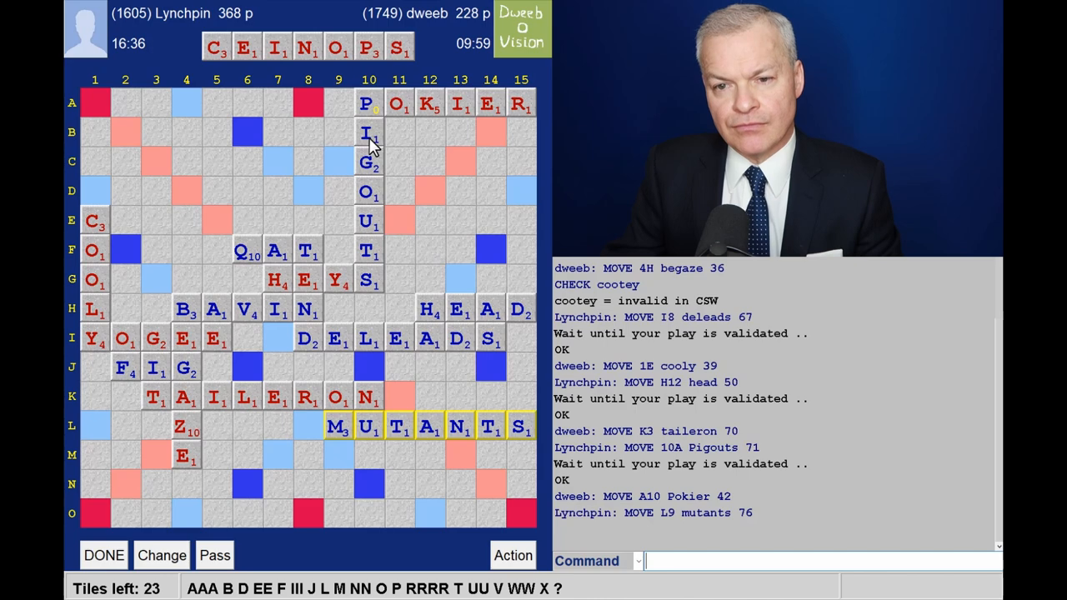
{"action": "mouse_move", "coordinate": [370, 170]}
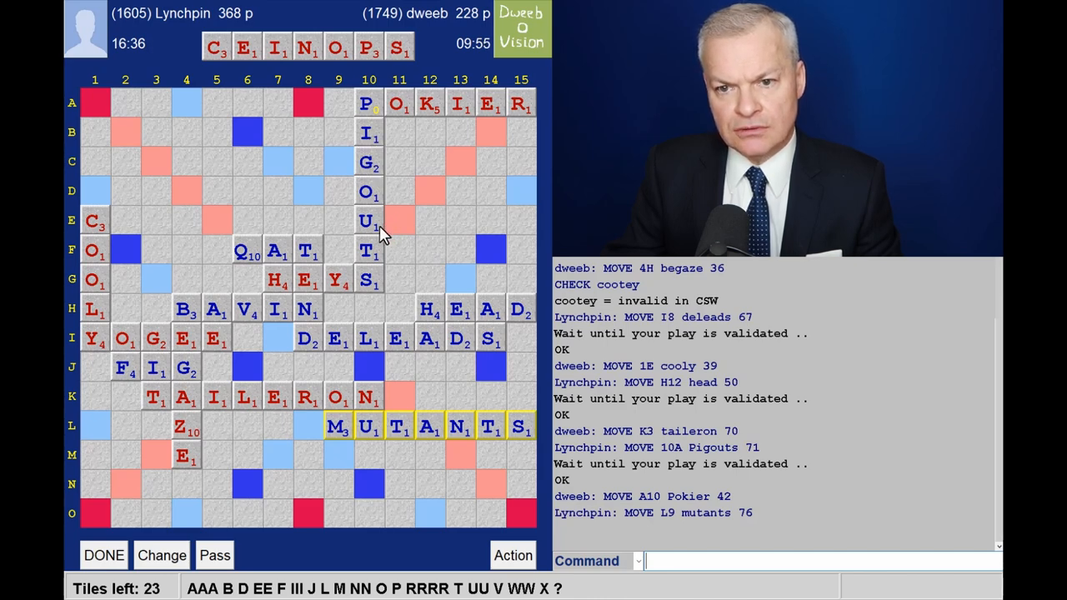
{"action": "mouse_move", "coordinate": [313, 230]}
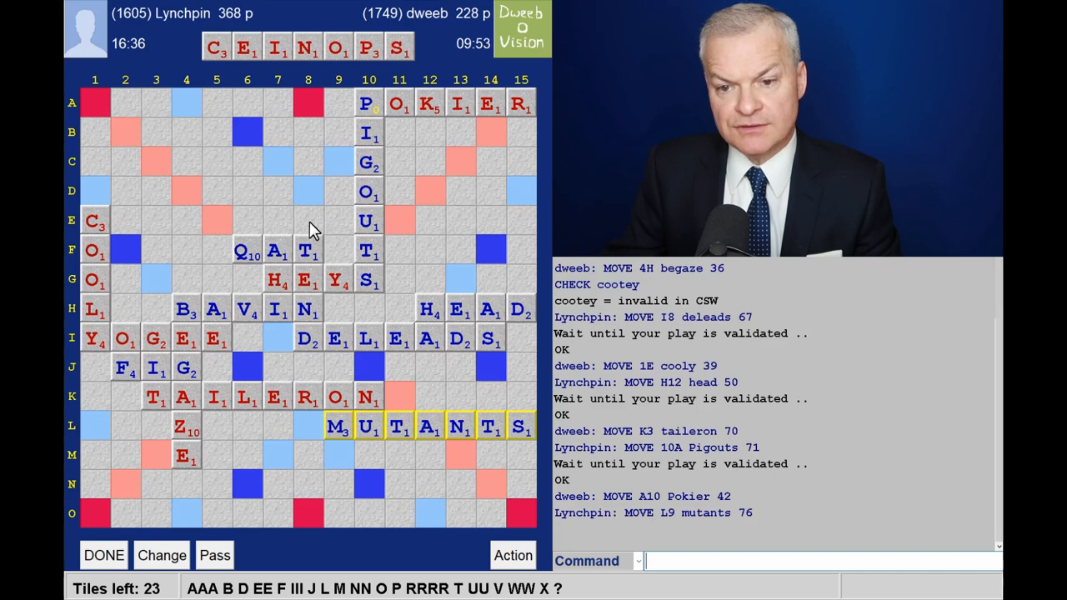
{"action": "mouse_move", "coordinate": [380, 70]}
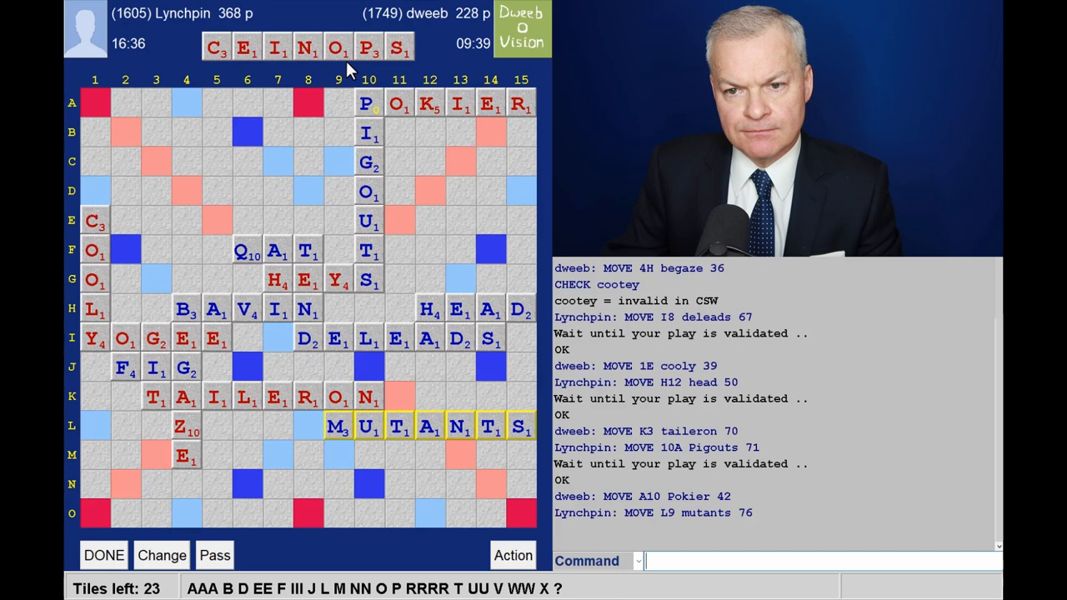
{"action": "mouse_move", "coordinate": [350, 68]}
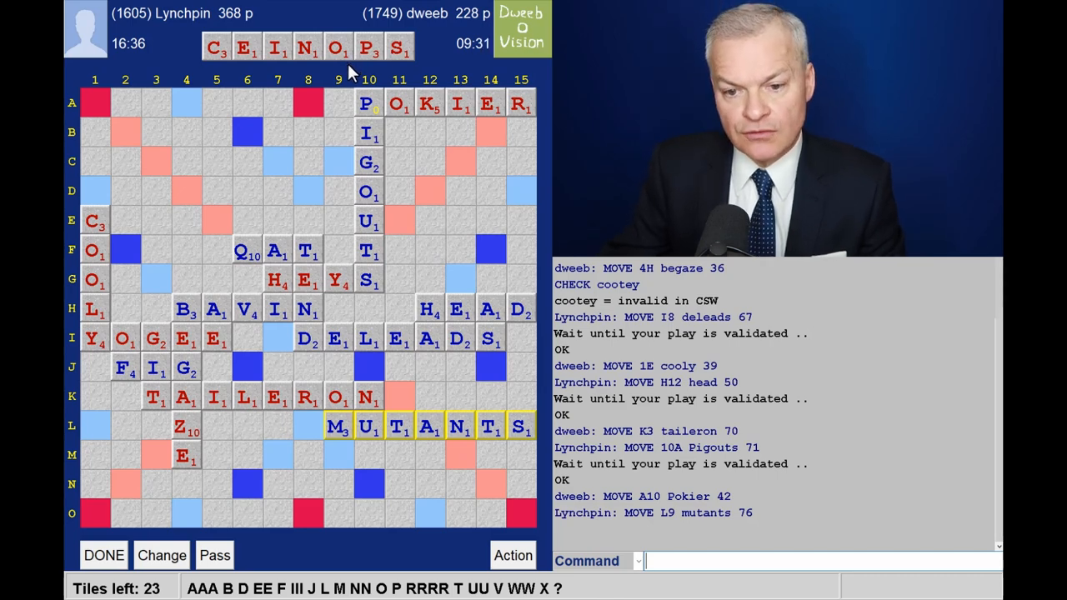
{"action": "mouse_move", "coordinate": [258, 123]}
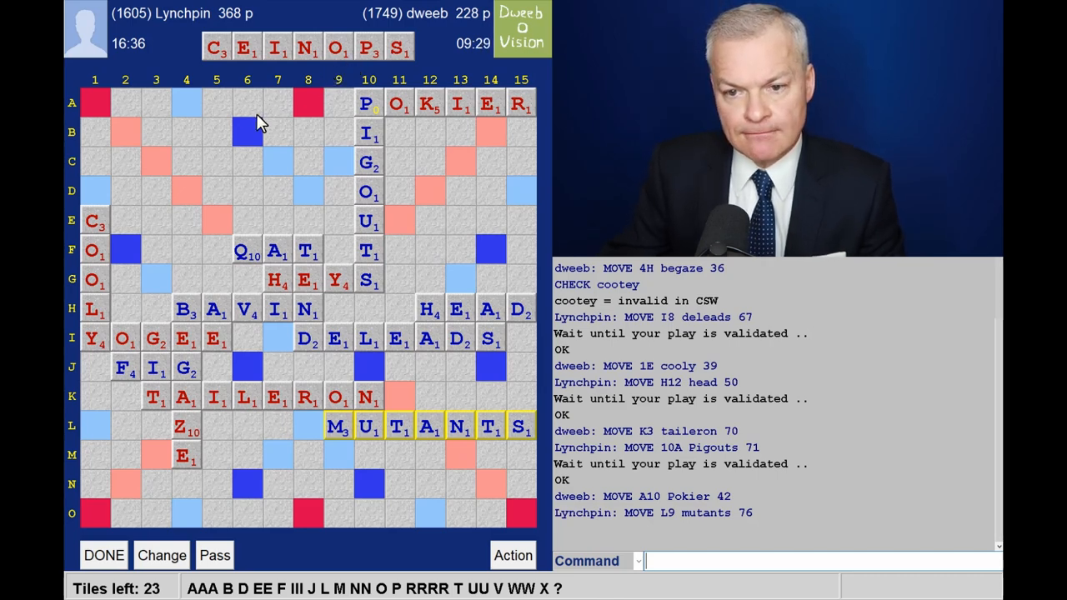
{"action": "mouse_move", "coordinate": [349, 198]}
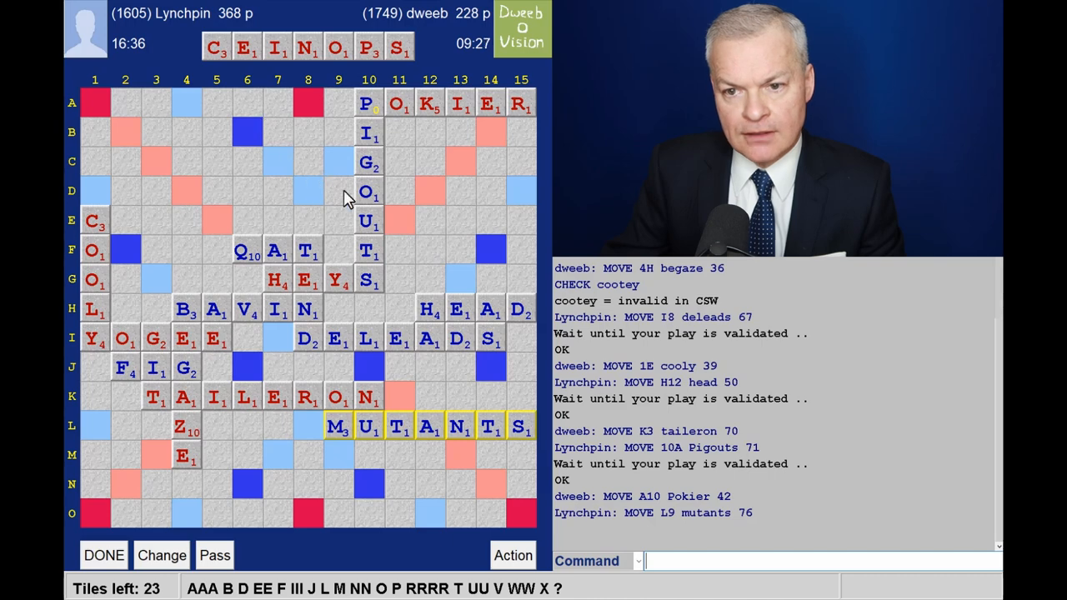
{"action": "mouse_move", "coordinate": [380, 152]}
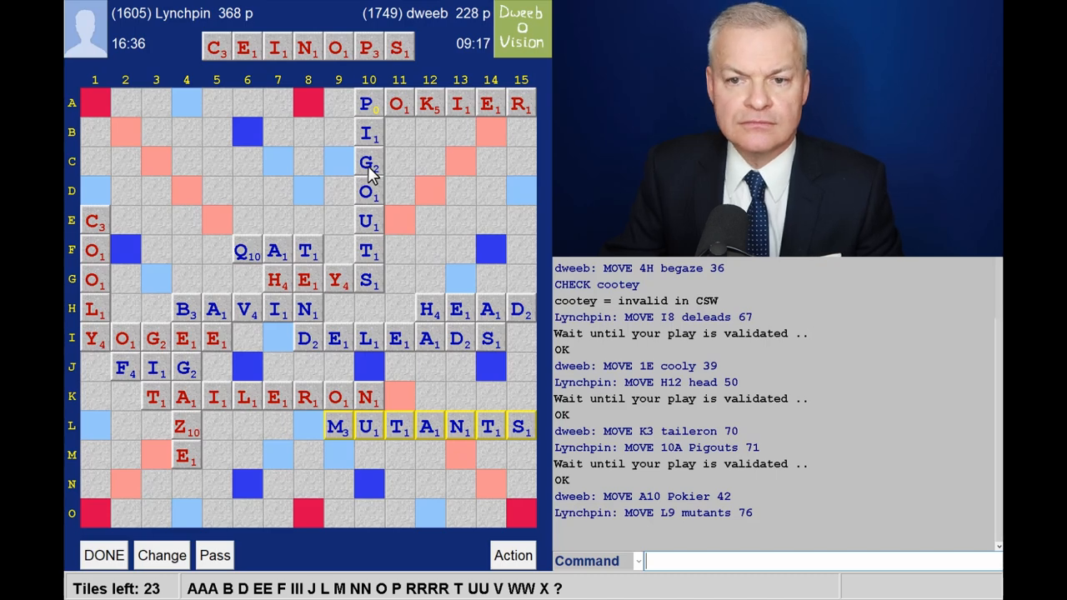
{"action": "mouse_move", "coordinate": [365, 203]}
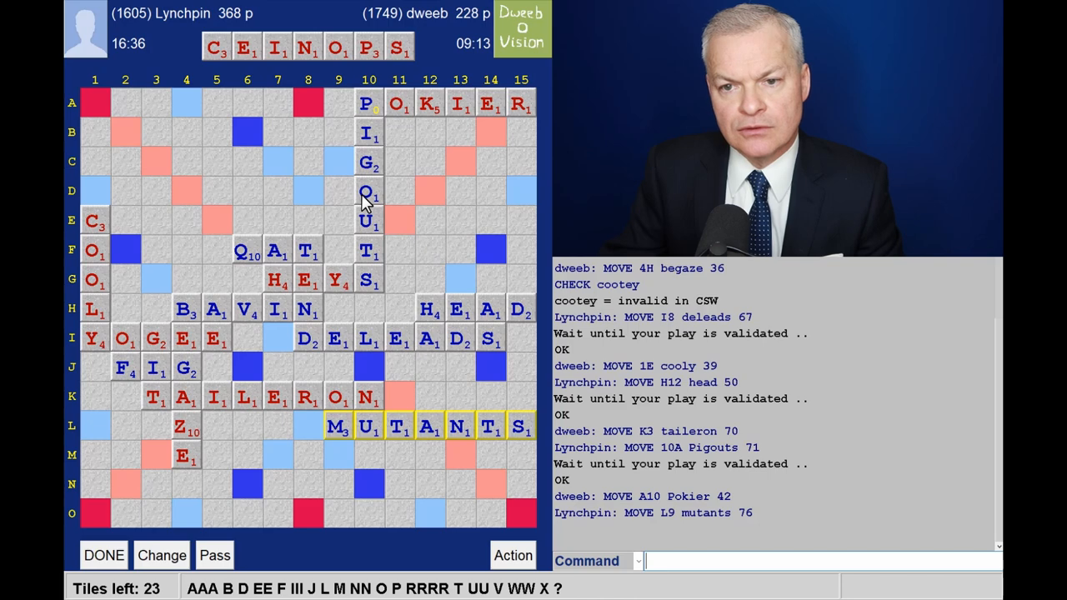
{"action": "mouse_move", "coordinate": [380, 63]}
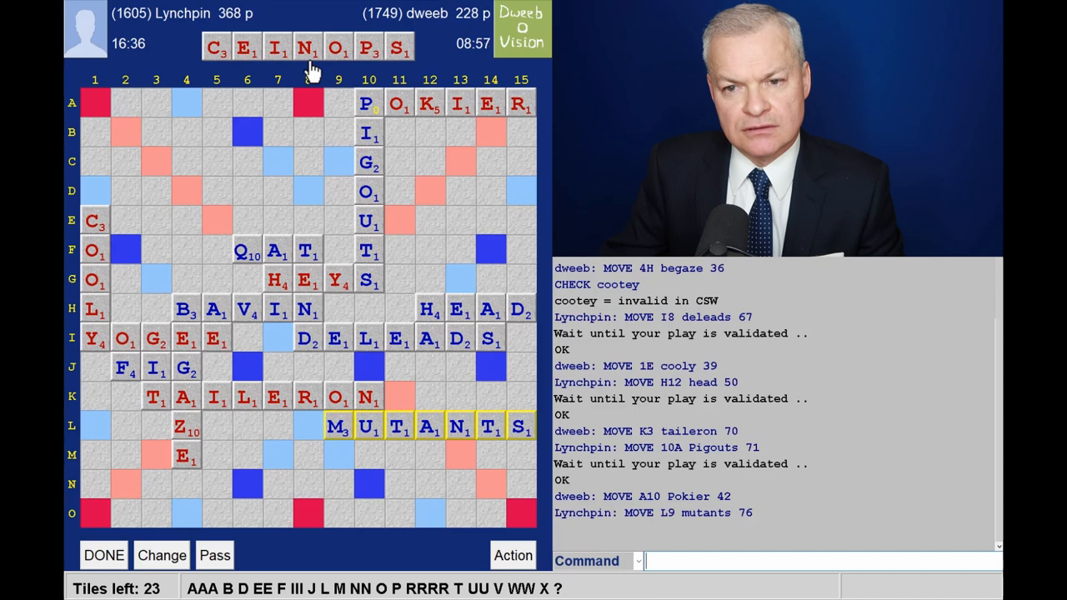
{"action": "mouse_move", "coordinate": [300, 217]}
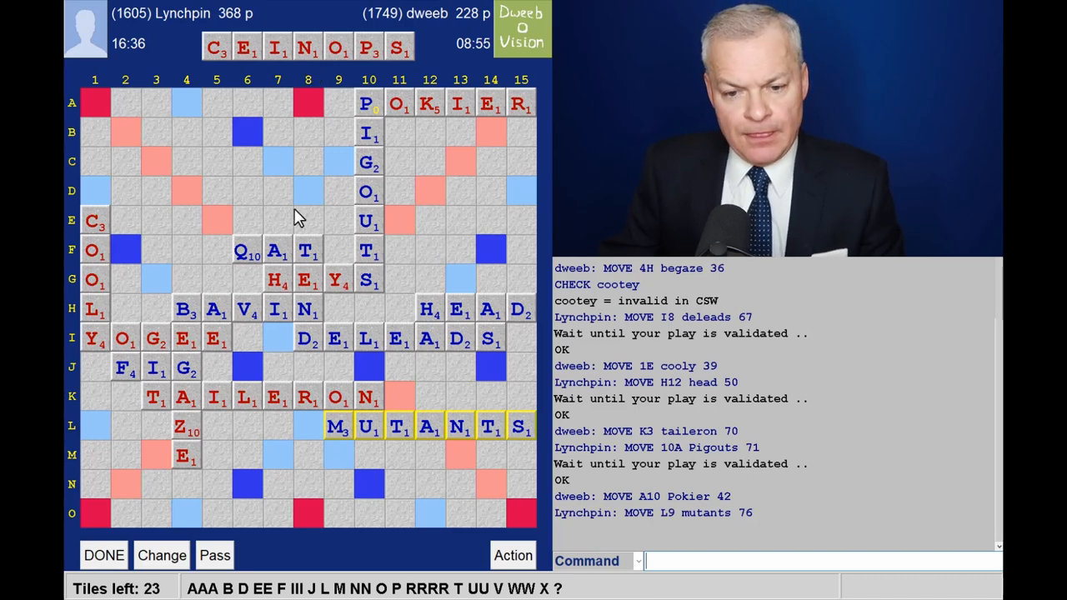
{"action": "mouse_move", "coordinate": [193, 475]}
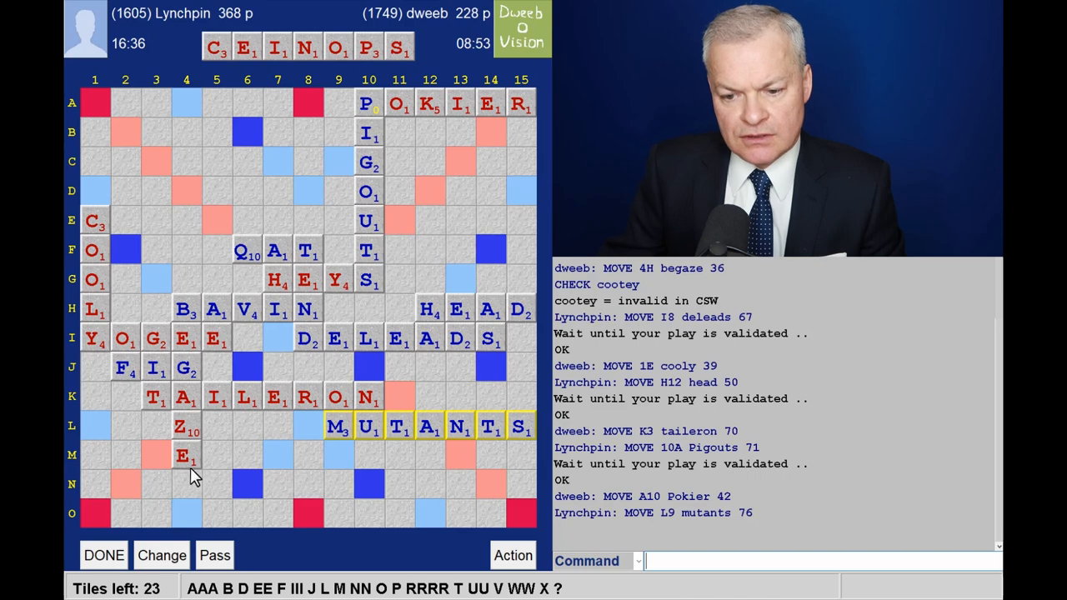
{"action": "mouse_move", "coordinate": [199, 477]}
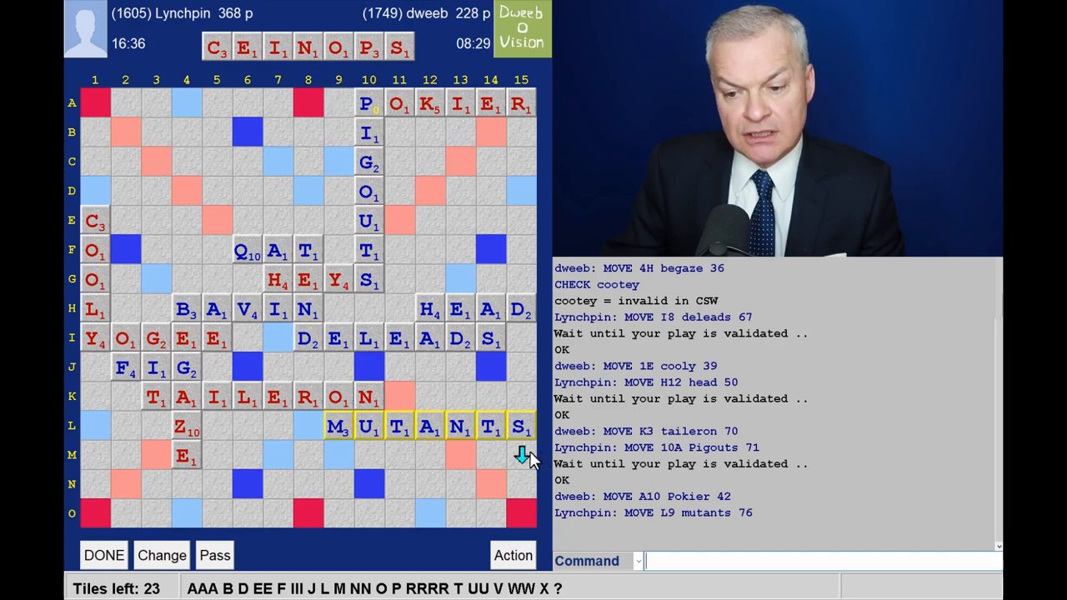
{"action": "mouse_move", "coordinate": [533, 523]}
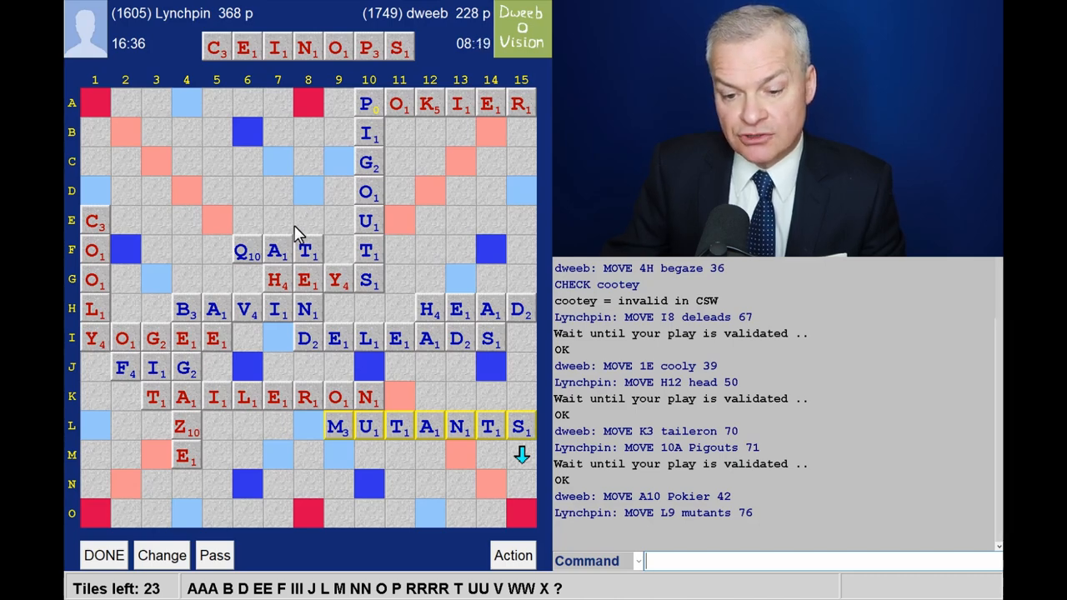
{"action": "mouse_move", "coordinate": [297, 453]}
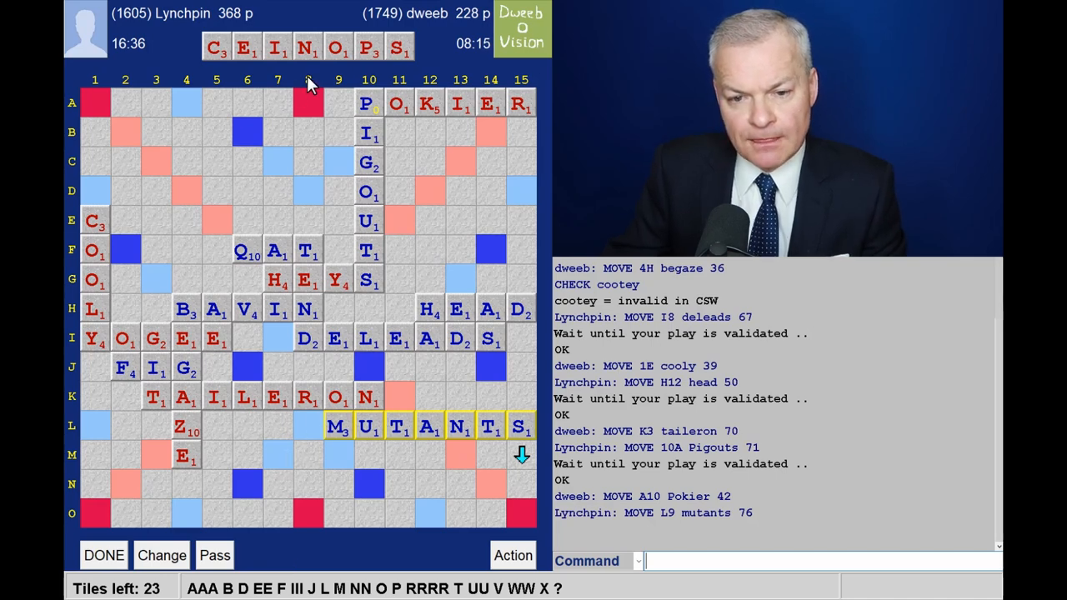
{"action": "mouse_move", "coordinate": [125, 250]}
{"action": "type", "text": "PO"}
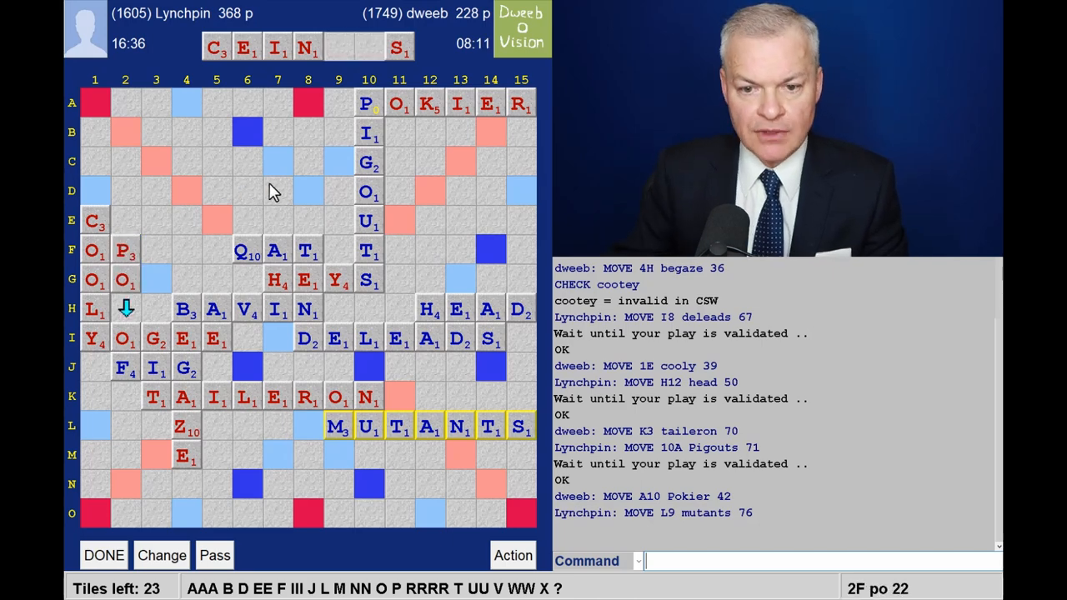
{"action": "mouse_move", "coordinate": [164, 109]}
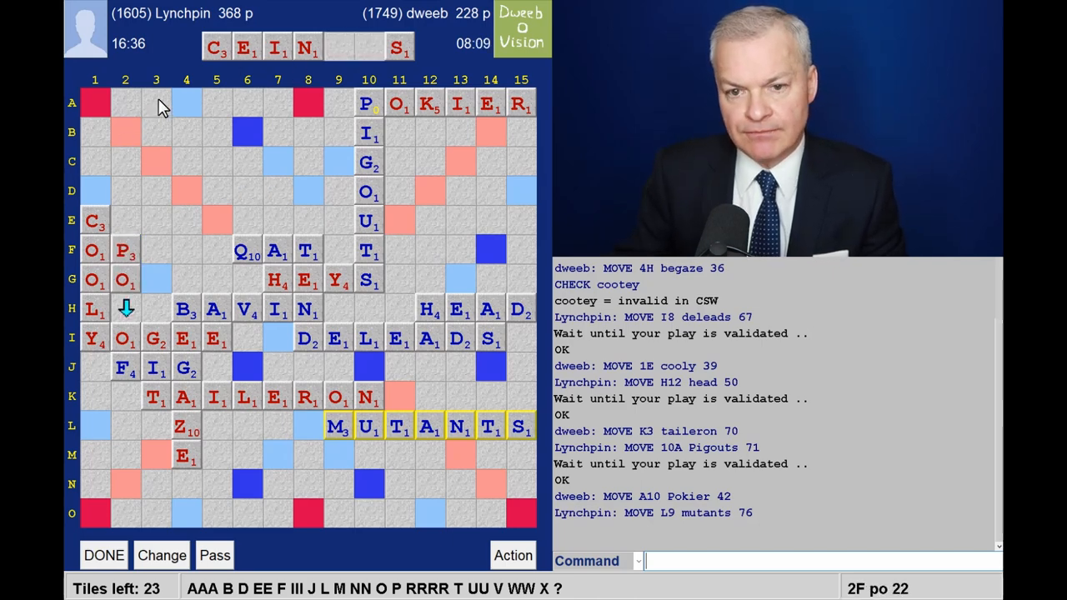
{"action": "mouse_move", "coordinate": [163, 284]}
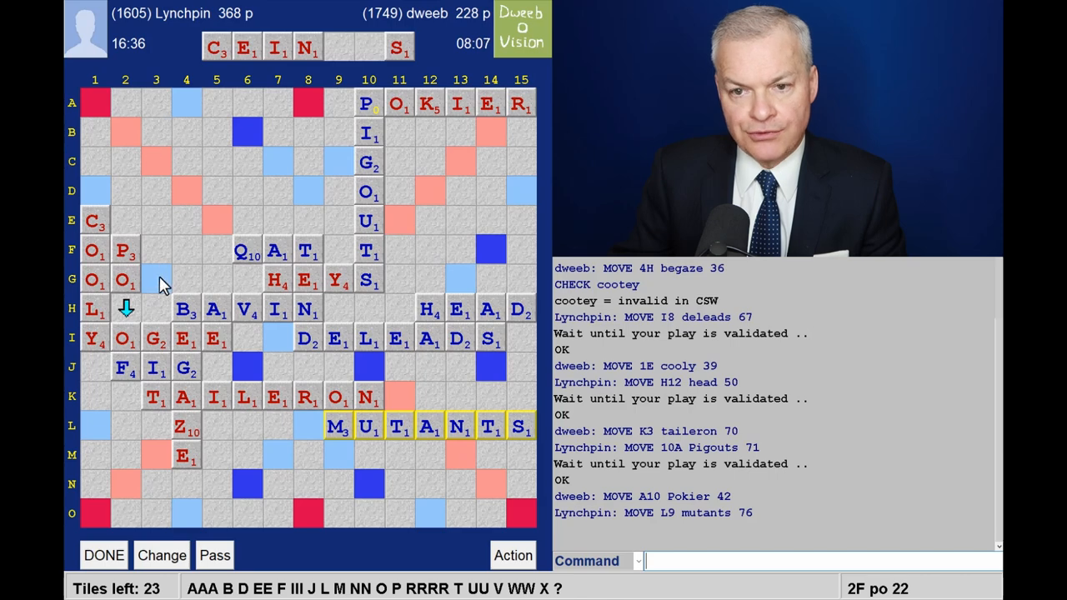
{"action": "mouse_move", "coordinate": [158, 265]}
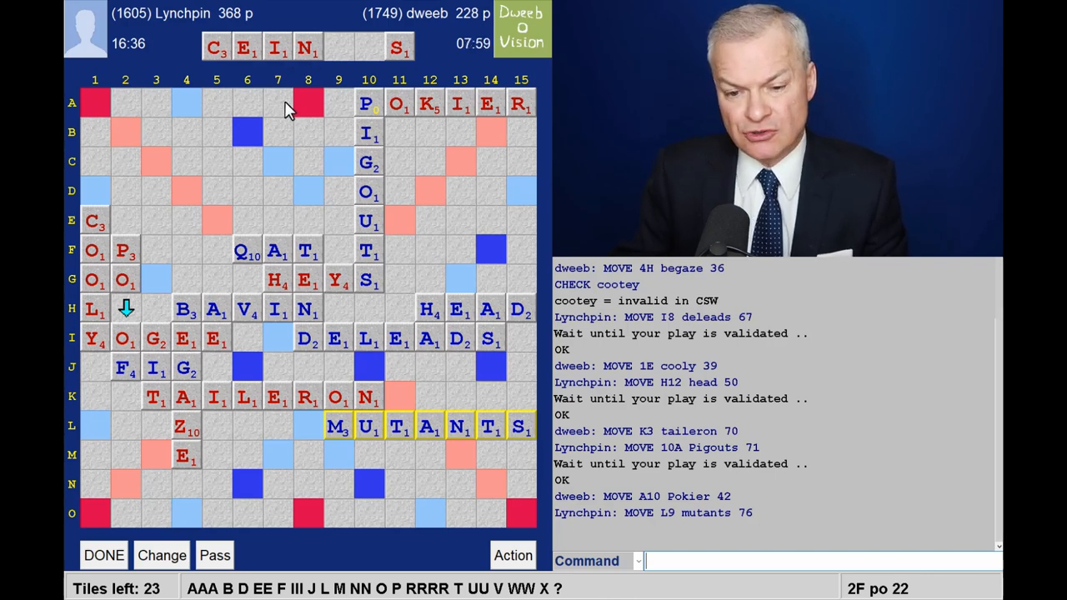
{"action": "mouse_move", "coordinate": [193, 223]}
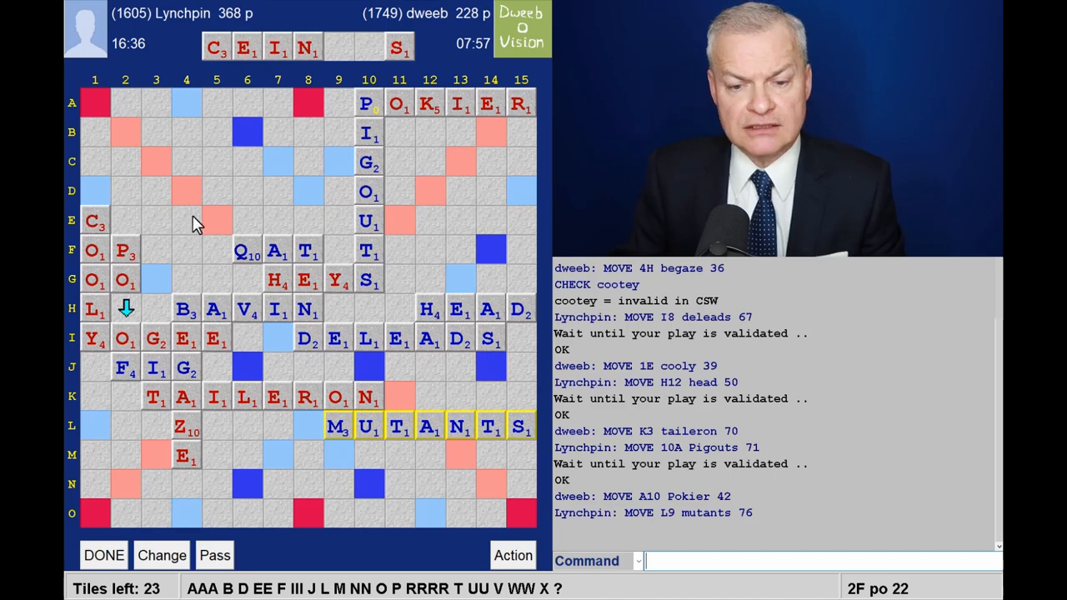
{"action": "mouse_move", "coordinate": [216, 107]}
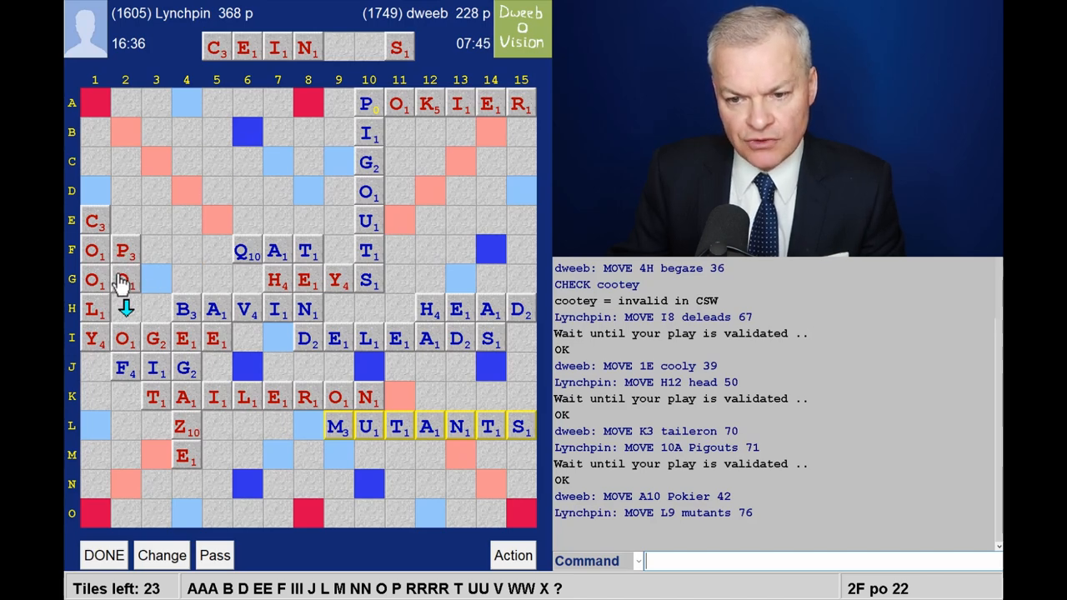
{"action": "mouse_move", "coordinate": [183, 171]}
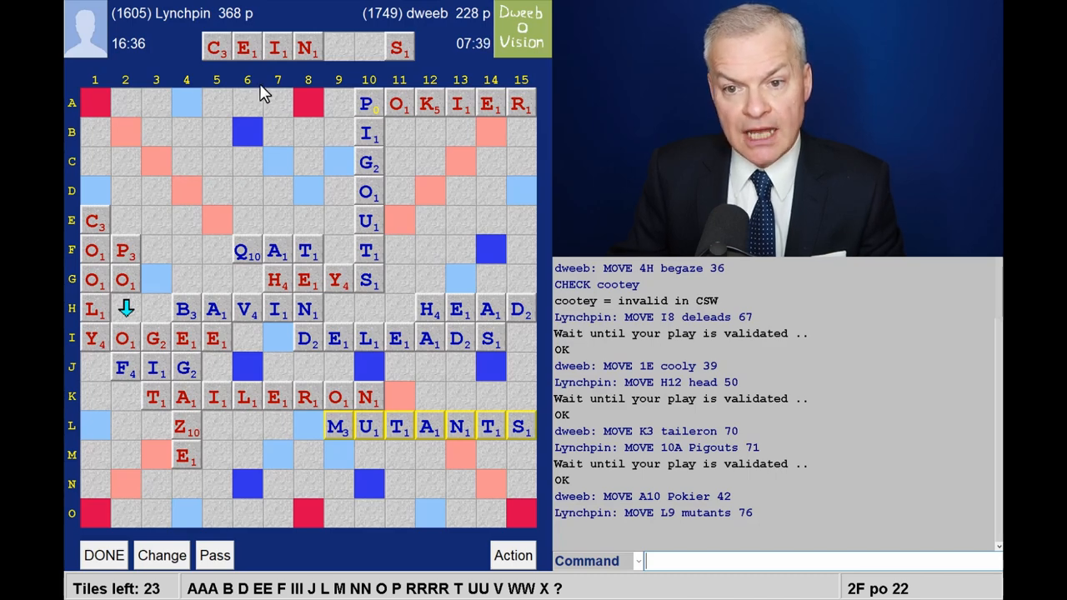
{"action": "mouse_move", "coordinate": [330, 166]}
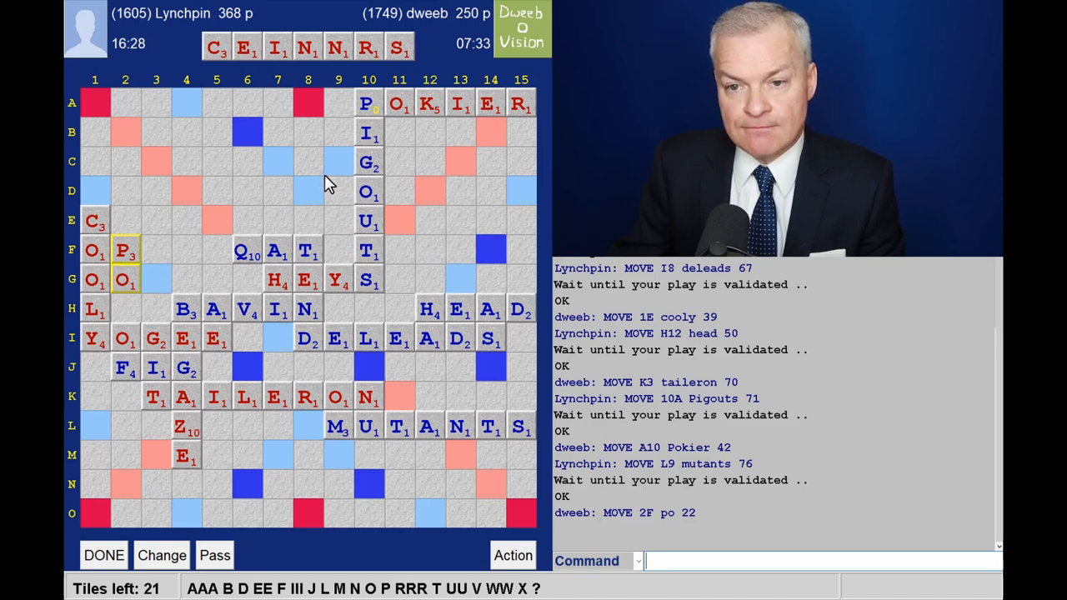
{"action": "mouse_move", "coordinate": [300, 117]}
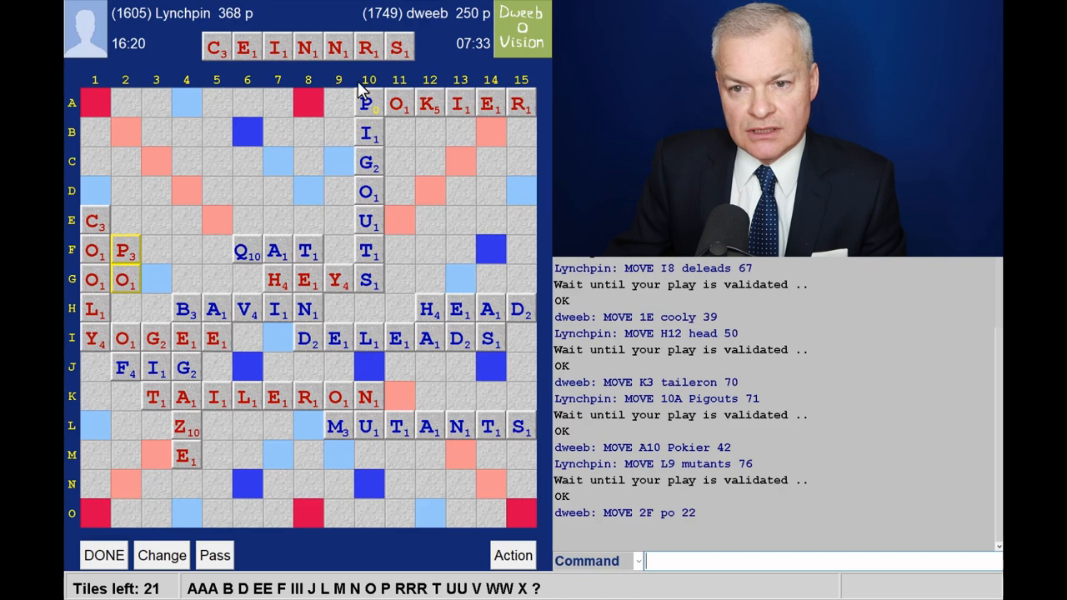
{"action": "mouse_move", "coordinate": [332, 133]}
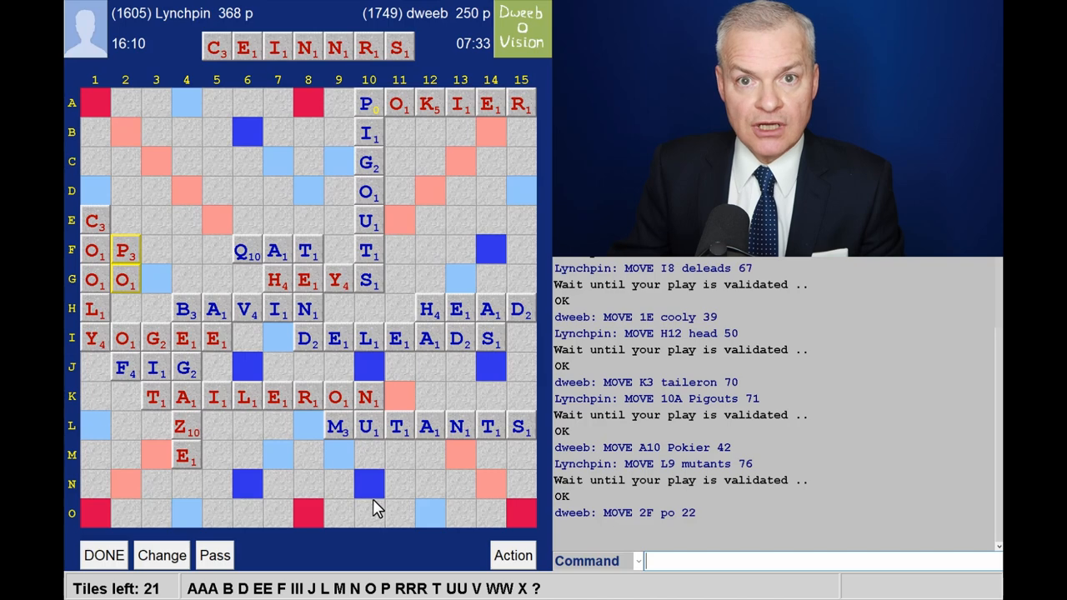
{"action": "mouse_move", "coordinate": [207, 467]}
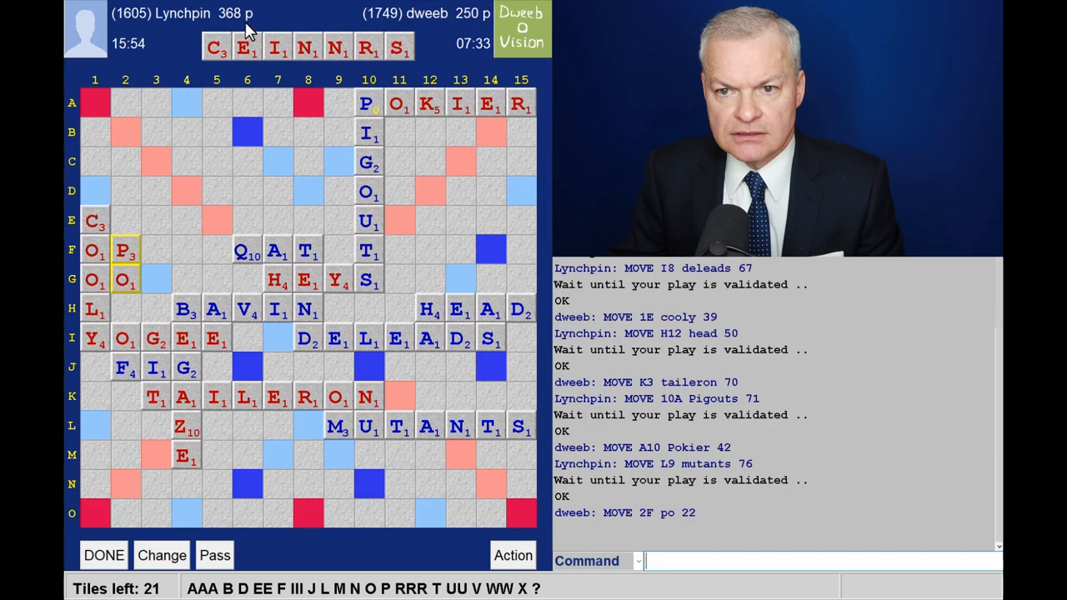
{"action": "mouse_move", "coordinate": [470, 27]}
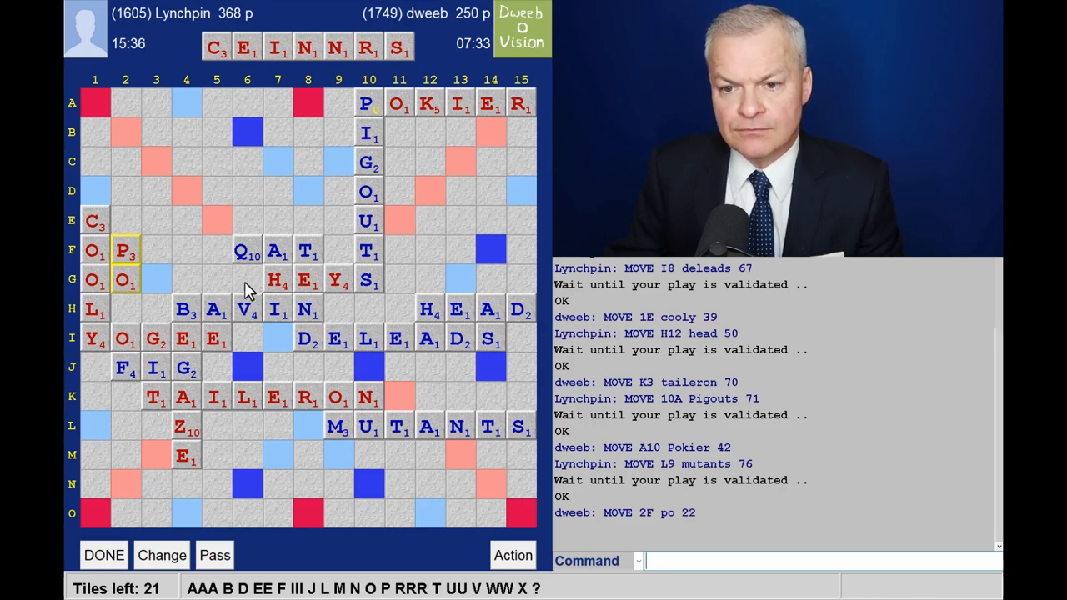
{"action": "mouse_move", "coordinate": [299, 470]}
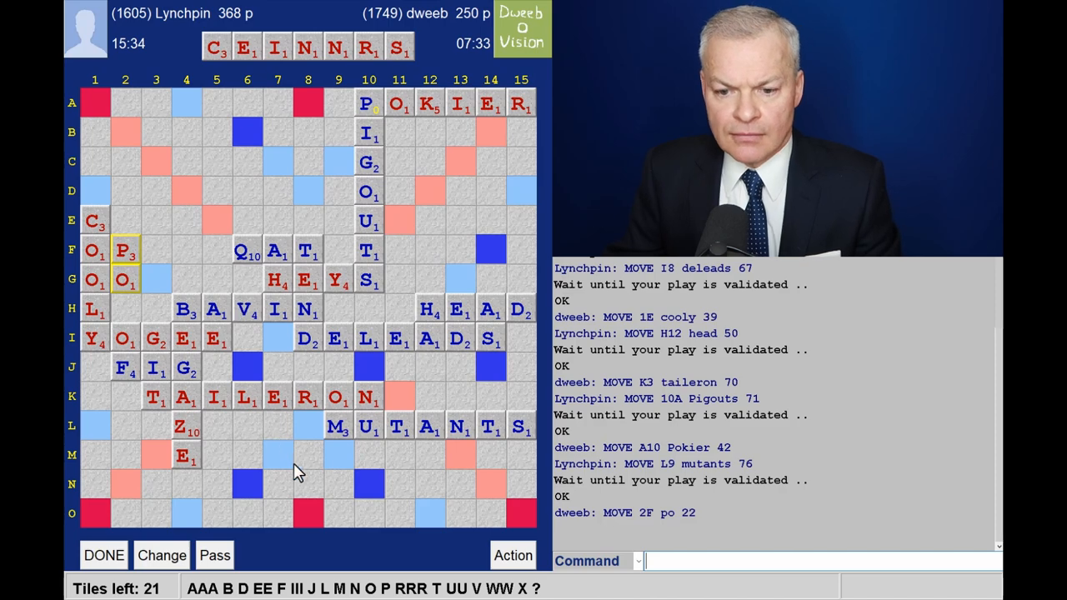
{"action": "mouse_move", "coordinate": [204, 208]}
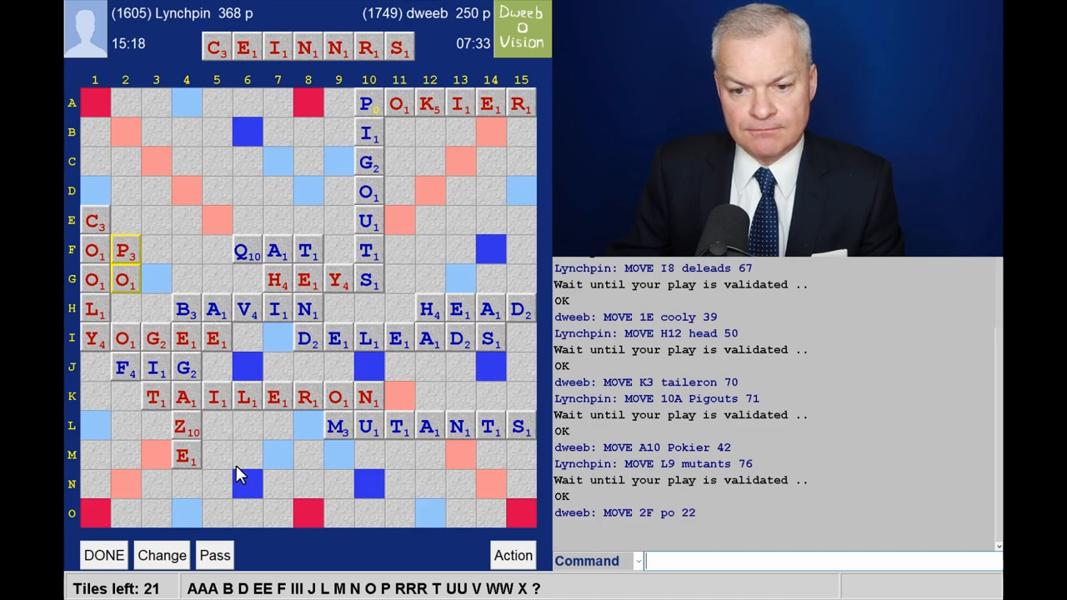
{"action": "mouse_move", "coordinate": [185, 465]}
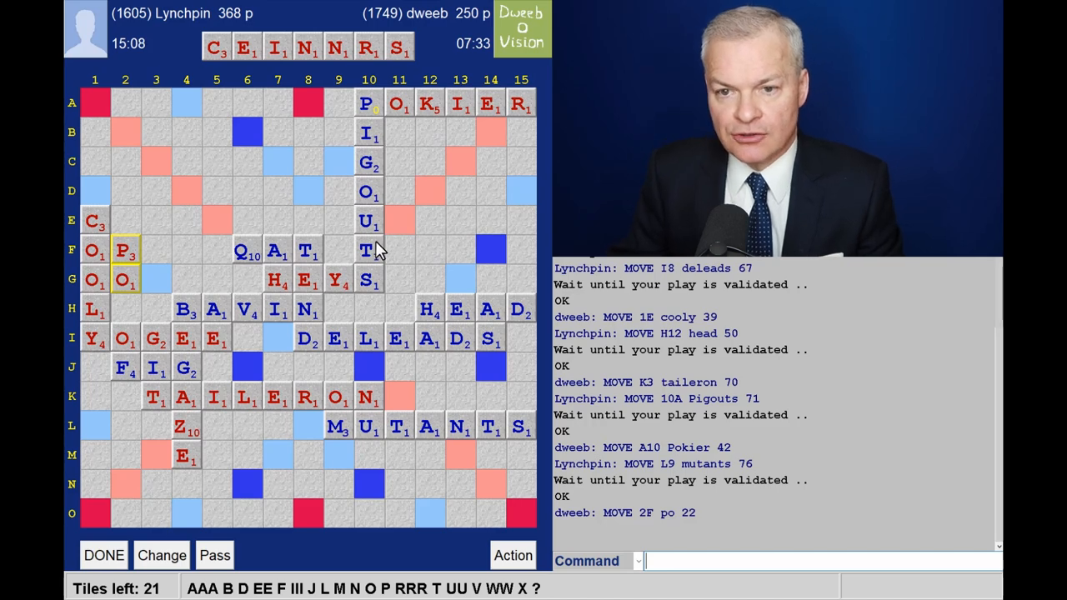
{"action": "mouse_move", "coordinate": [316, 247]}
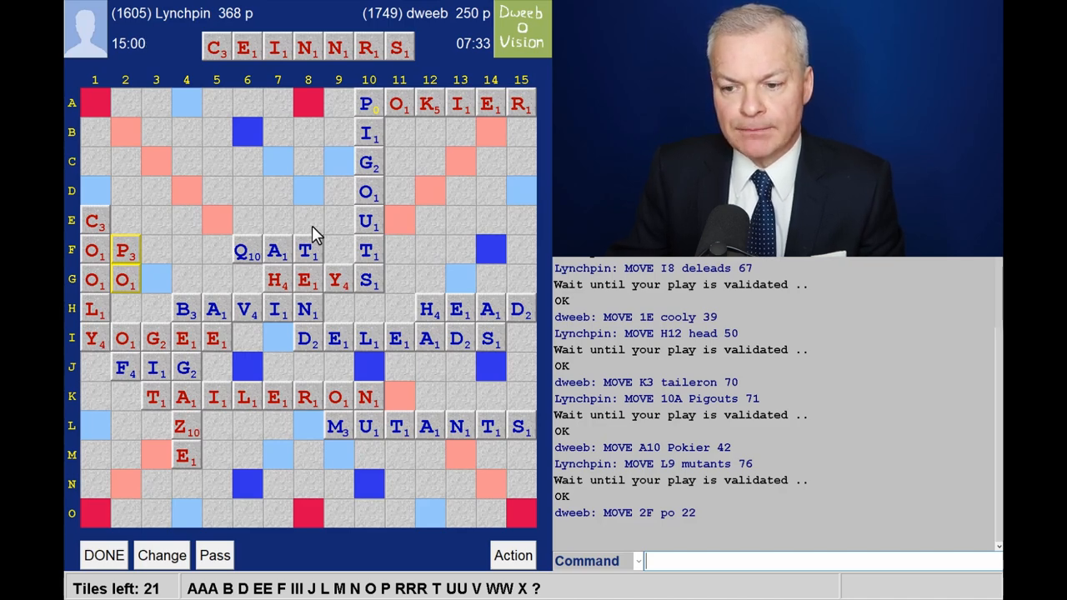
{"action": "mouse_move", "coordinate": [308, 480]}
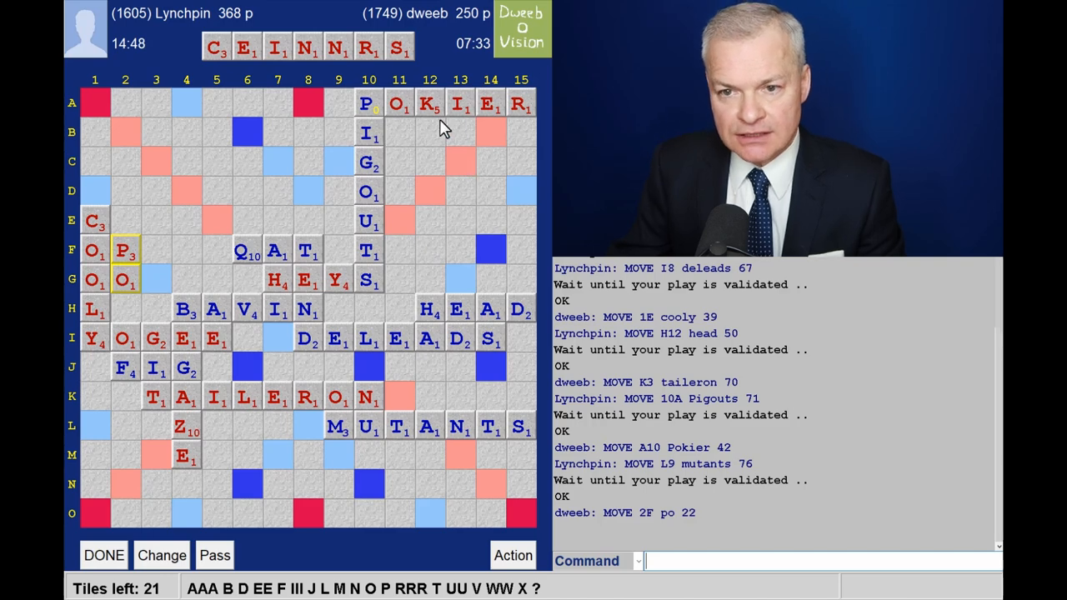
{"action": "mouse_move", "coordinate": [127, 457]}
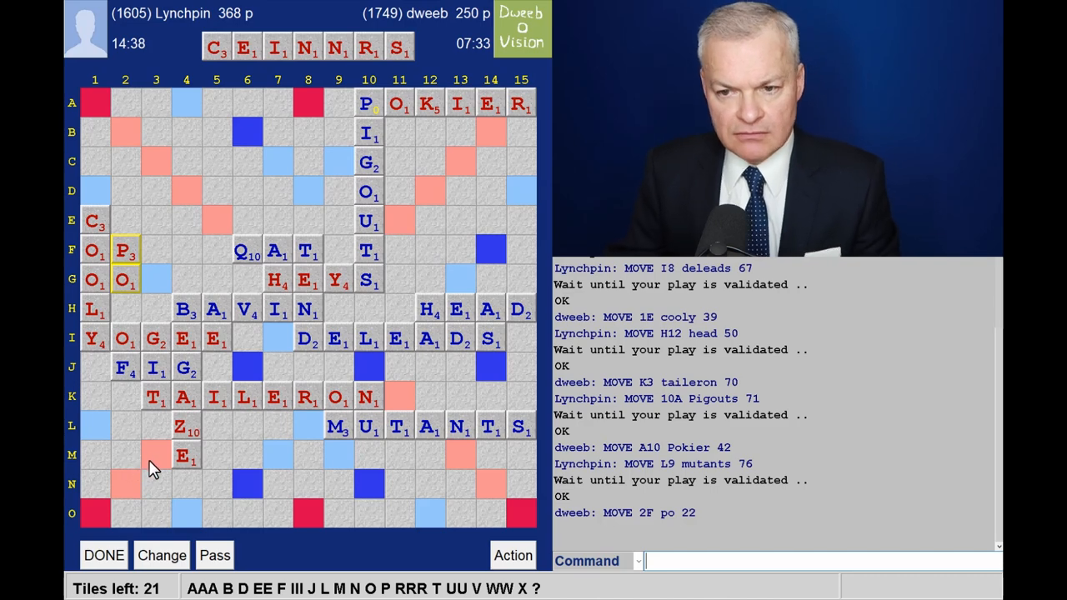
{"action": "mouse_move", "coordinate": [242, 470]}
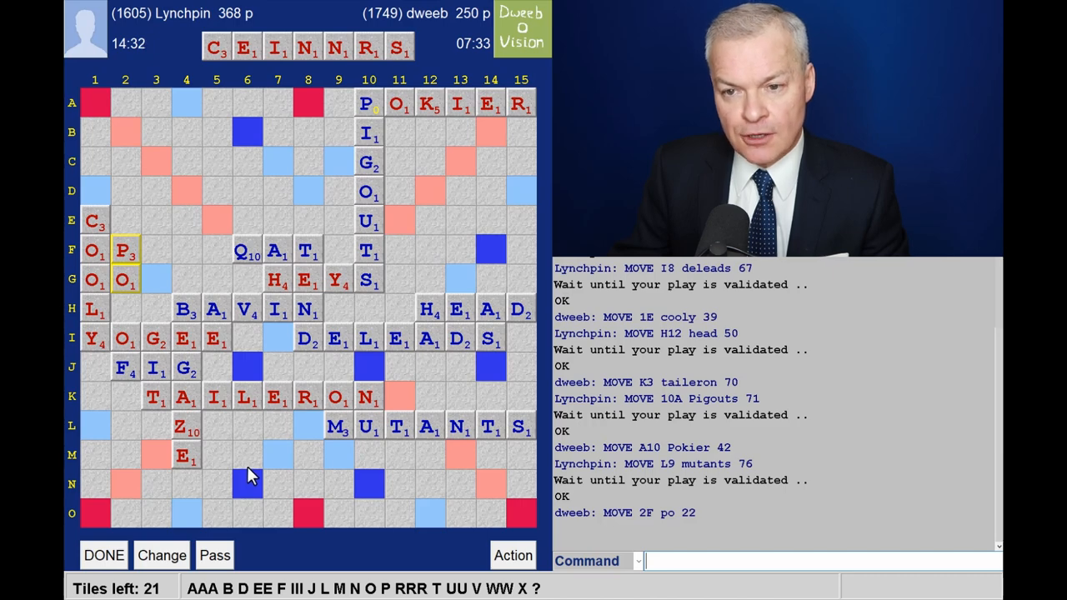
{"action": "mouse_move", "coordinate": [303, 243]}
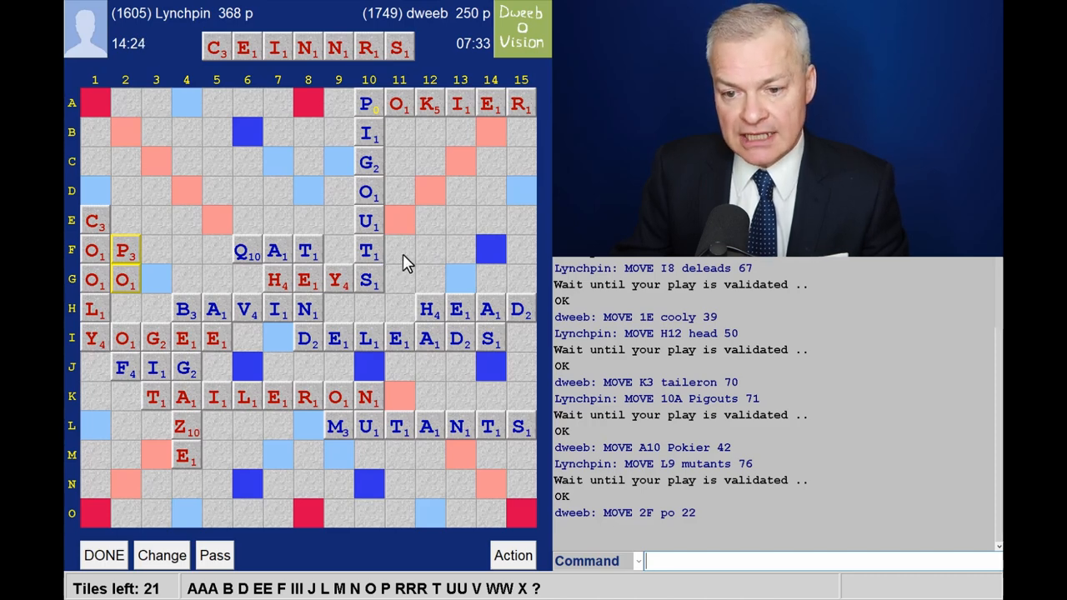
{"action": "mouse_move", "coordinate": [275, 297]}
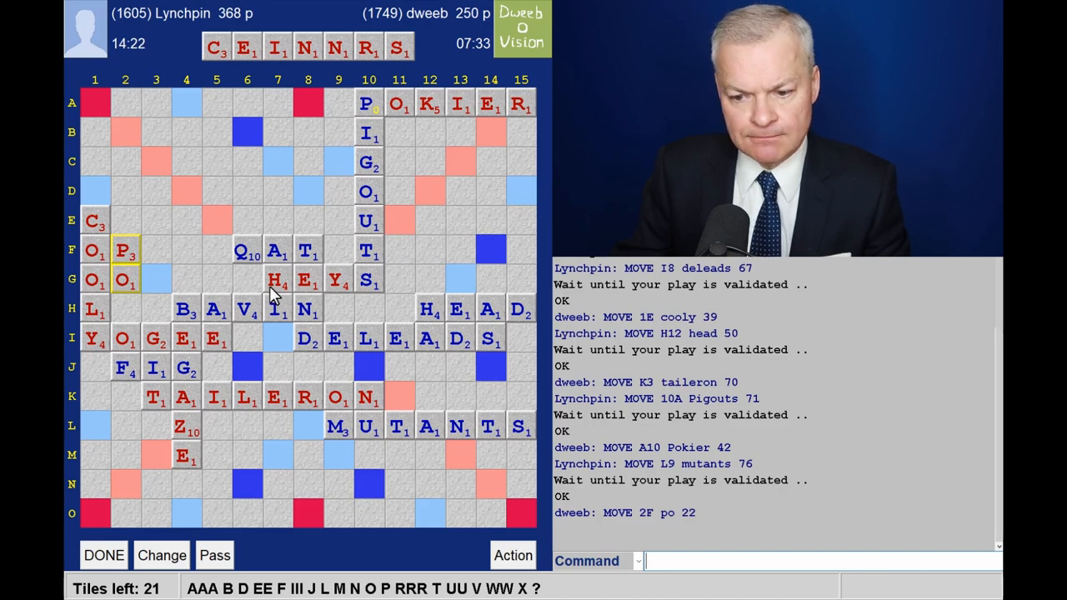
{"action": "mouse_move", "coordinate": [216, 258]}
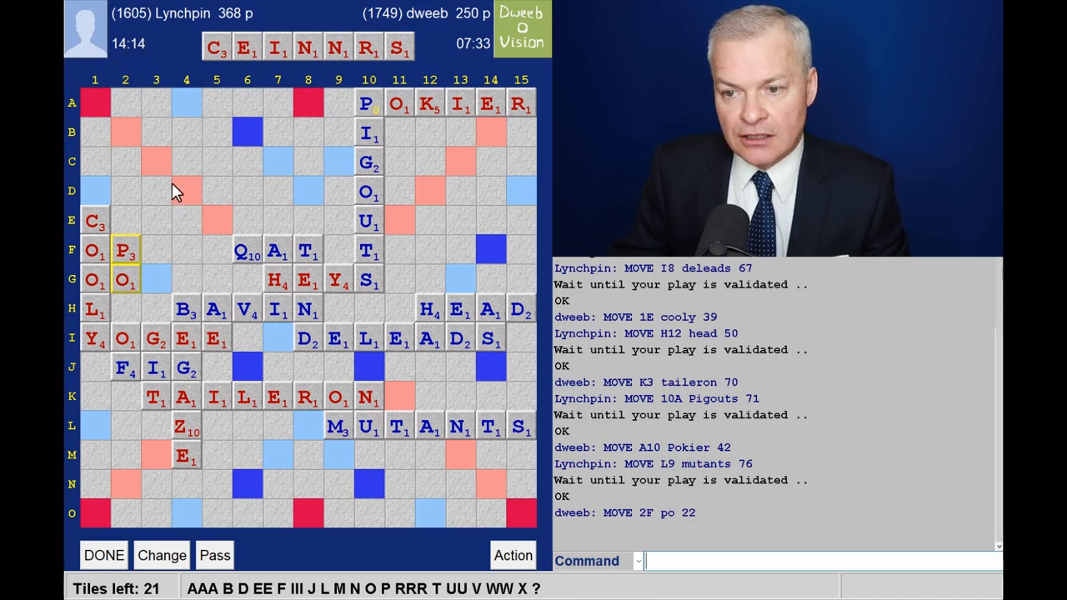
{"action": "mouse_move", "coordinate": [192, 180]}
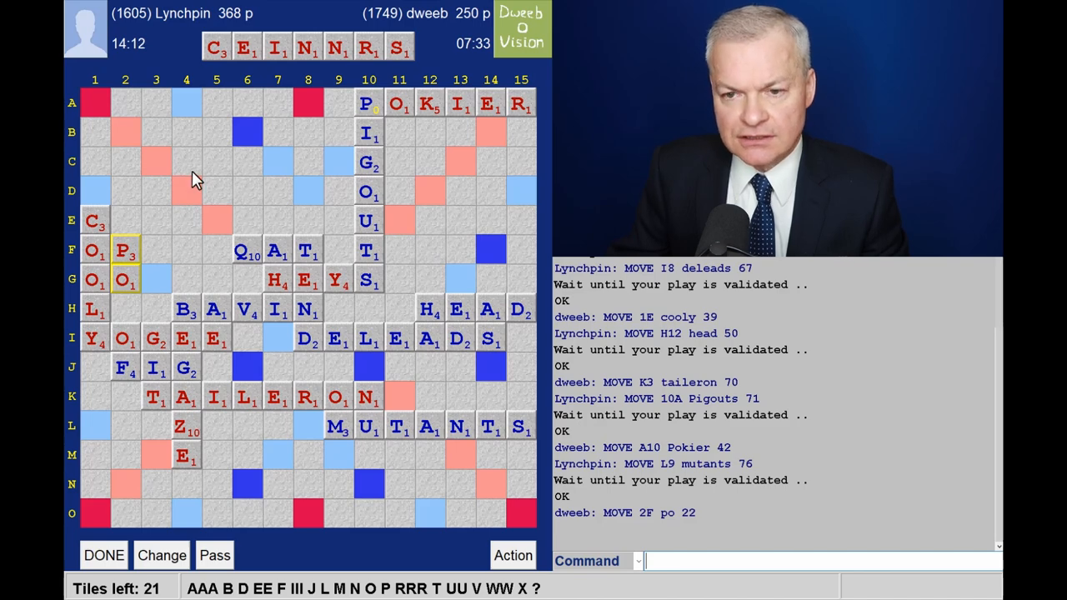
{"action": "mouse_move", "coordinate": [439, 189]}
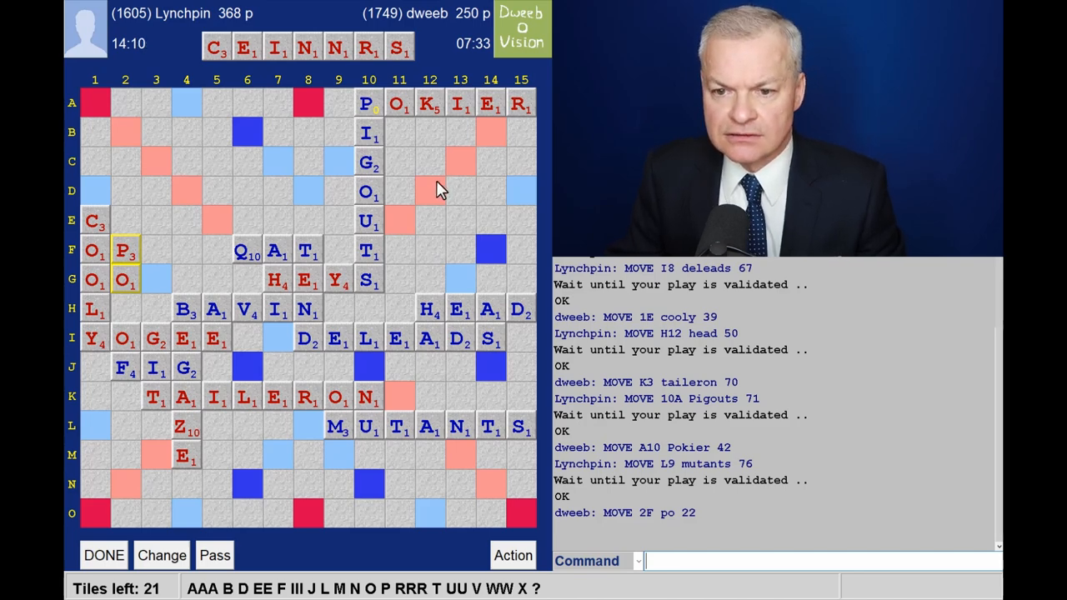
{"action": "mouse_move", "coordinate": [416, 190]}
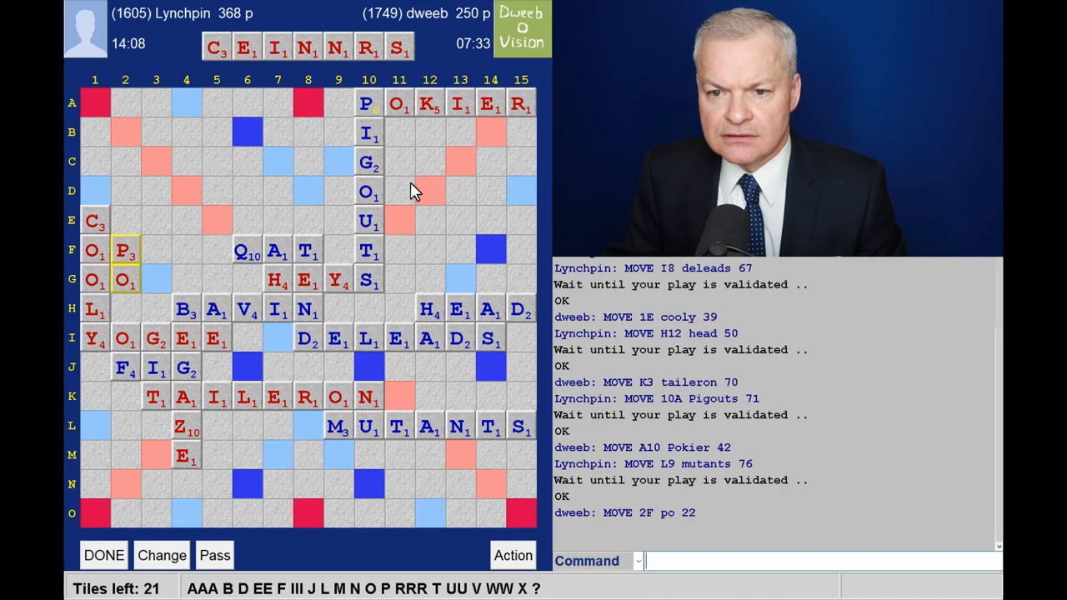
{"action": "mouse_move", "coordinate": [383, 207]}
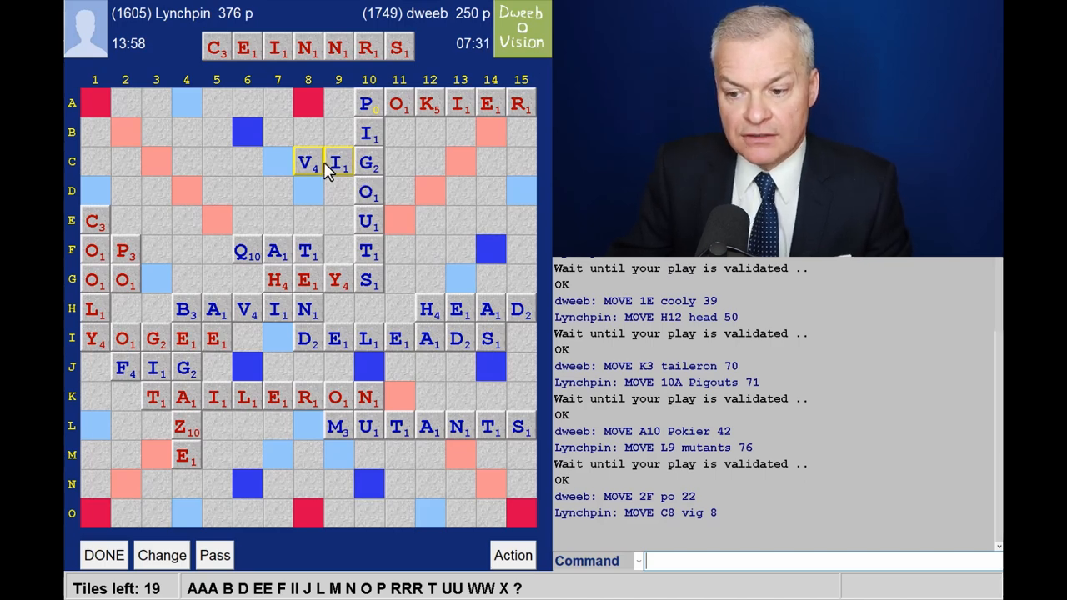
{"action": "mouse_move", "coordinate": [324, 190]}
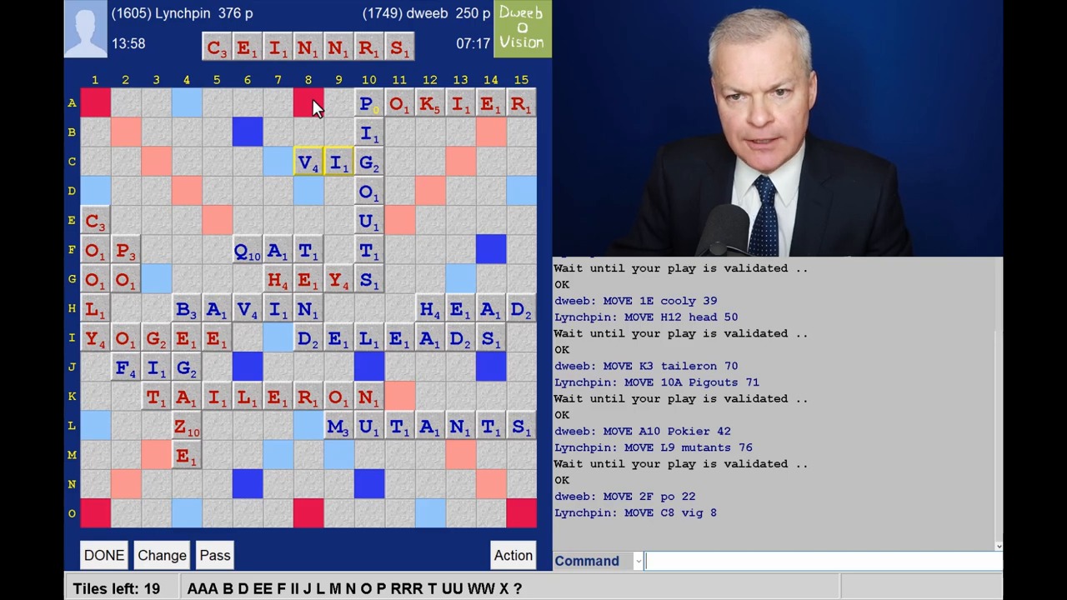
{"action": "mouse_move", "coordinate": [163, 280]}
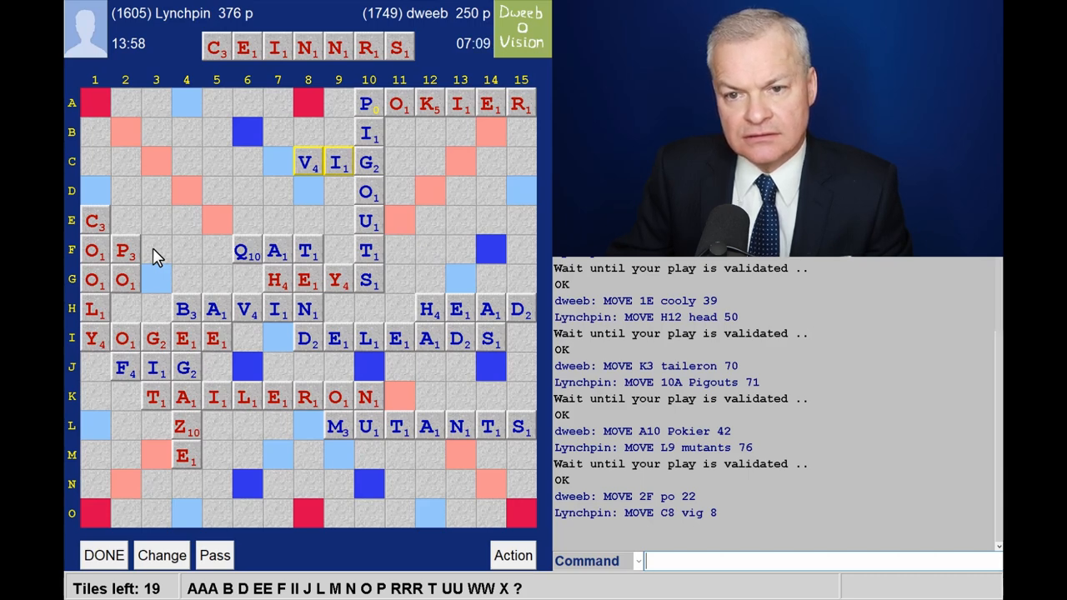
{"action": "mouse_move", "coordinate": [337, 204]}
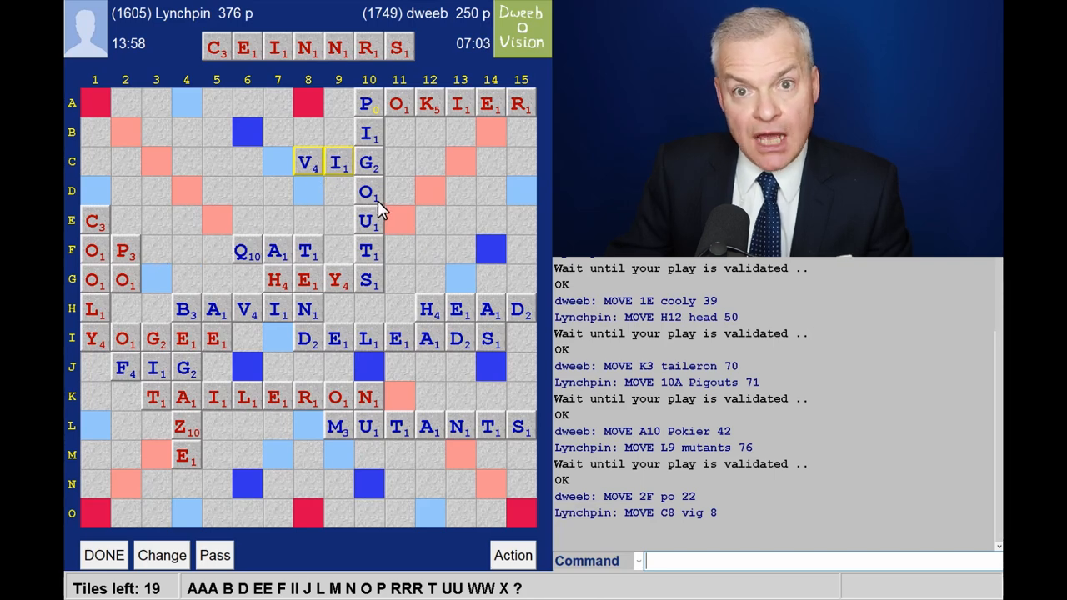
{"action": "mouse_move", "coordinate": [333, 275]}
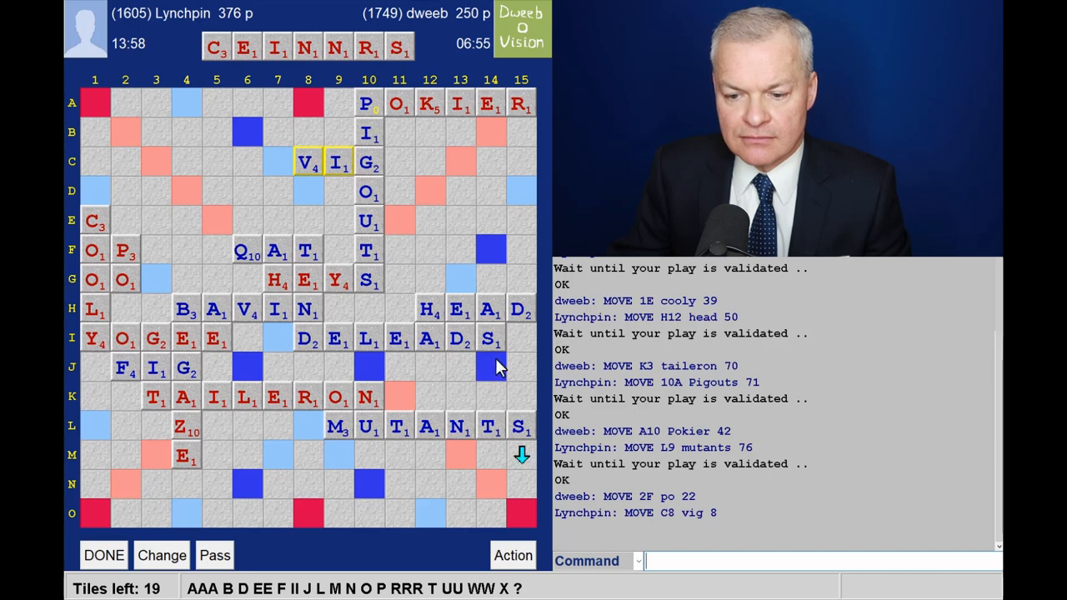
{"action": "mouse_move", "coordinate": [492, 508]}
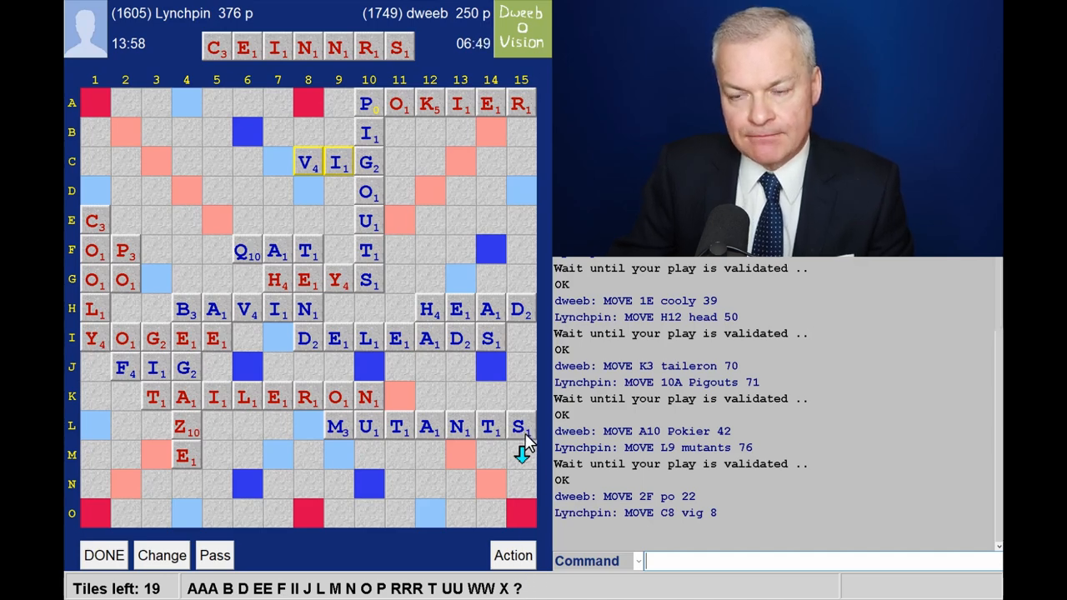
{"action": "mouse_move", "coordinate": [523, 500]}
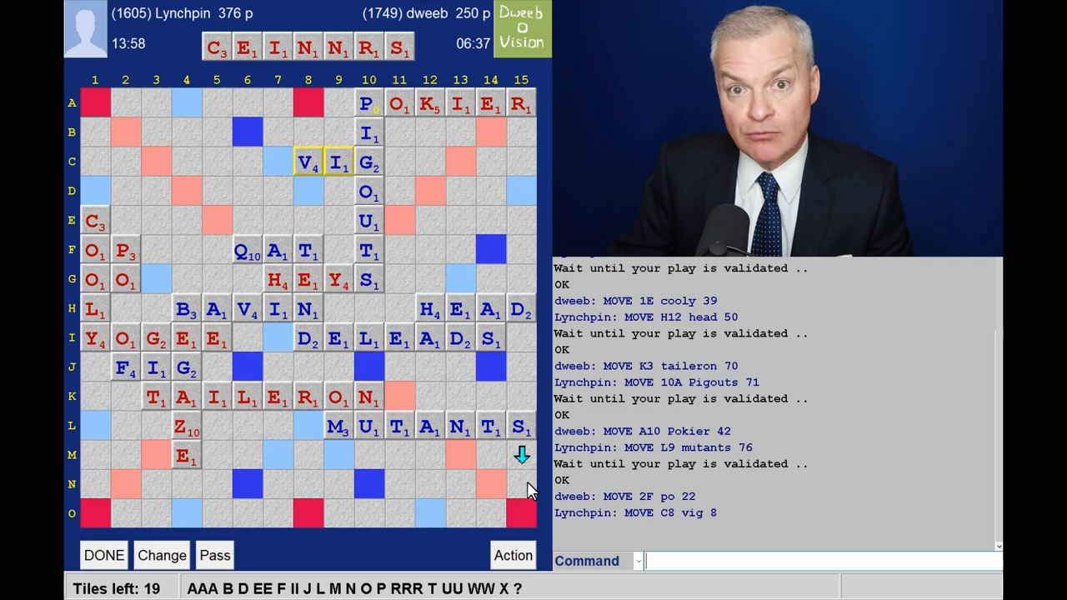
{"action": "mouse_move", "coordinate": [467, 477]}
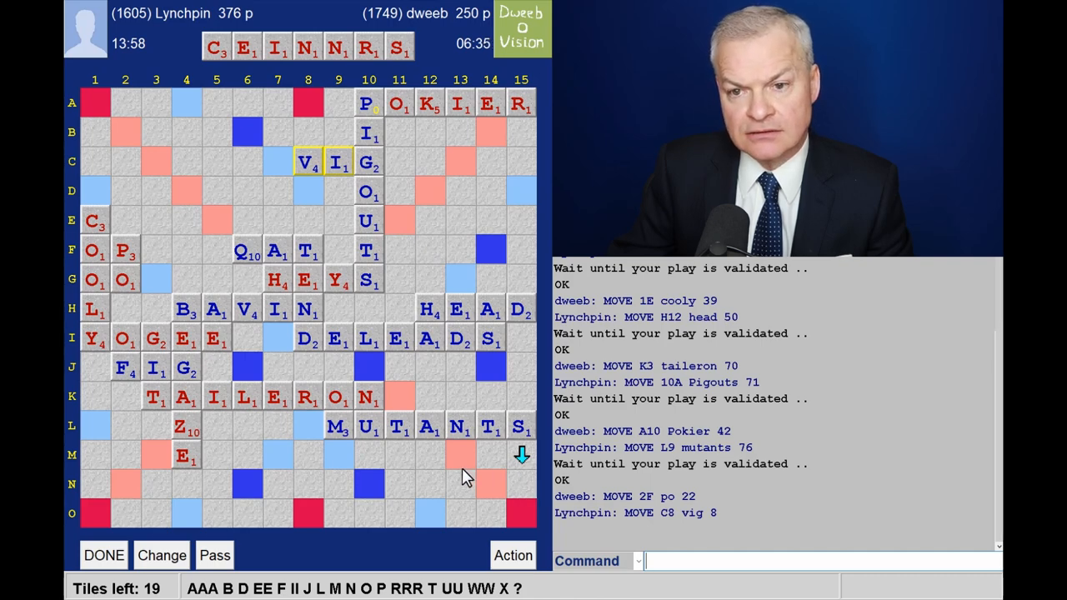
{"action": "mouse_move", "coordinate": [453, 479]}
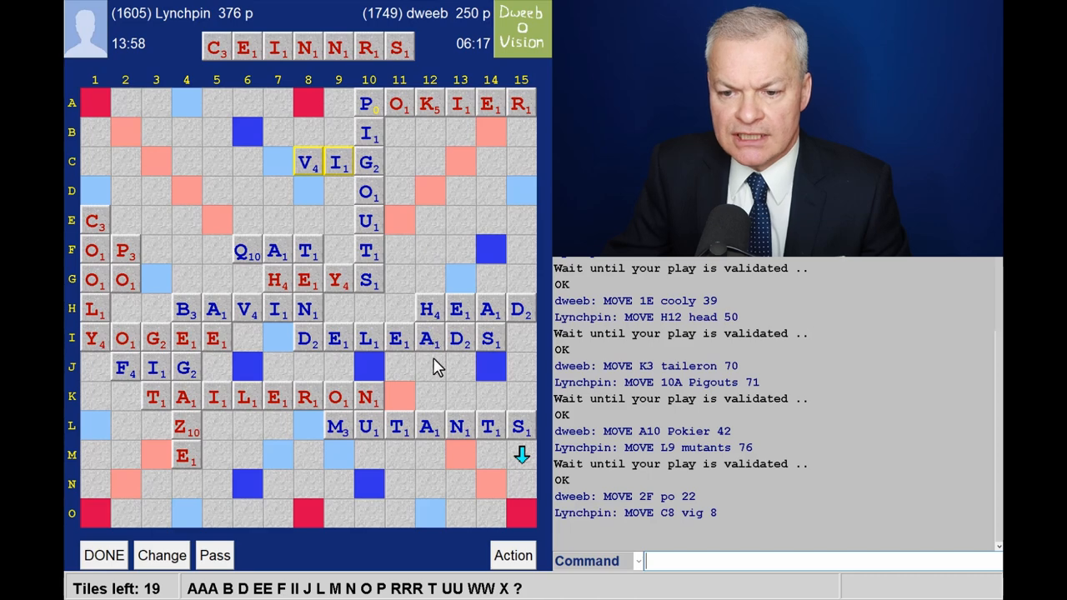
{"action": "mouse_move", "coordinate": [443, 493]}
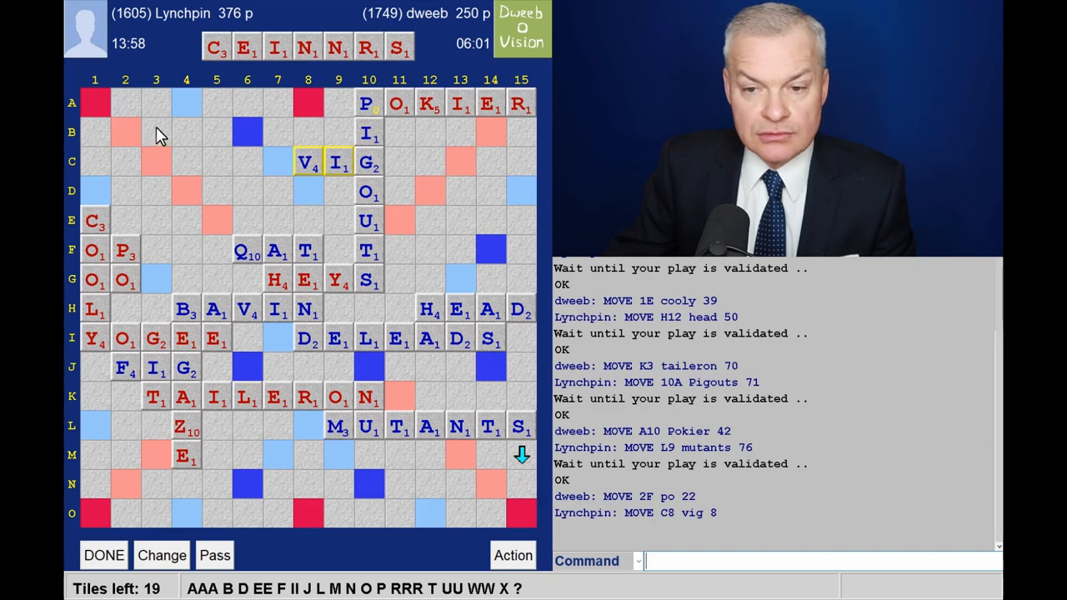
{"action": "mouse_move", "coordinate": [170, 290]}
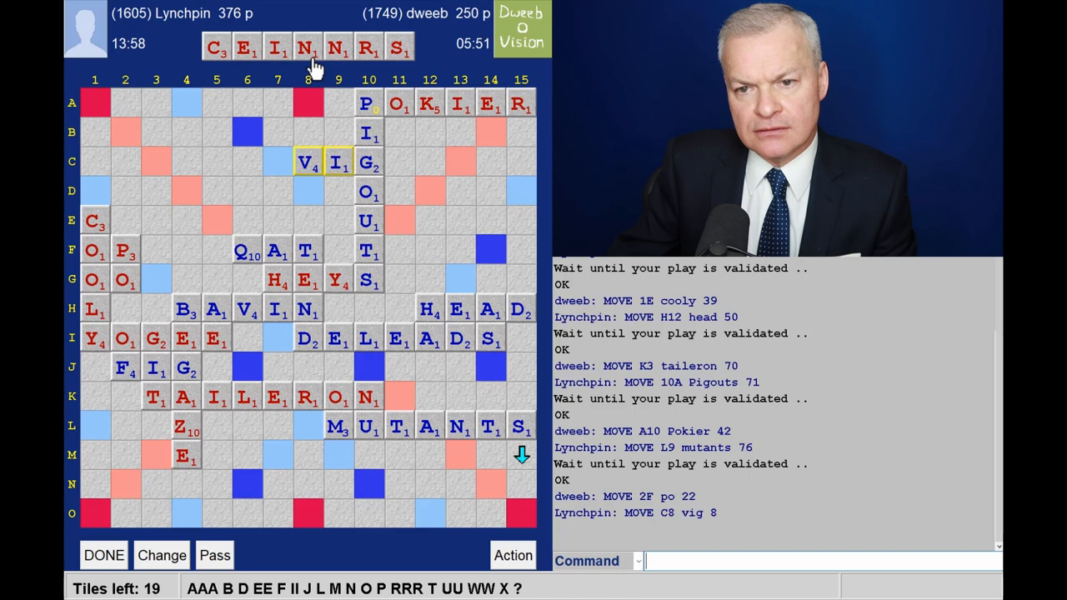
{"action": "mouse_move", "coordinate": [162, 475]}
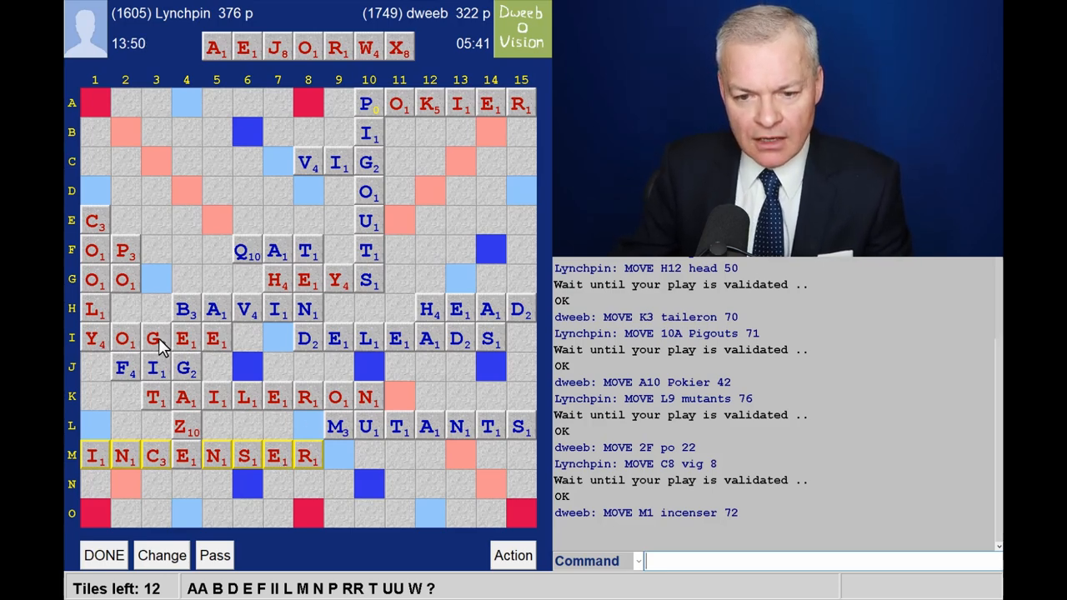
{"action": "mouse_move", "coordinate": [349, 420]}
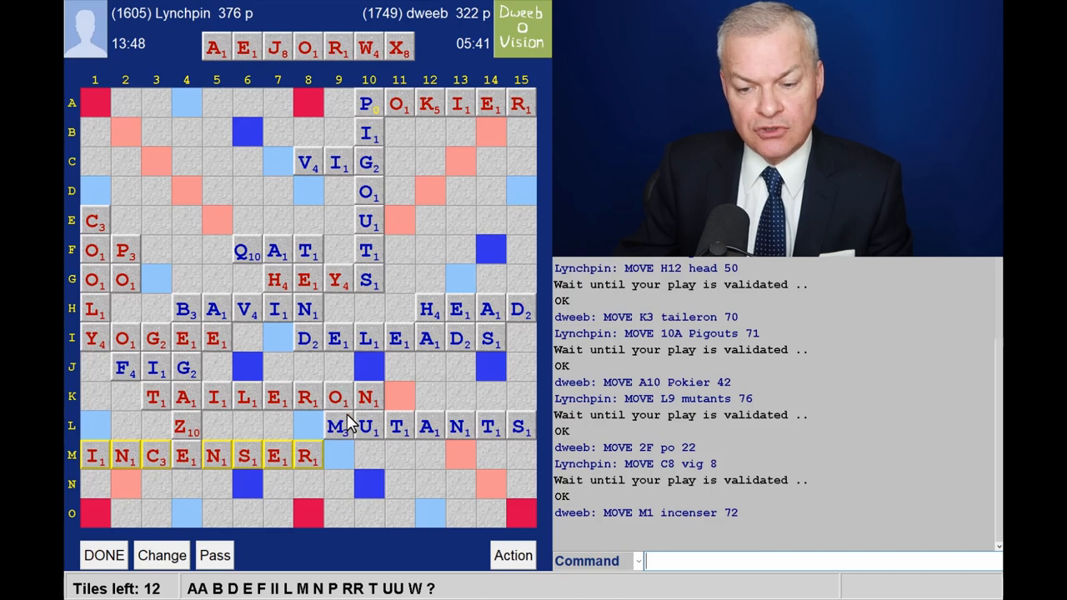
{"action": "mouse_move", "coordinate": [349, 460]}
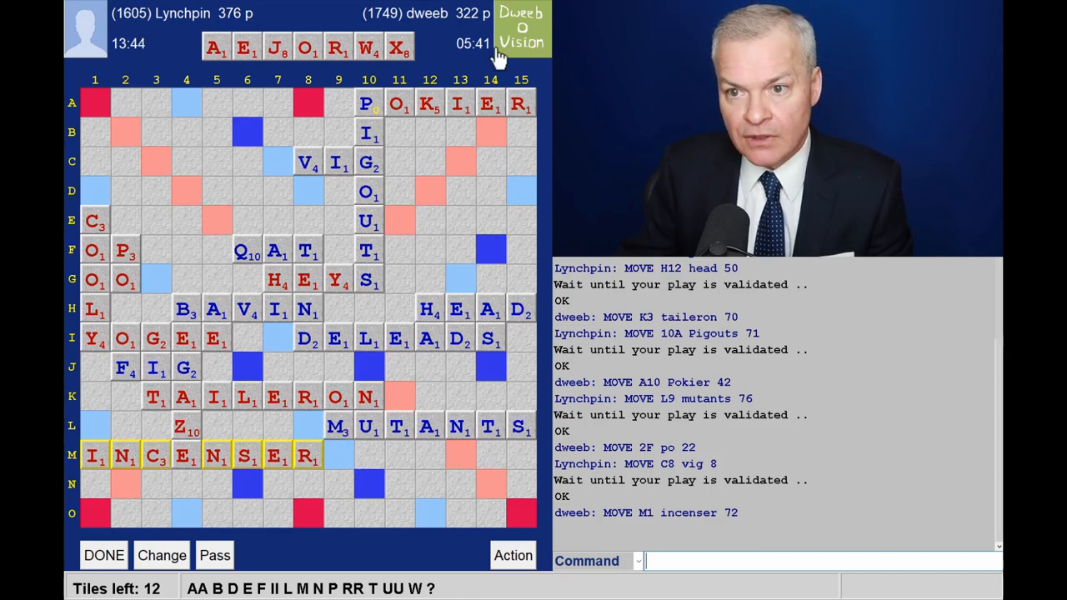
{"action": "mouse_move", "coordinate": [380, 65]}
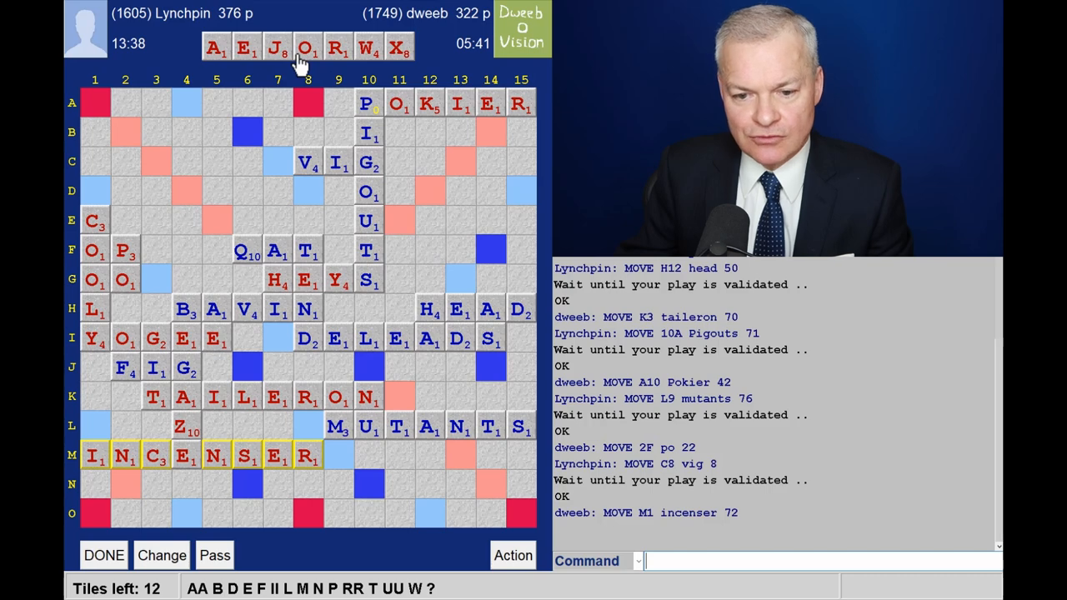
{"action": "mouse_move", "coordinate": [194, 476]}
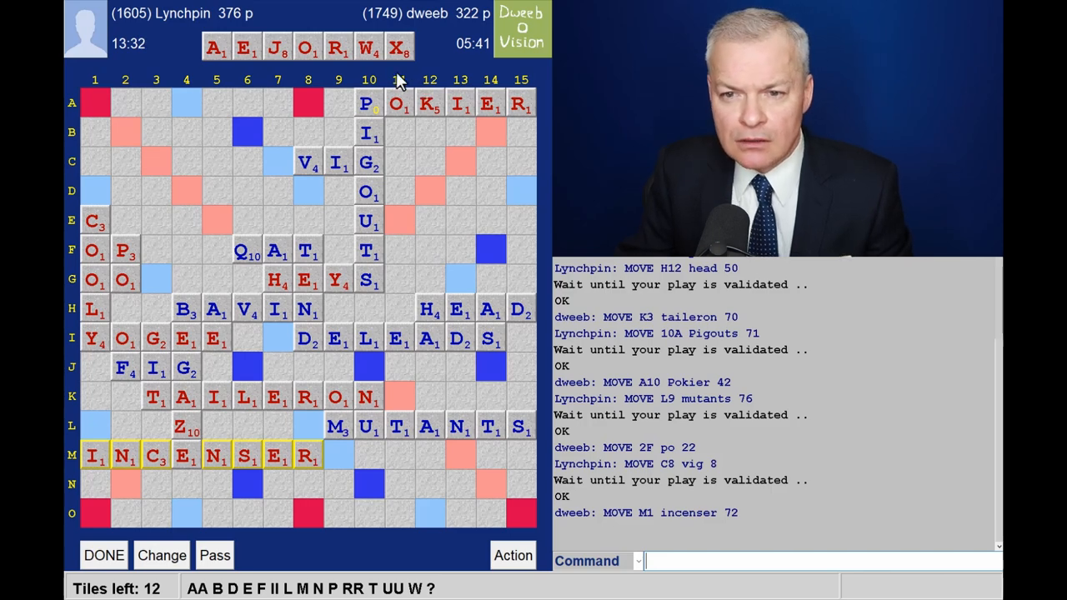
{"action": "mouse_move", "coordinate": [387, 70]}
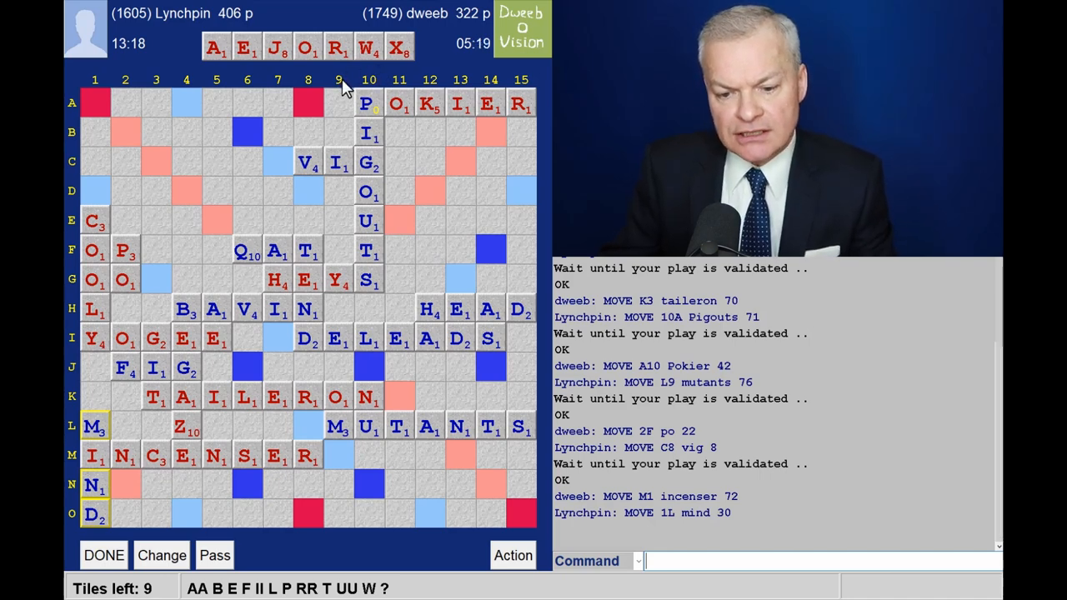
{"action": "mouse_move", "coordinate": [320, 442]}
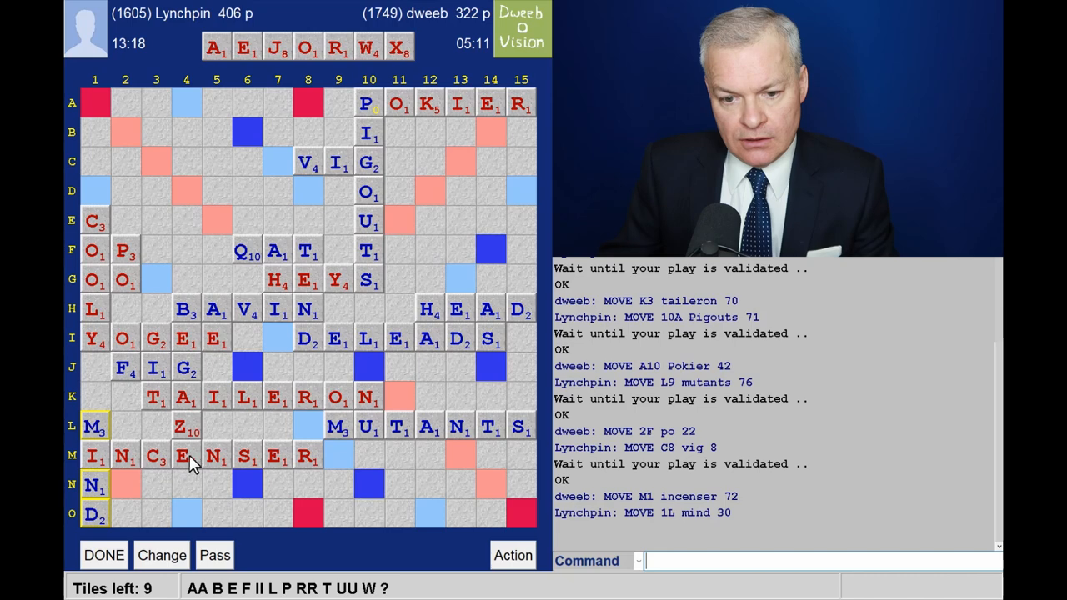
{"action": "mouse_move", "coordinate": [287, 499]}
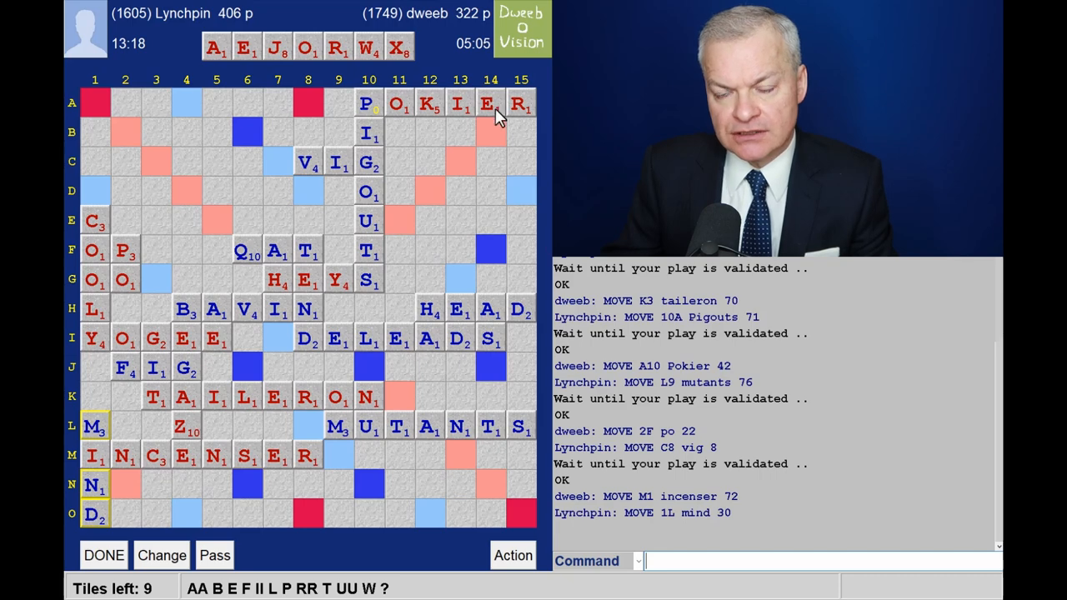
{"action": "mouse_move", "coordinate": [467, 137]}
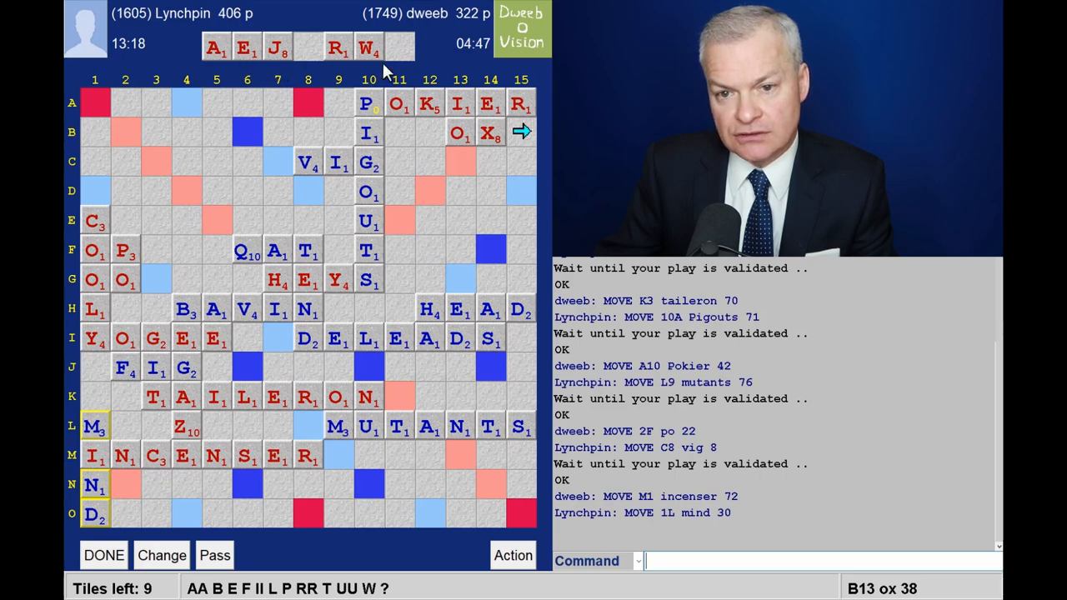
{"action": "mouse_move", "coordinate": [148, 165]}
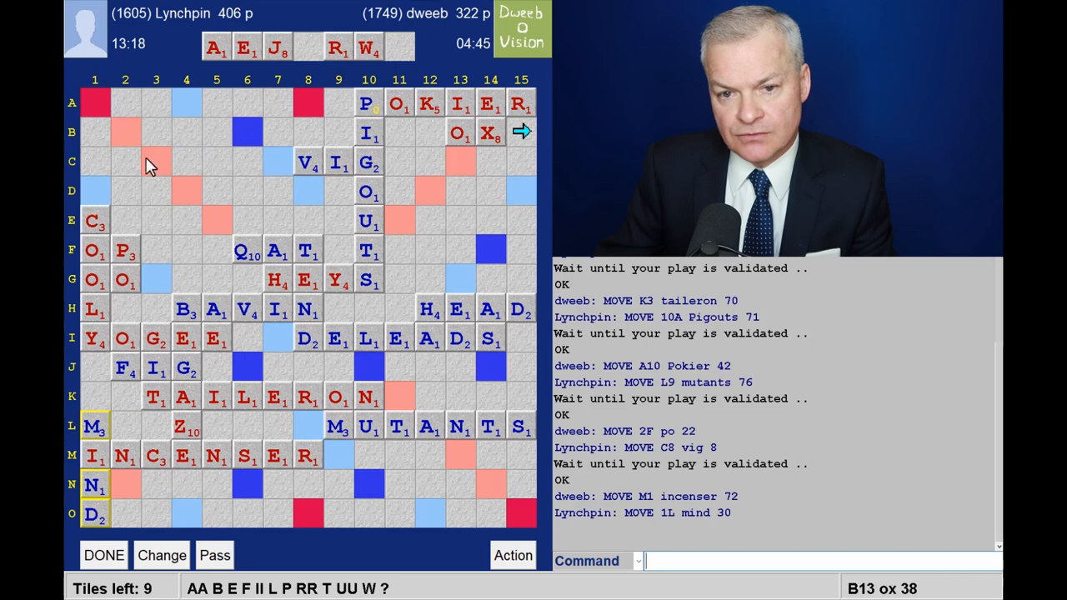
{"action": "mouse_move", "coordinate": [158, 260]}
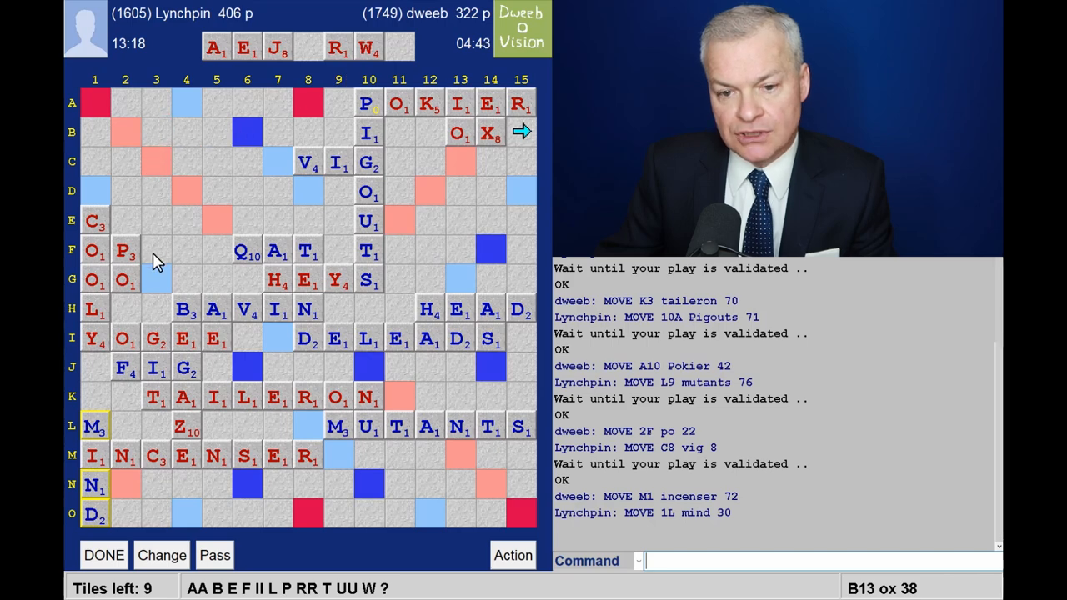
{"action": "mouse_move", "coordinate": [253, 193]}
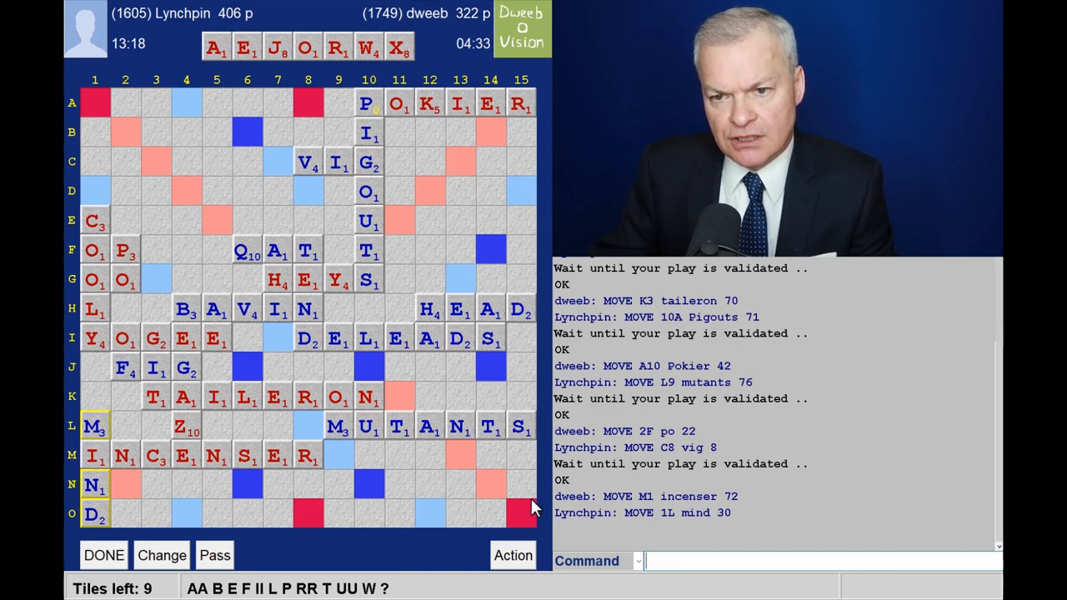
{"action": "mouse_move", "coordinate": [541, 453]}
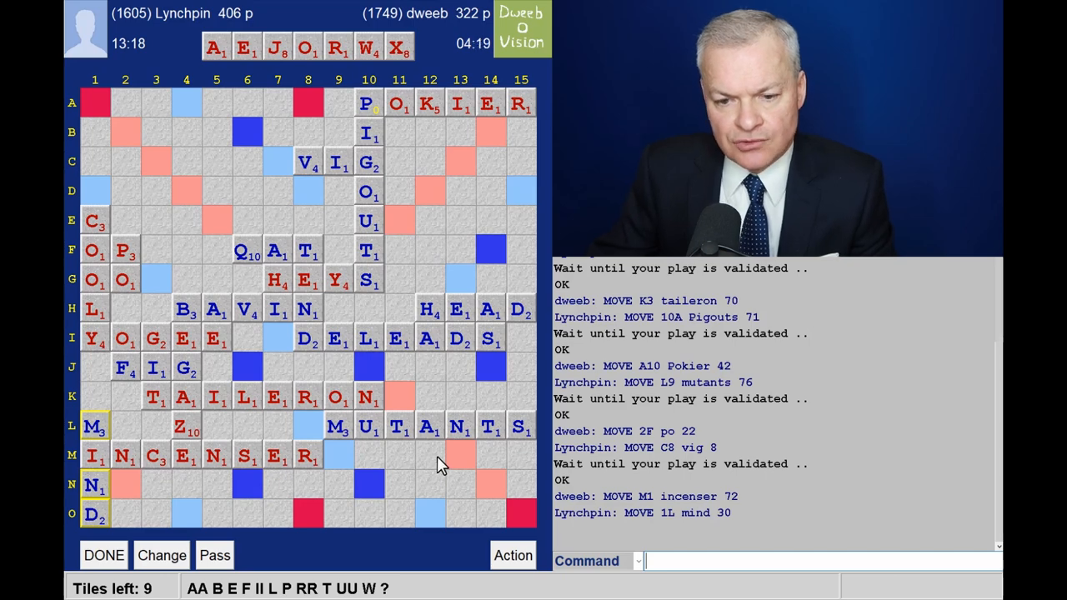
{"action": "mouse_move", "coordinate": [270, 336]}
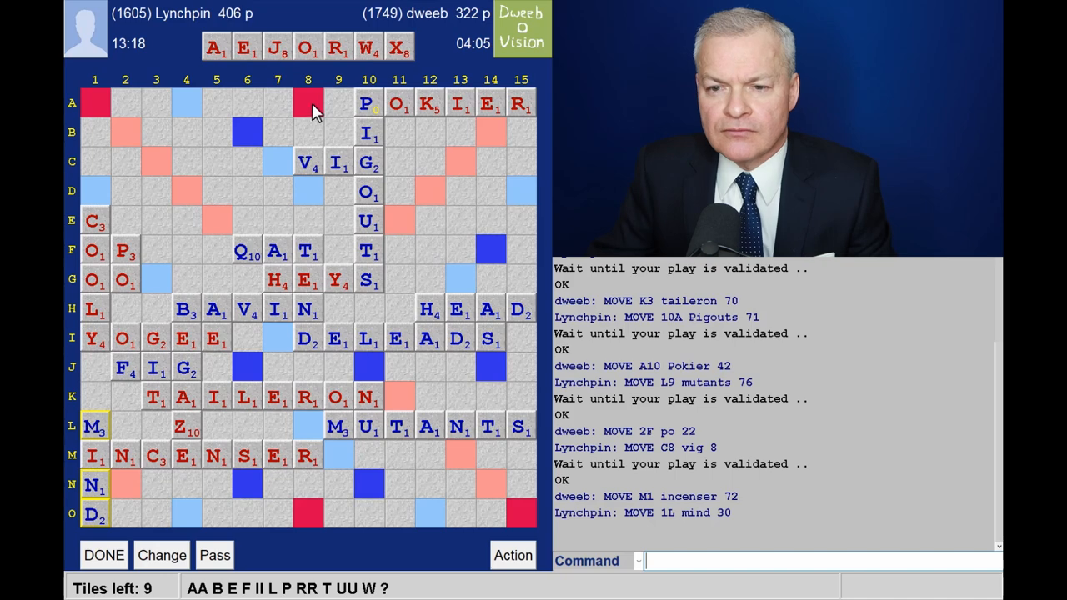
{"action": "mouse_move", "coordinate": [470, 133]}
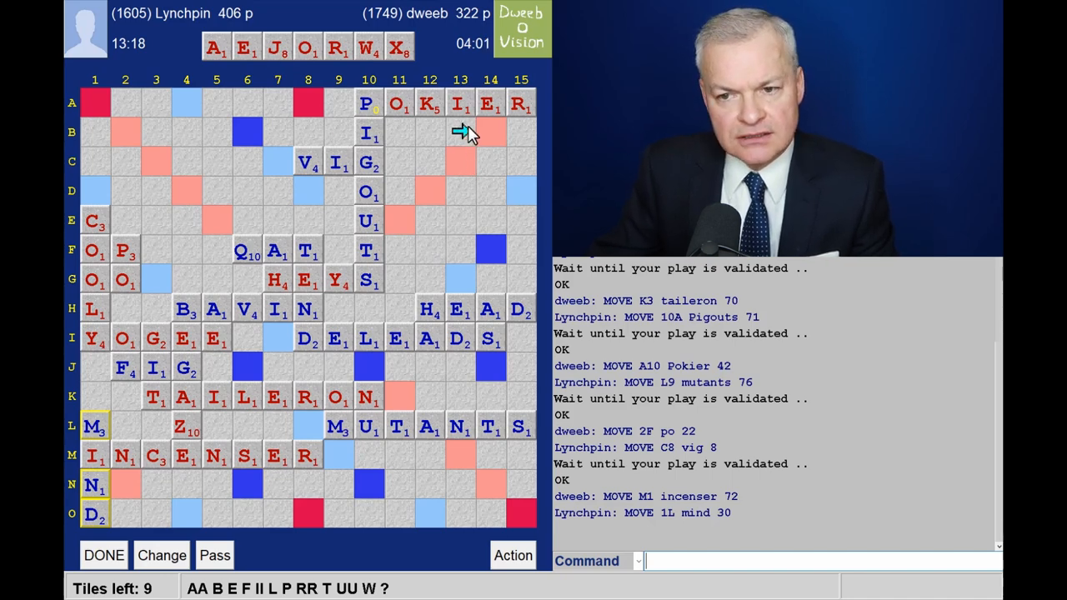
{"action": "mouse_move", "coordinate": [460, 177]}
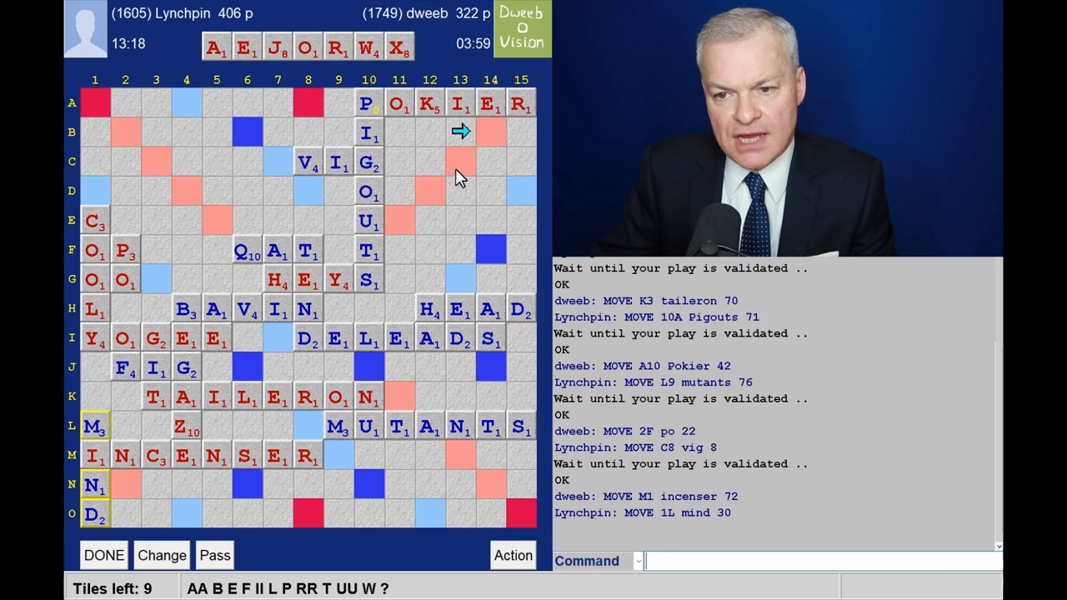
{"action": "mouse_move", "coordinate": [460, 144]}
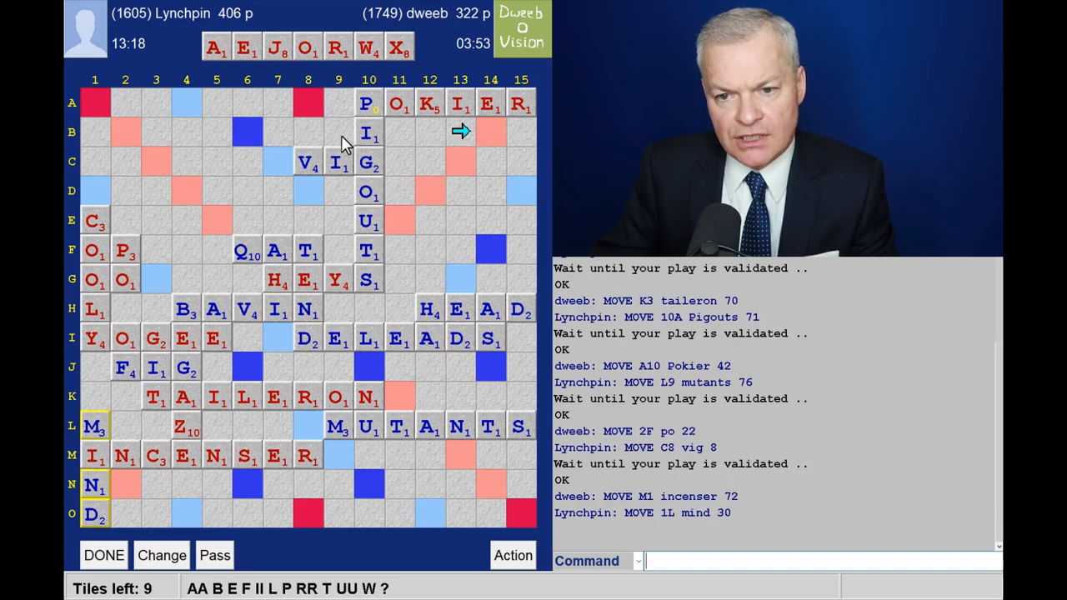
{"action": "mouse_move", "coordinate": [308, 150]}
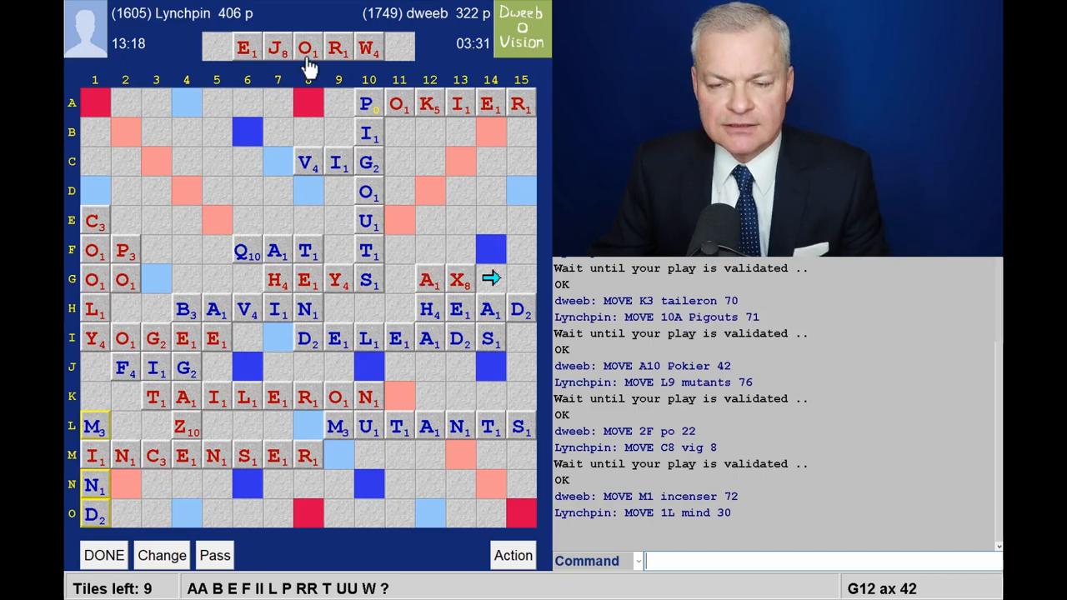
{"action": "mouse_move", "coordinate": [396, 100]}
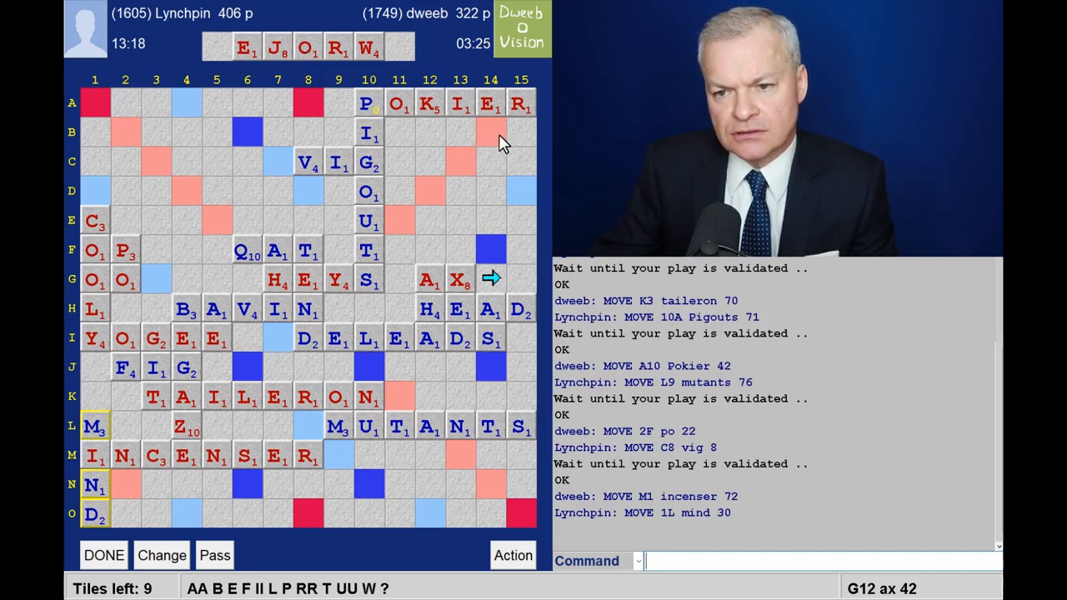
{"action": "mouse_move", "coordinate": [473, 142]}
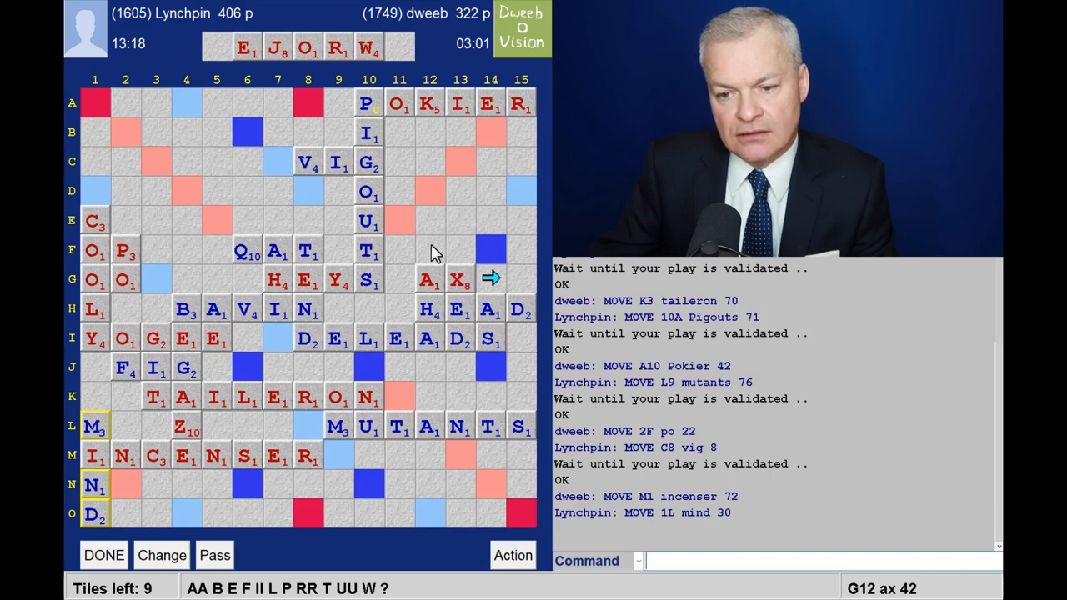
{"action": "mouse_move", "coordinate": [434, 310]}
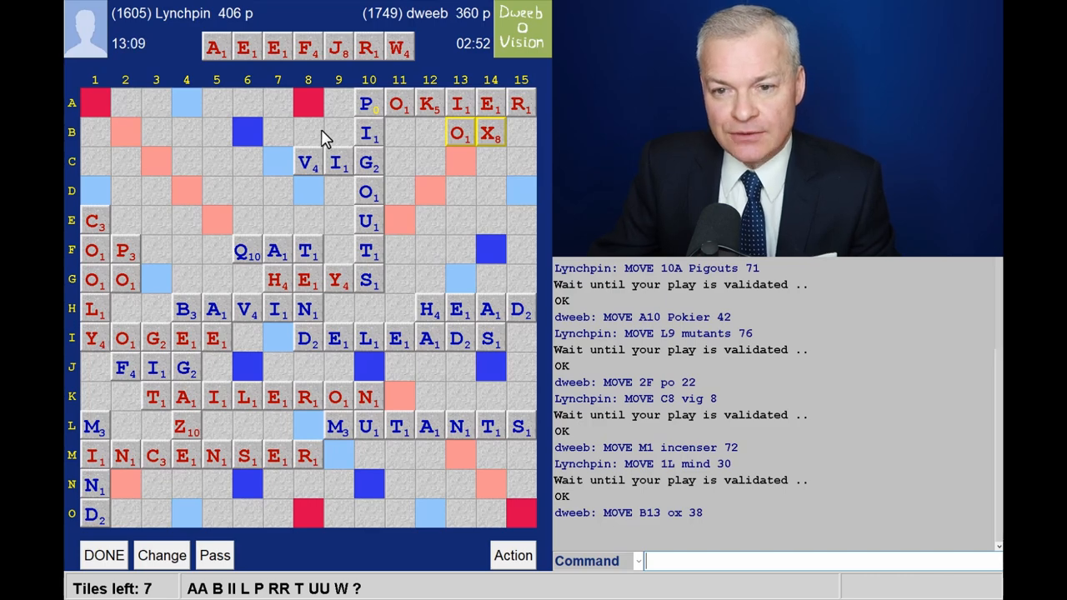
{"action": "mouse_move", "coordinate": [303, 76]}
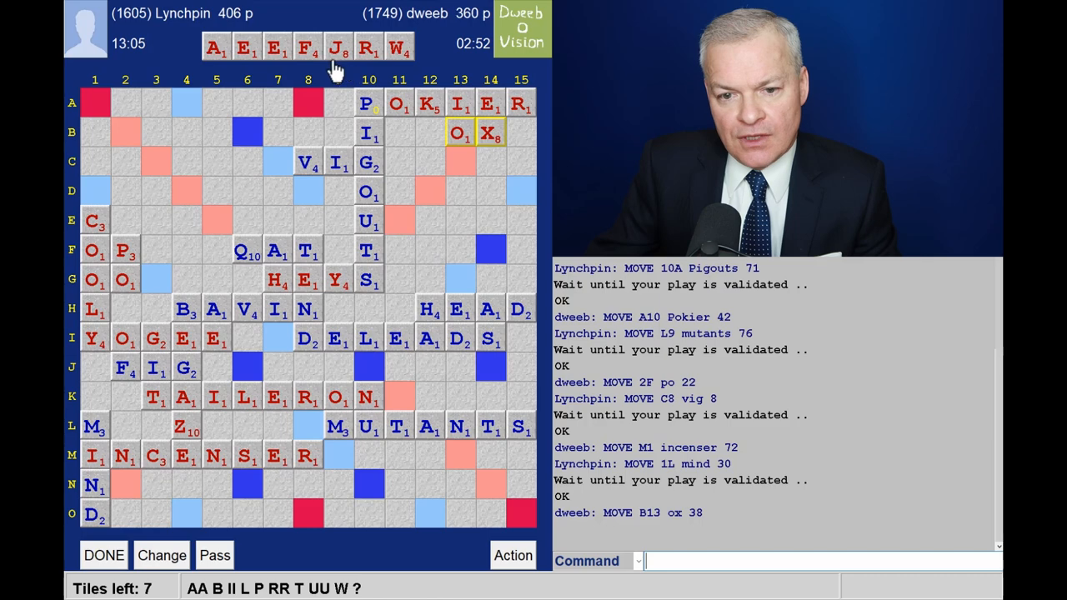
{"action": "mouse_move", "coordinate": [337, 70]}
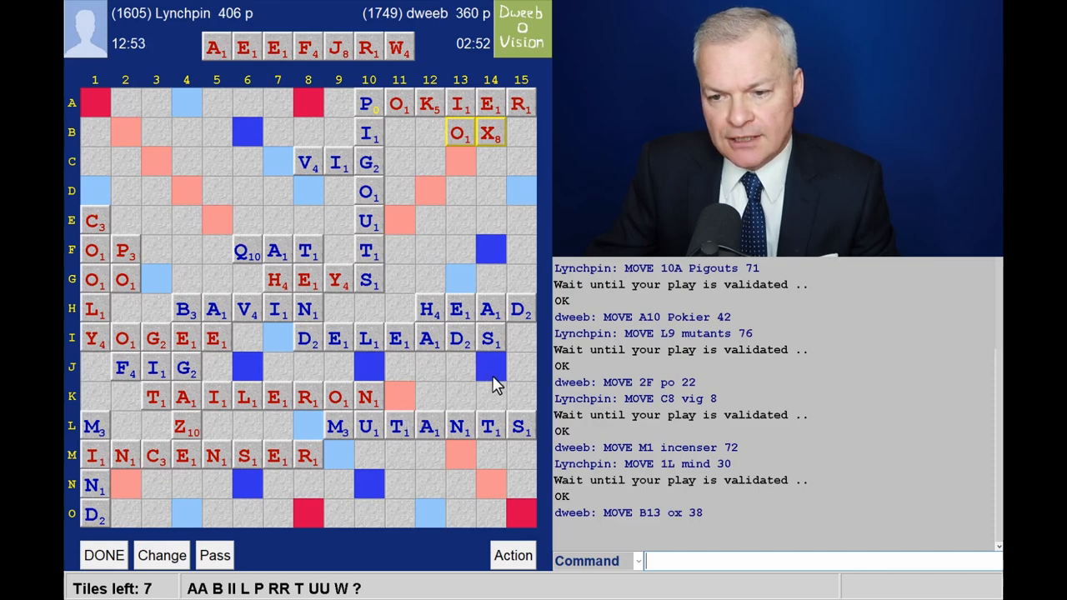
{"action": "mouse_move", "coordinate": [497, 286]}
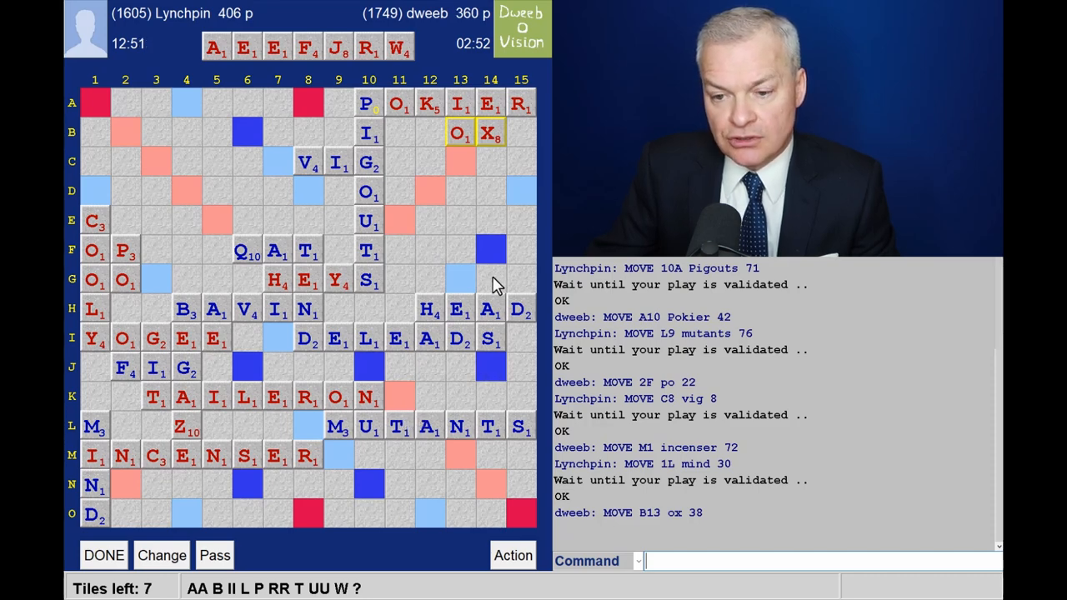
{"action": "mouse_move", "coordinate": [463, 356]}
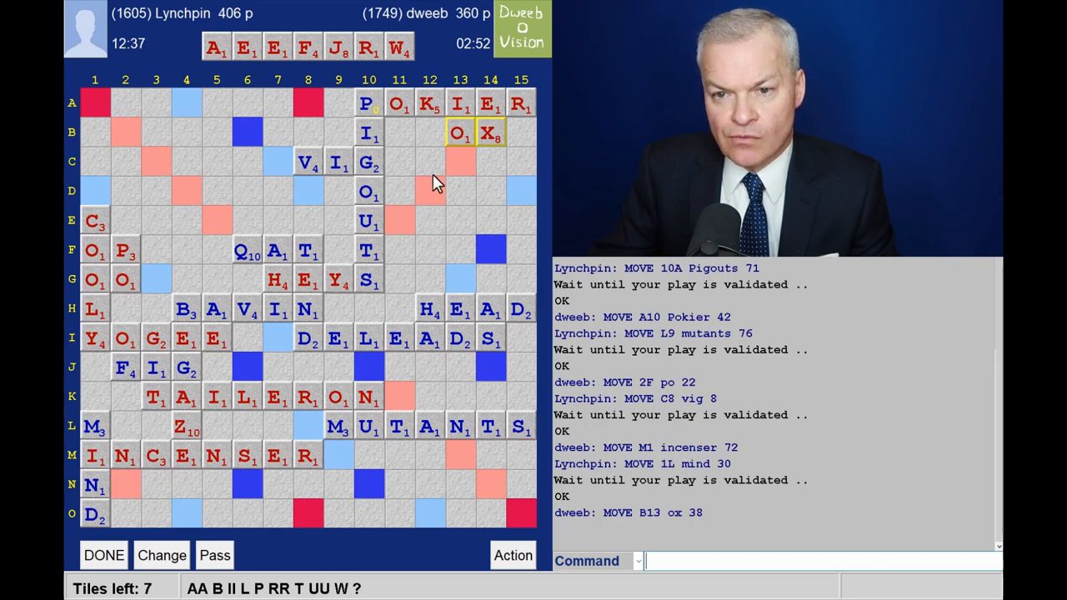
{"action": "mouse_move", "coordinate": [400, 70]}
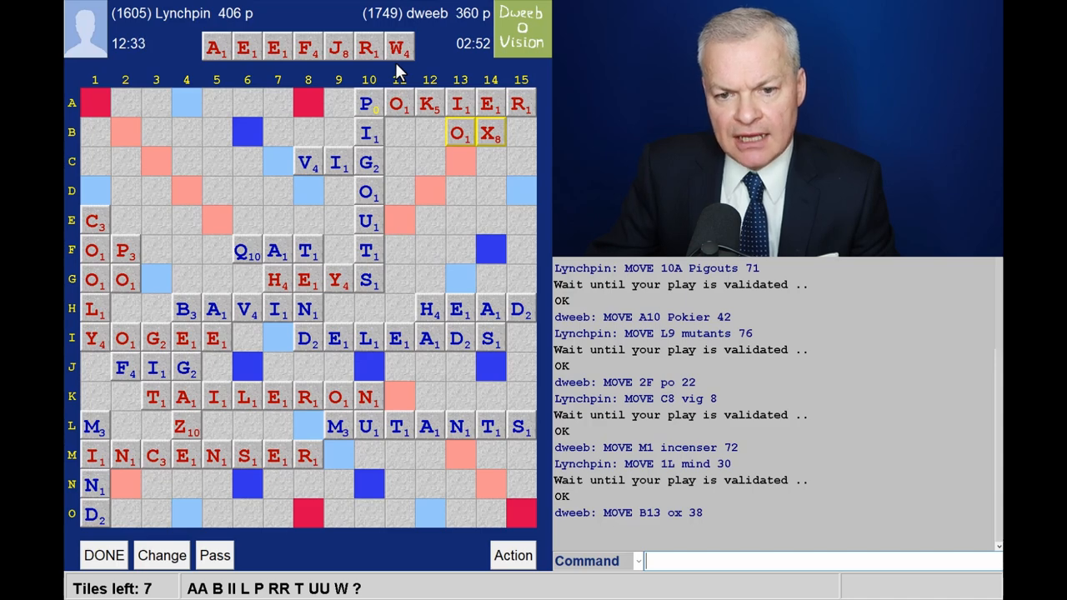
{"action": "mouse_move", "coordinate": [283, 125]}
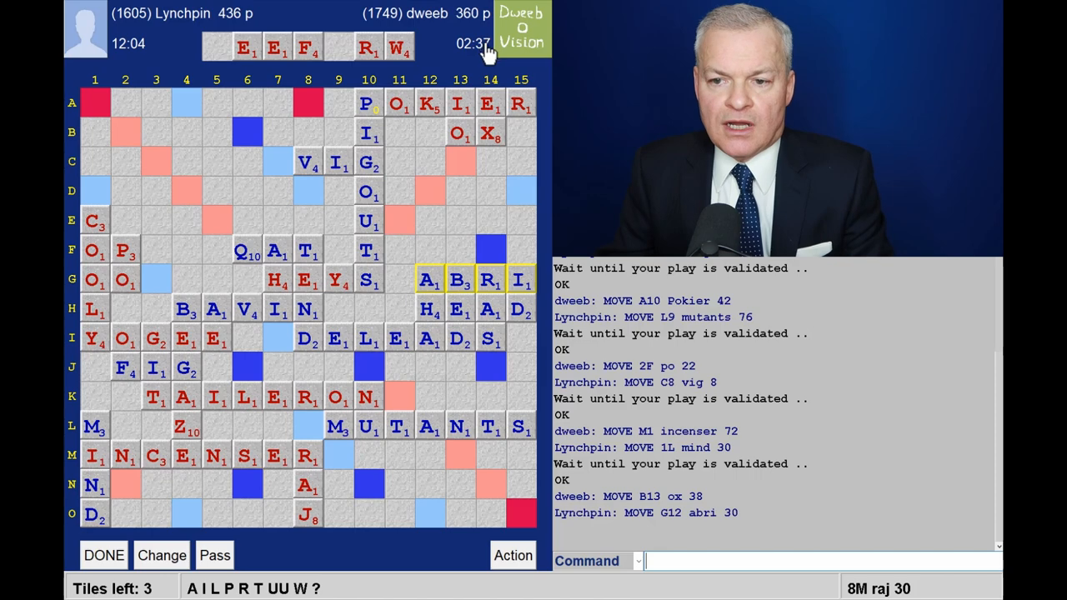
{"action": "mouse_move", "coordinate": [287, 325]}
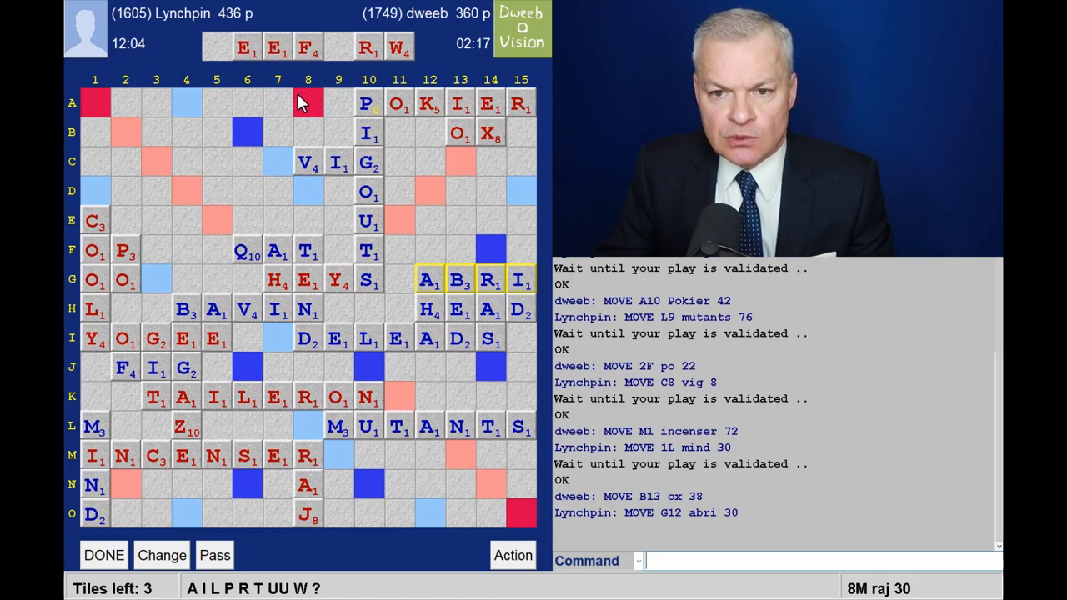
{"action": "mouse_move", "coordinate": [167, 181]}
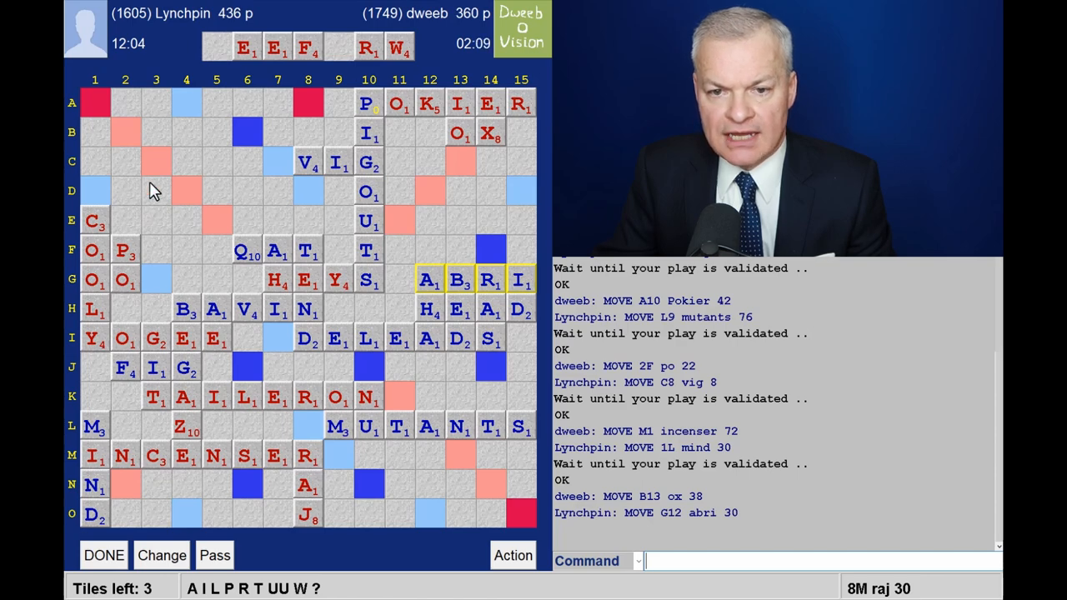
{"action": "mouse_move", "coordinate": [163, 280]}
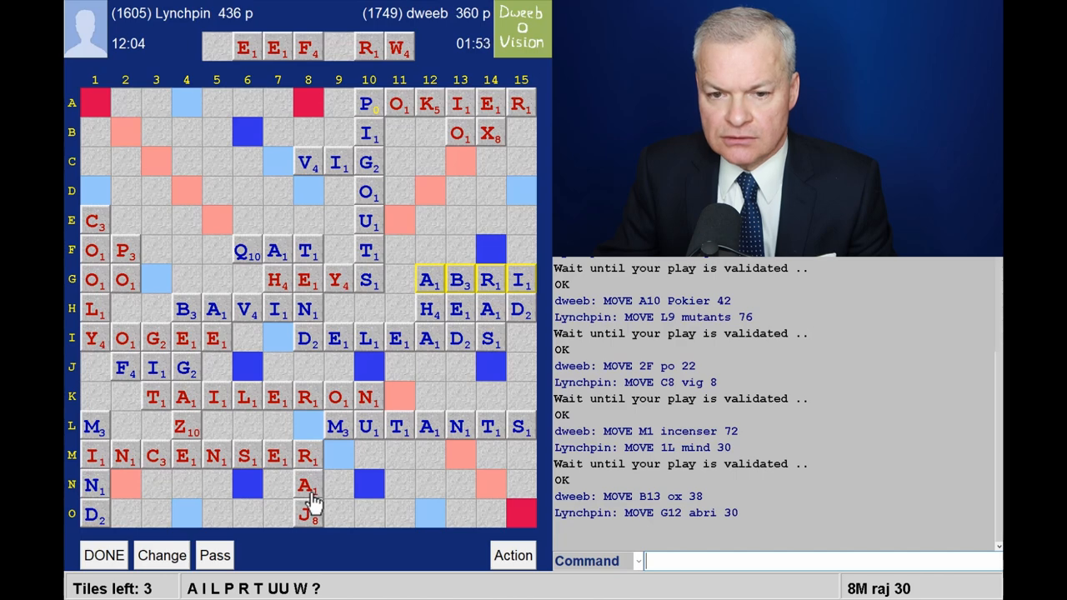
{"action": "mouse_move", "coordinate": [158, 170]}
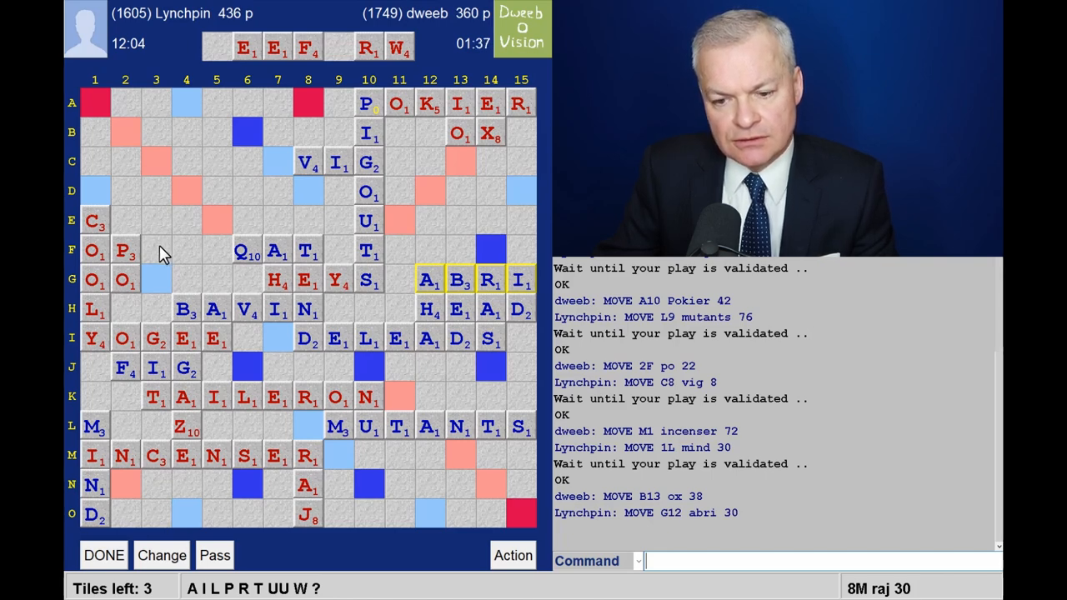
{"action": "mouse_move", "coordinate": [250, 374]}
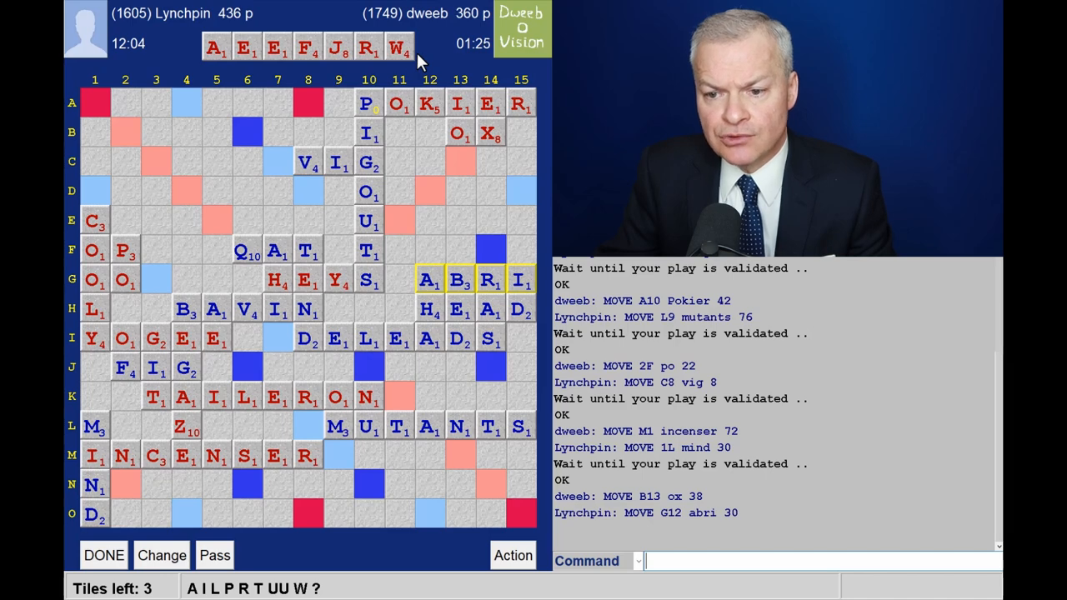
{"action": "mouse_move", "coordinate": [387, 113]}
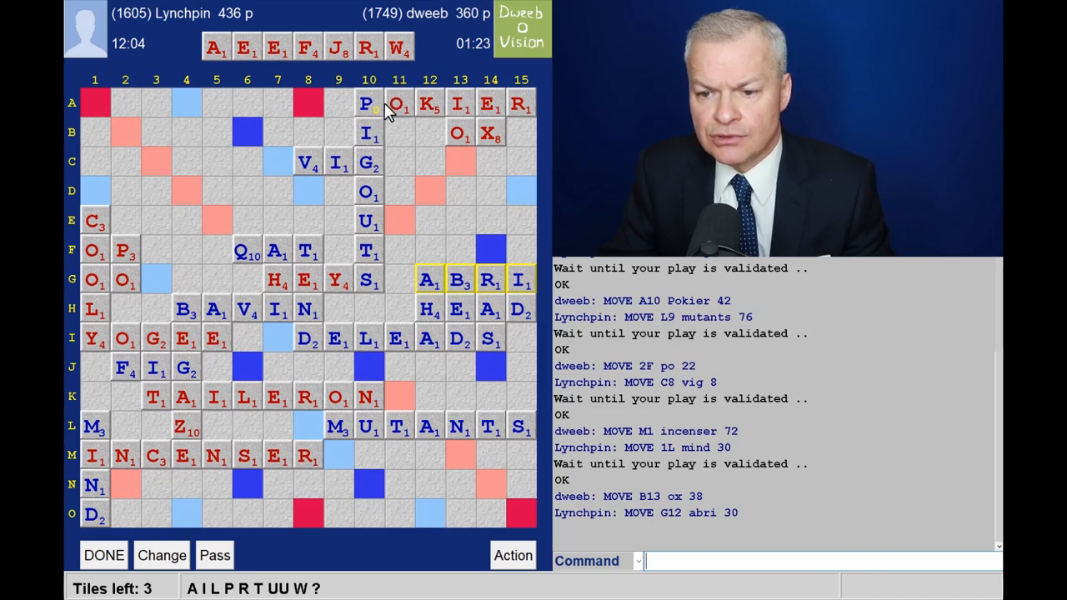
{"action": "mouse_move", "coordinate": [487, 241]}
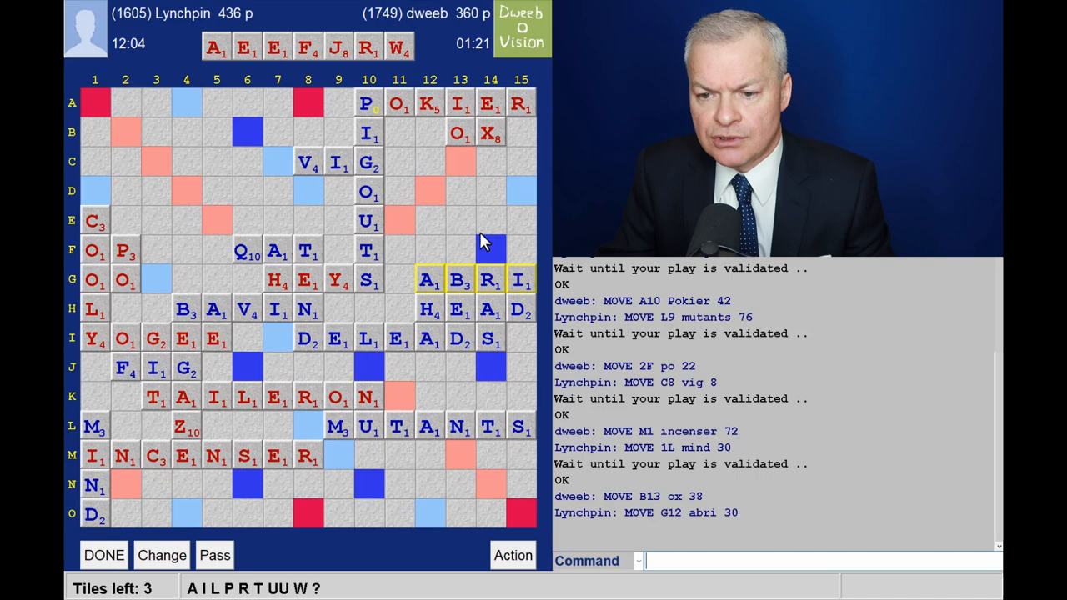
{"action": "mouse_move", "coordinate": [493, 368]}
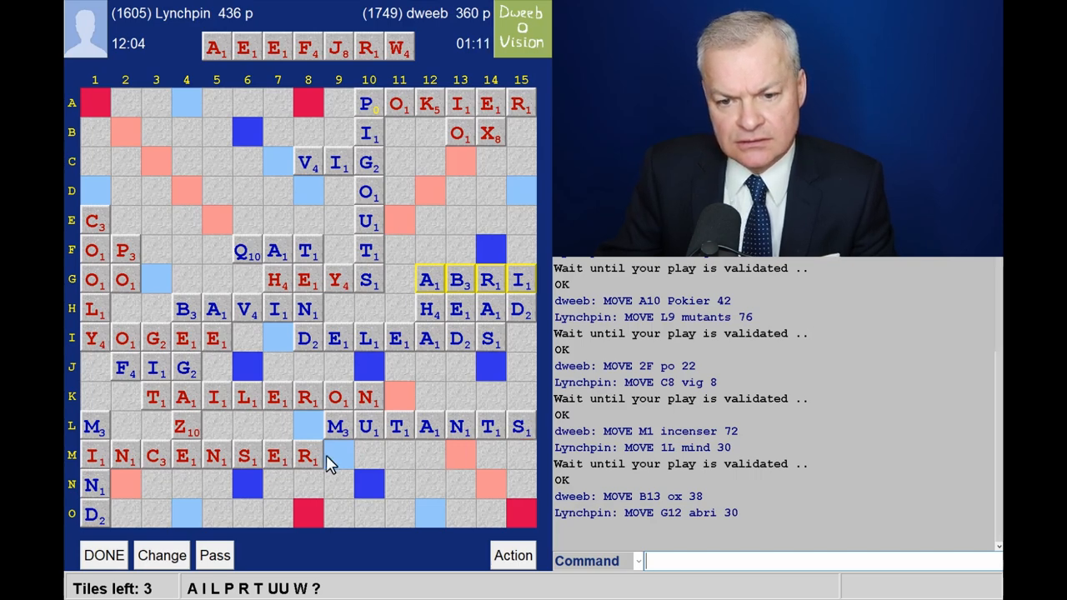
{"action": "mouse_move", "coordinate": [150, 294]}
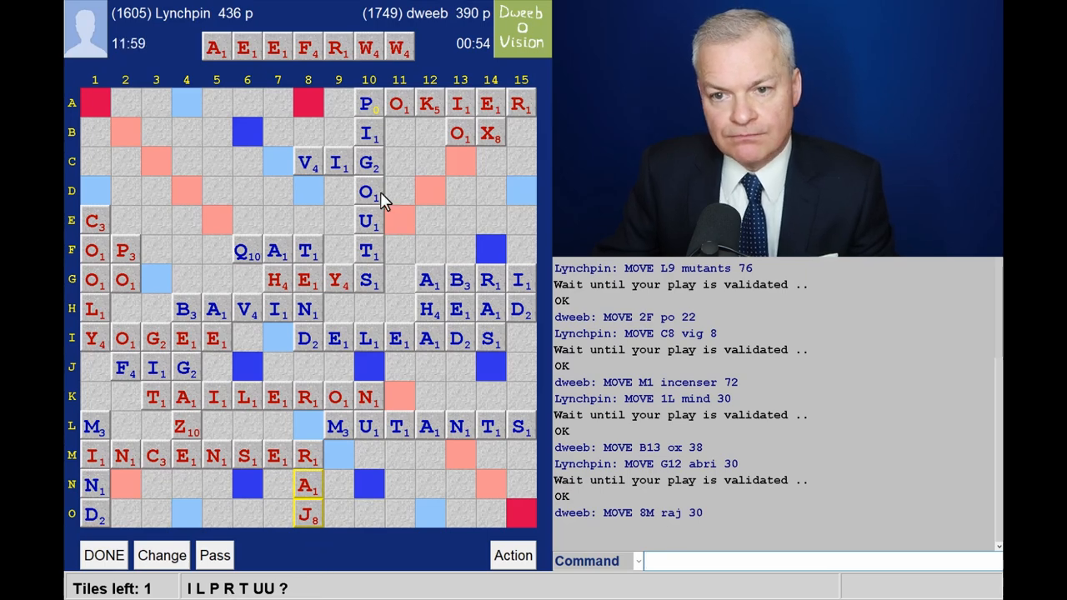
{"action": "mouse_move", "coordinate": [382, 70]}
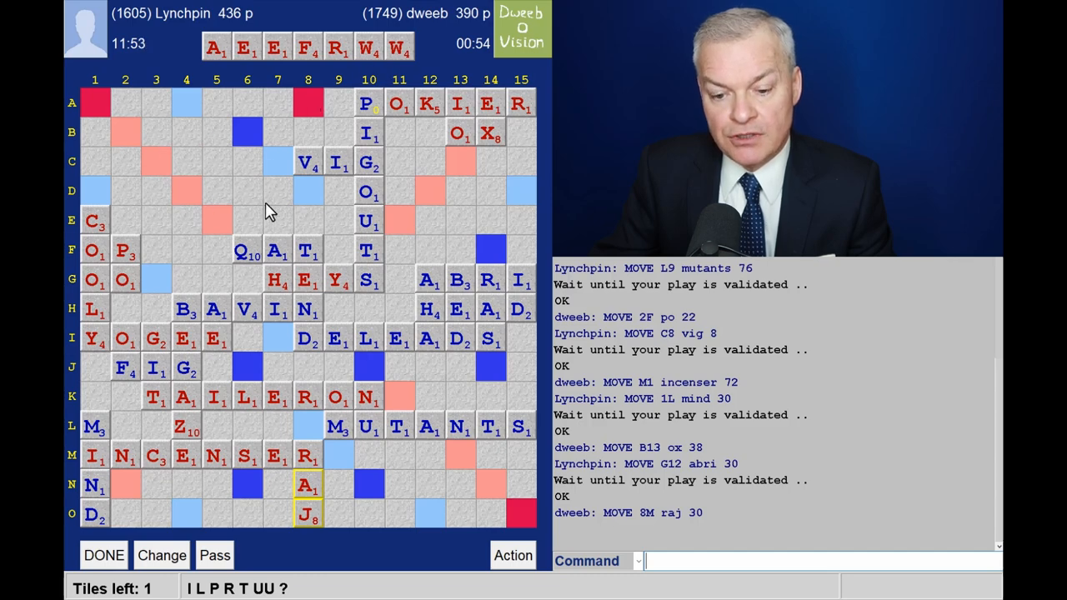
{"action": "mouse_move", "coordinate": [463, 20]}
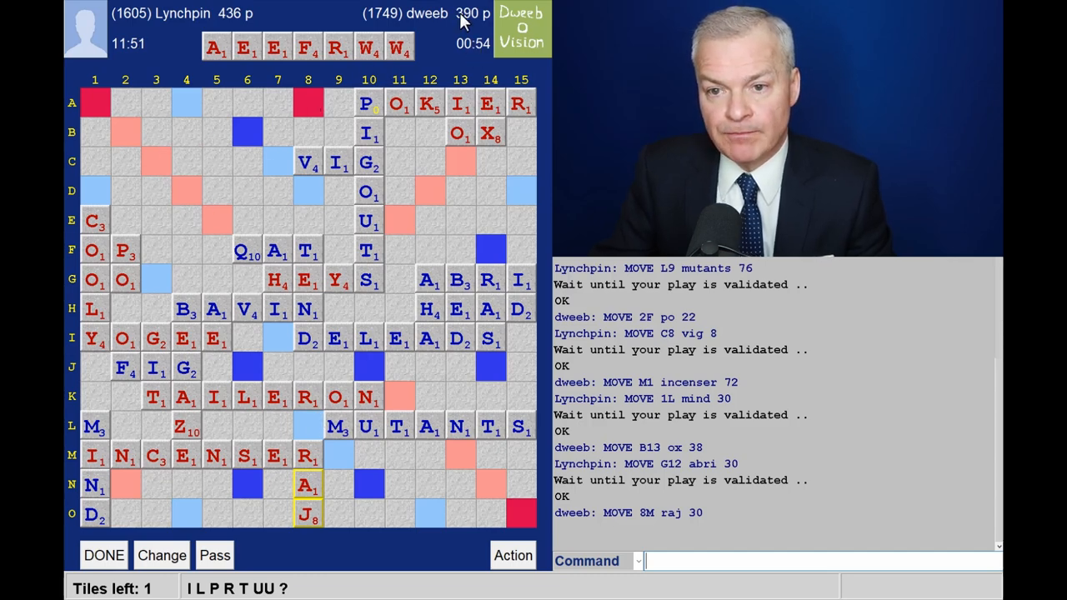
{"action": "mouse_move", "coordinate": [448, 209]}
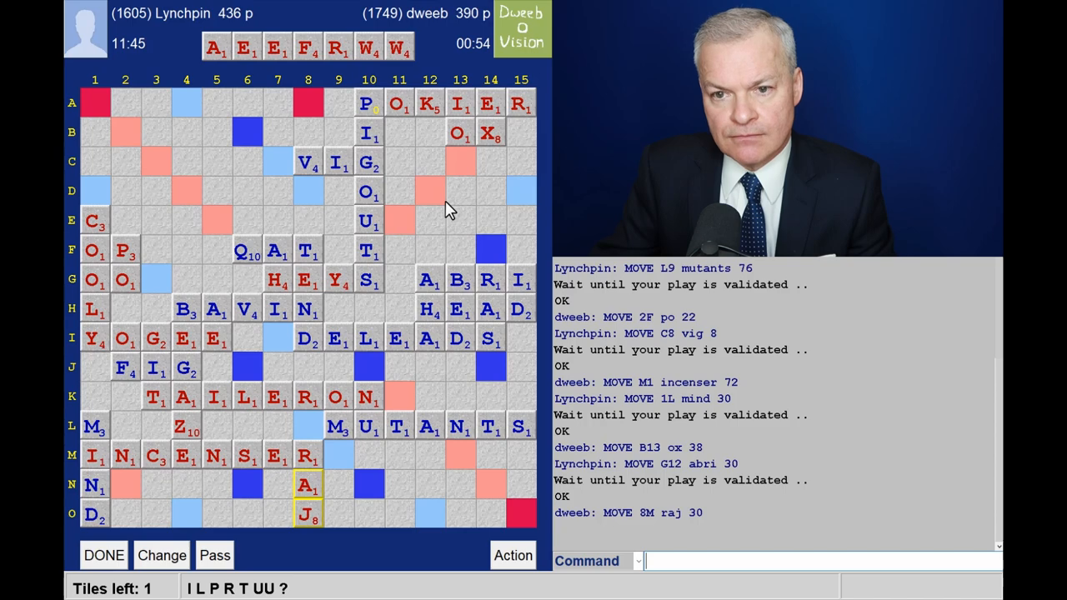
{"action": "mouse_move", "coordinate": [308, 106]}
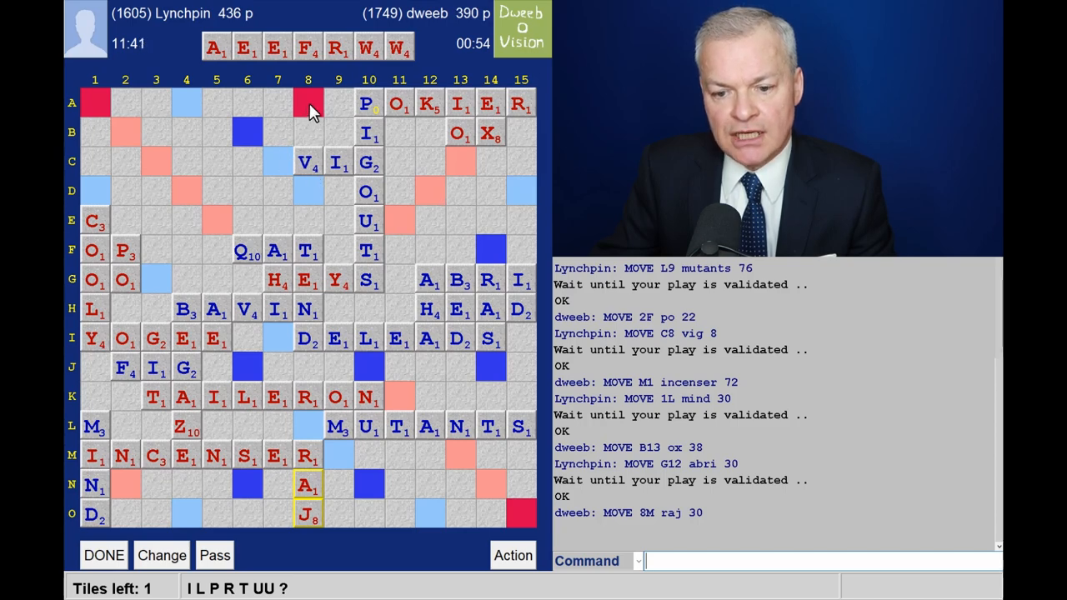
{"action": "mouse_move", "coordinate": [323, 200]}
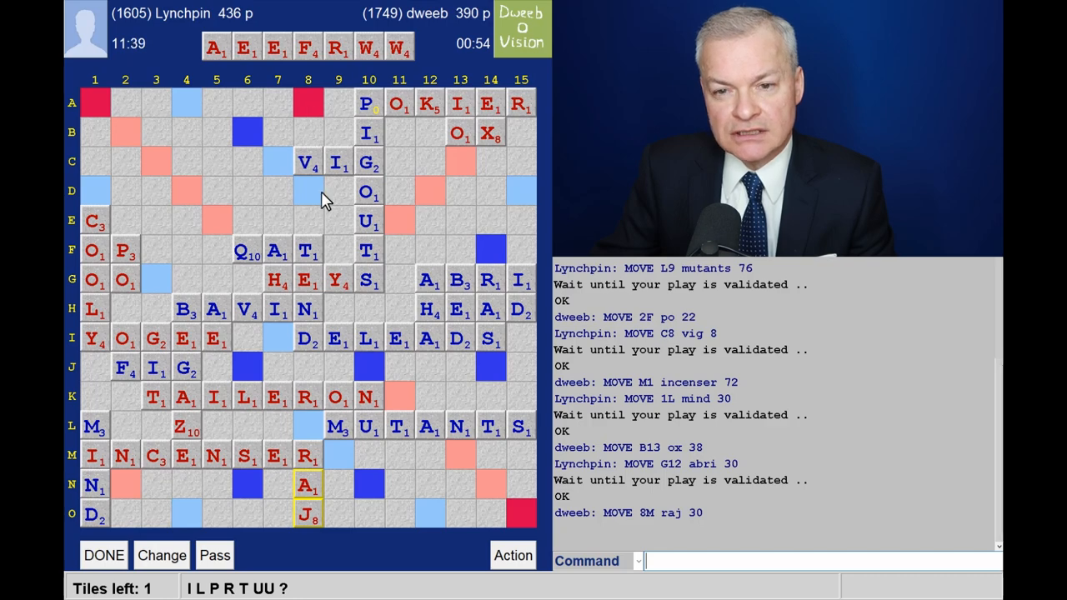
{"action": "mouse_move", "coordinate": [287, 169]}
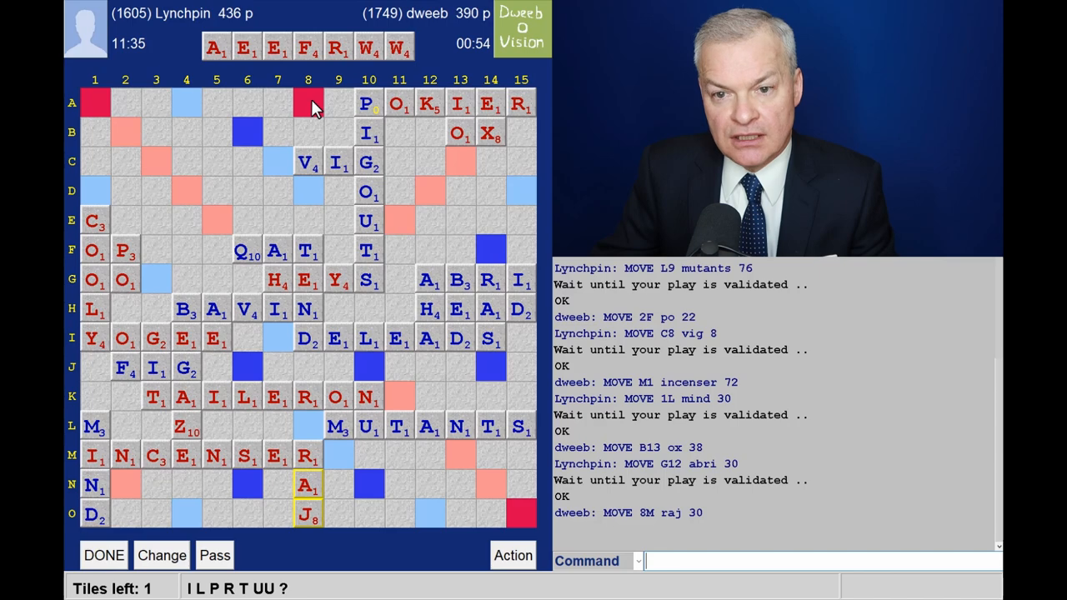
{"action": "mouse_move", "coordinate": [317, 197]}
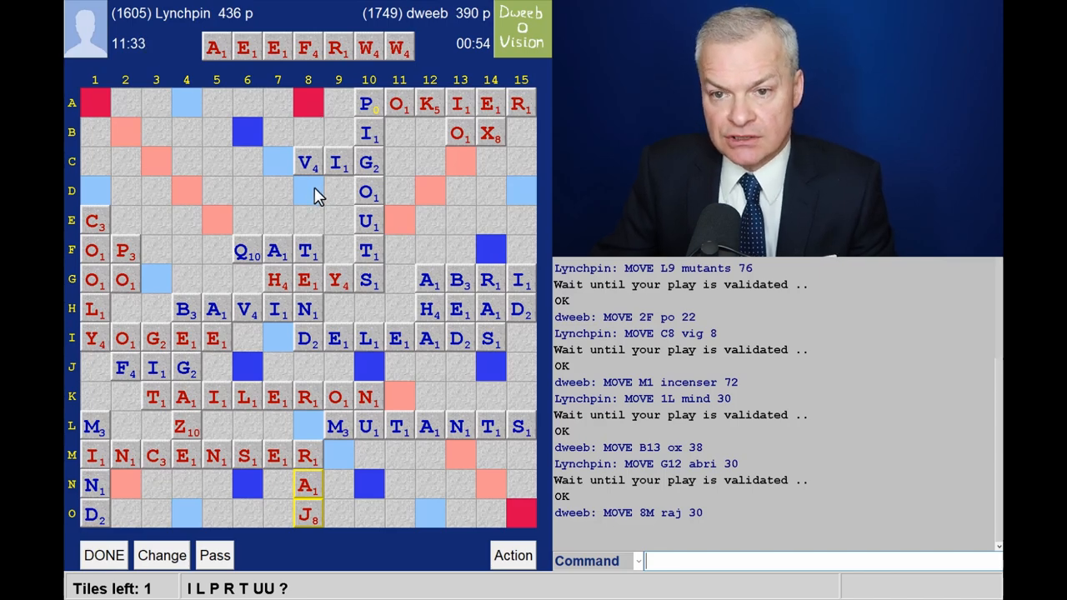
{"action": "mouse_move", "coordinate": [200, 185]}
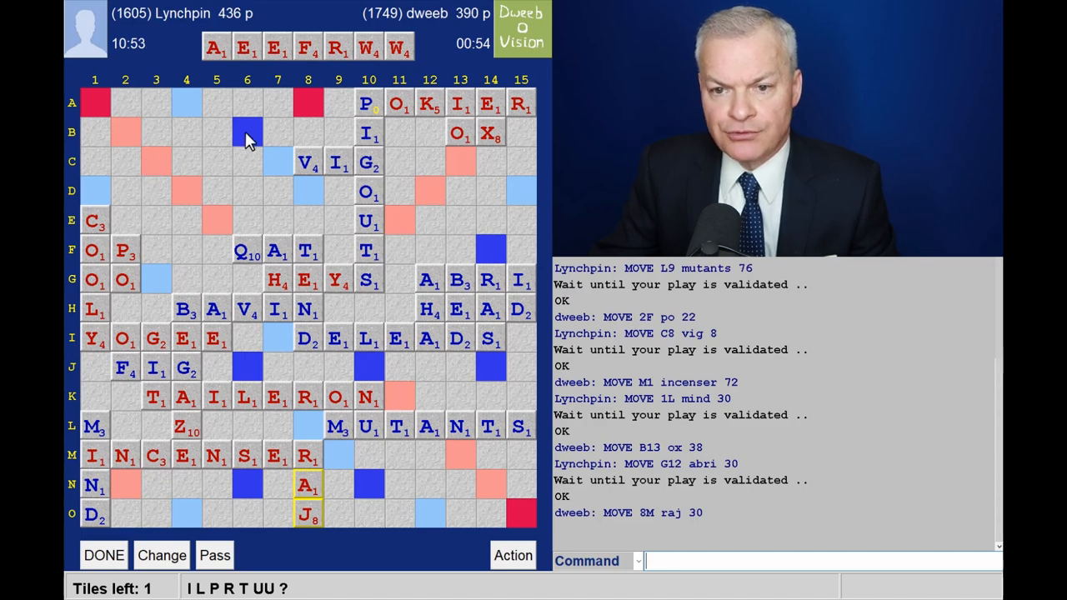
{"action": "mouse_move", "coordinate": [325, 197]}
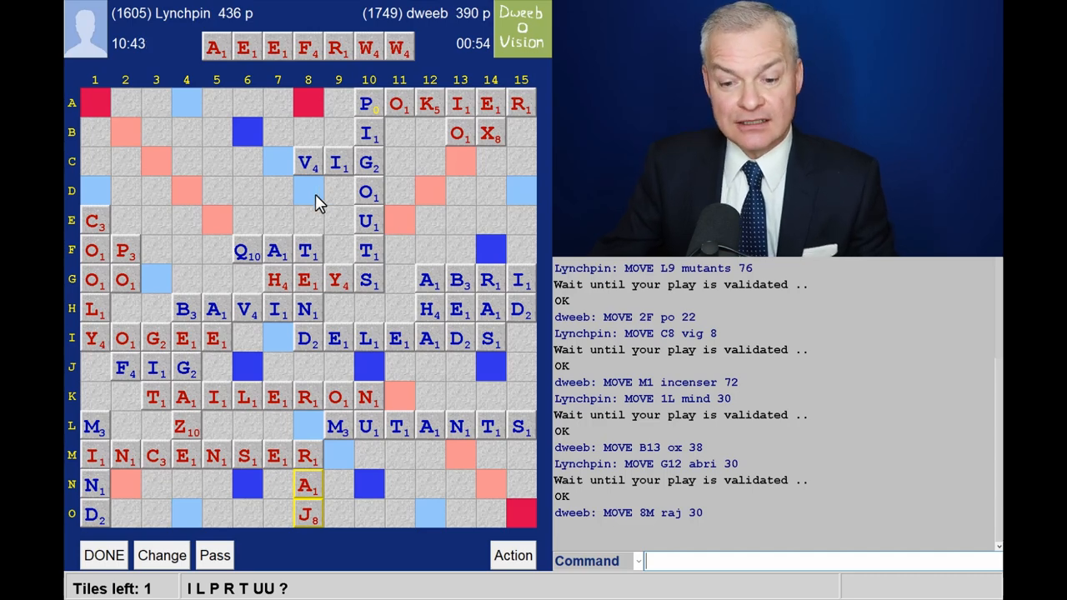
{"action": "mouse_move", "coordinate": [269, 591]}
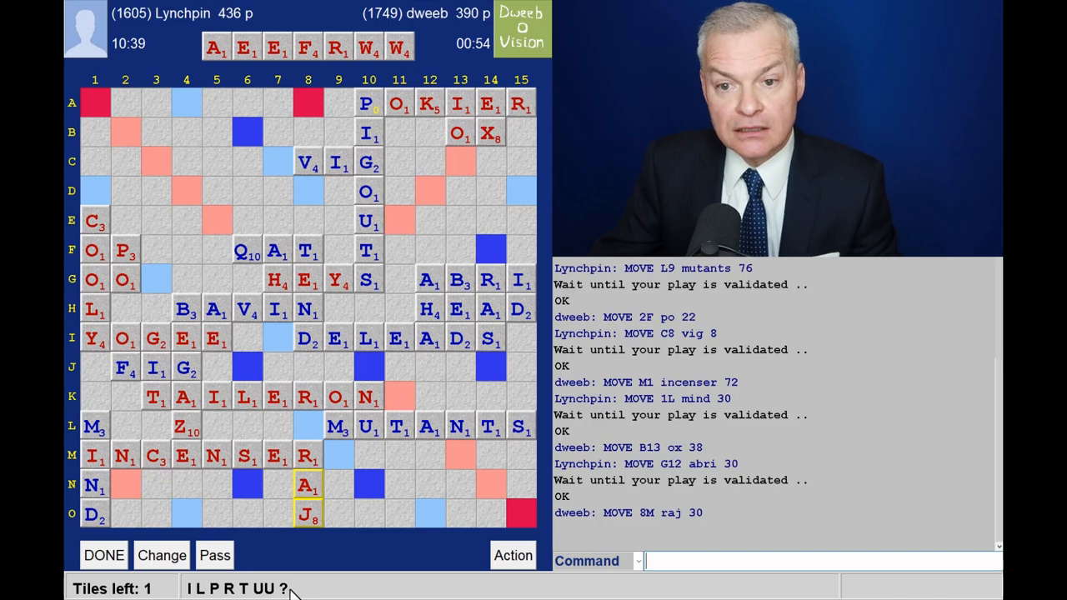
{"action": "mouse_move", "coordinate": [280, 370]}
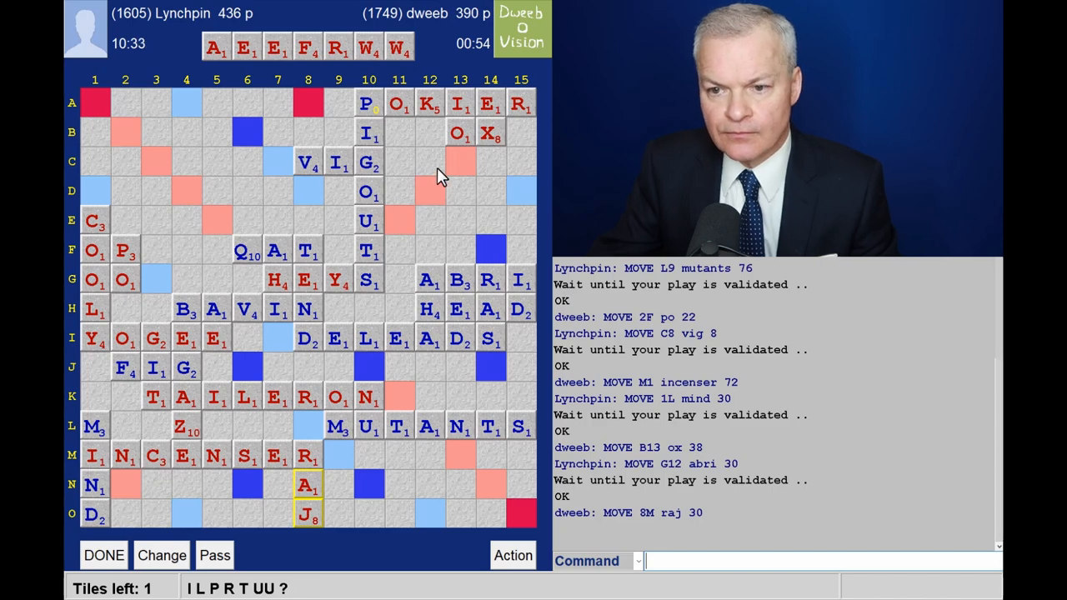
{"action": "mouse_move", "coordinate": [308, 116]}
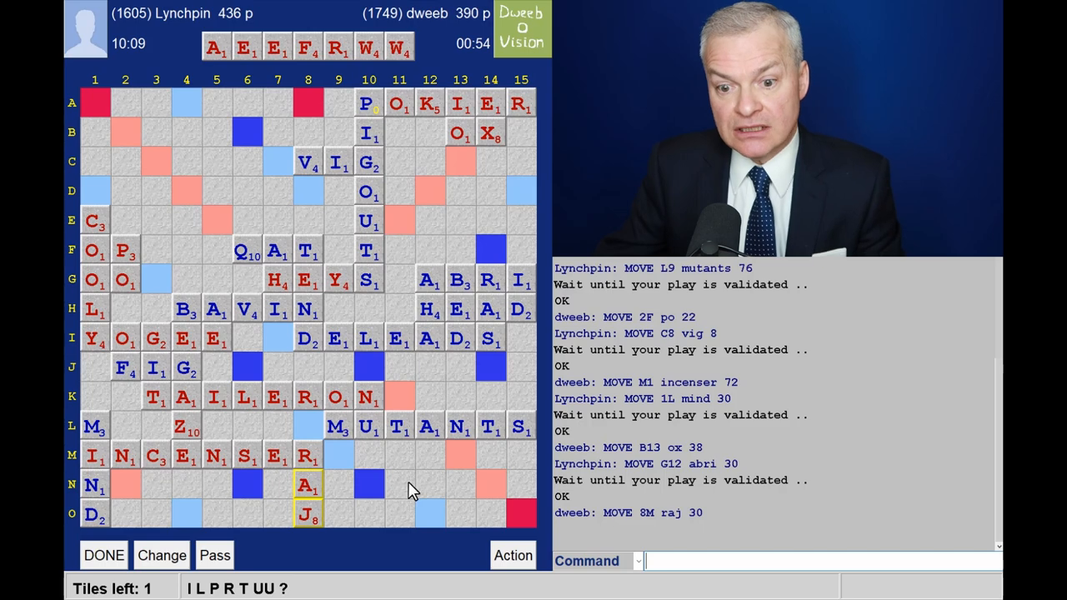
{"action": "mouse_move", "coordinate": [360, 165]}
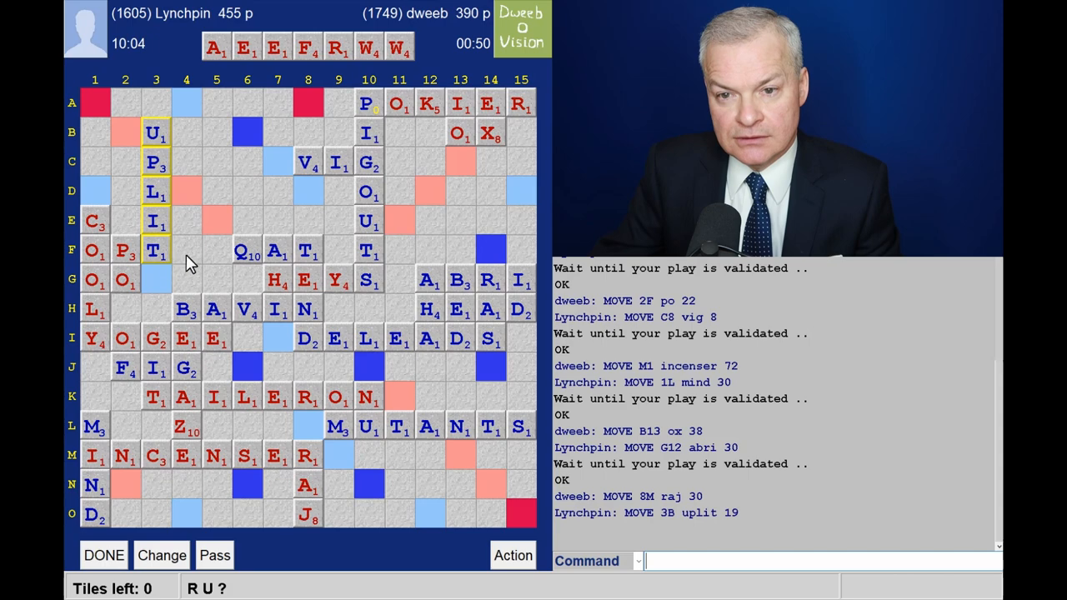
{"action": "mouse_move", "coordinate": [158, 274]}
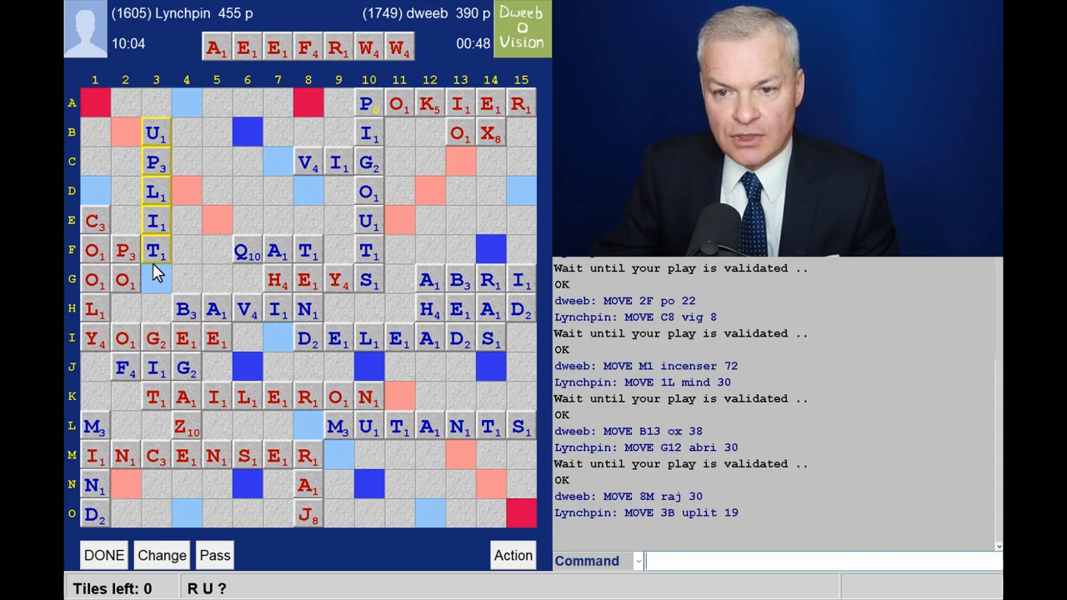
{"action": "mouse_move", "coordinate": [309, 108]}
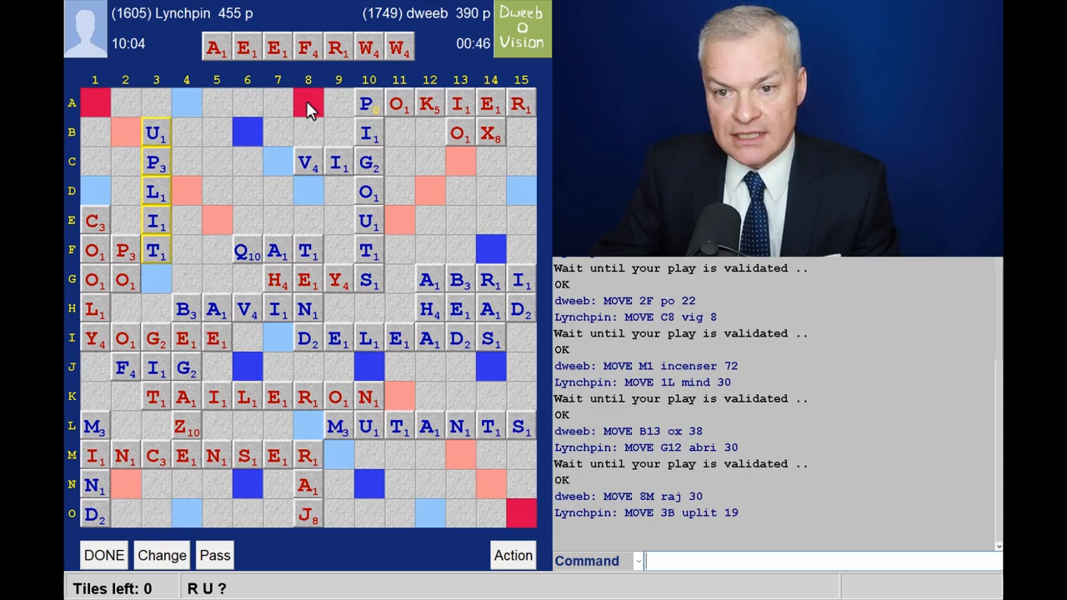
{"action": "mouse_move", "coordinate": [327, 106]}
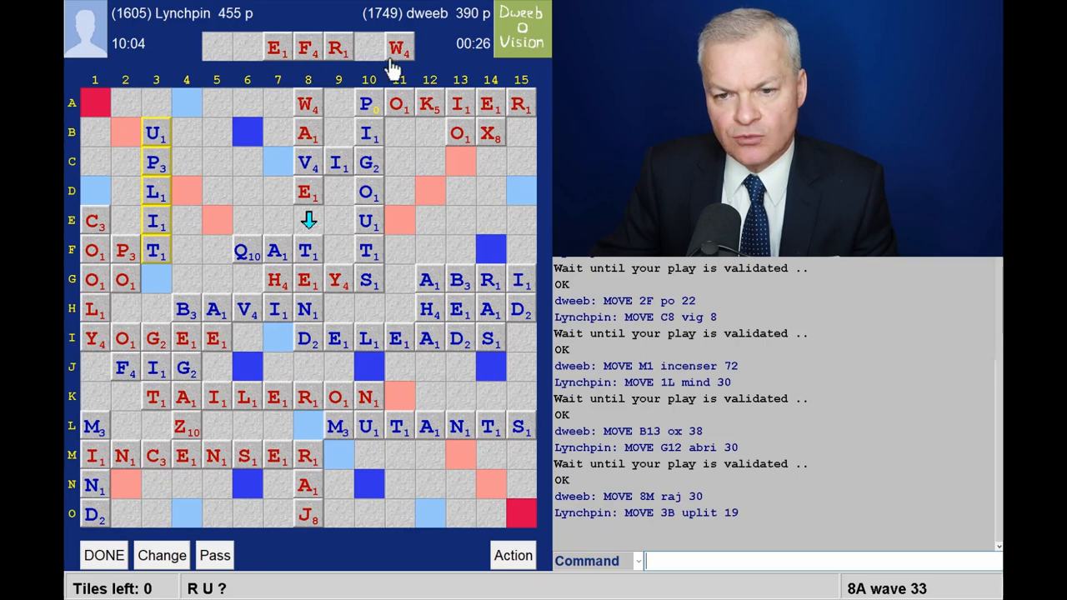
{"action": "mouse_move", "coordinate": [323, 149]}
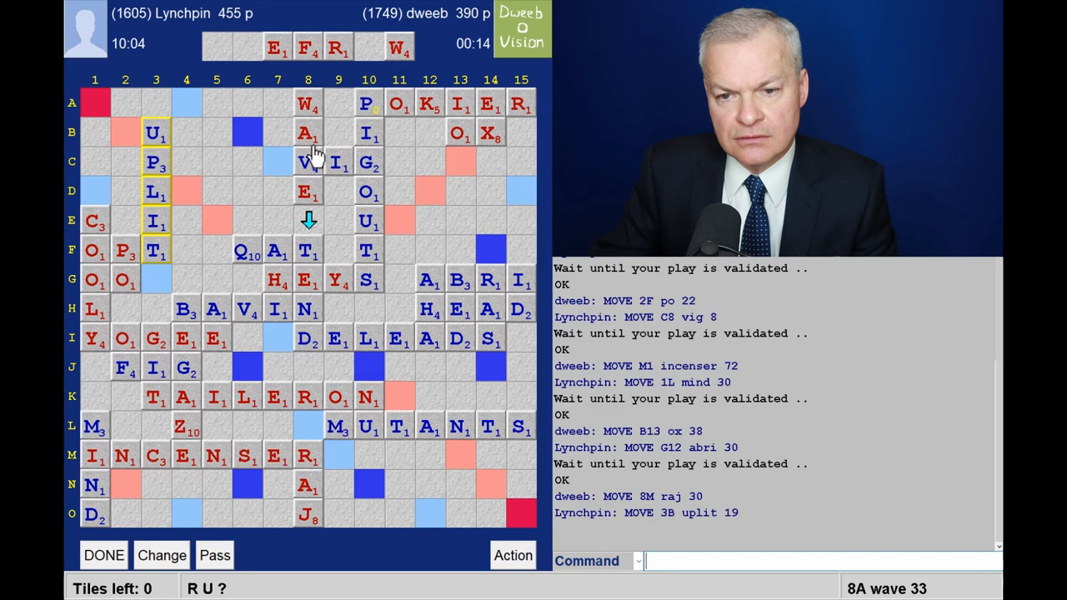
{"action": "mouse_move", "coordinate": [270, 158]}
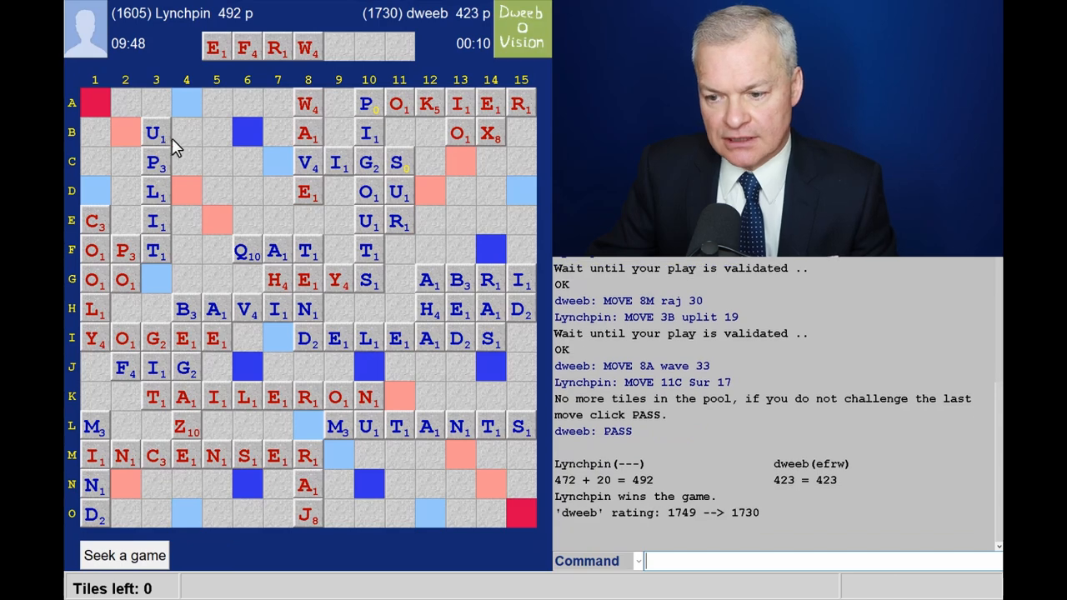
- Send a thank-you ('ty') to the opponent in chat after the 492–423 win
{"action": "type", "text": "say ty"}
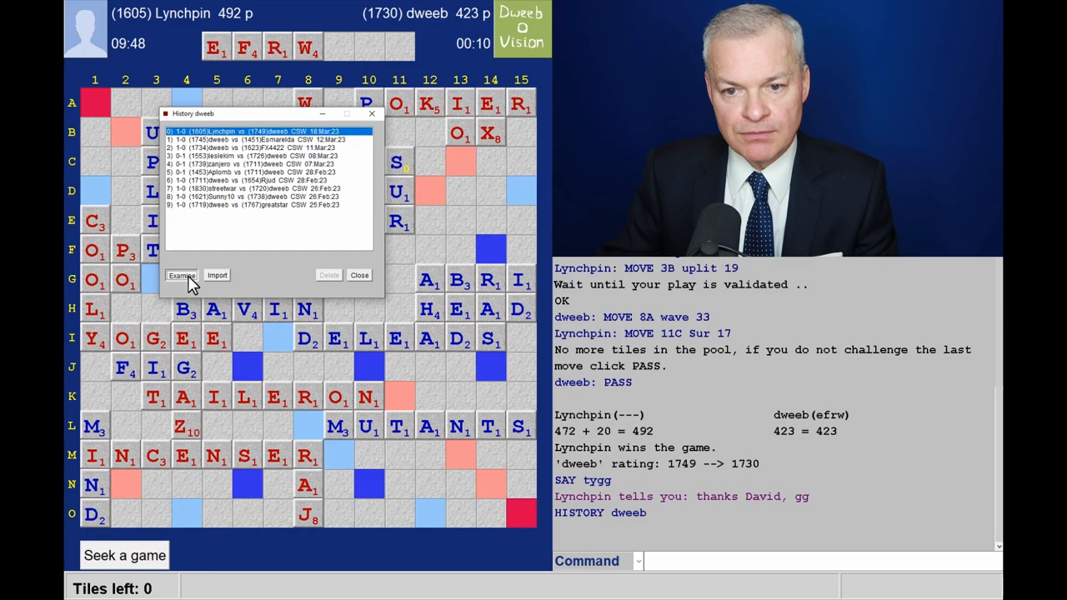
- Examine the latest finished game from the History window for move-by-move review
{"action": "left_click", "coordinate": [180, 275]}
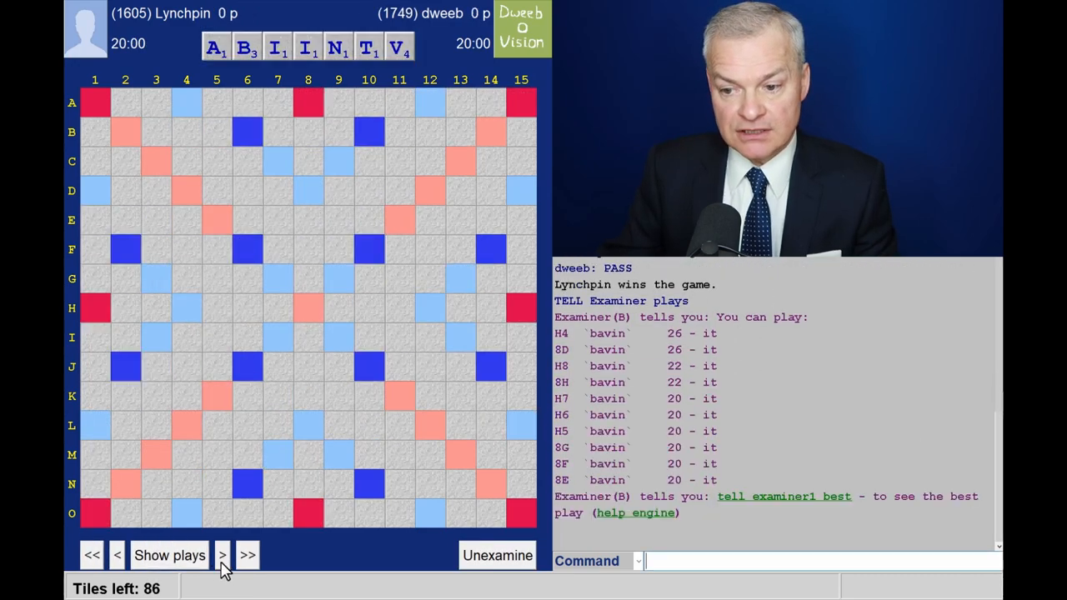
- Step the review forward through the first move, OGEE, FIG and DELEADS
{"action": "left_click", "coordinate": [222, 553]}
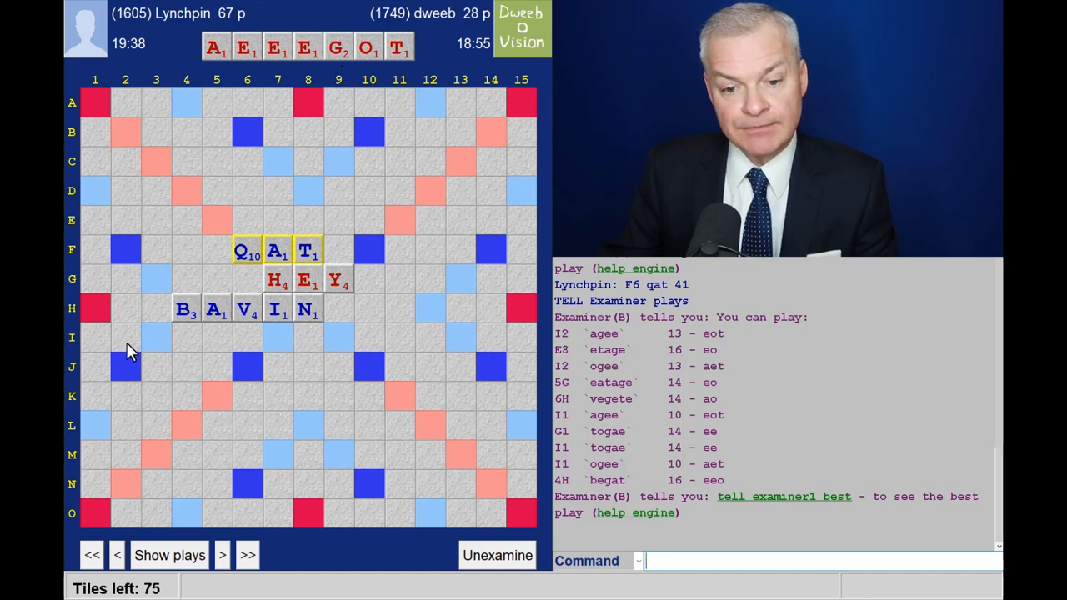
{"action": "mouse_move", "coordinate": [518, 349]}
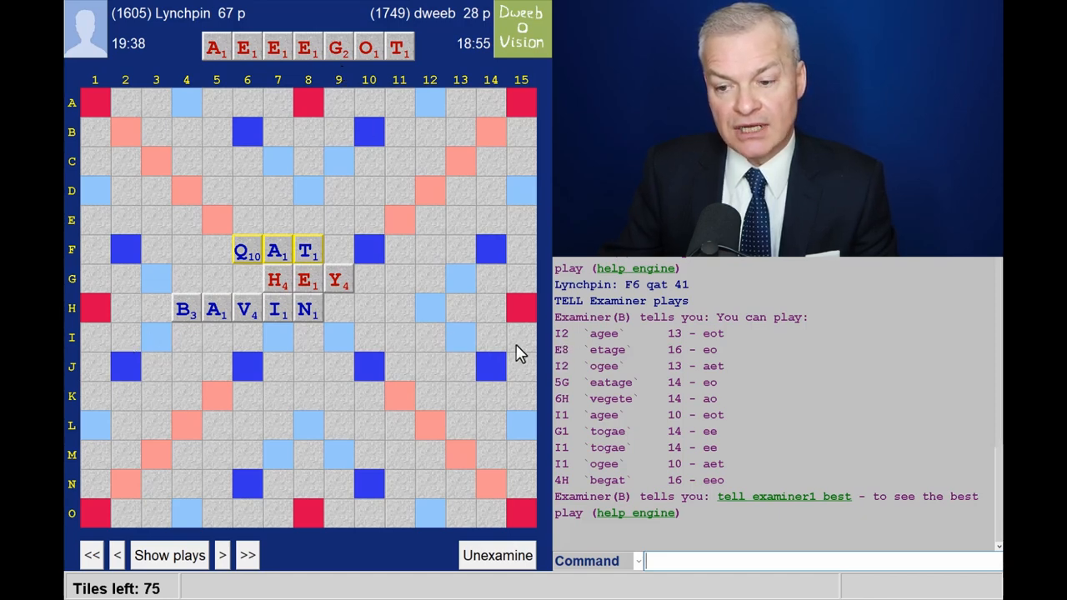
{"action": "mouse_move", "coordinate": [608, 348]}
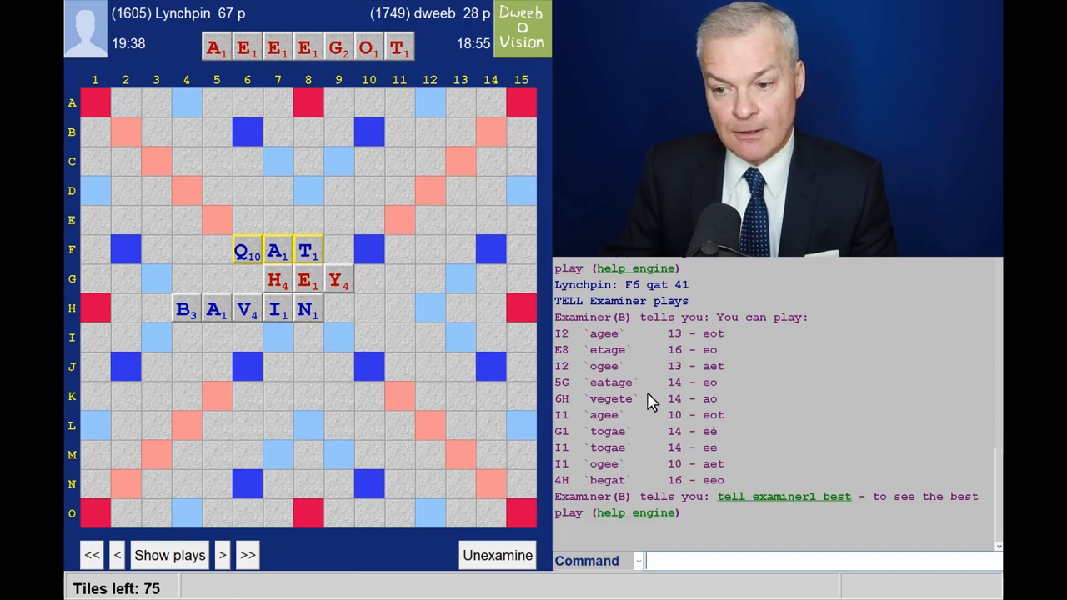
{"action": "mouse_move", "coordinate": [684, 370]}
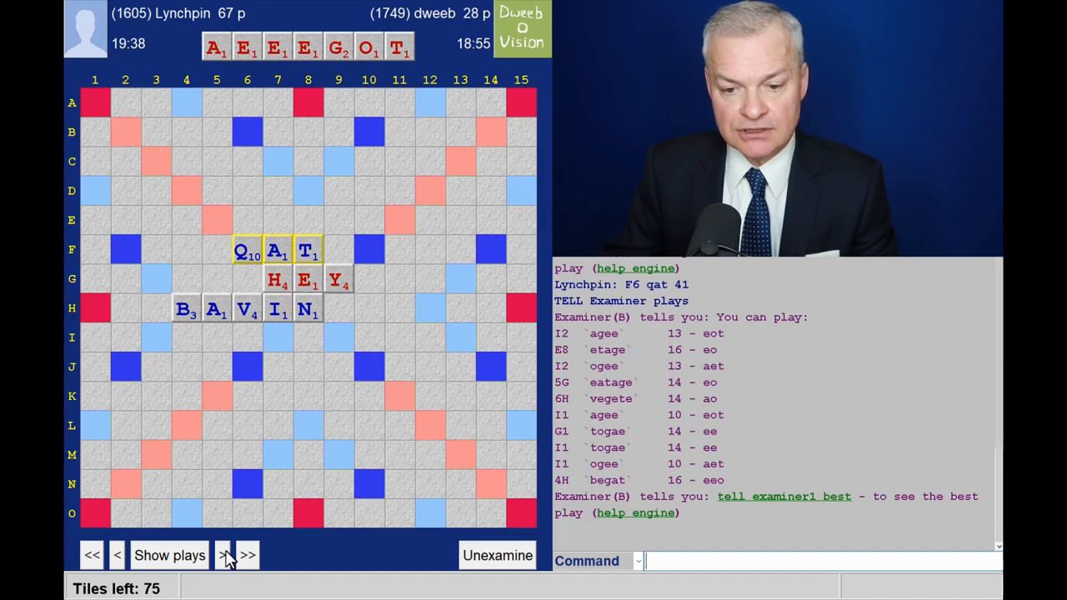
{"action": "left_click", "coordinate": [223, 555]}
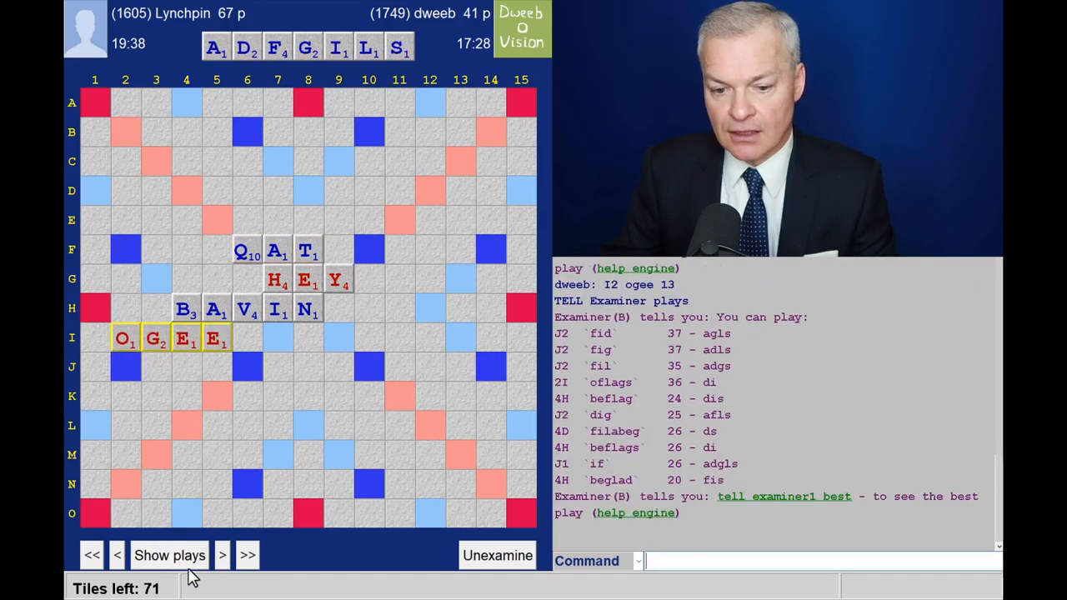
{"action": "left_click", "coordinate": [221, 555]}
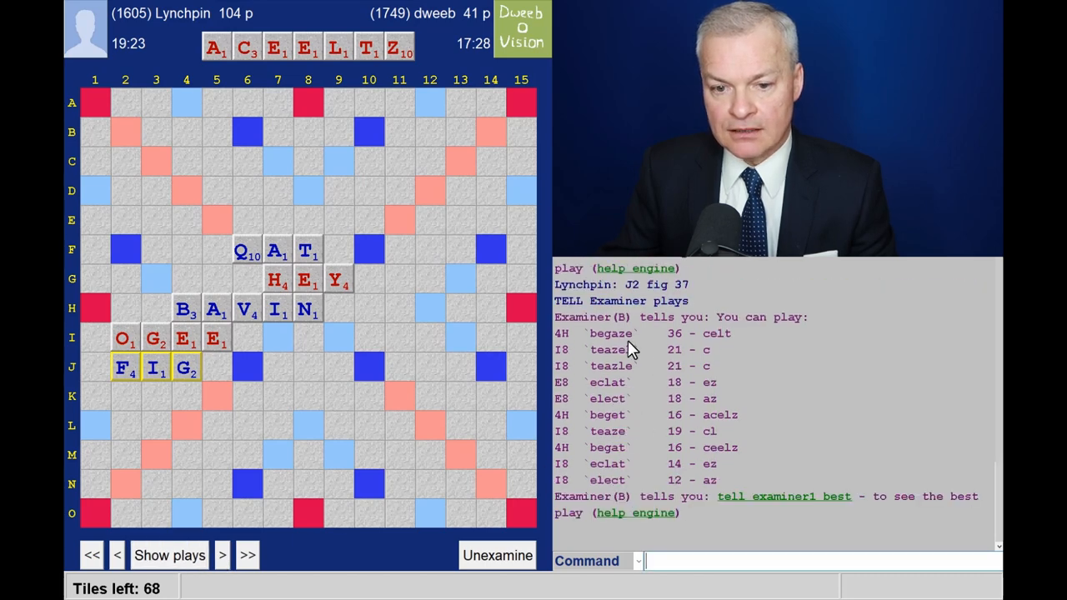
{"action": "mouse_move", "coordinate": [517, 353]}
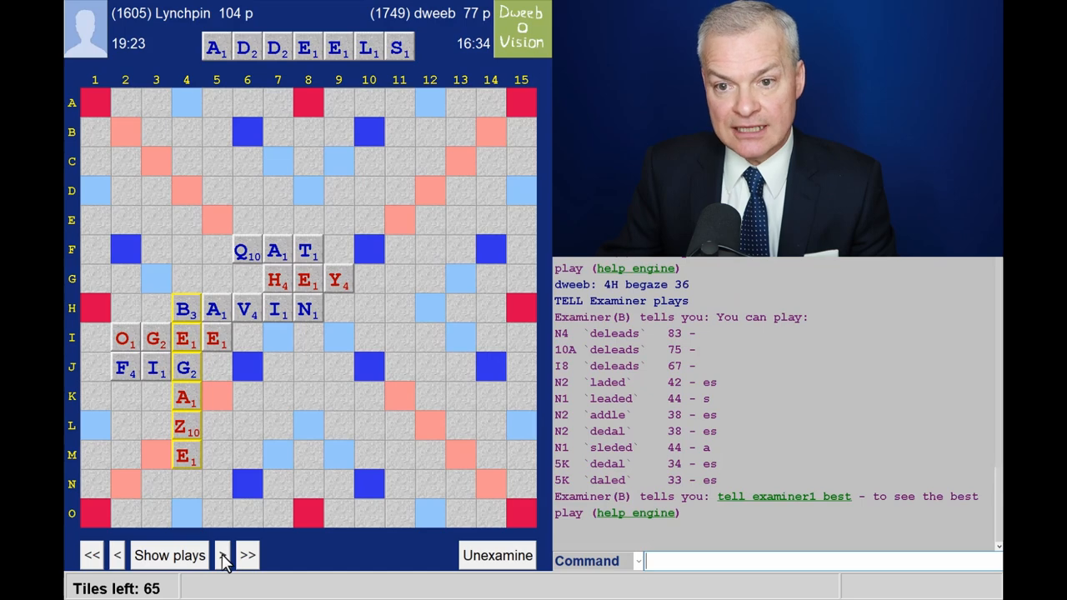
{"action": "left_click", "coordinate": [223, 554]}
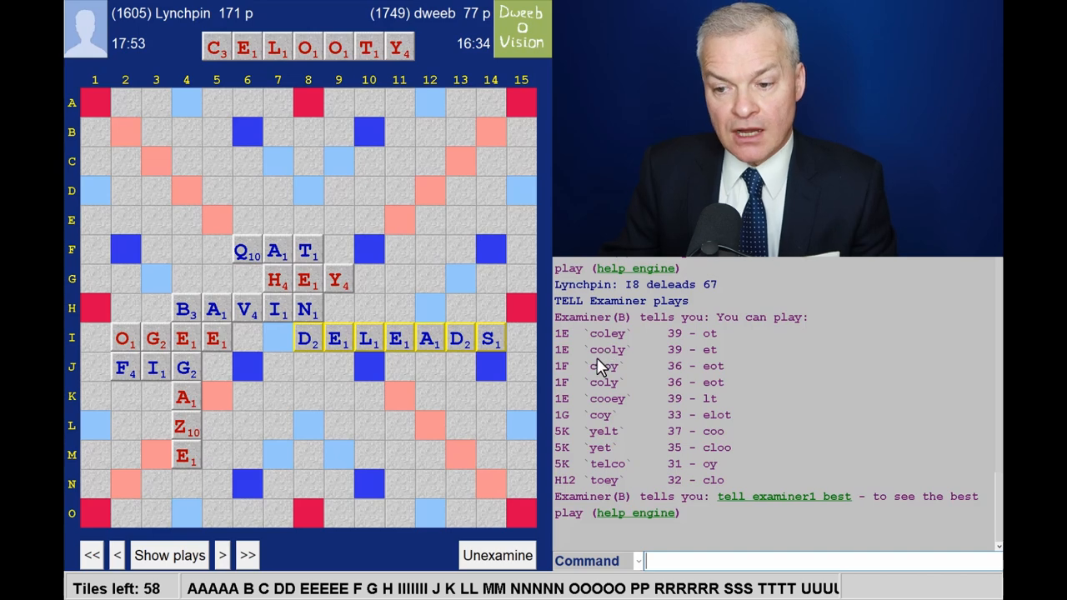
{"action": "mouse_move", "coordinate": [680, 363]}
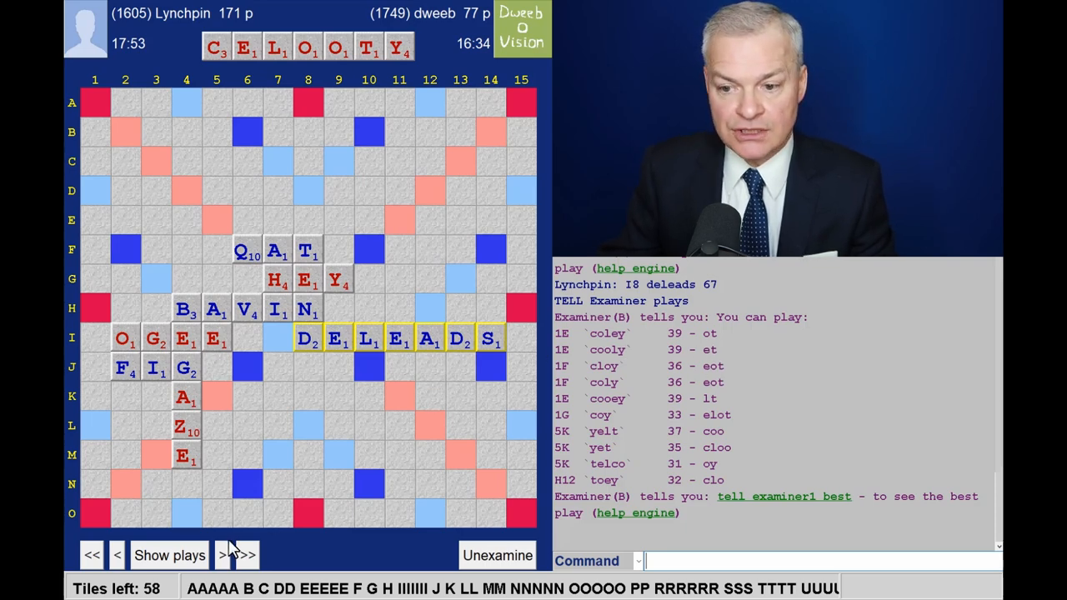
- Advance through HEAD and PIGOUTS at 10A with engine play lists, then on toward MUTANTS
{"action": "left_click", "coordinate": [169, 555]}
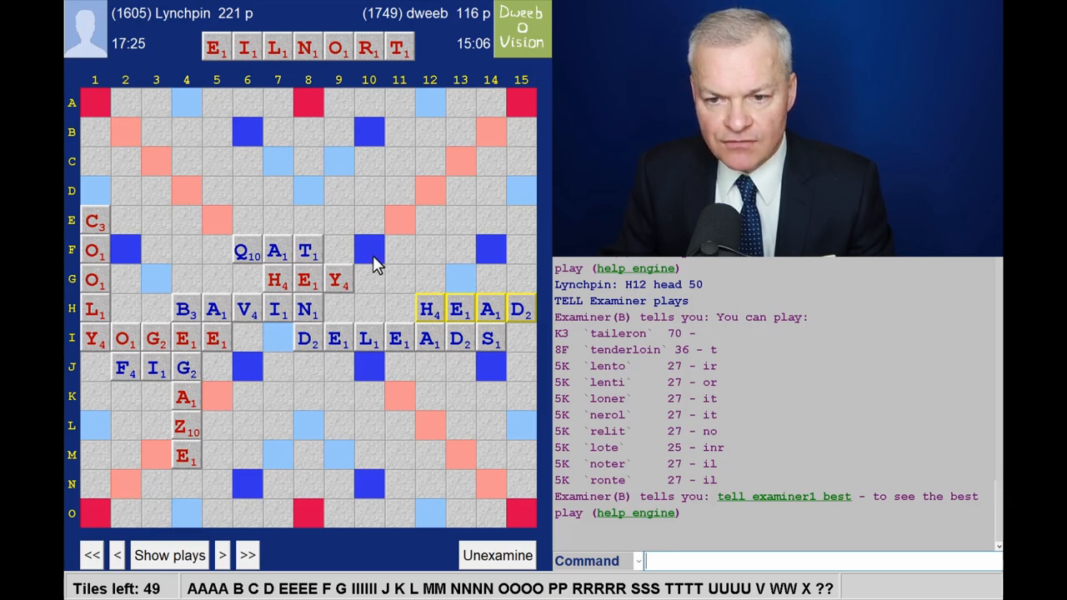
{"action": "mouse_move", "coordinate": [308, 256]}
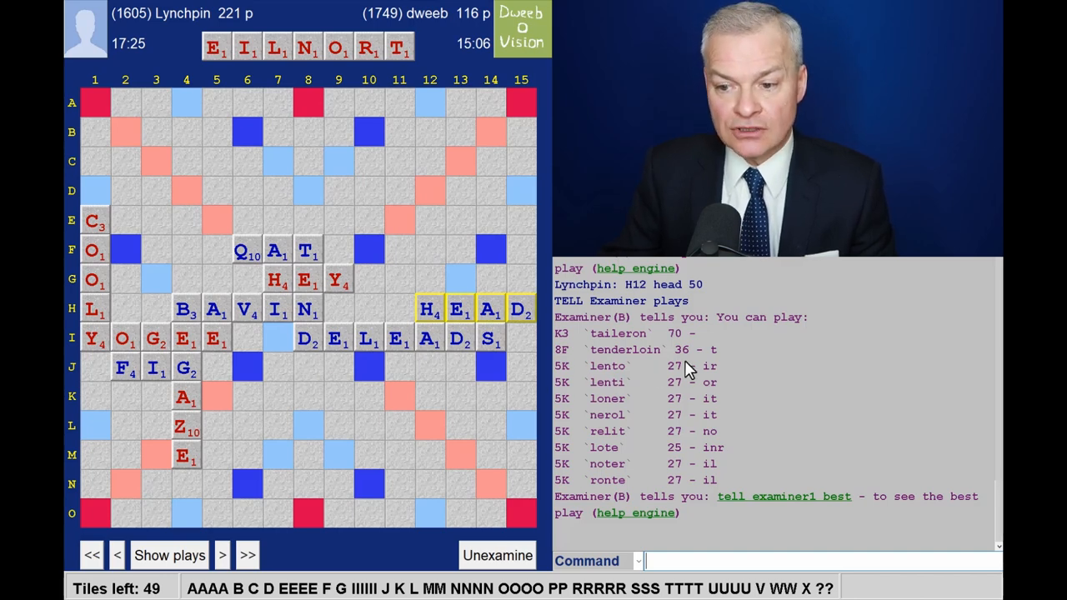
{"action": "mouse_move", "coordinate": [663, 370]}
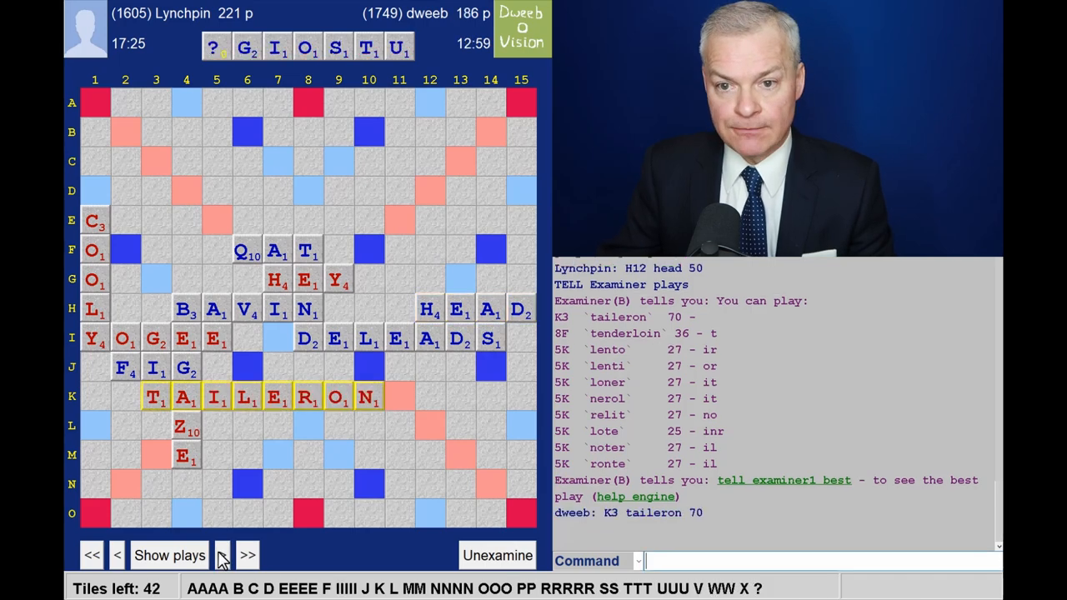
{"action": "left_click", "coordinate": [222, 555]}
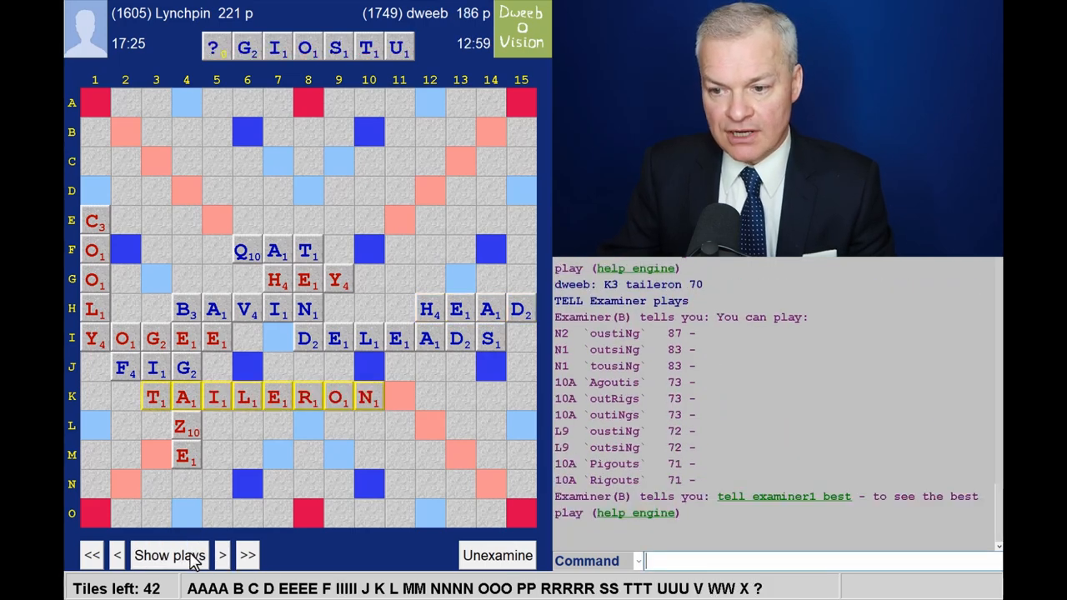
{"action": "left_click", "coordinate": [224, 555]}
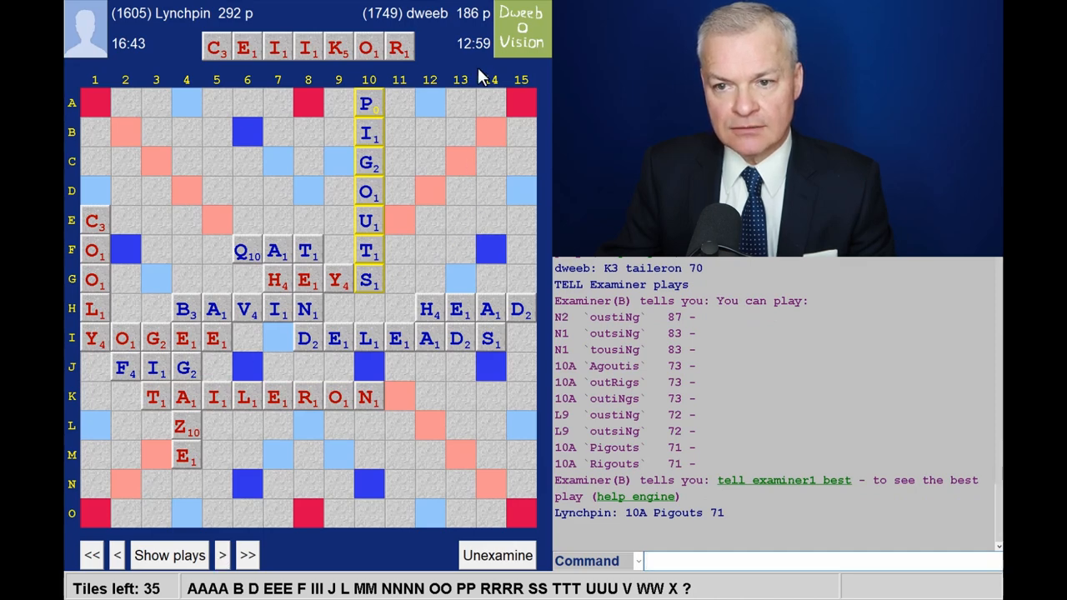
{"action": "mouse_move", "coordinate": [213, 534]}
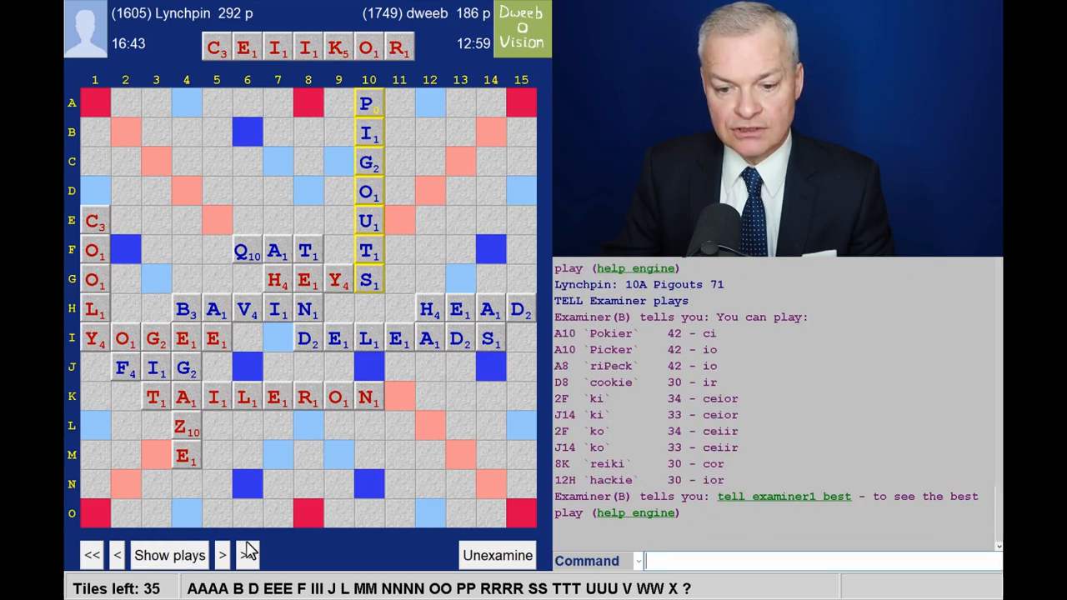
{"action": "left_click", "coordinate": [222, 555]}
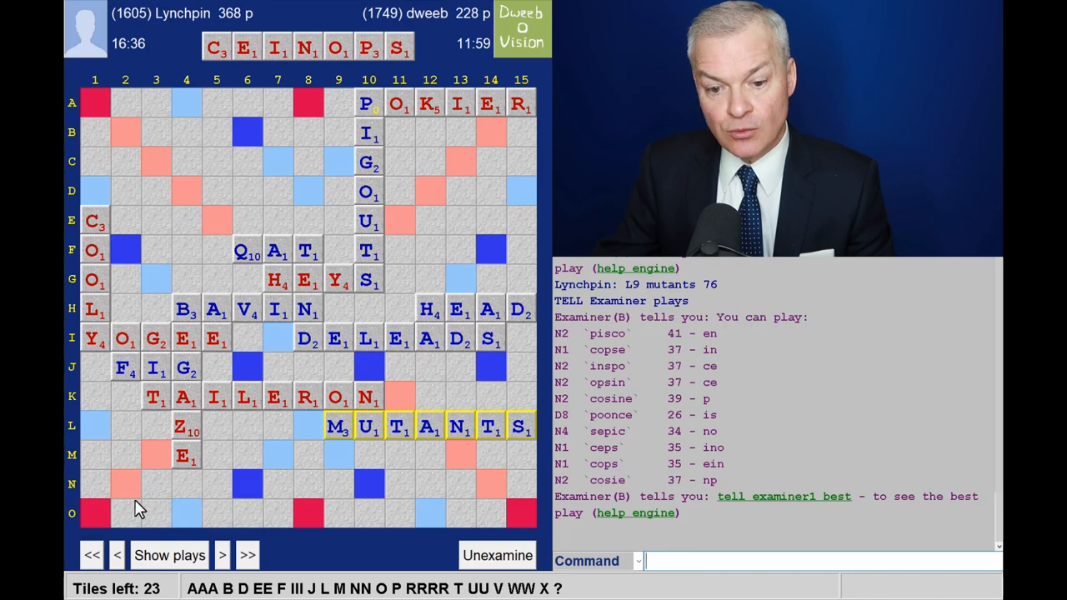
{"action": "mouse_move", "coordinate": [683, 345]}
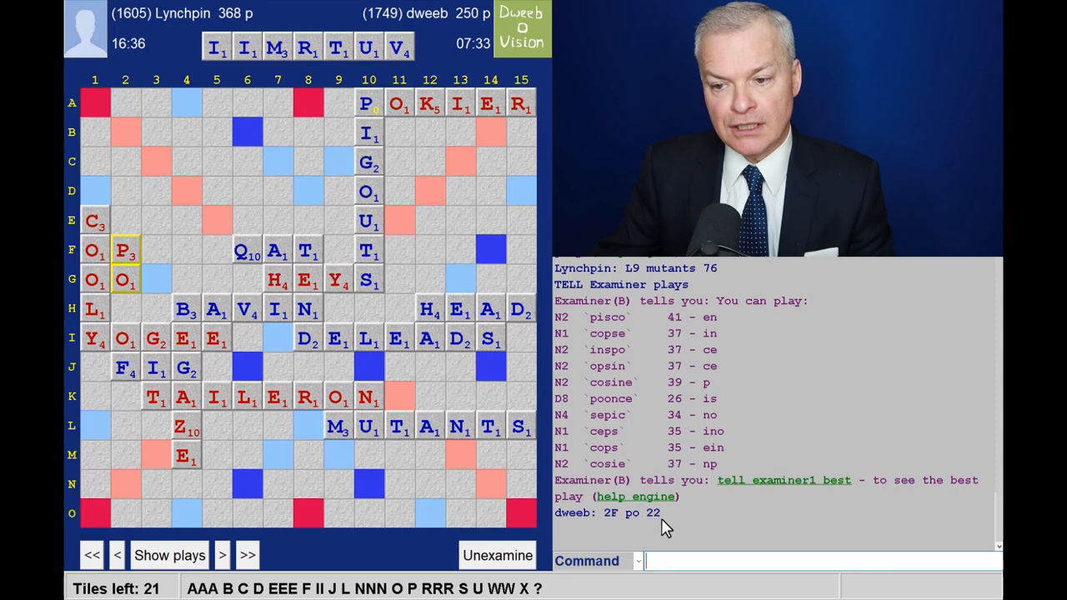
{"action": "mouse_move", "coordinate": [677, 344]}
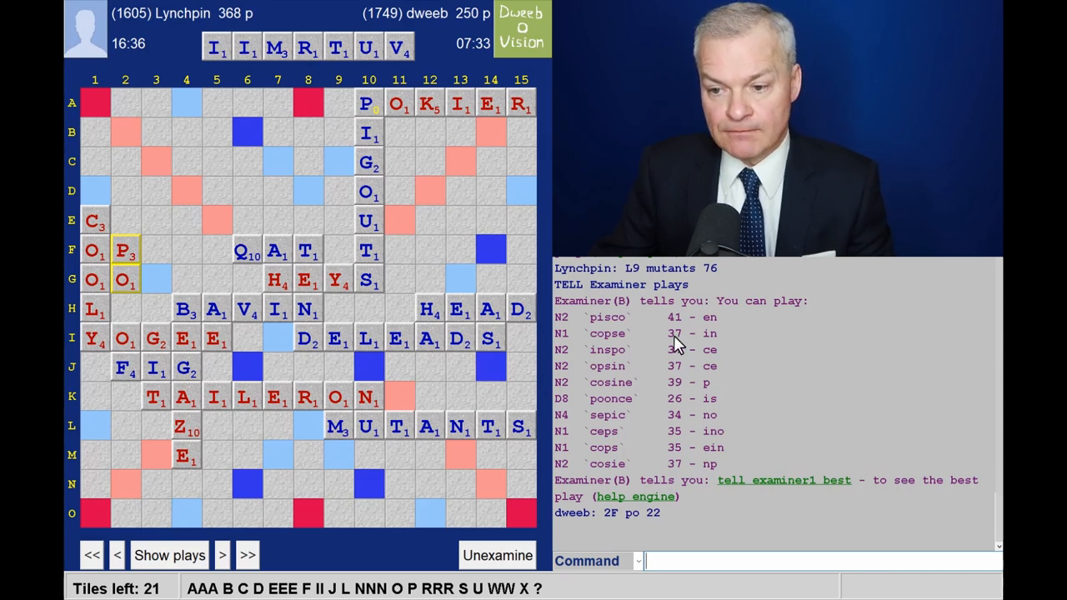
{"action": "mouse_move", "coordinate": [147, 496]}
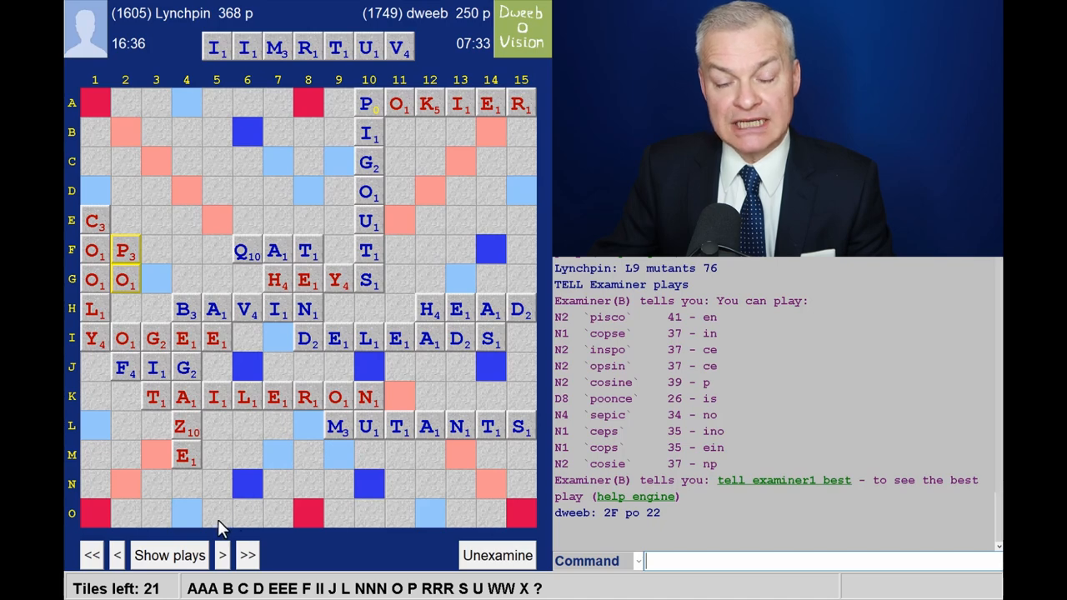
{"action": "mouse_move", "coordinate": [648, 331]}
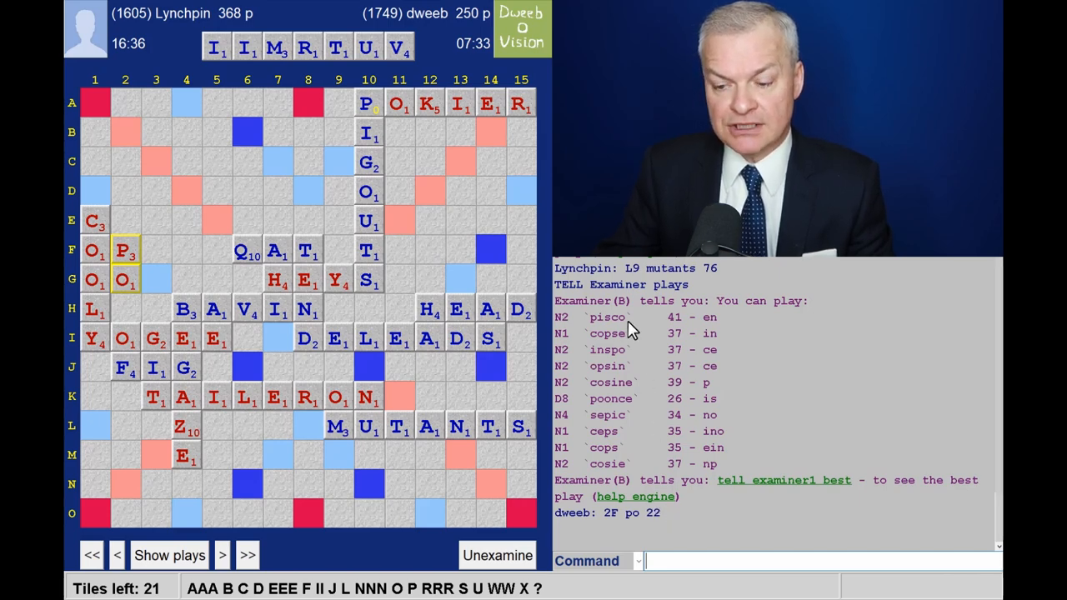
{"action": "mouse_move", "coordinate": [683, 333]}
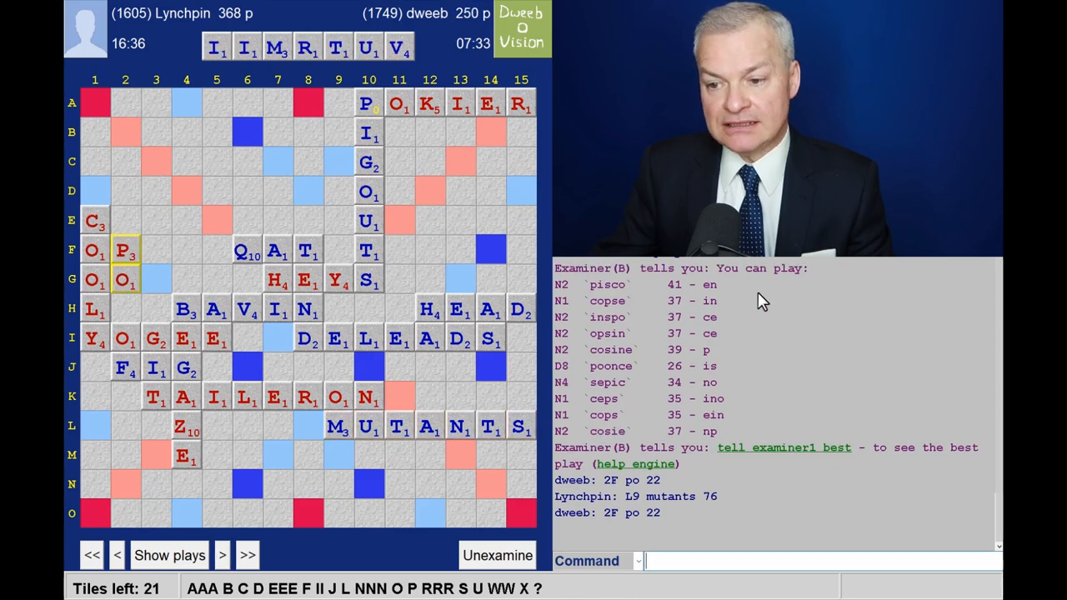
{"action": "mouse_move", "coordinate": [713, 304]}
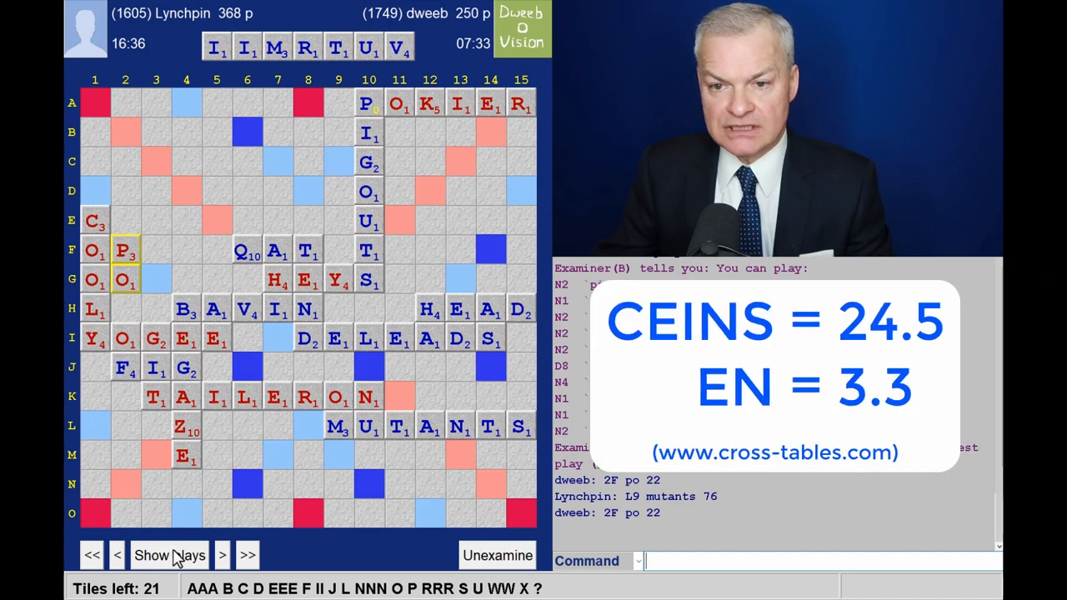
{"action": "mouse_move", "coordinate": [332, 108]}
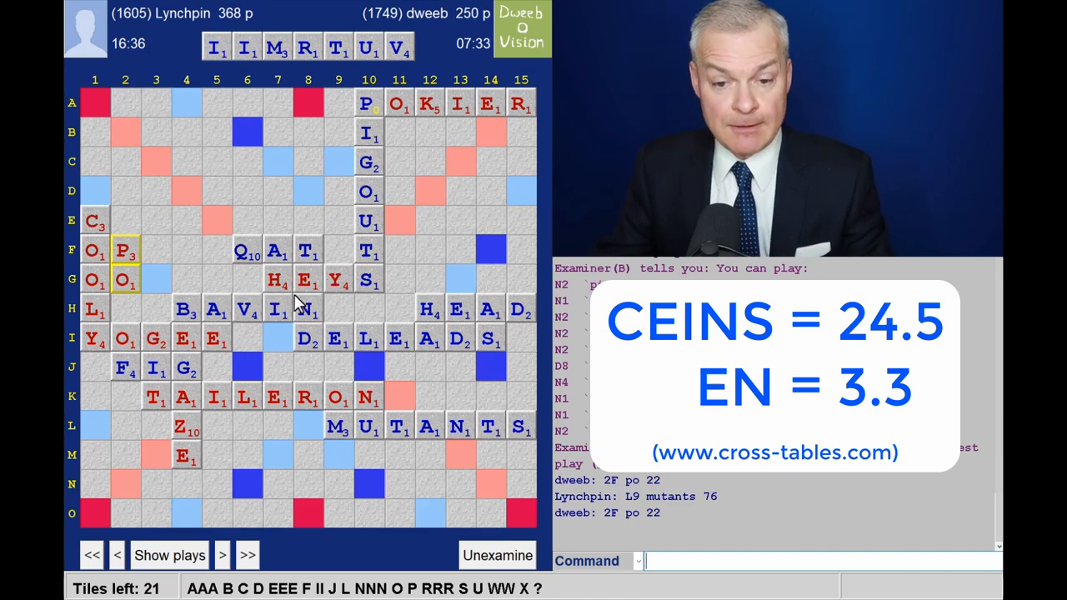
{"action": "mouse_move", "coordinate": [137, 275]}
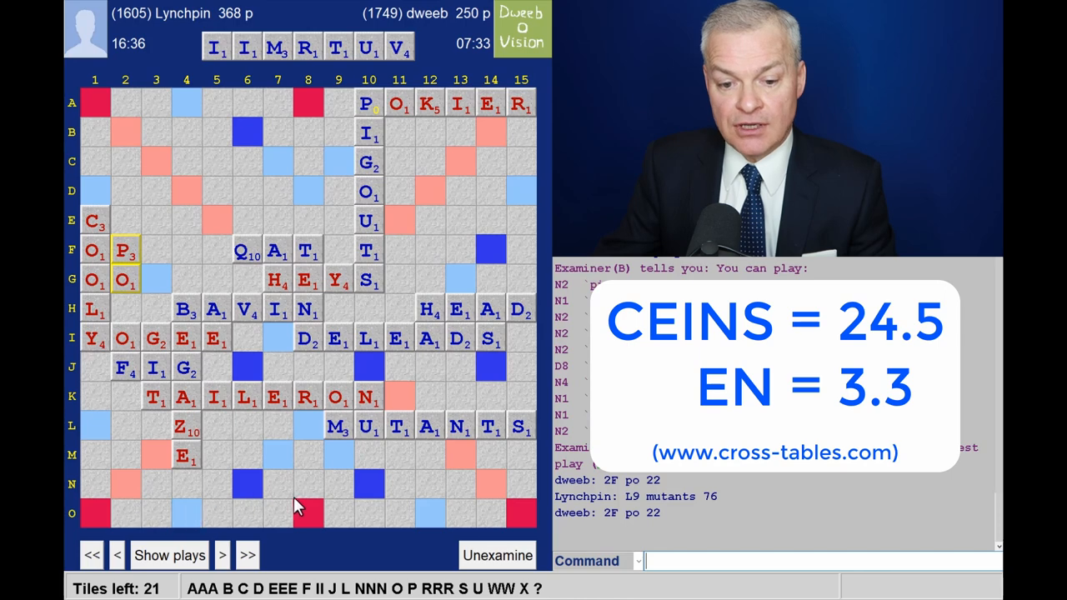
{"action": "mouse_move", "coordinate": [170, 230]}
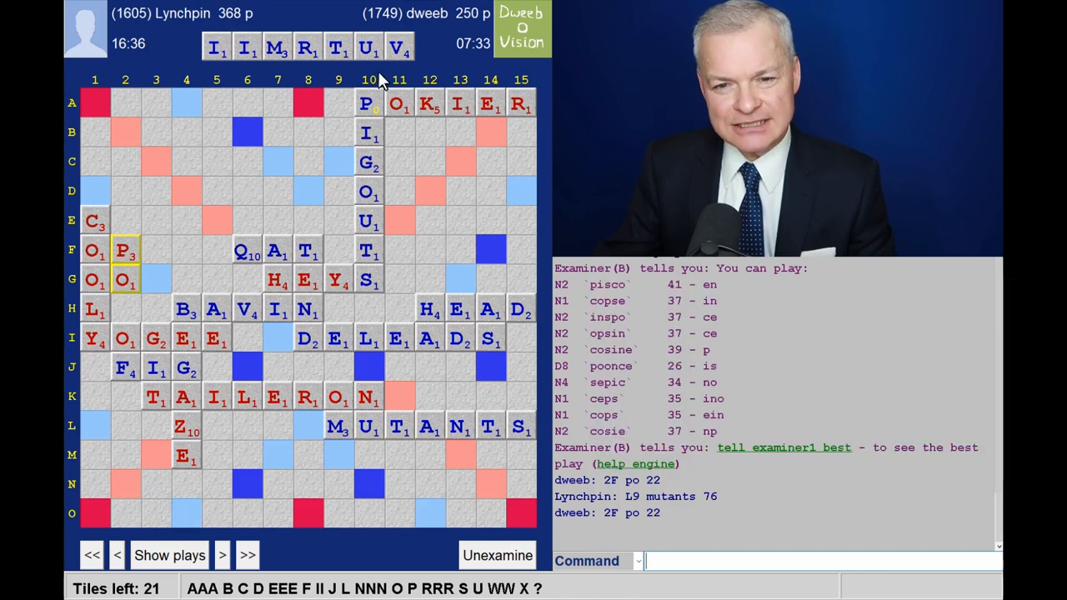
{"action": "mouse_move", "coordinate": [341, 220]}
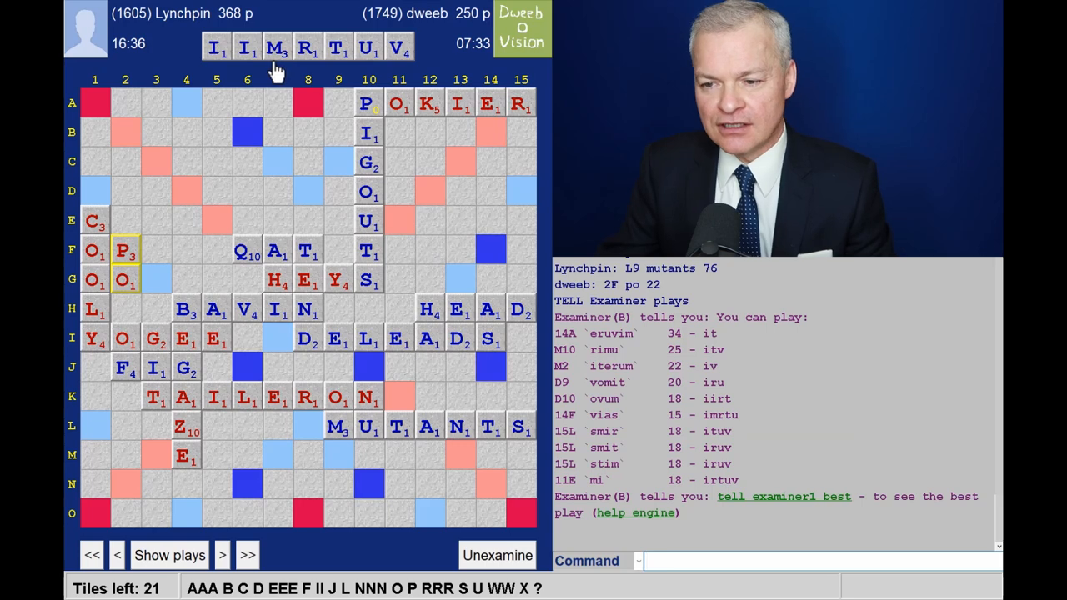
{"action": "mouse_move", "coordinate": [336, 70]}
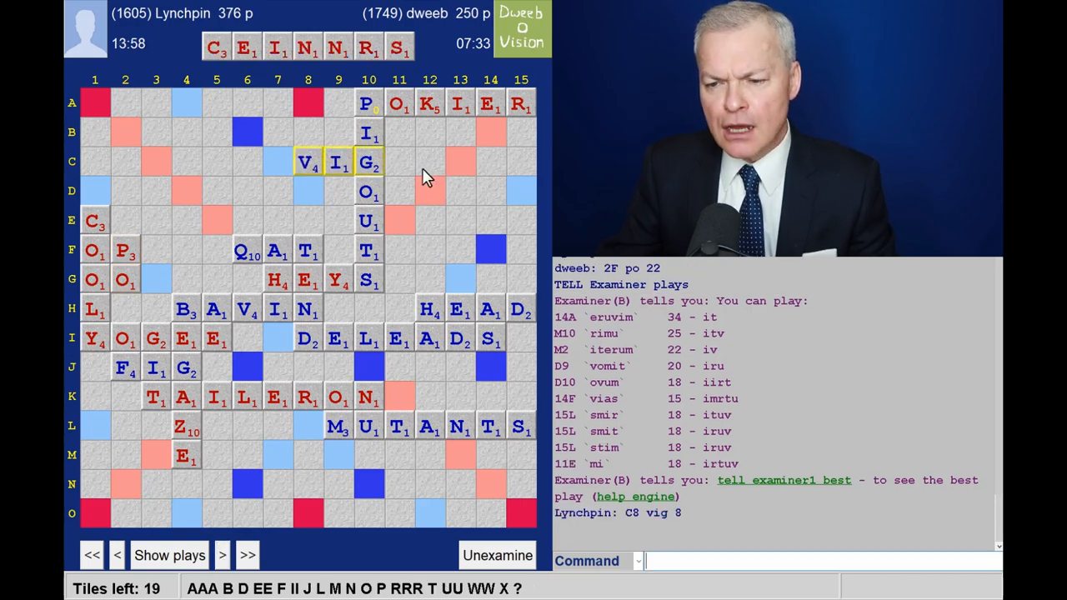
{"action": "mouse_move", "coordinate": [368, 157]}
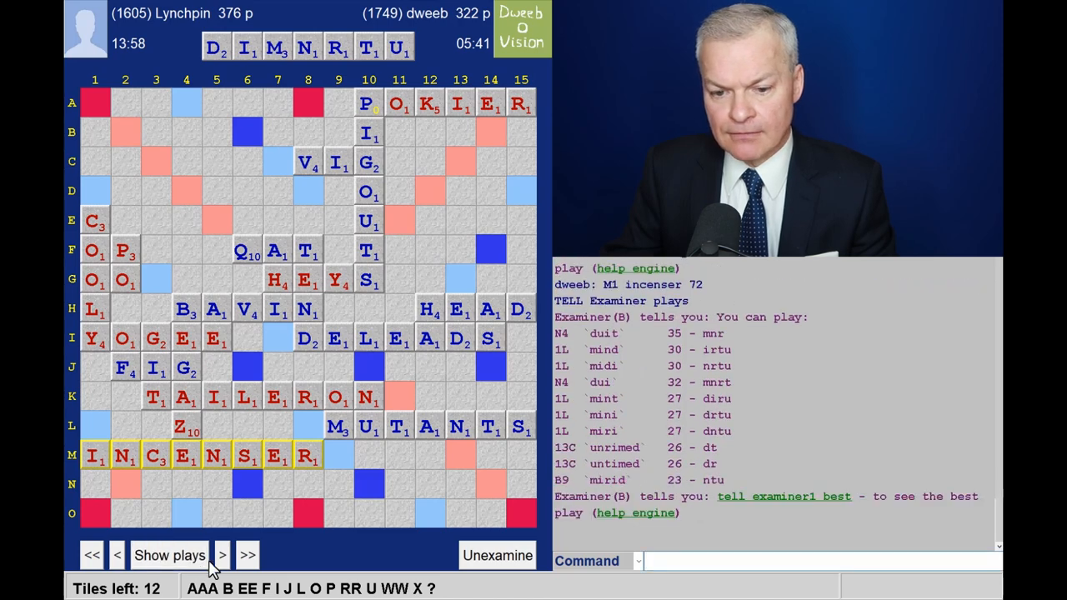
- Advance the review to Lynchpin's MIND at 1L, score 406–322 with nine tiles left
{"action": "left_click", "coordinate": [221, 553]}
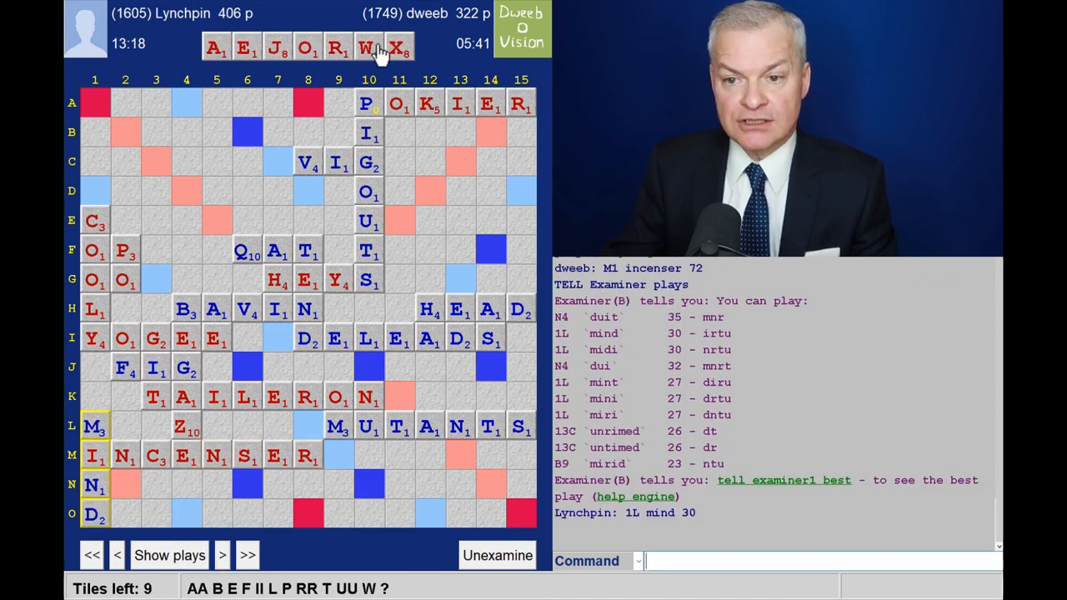
{"action": "mouse_move", "coordinate": [257, 524]}
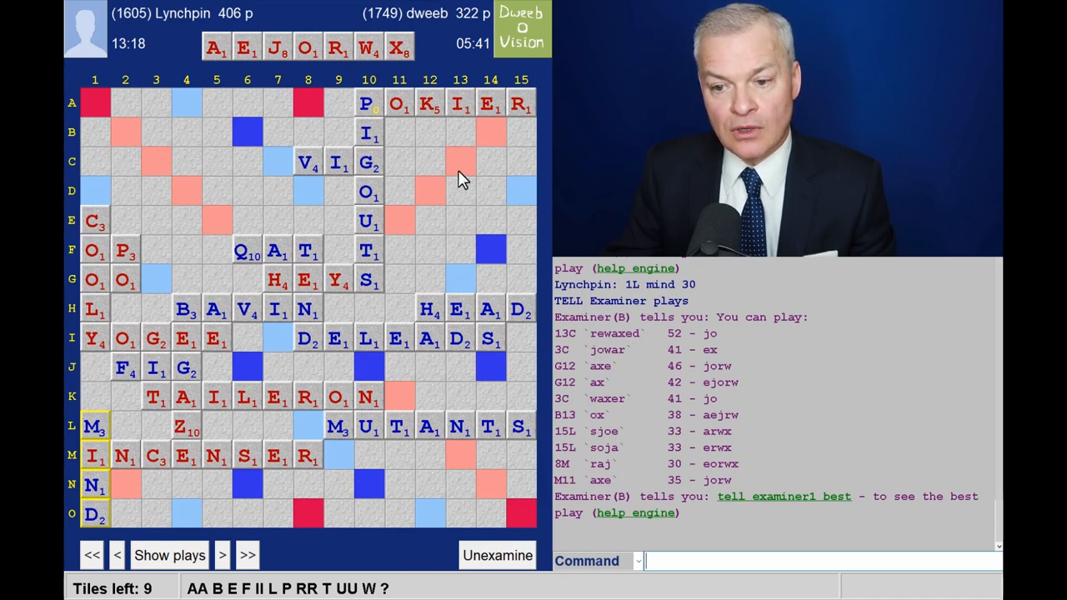
{"action": "mouse_move", "coordinate": [473, 170]}
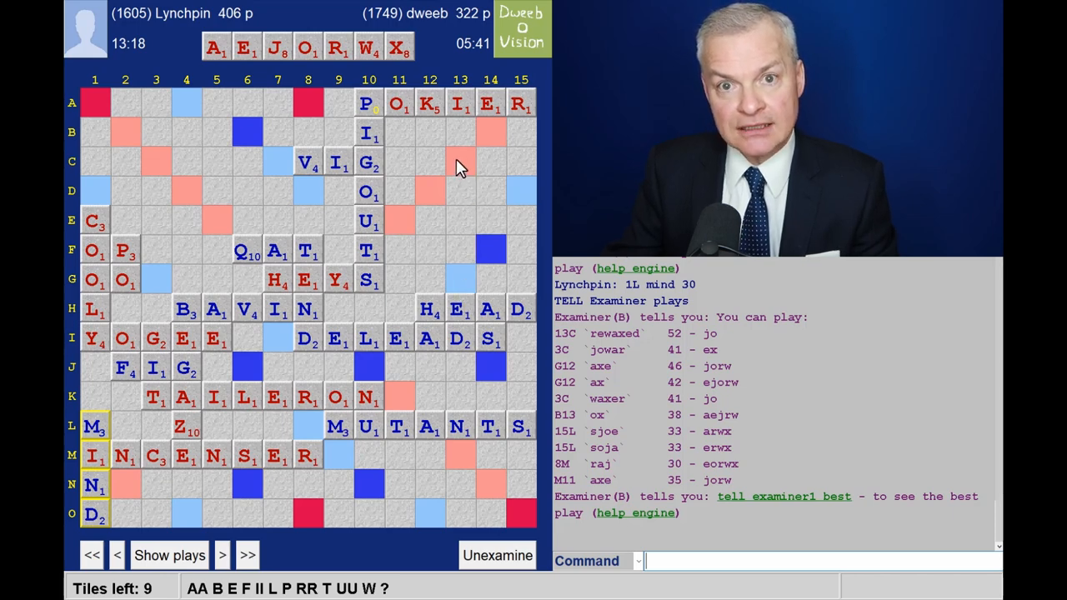
{"action": "mouse_move", "coordinate": [653, 344]}
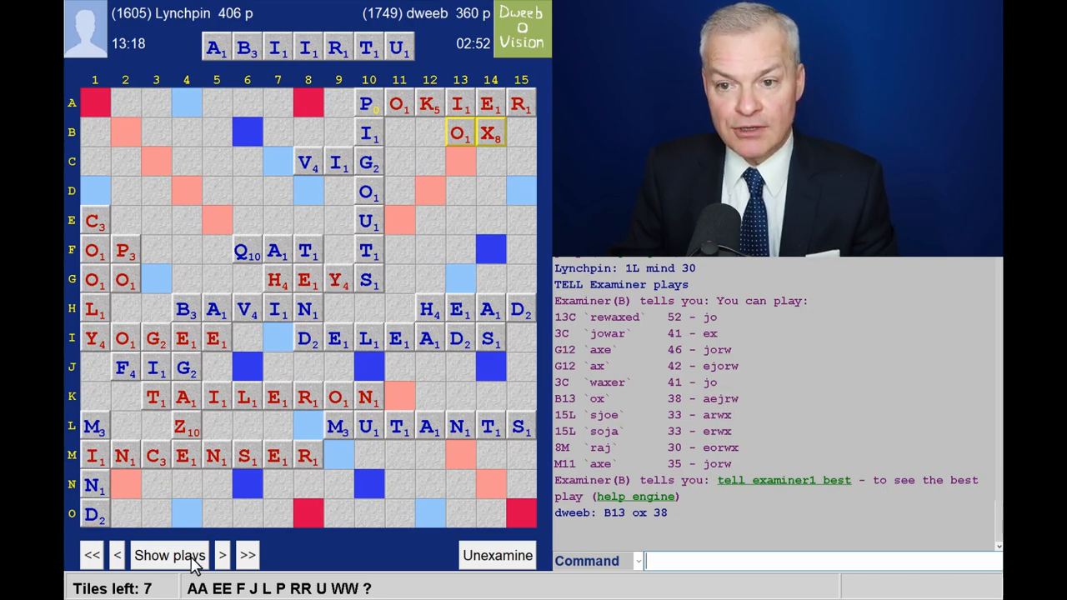
- Step through OX, ABRI and RAJ to UPLIT at 3B, reaching 455–390 with the bag empty
{"action": "left_click", "coordinate": [223, 554]}
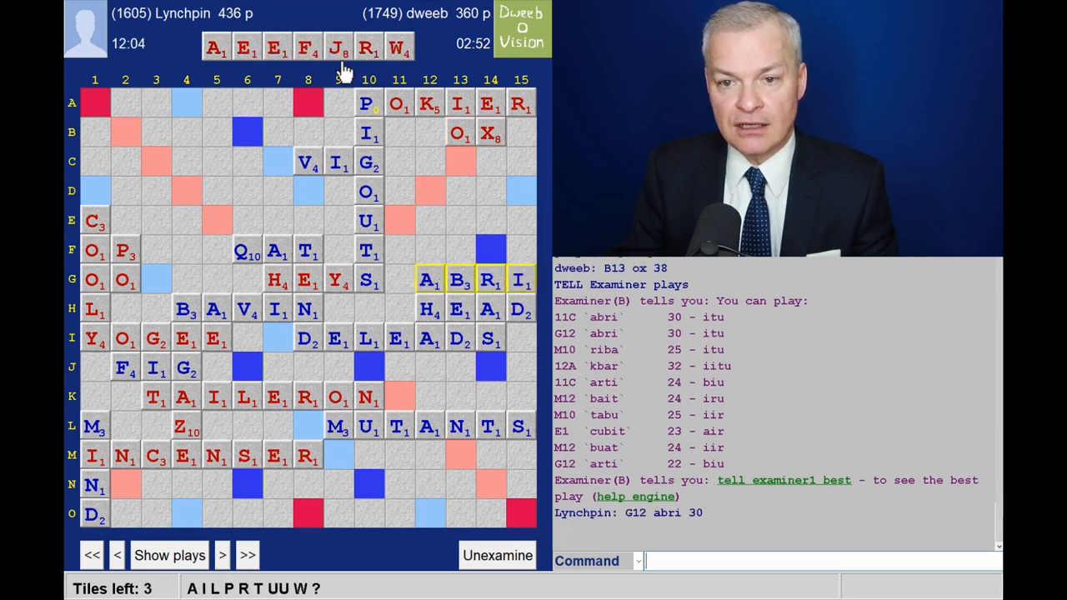
{"action": "mouse_move", "coordinate": [213, 446]}
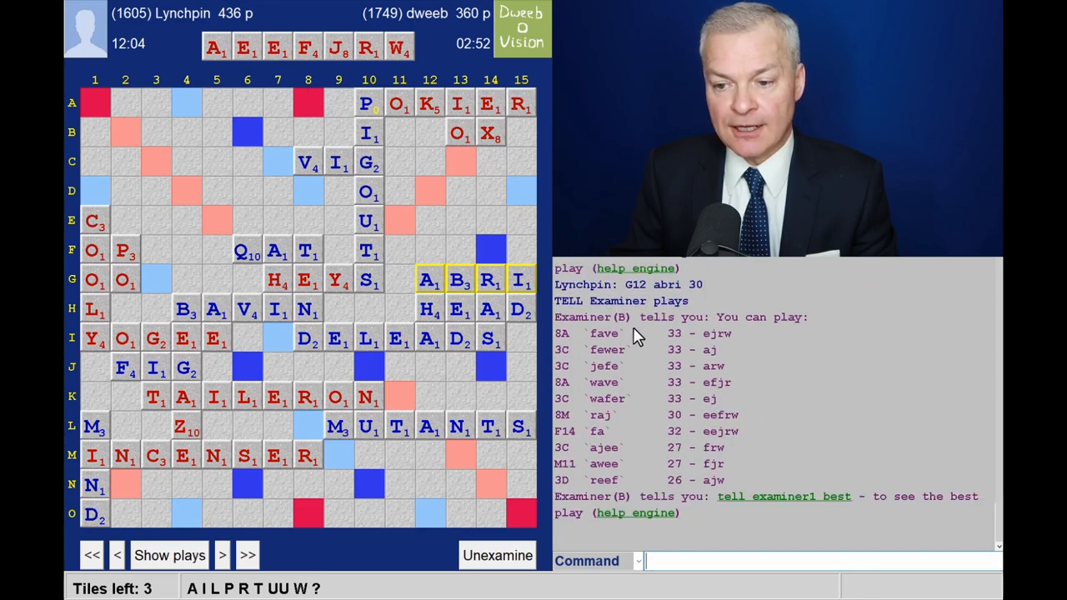
{"action": "mouse_move", "coordinate": [300, 87]}
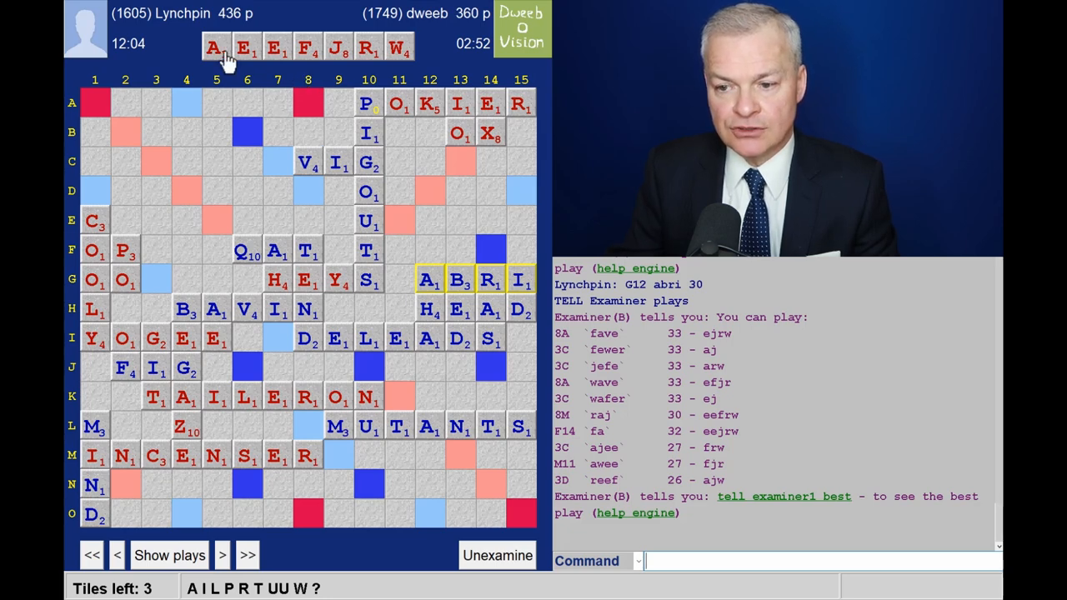
{"action": "mouse_move", "coordinate": [619, 354]}
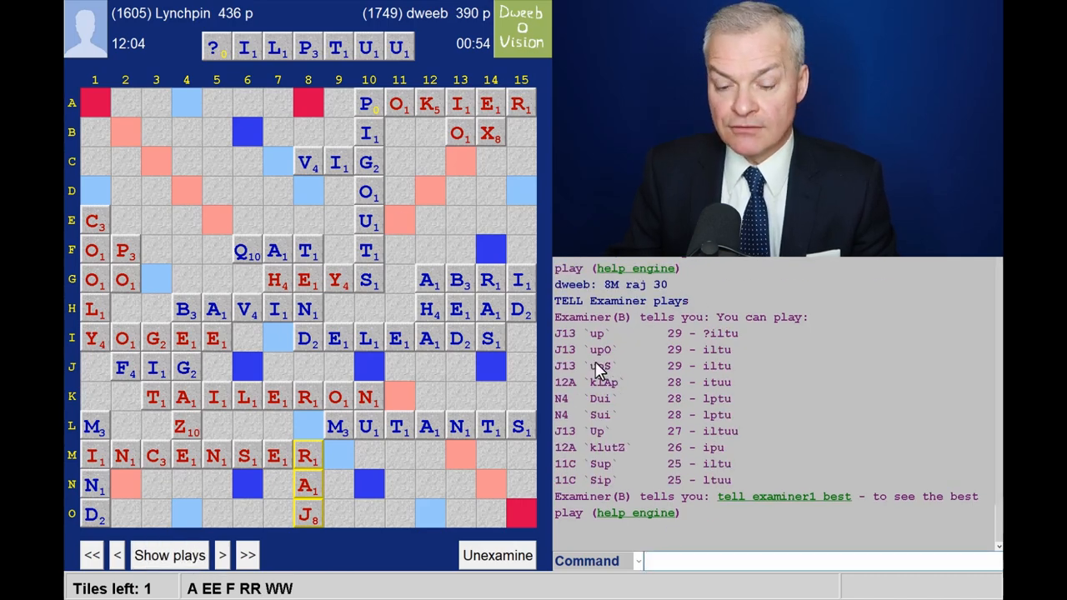
{"action": "left_click", "coordinate": [223, 555]}
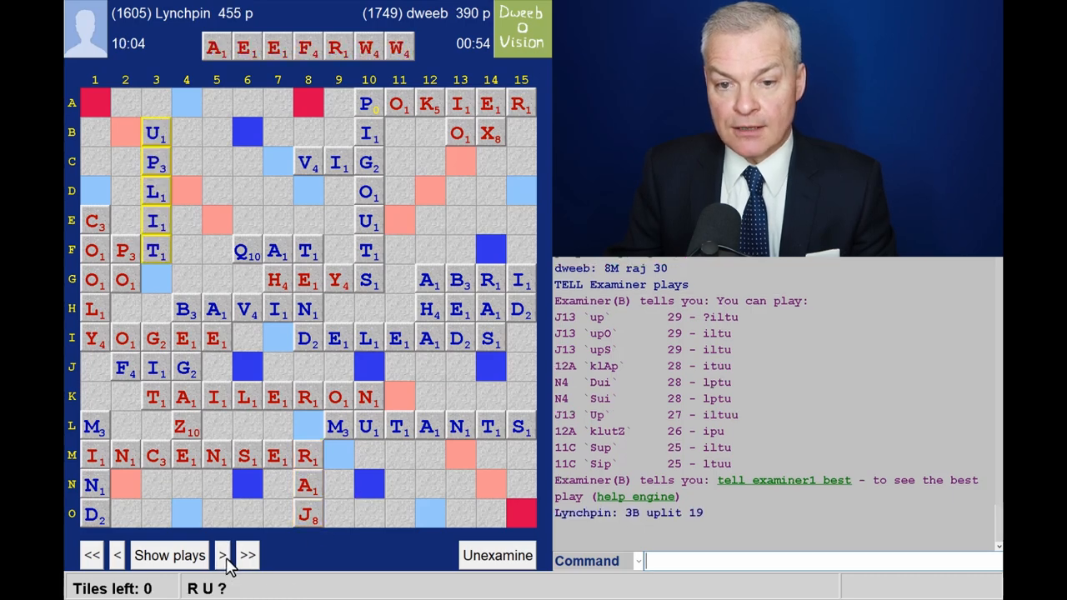
{"action": "mouse_move", "coordinate": [142, 440]}
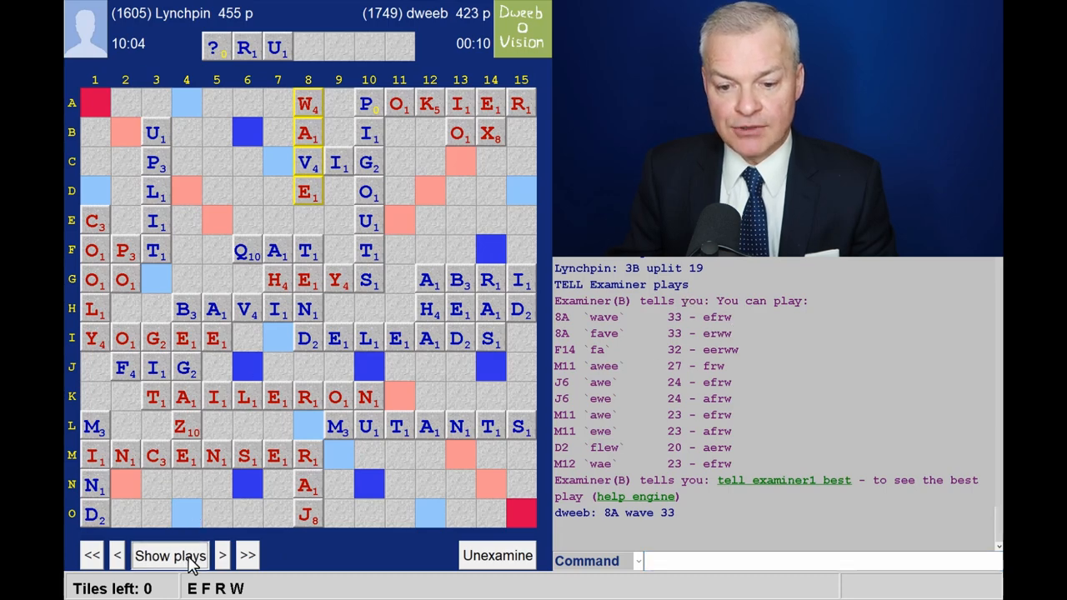
- Advance to the final position: WAVE and SUR played, dweeb's pass, Lynchpin winning 492–423
{"action": "left_click", "coordinate": [169, 555]}
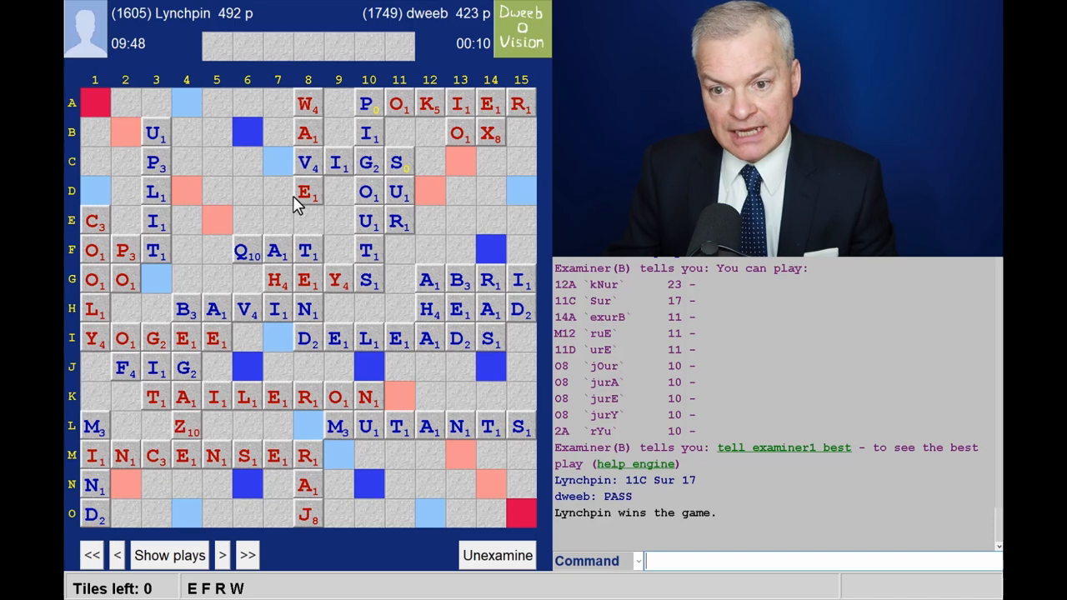
{"action": "mouse_move", "coordinate": [325, 221]}
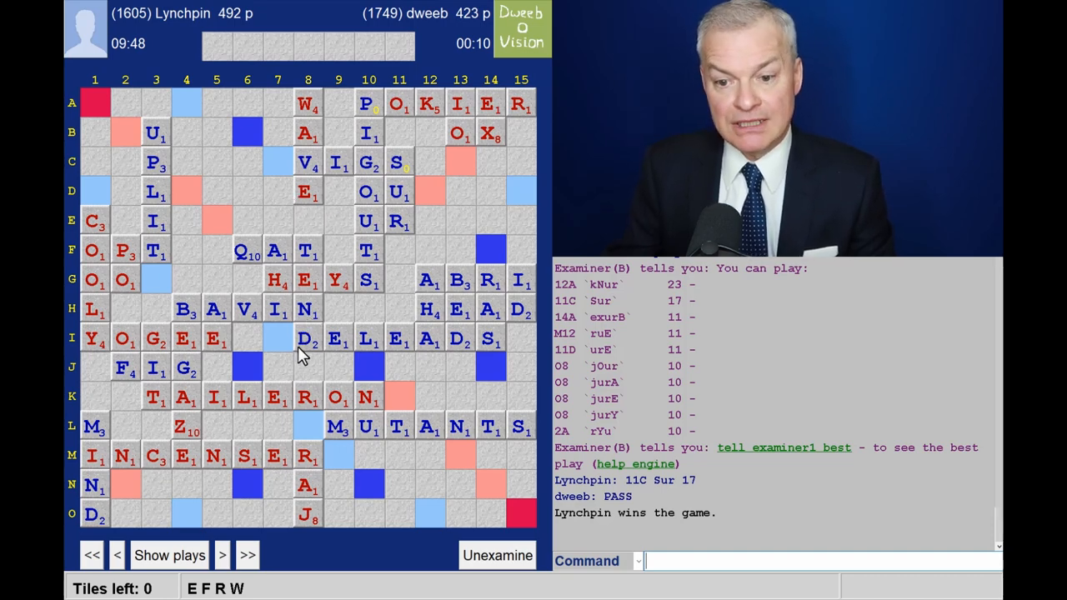
{"action": "mouse_move", "coordinate": [375, 350]}
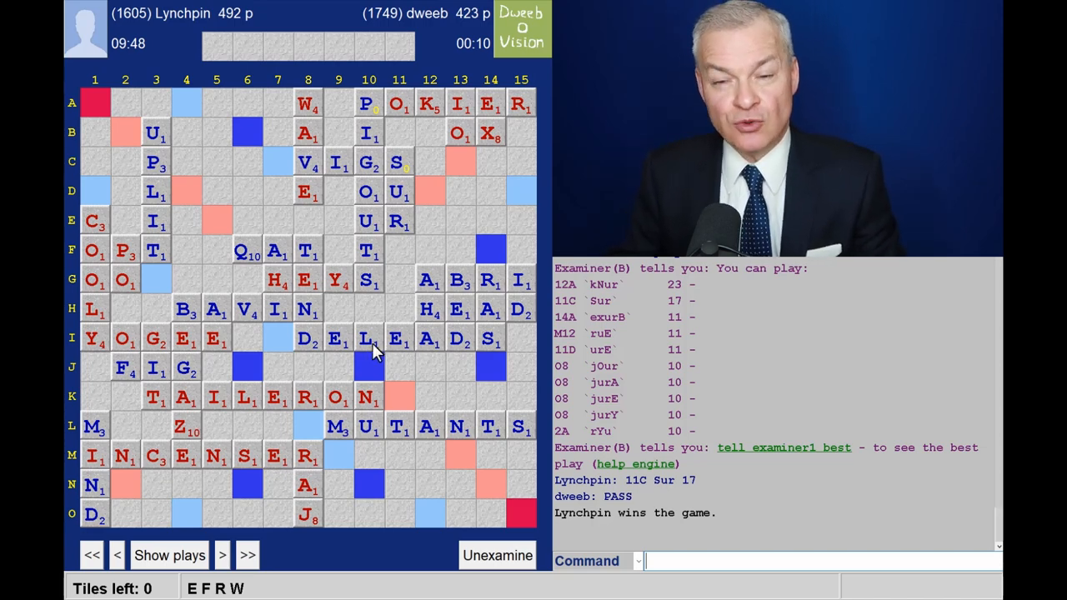
{"action": "mouse_move", "coordinate": [368, 280]}
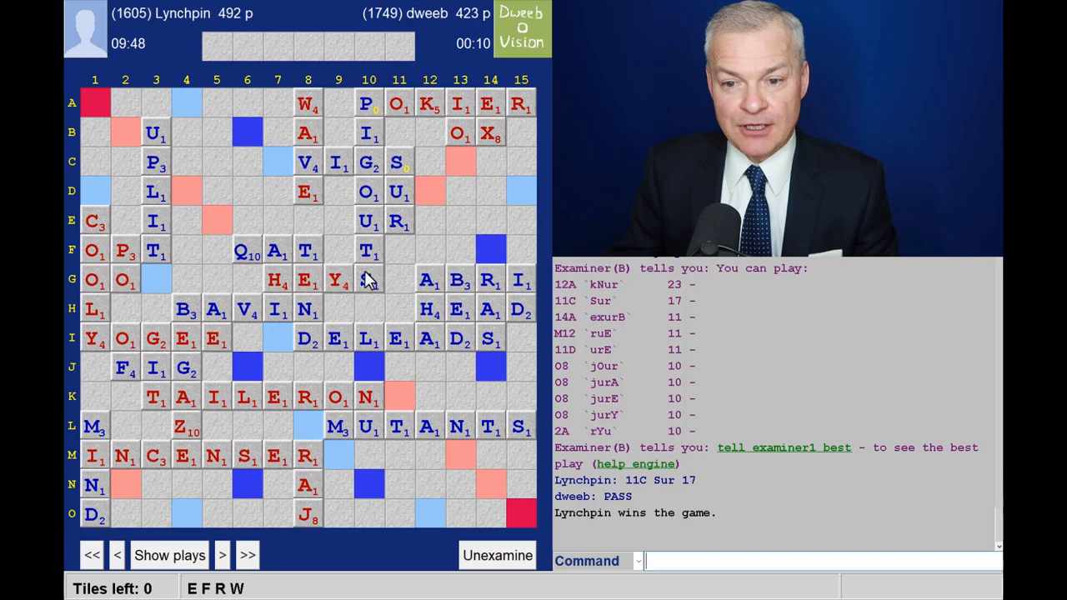
{"action": "mouse_move", "coordinate": [365, 248]}
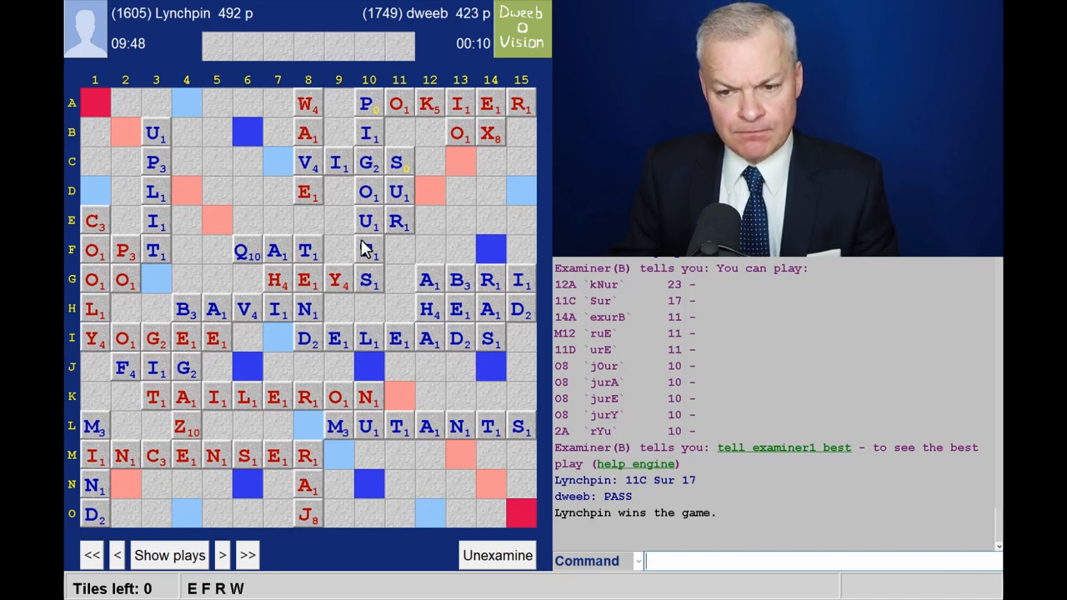
{"action": "mouse_move", "coordinate": [263, 231]}
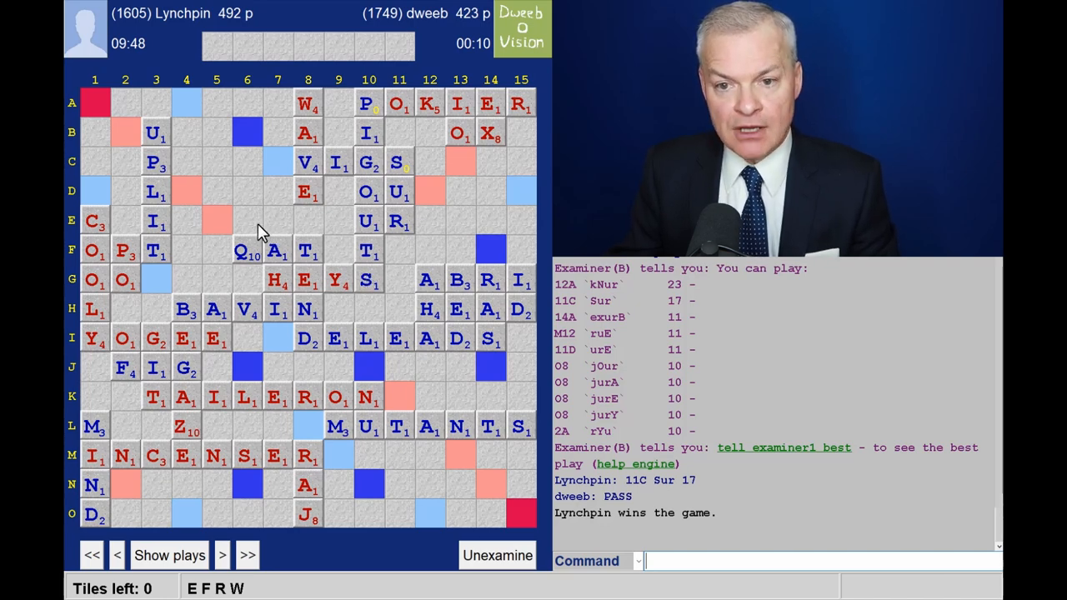